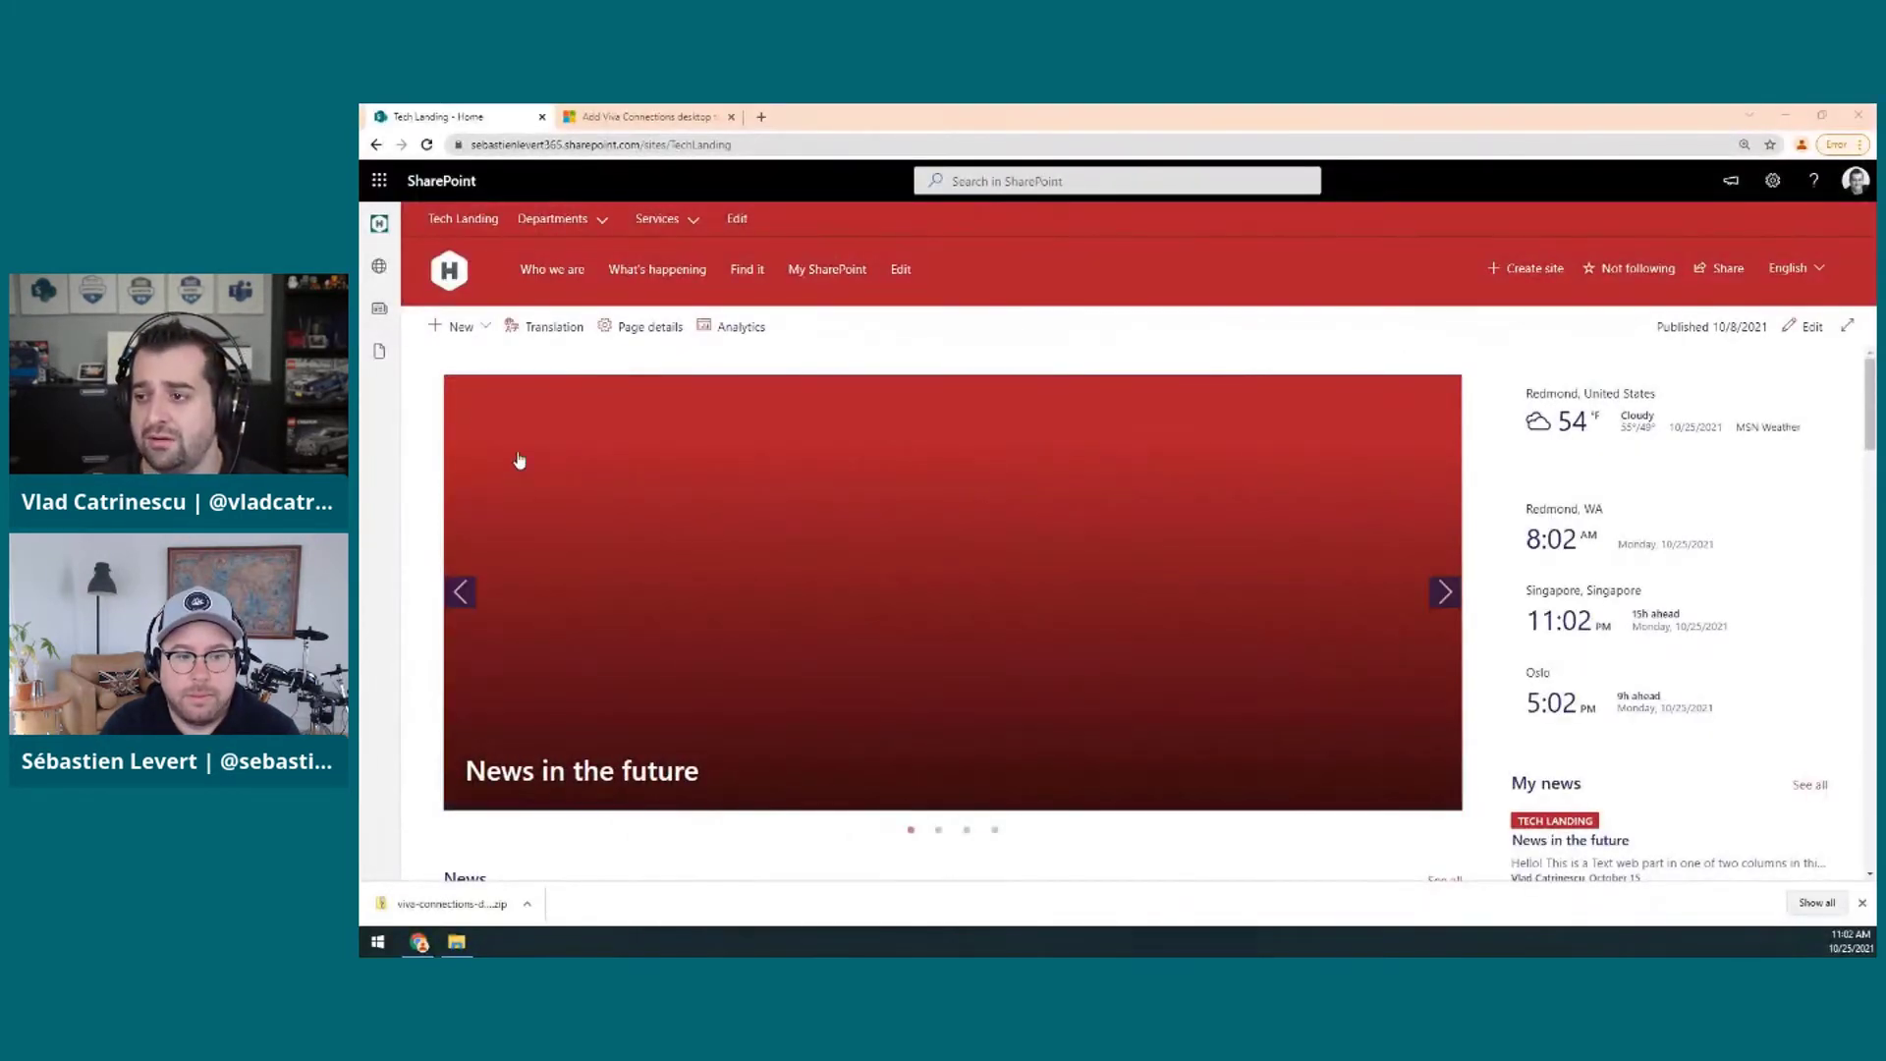
{"action": "mouse_move", "coordinate": [808, 555]}
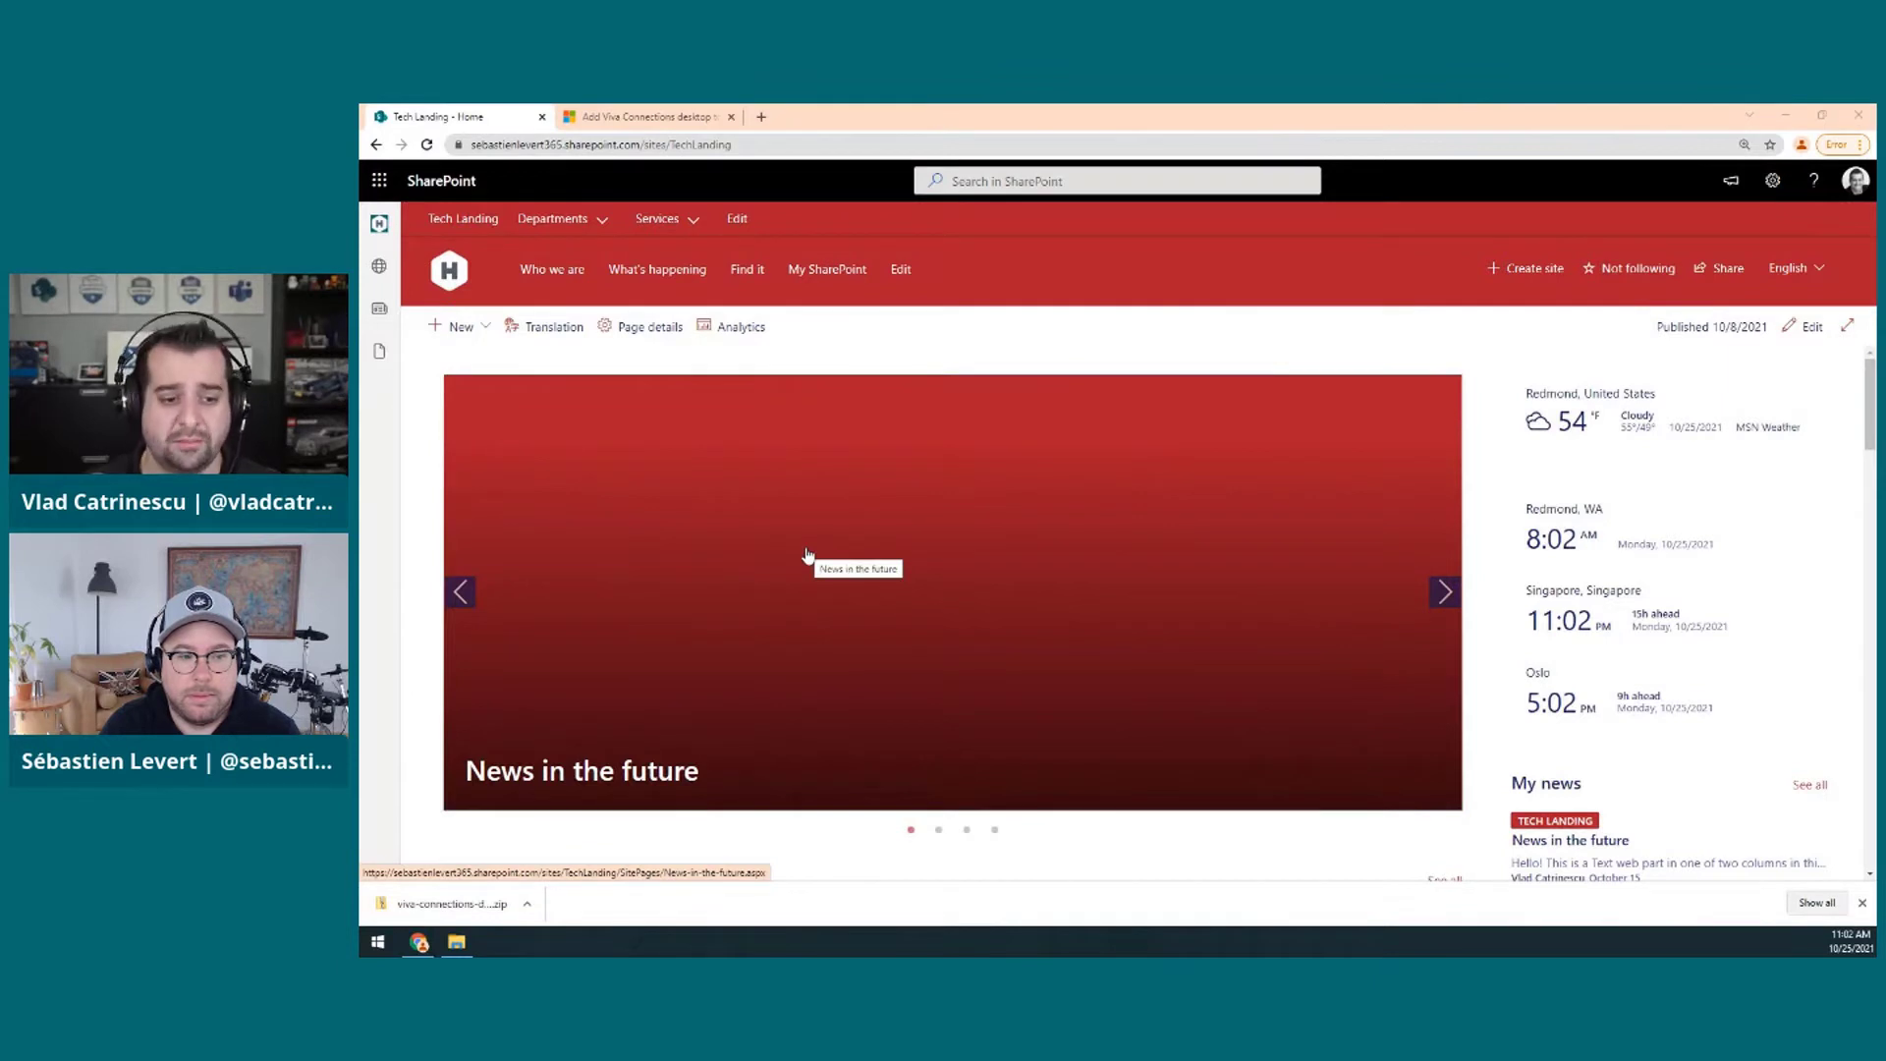
Switch to the 'Add Viva Connections desktop' Microsoft Docs article
{"action": "left_click", "coordinate": [637, 116]}
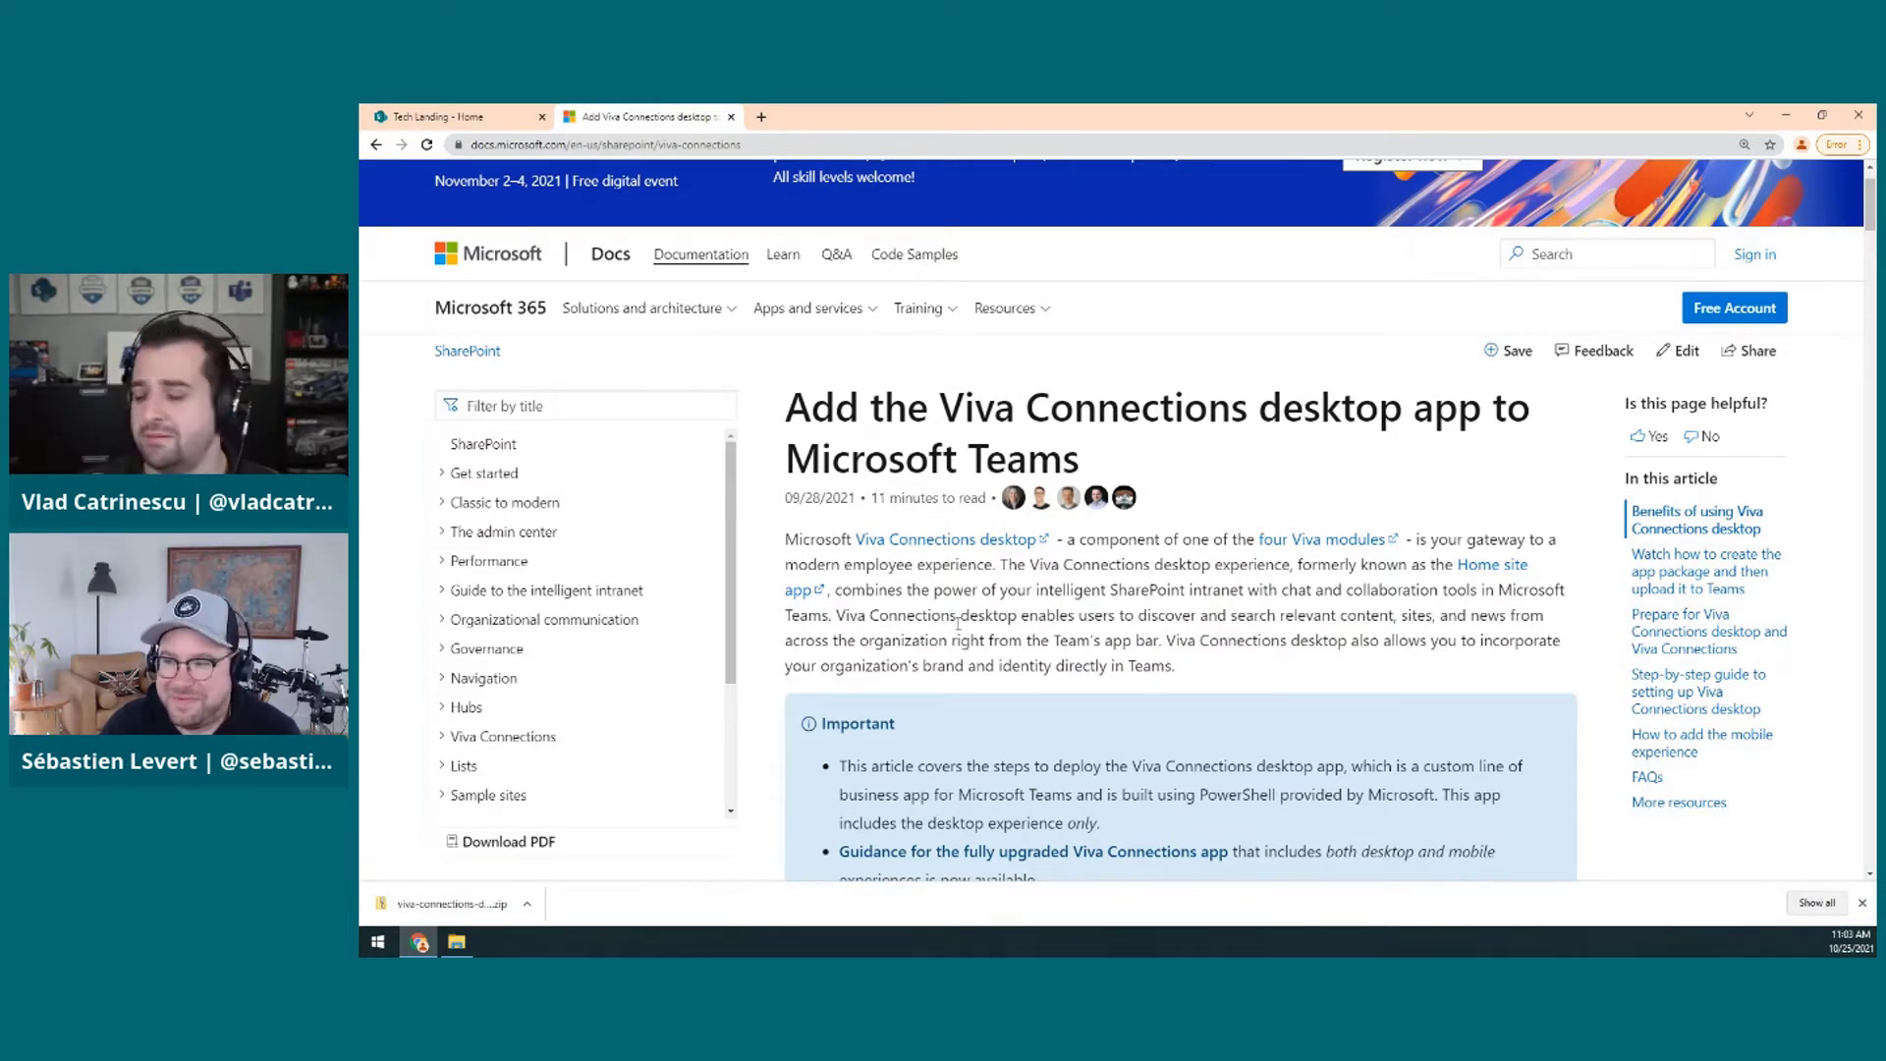
Scroll through the article's benefits, then bring up the viva-connections-desktop-main folder in File Explorer
{"action": "scroll", "scroll_direction": "down", "scroll_amount": 3}
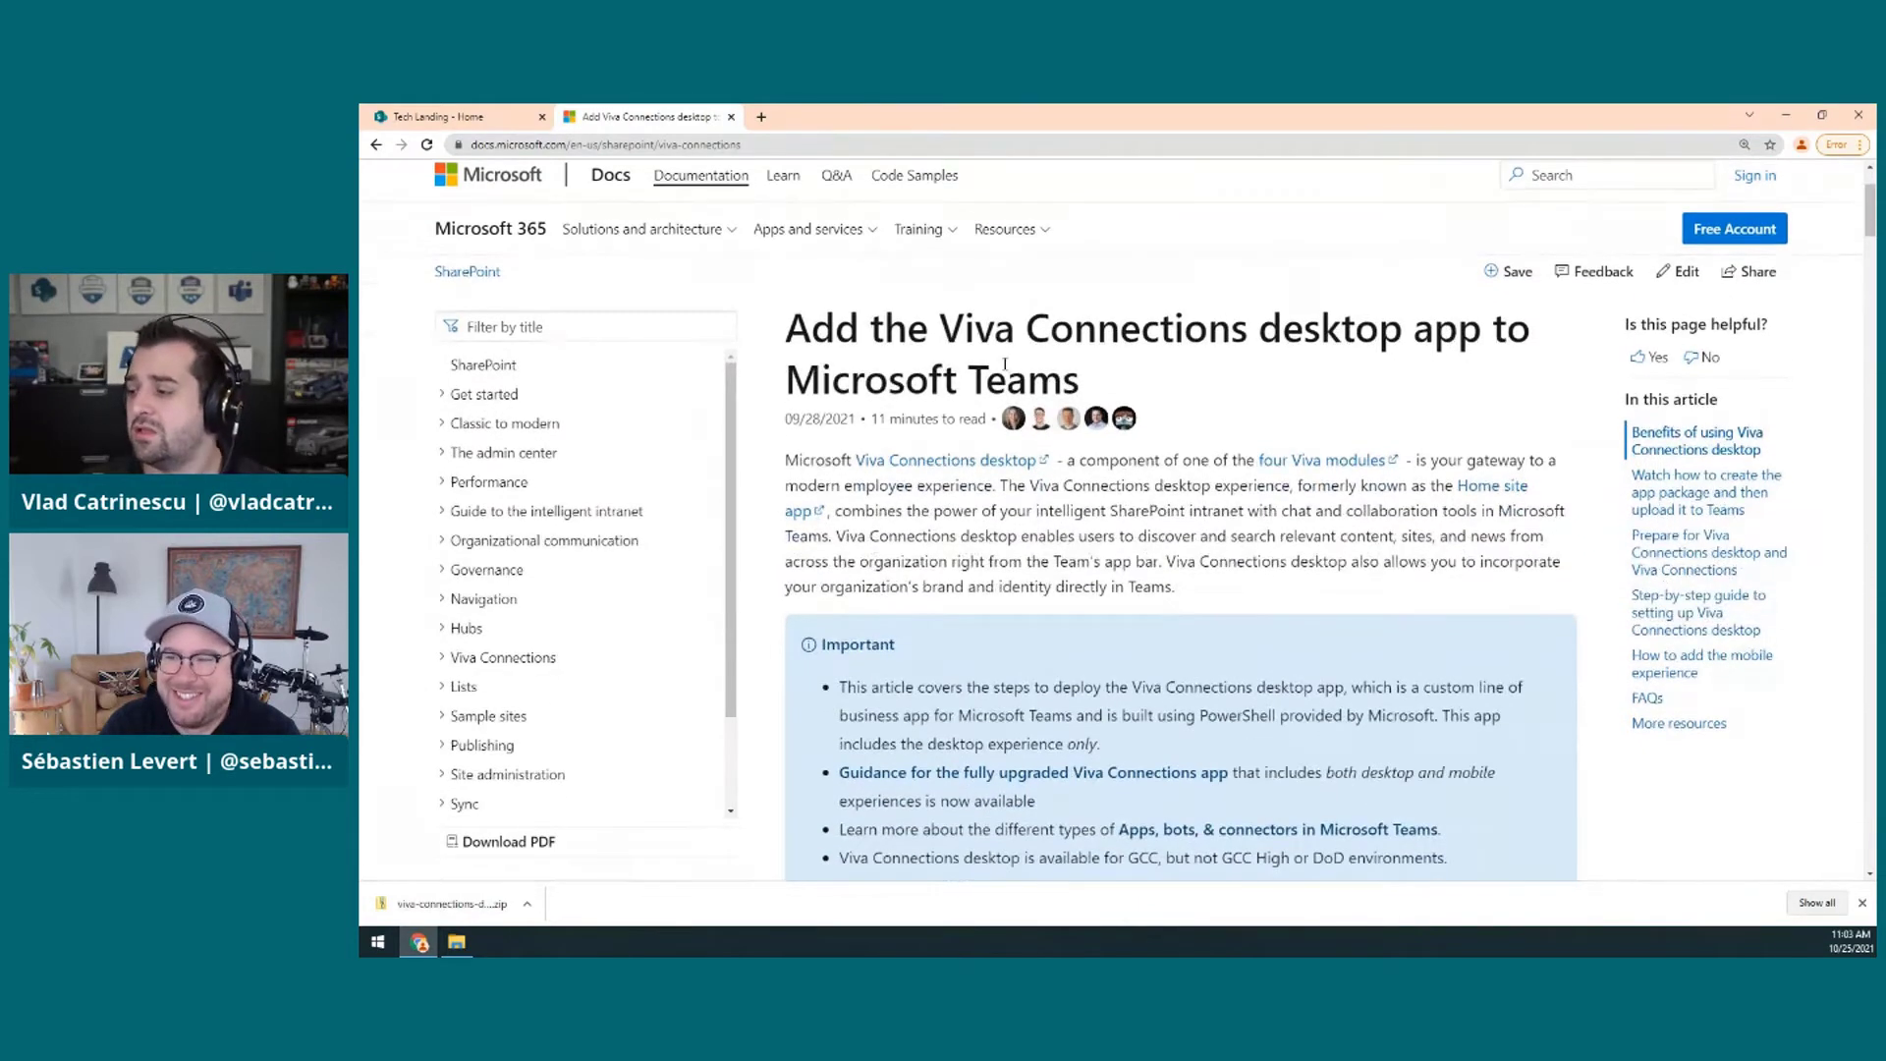
{"action": "scroll", "scroll_direction": "down", "scroll_amount": 3}
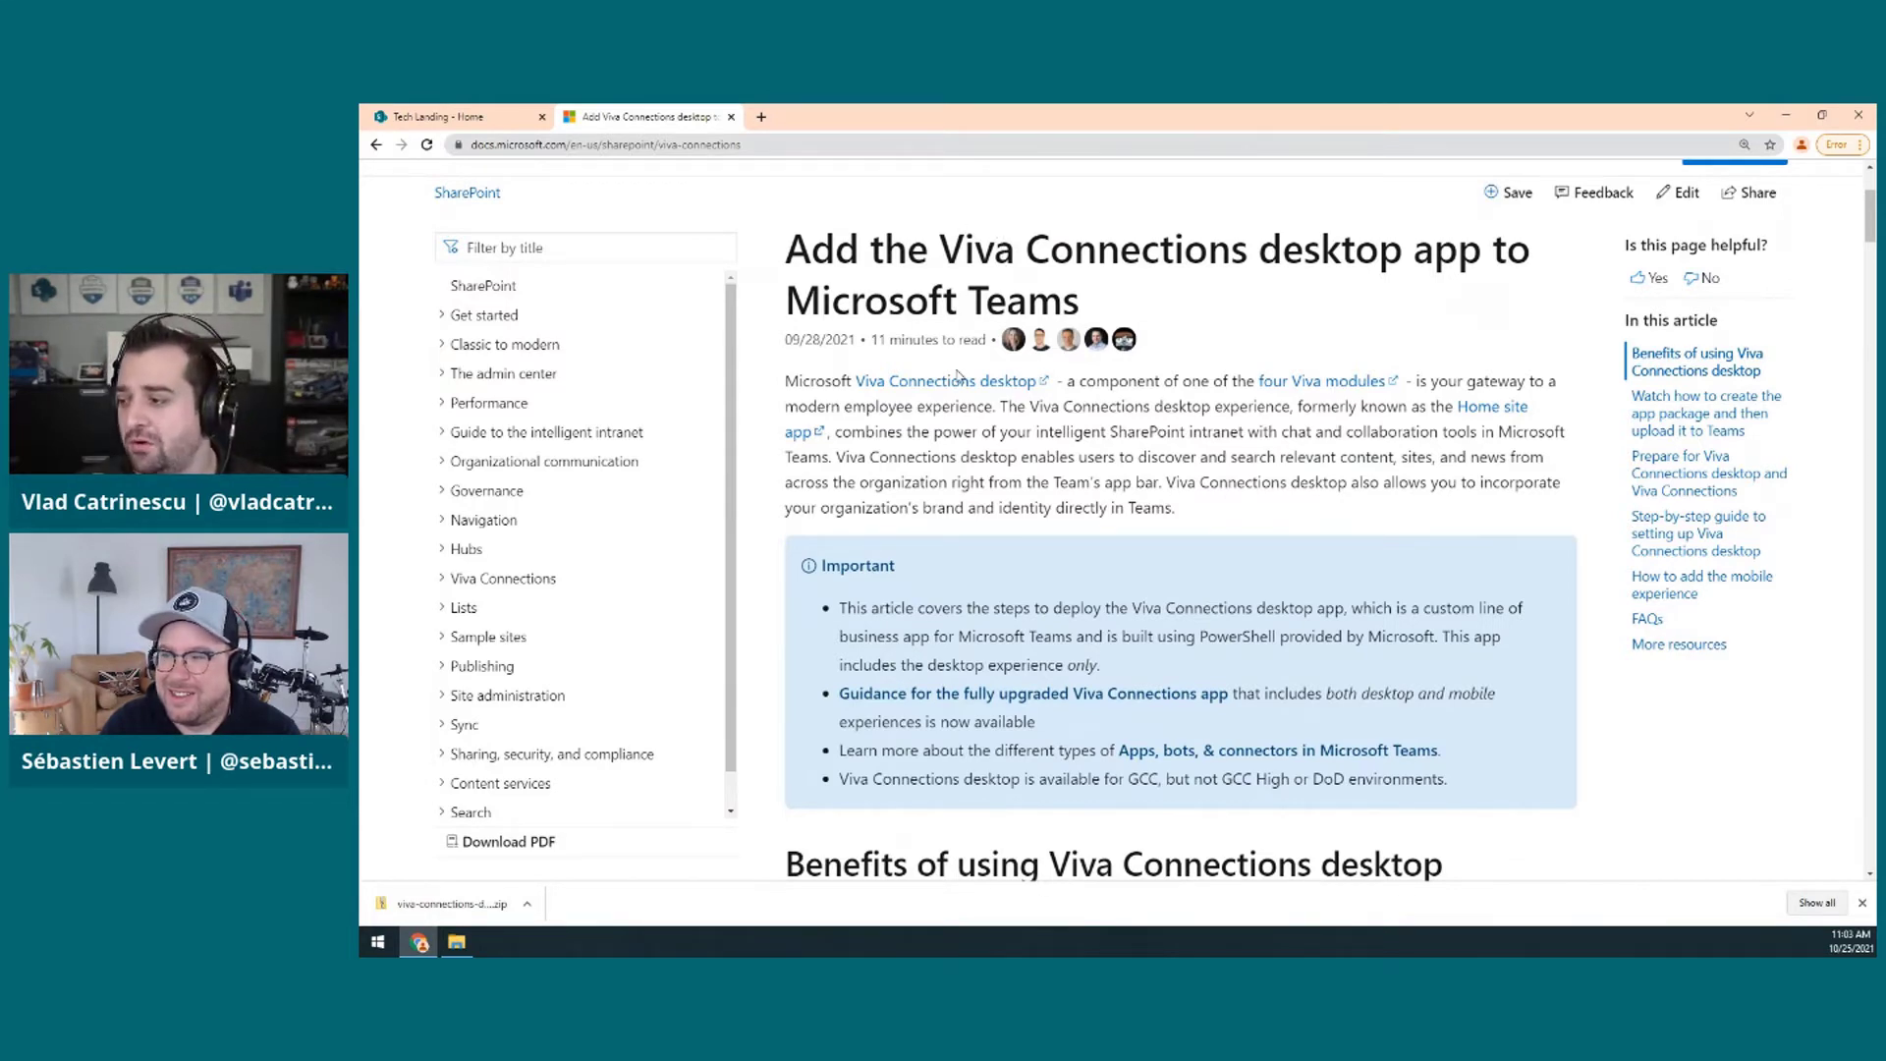
{"action": "scroll", "scroll_direction": "down", "scroll_amount": 3}
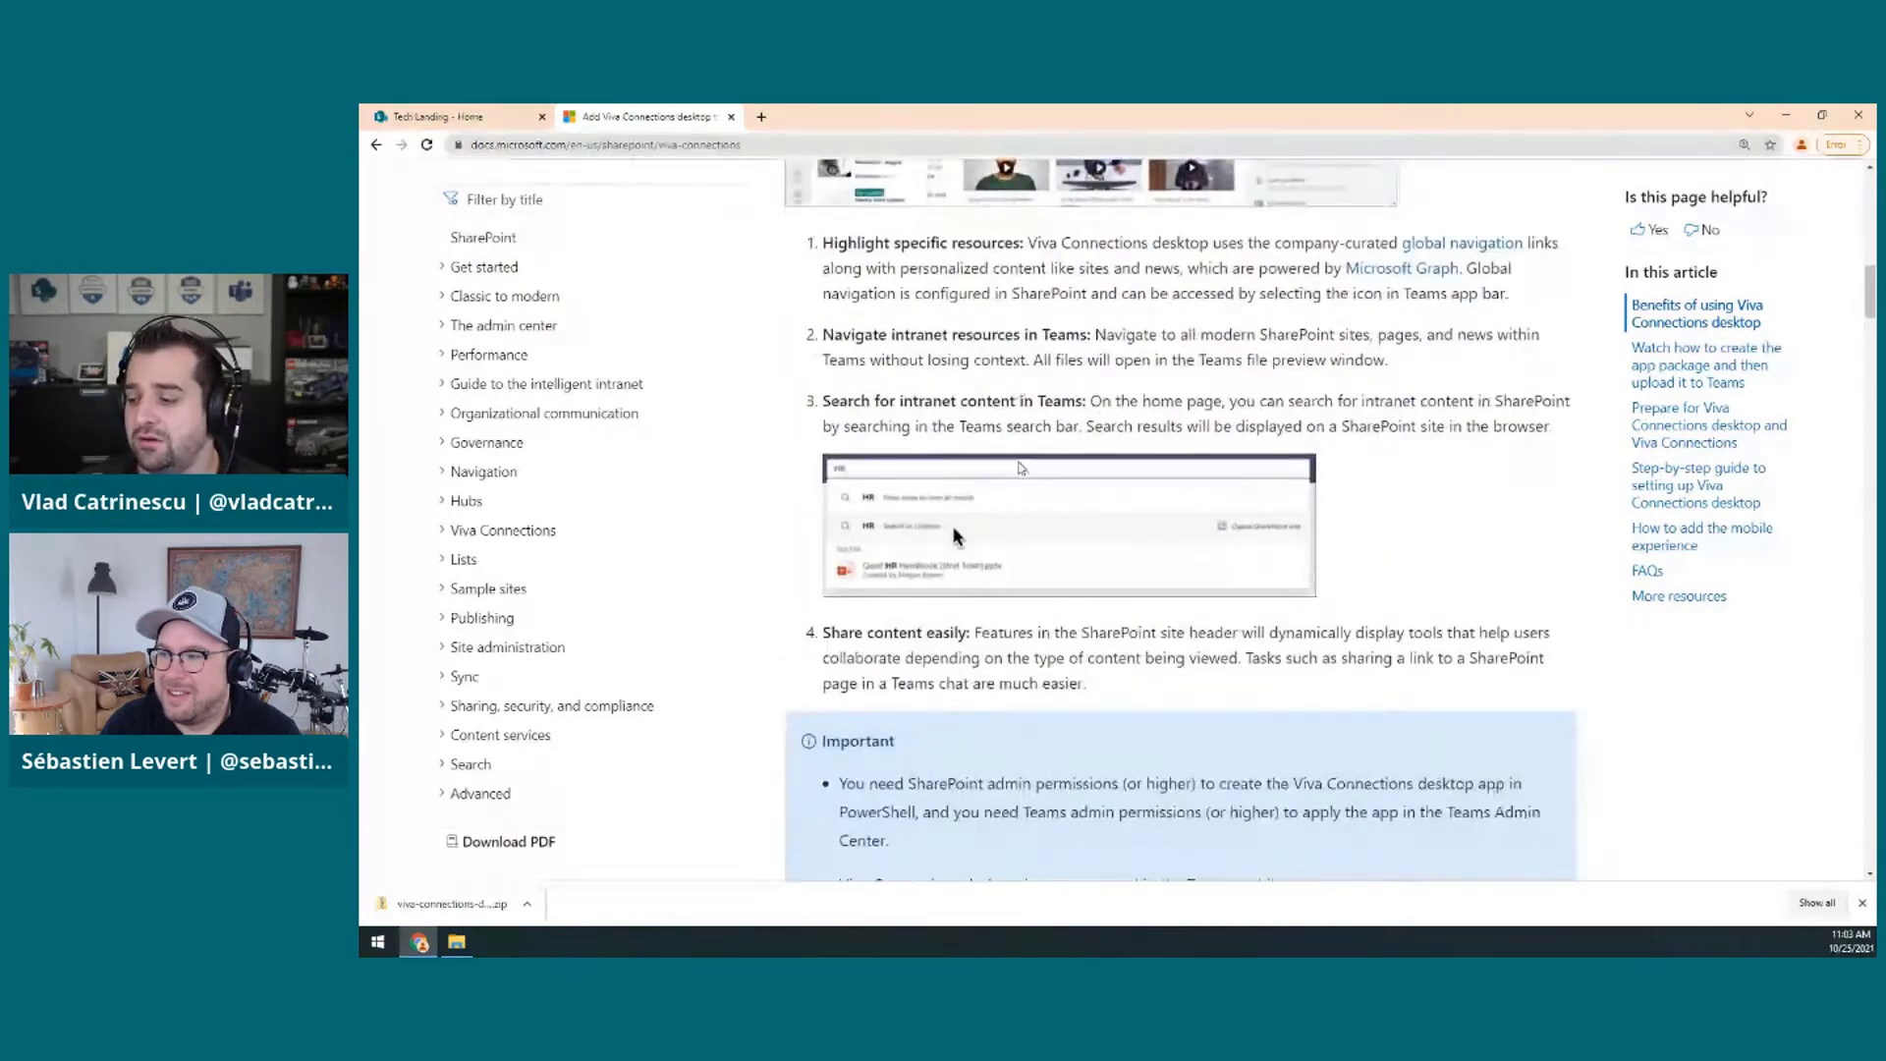
{"action": "scroll", "scroll_direction": "down", "scroll_amount": 3}
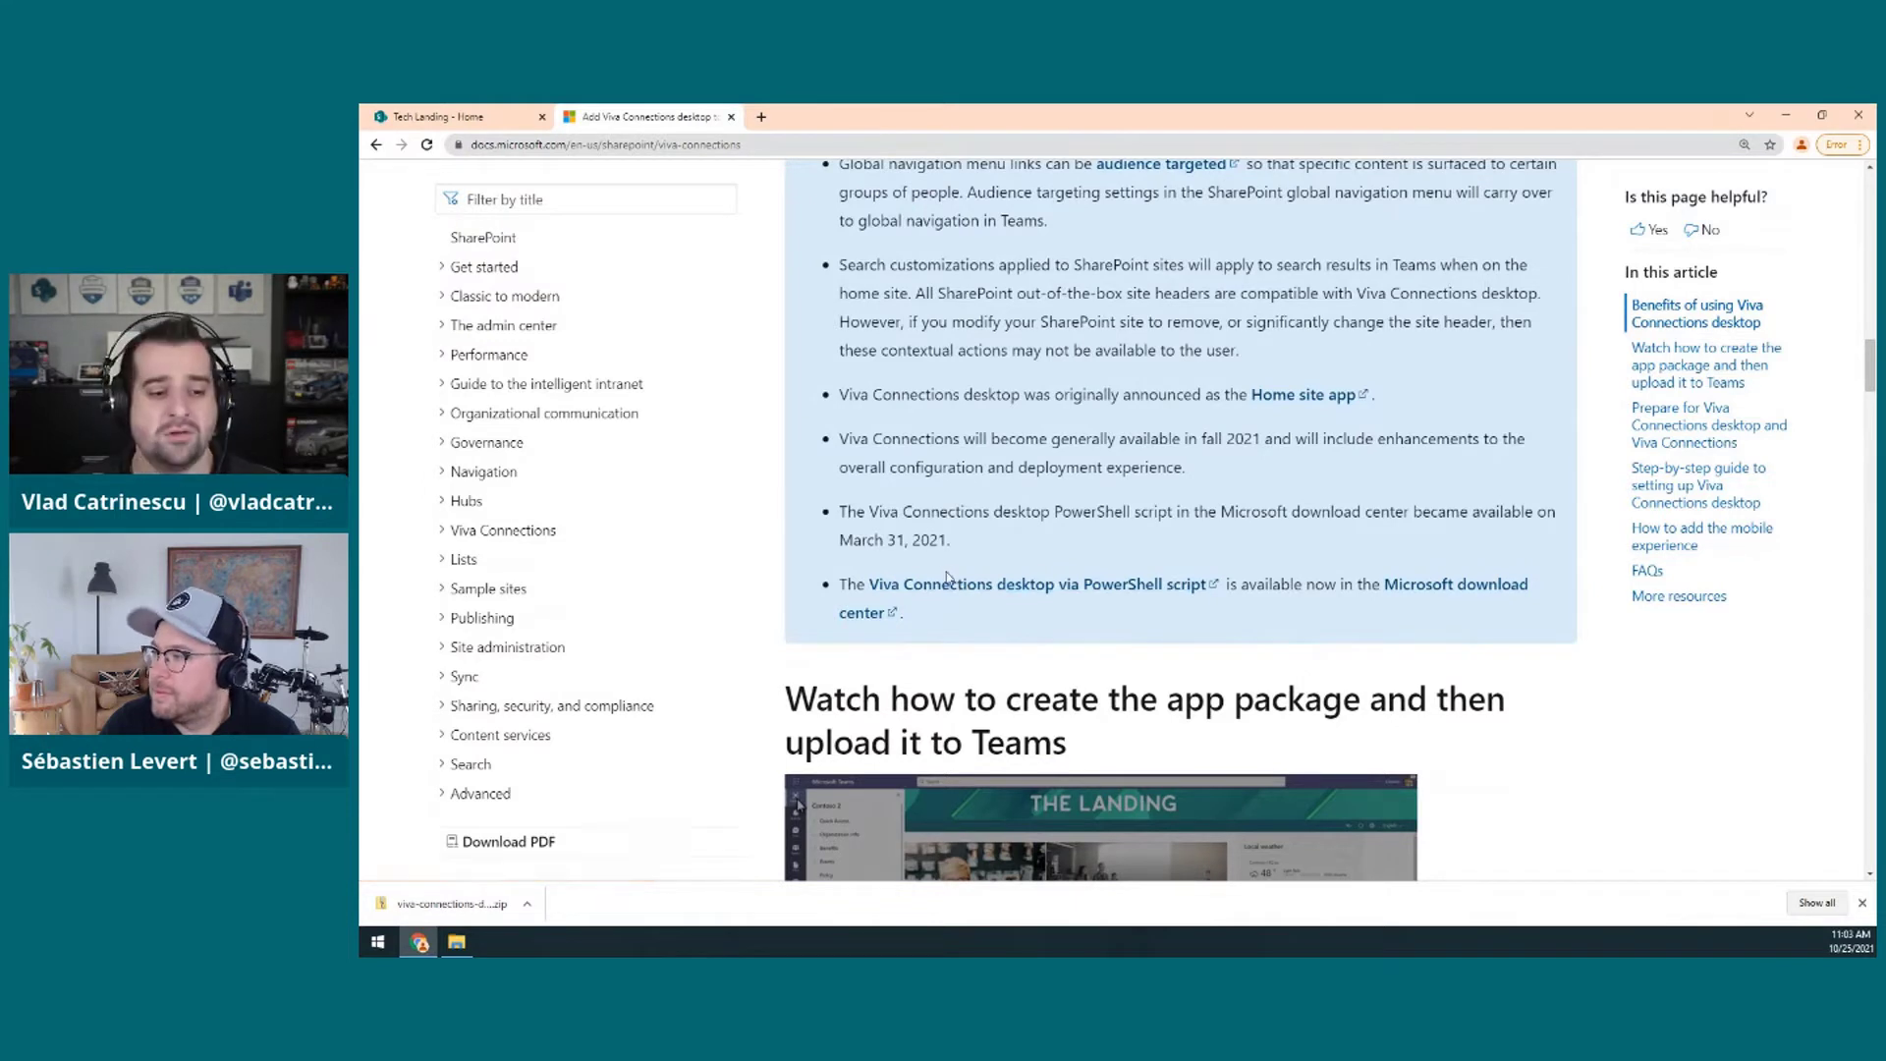
{"action": "left_click", "coordinate": [456, 942]}
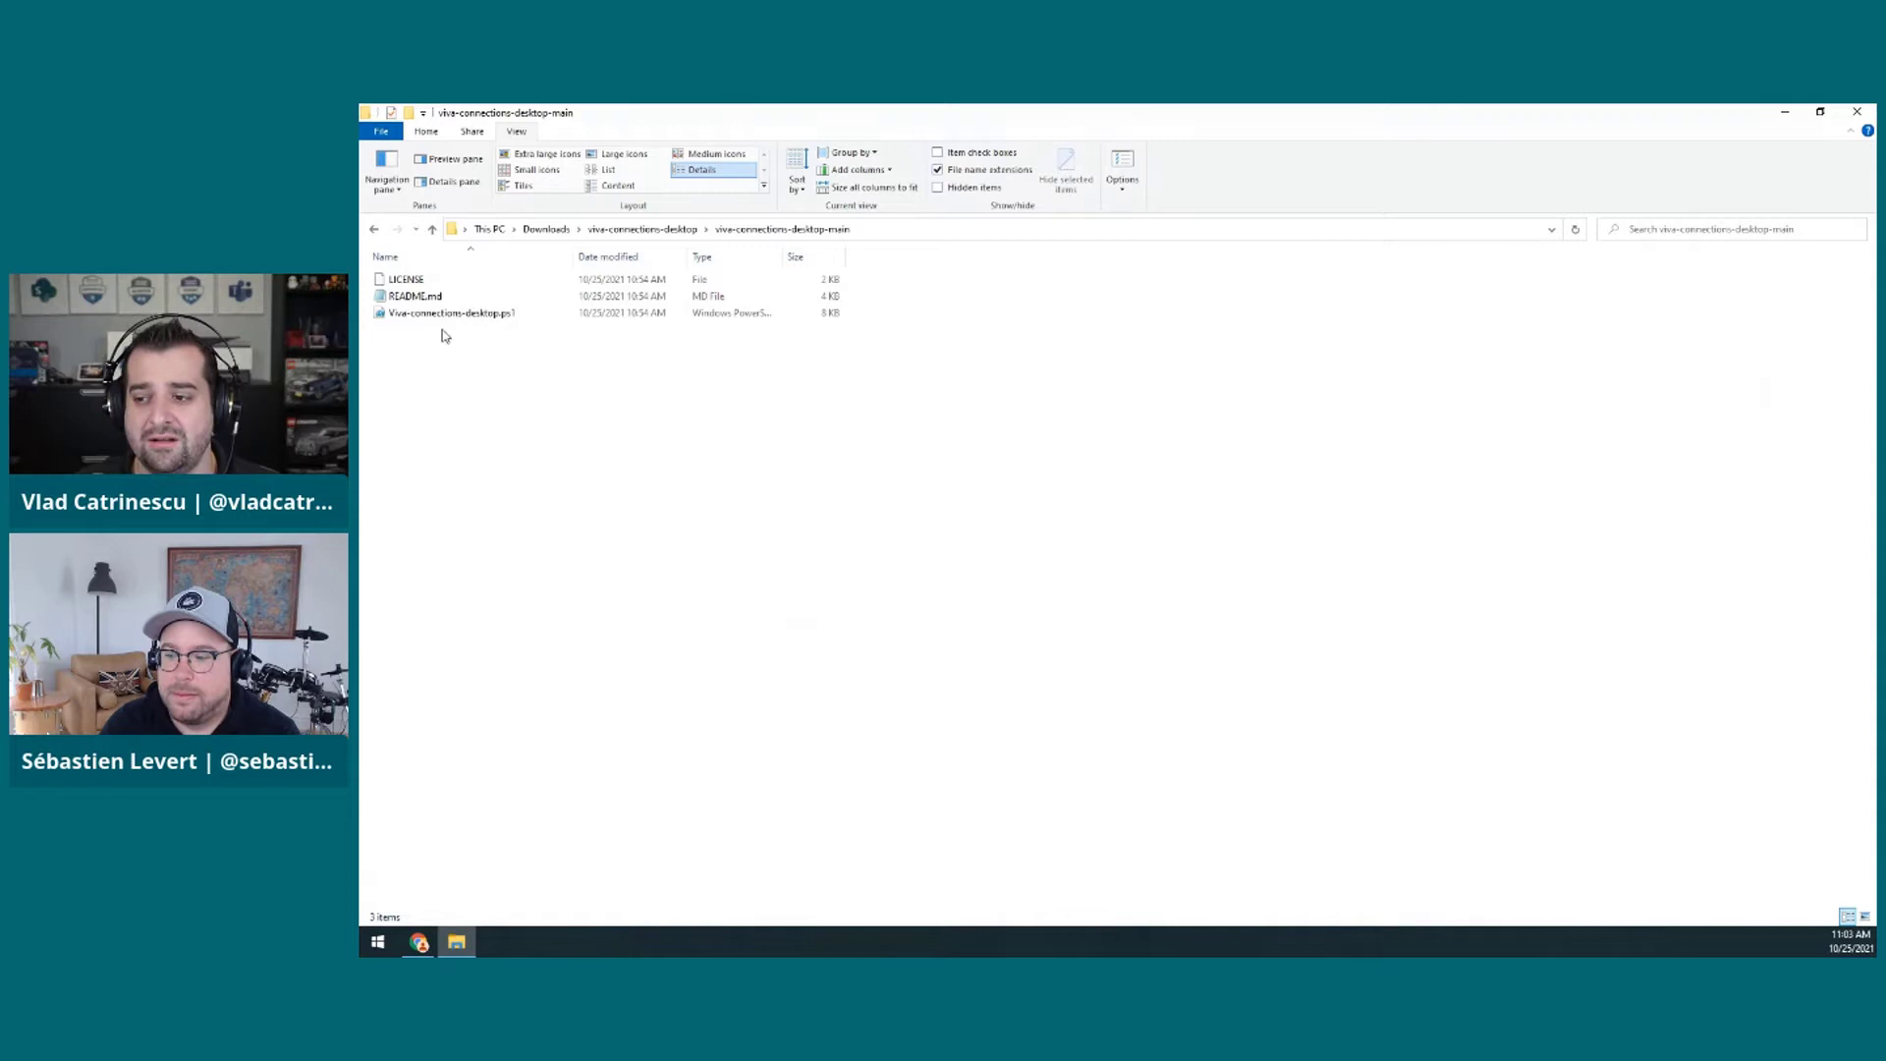
{"action": "mouse_move", "coordinate": [421, 315]}
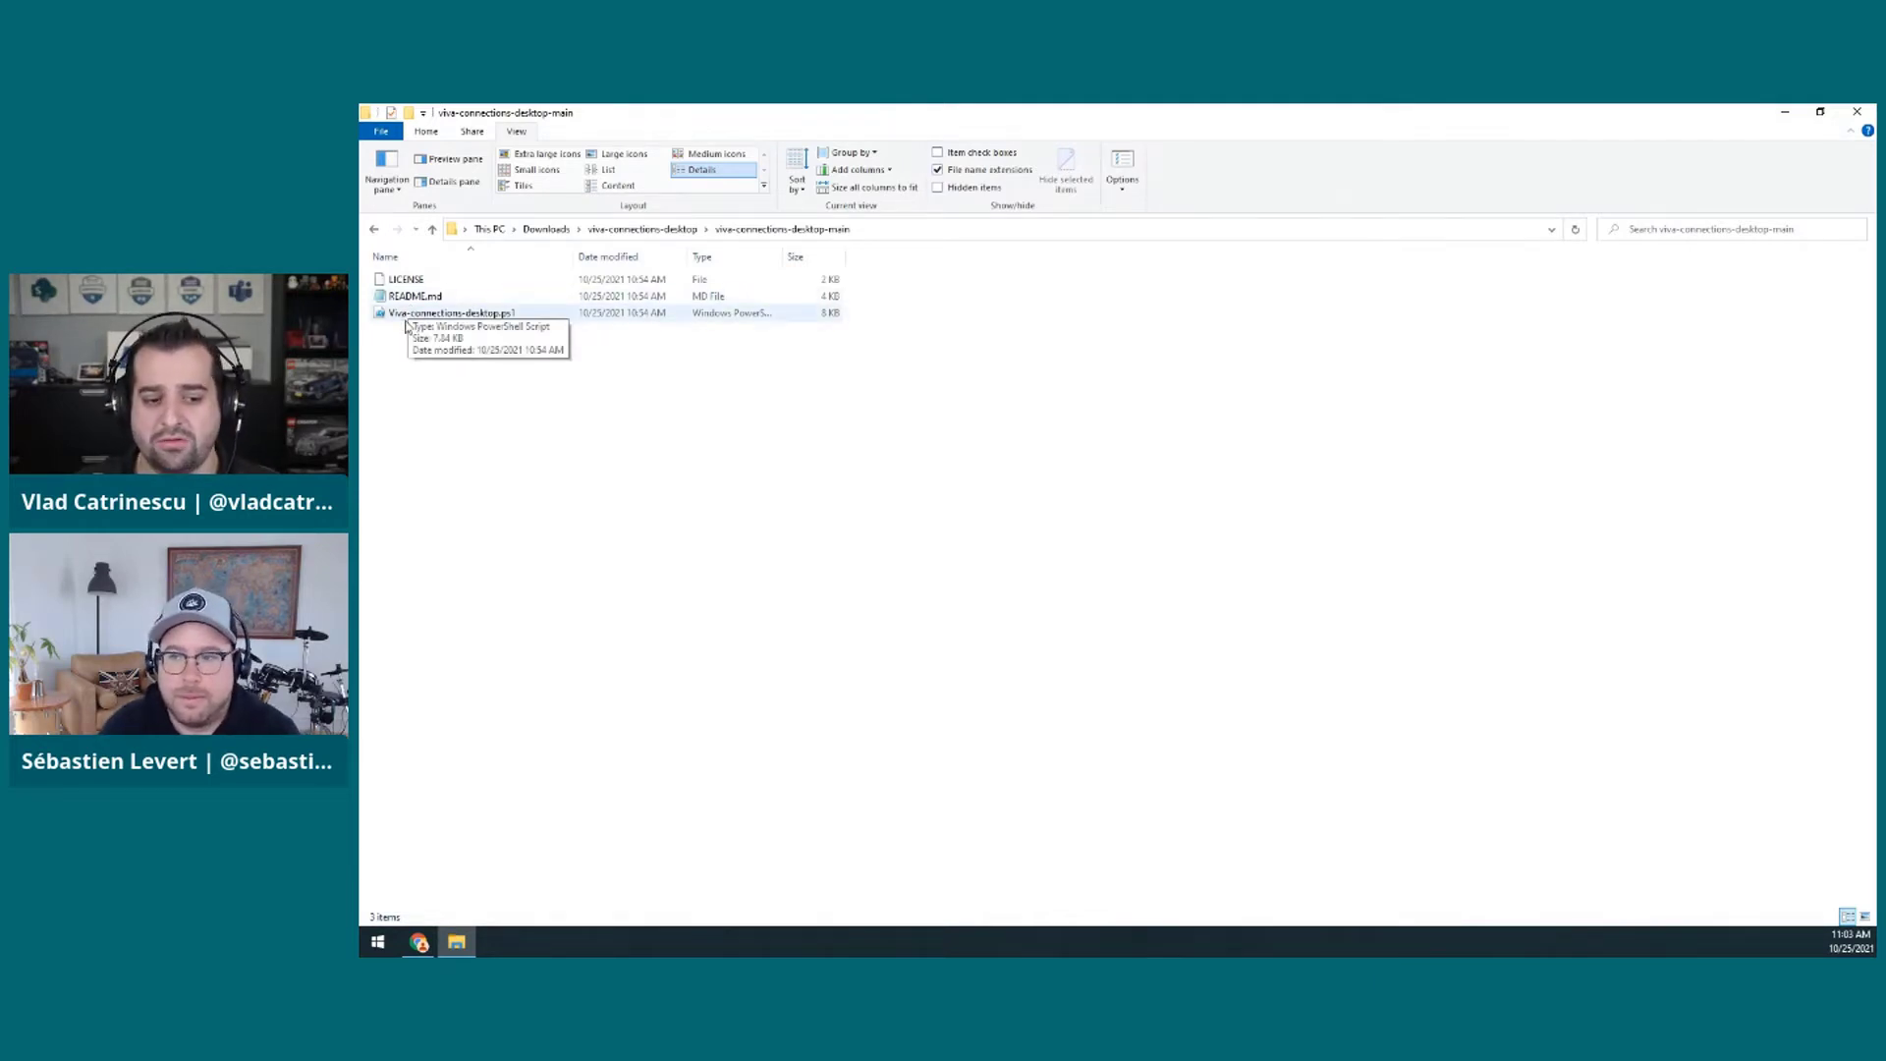
Select Viva-connections-desktop.ps1, launch PowerShell as administrator, and copy the folder path
{"action": "left_click", "coordinate": [458, 312]}
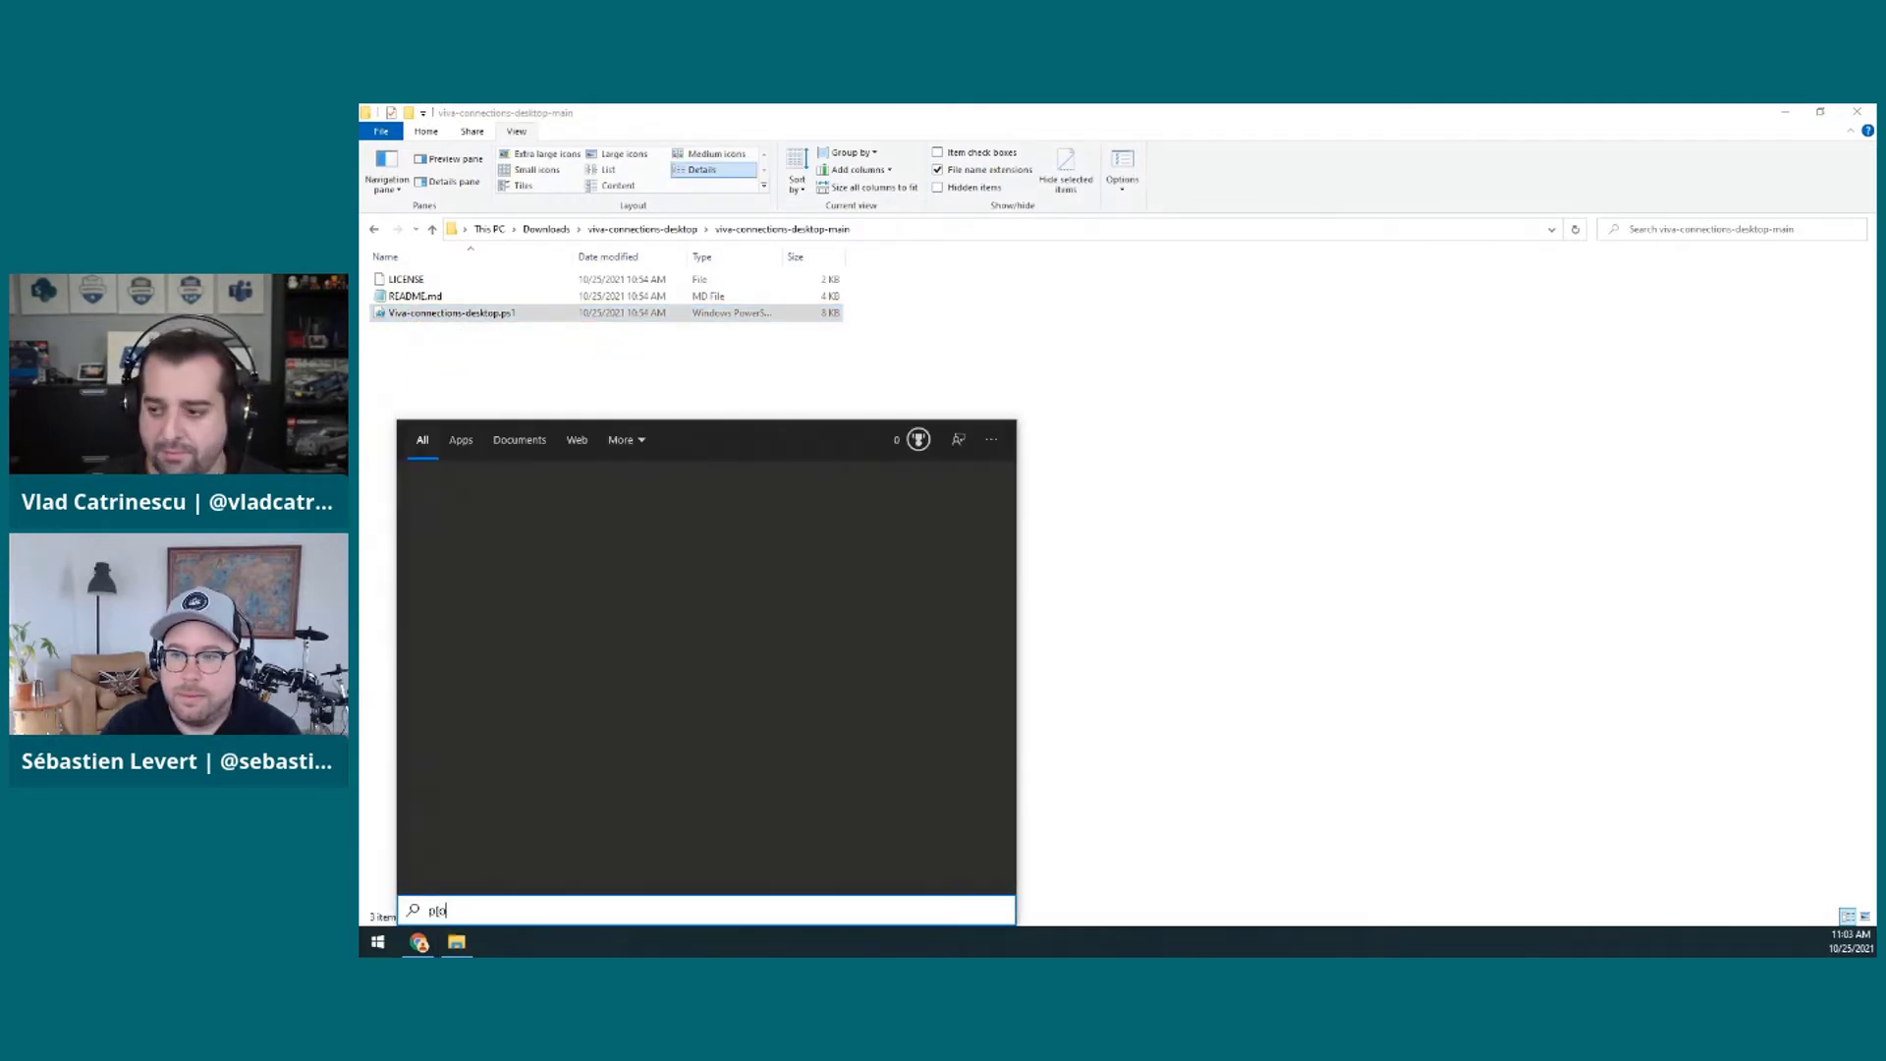
{"action": "type", "text": "powe"}
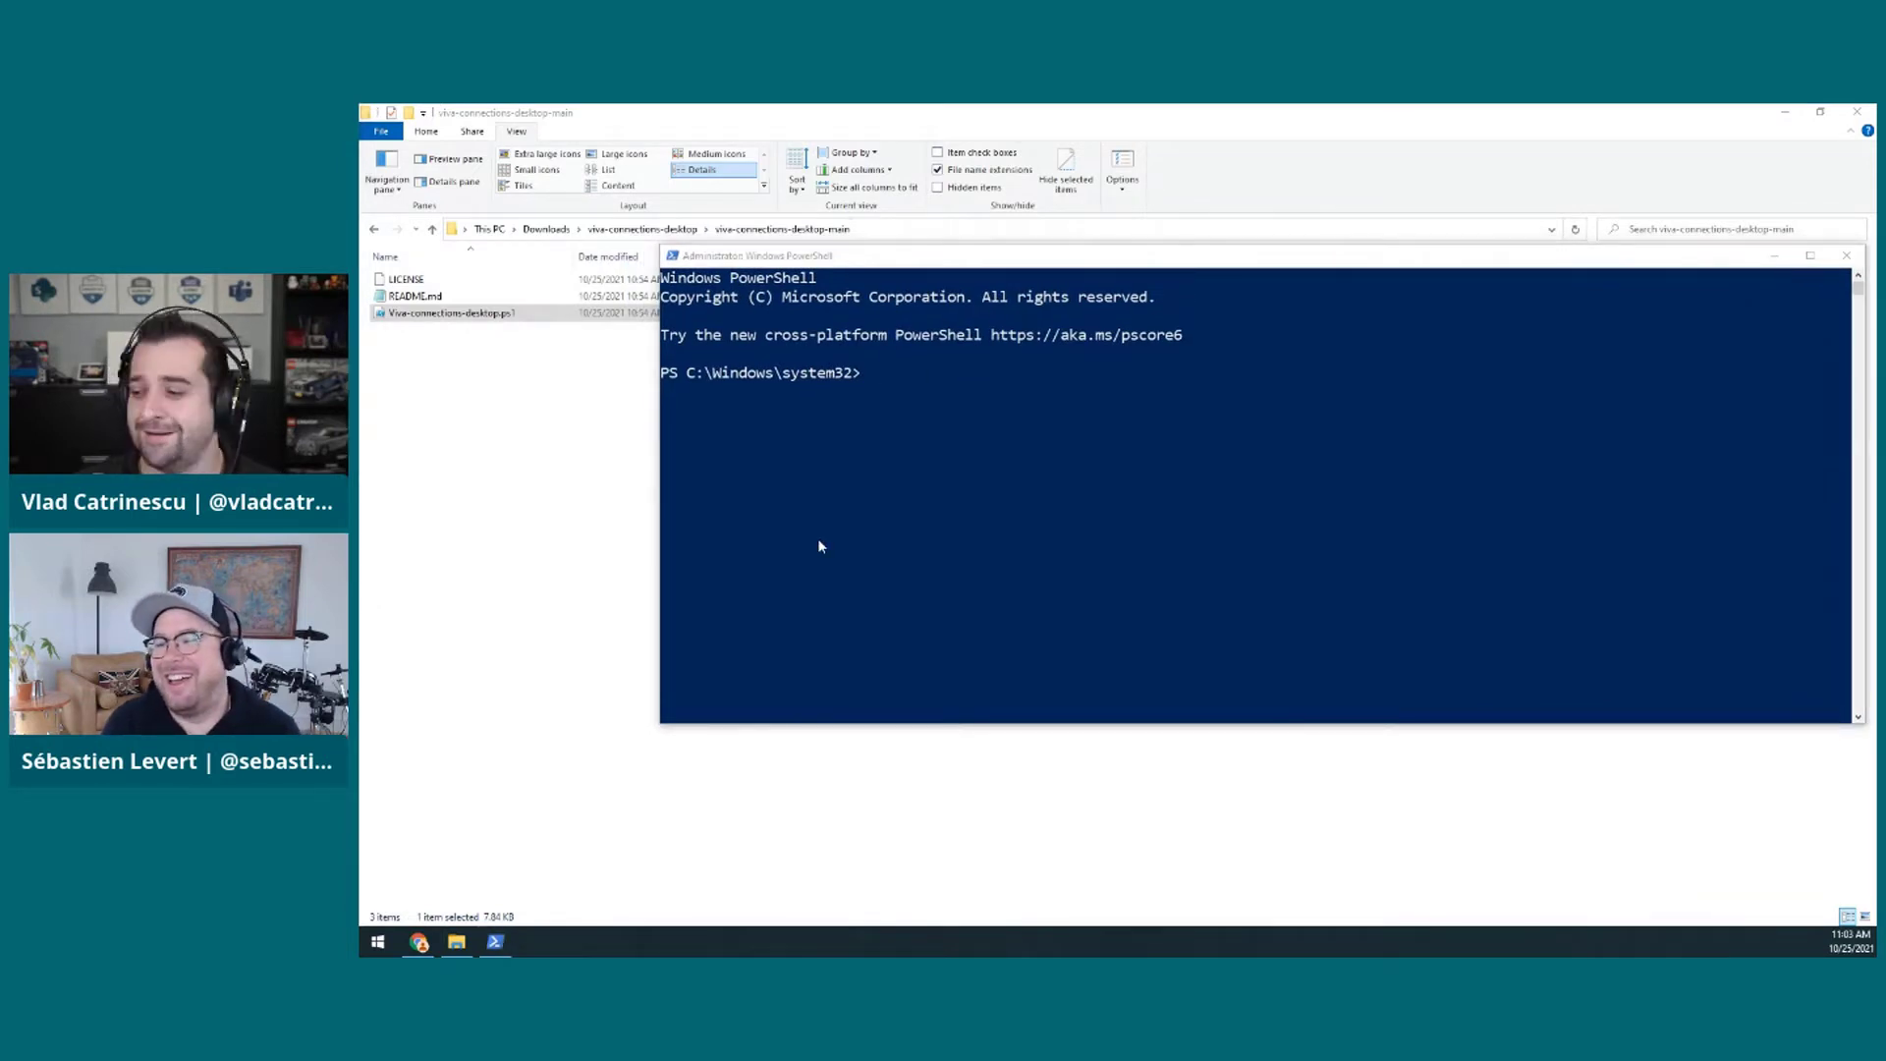
{"action": "mouse_move", "coordinate": [857, 532]}
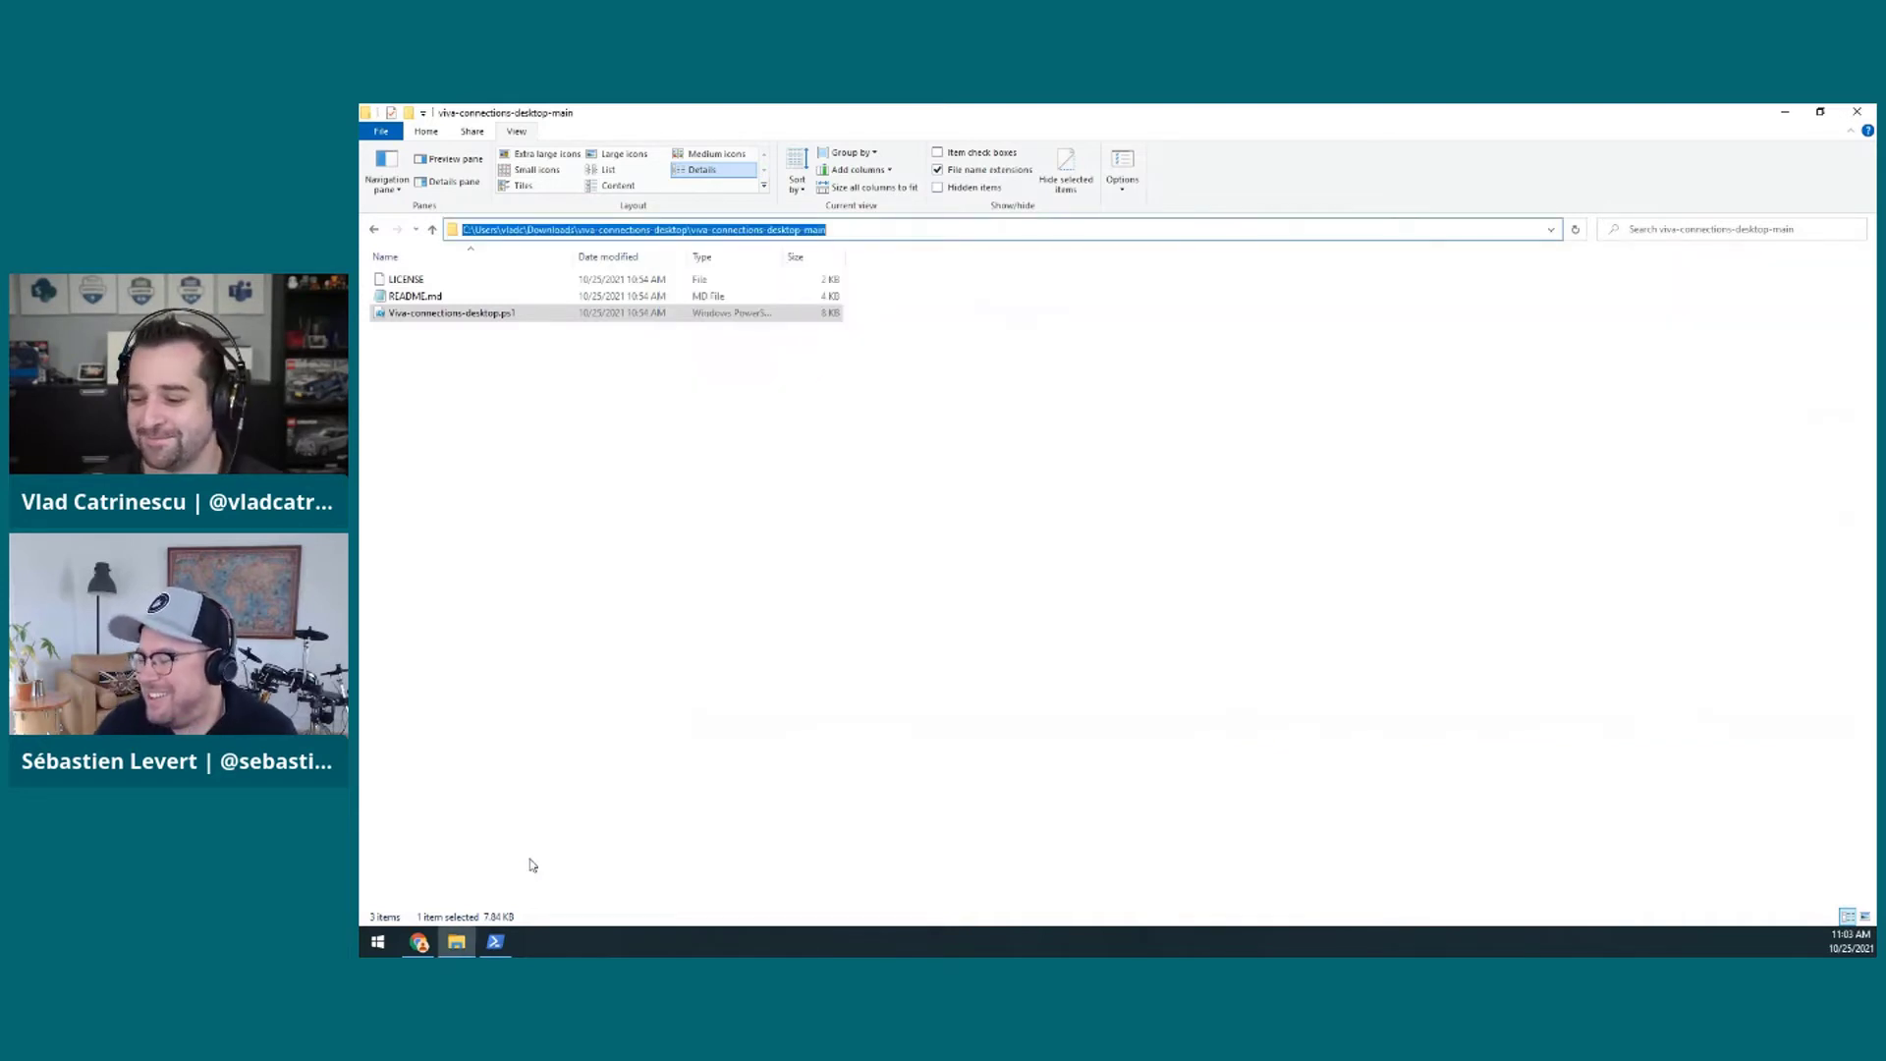
{"action": "left_click", "coordinate": [493, 942]}
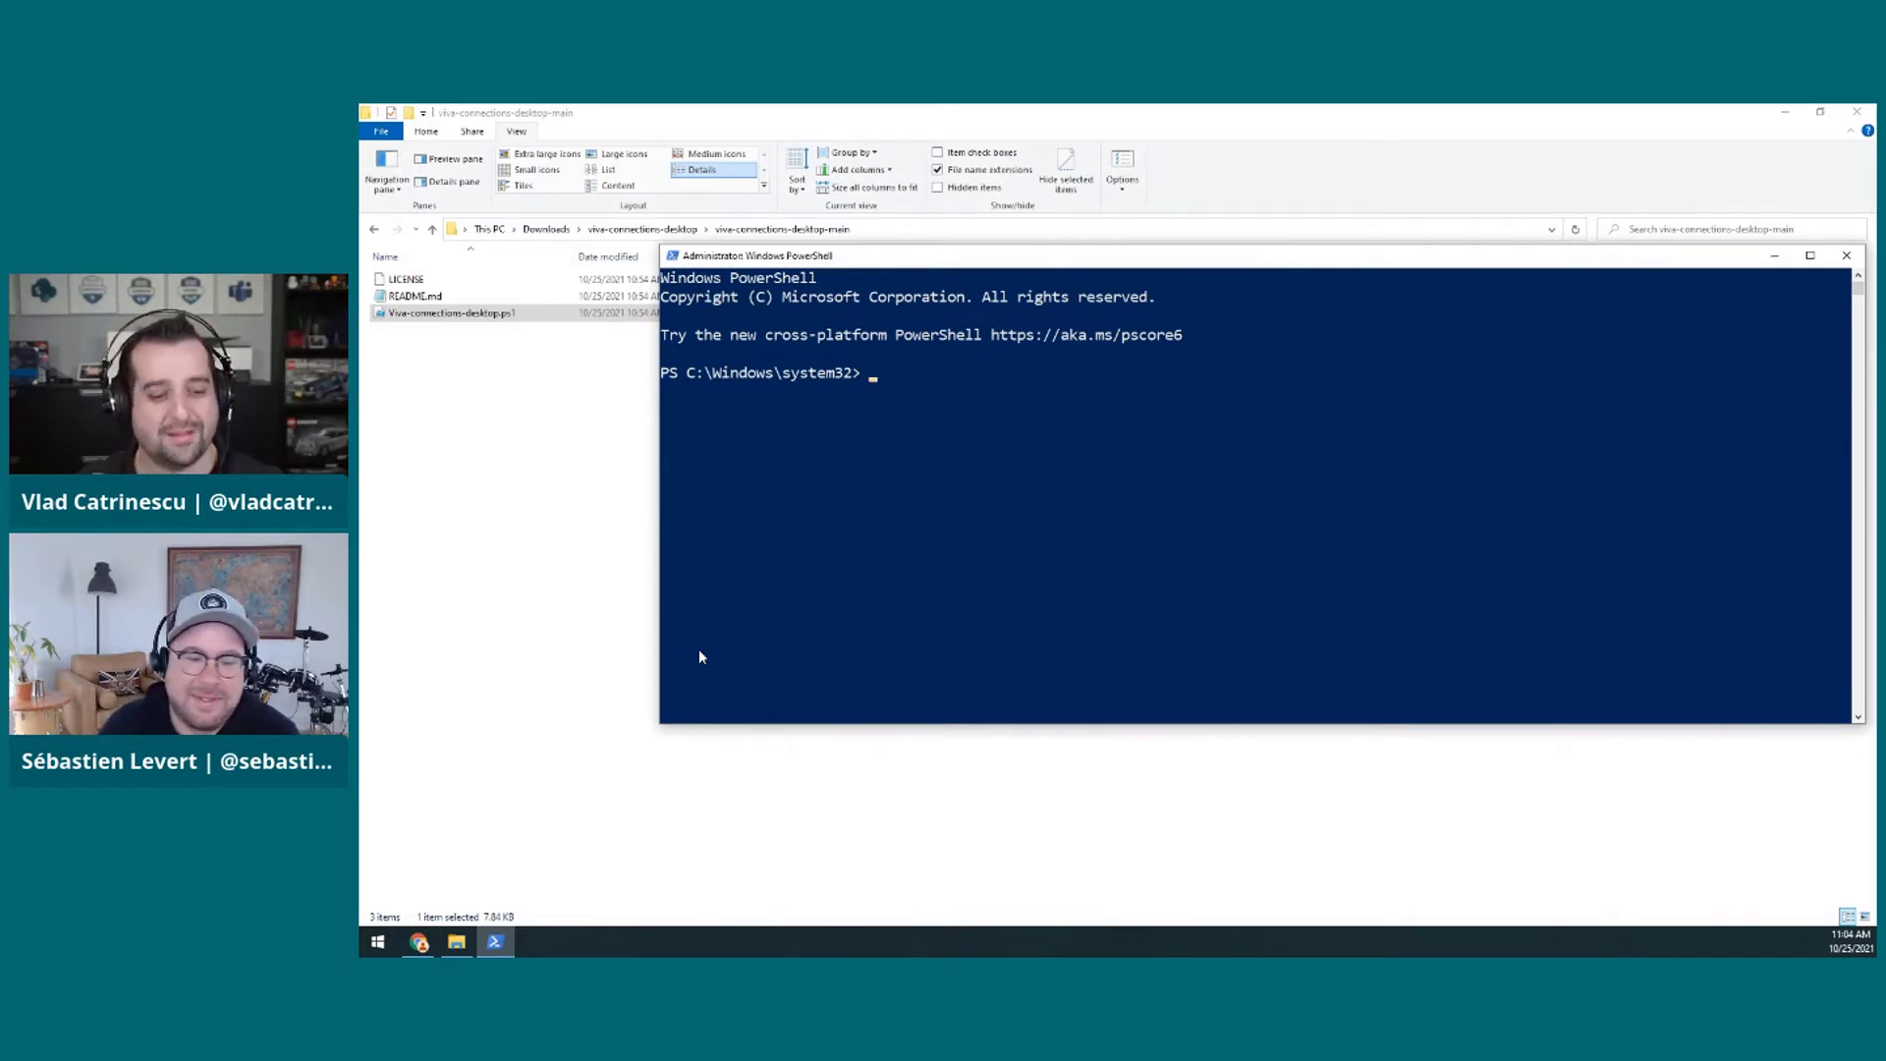
{"action": "mouse_move", "coordinate": [822, 617]}
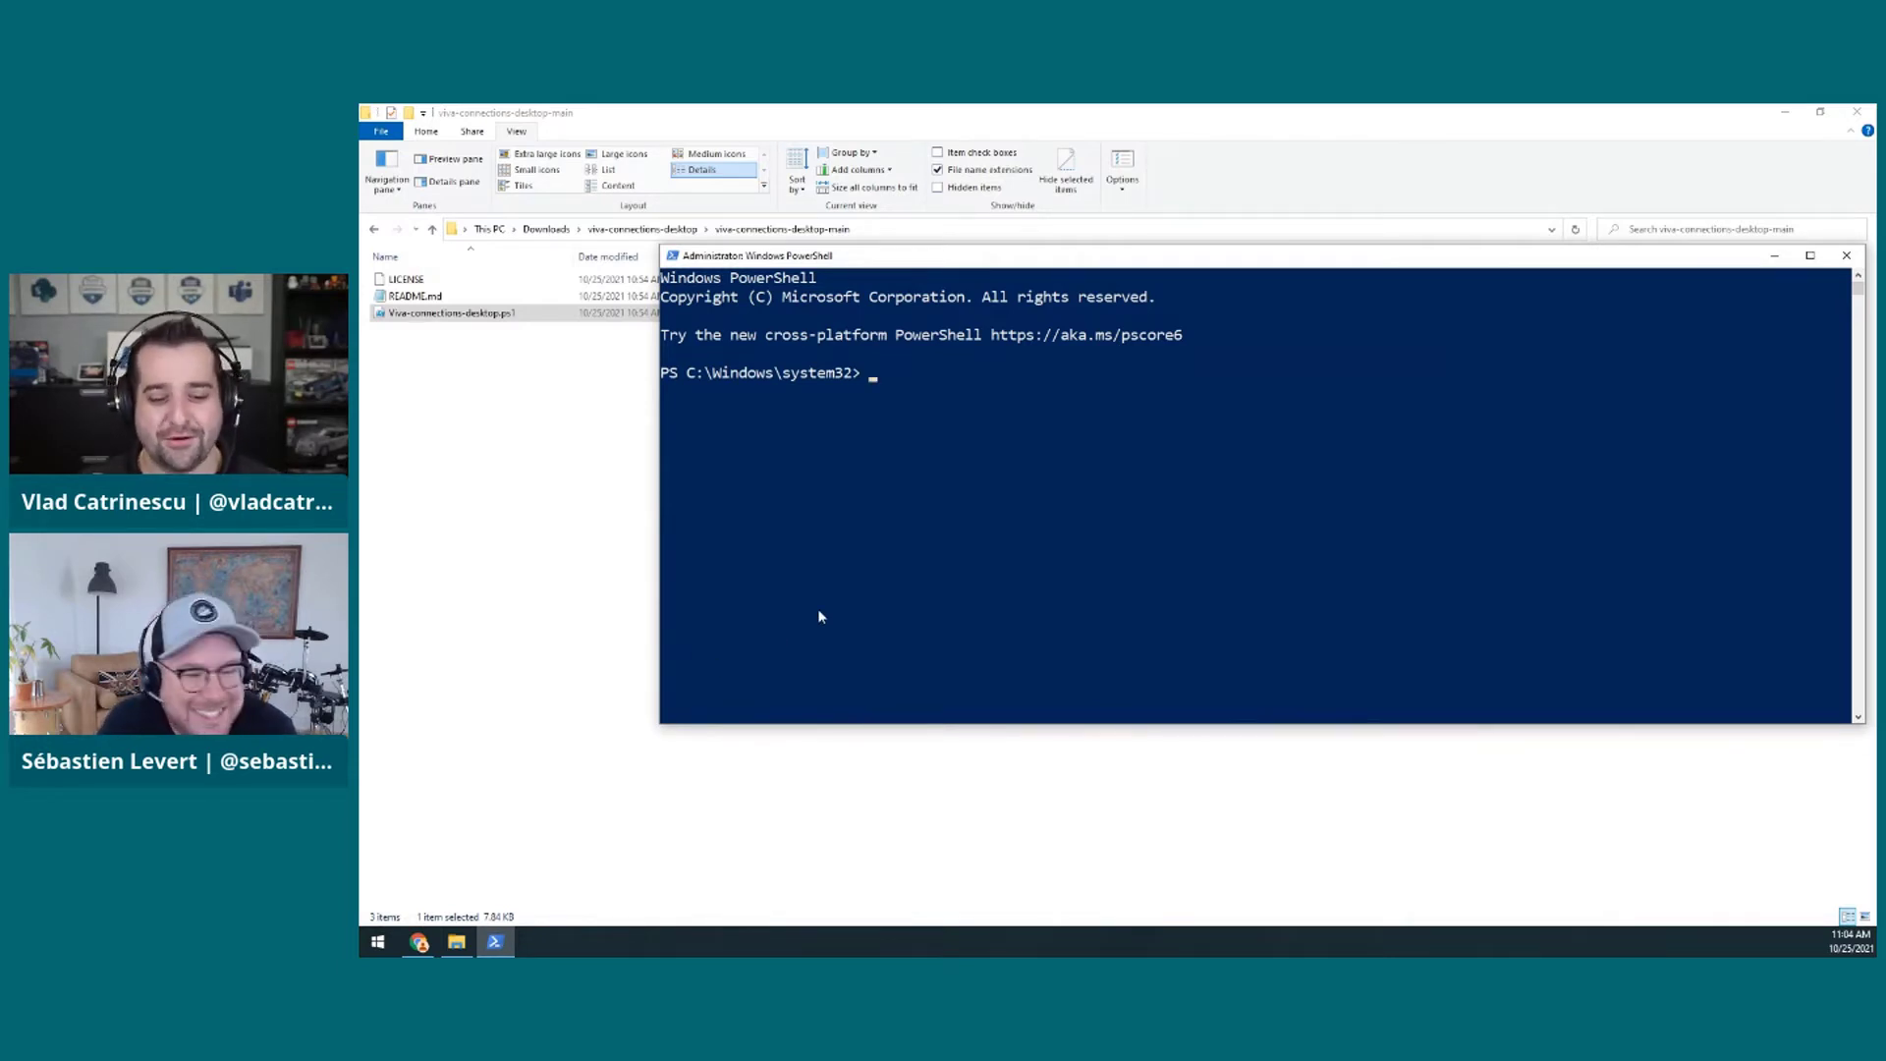
Change into viva-connections-desktop-main and run .\Viva-connections-desktop.ps1 past the security warning
{"action": "type", "text": "cd"}
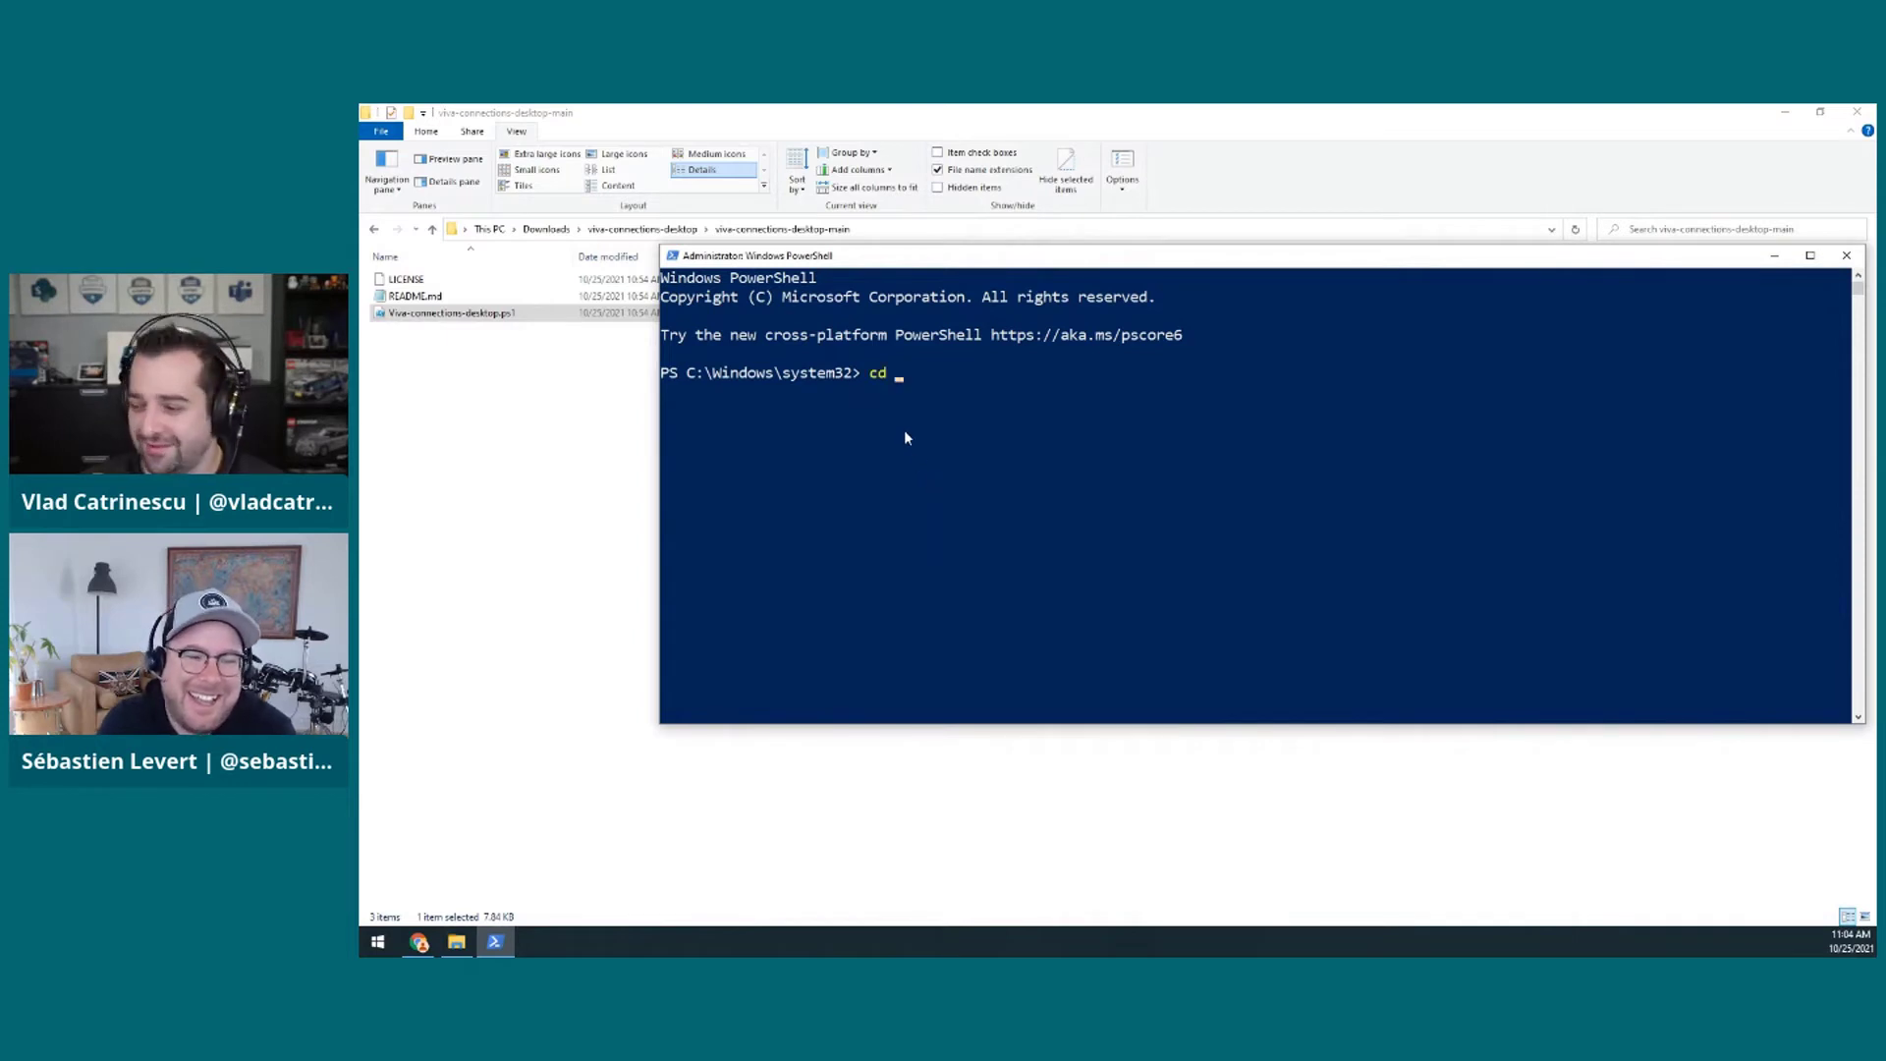
{"action": "type", "text": "'C:\\Users\\vladc\\Downloads\\viva-connections-desktop\\viva-connections-desktop-main'"}
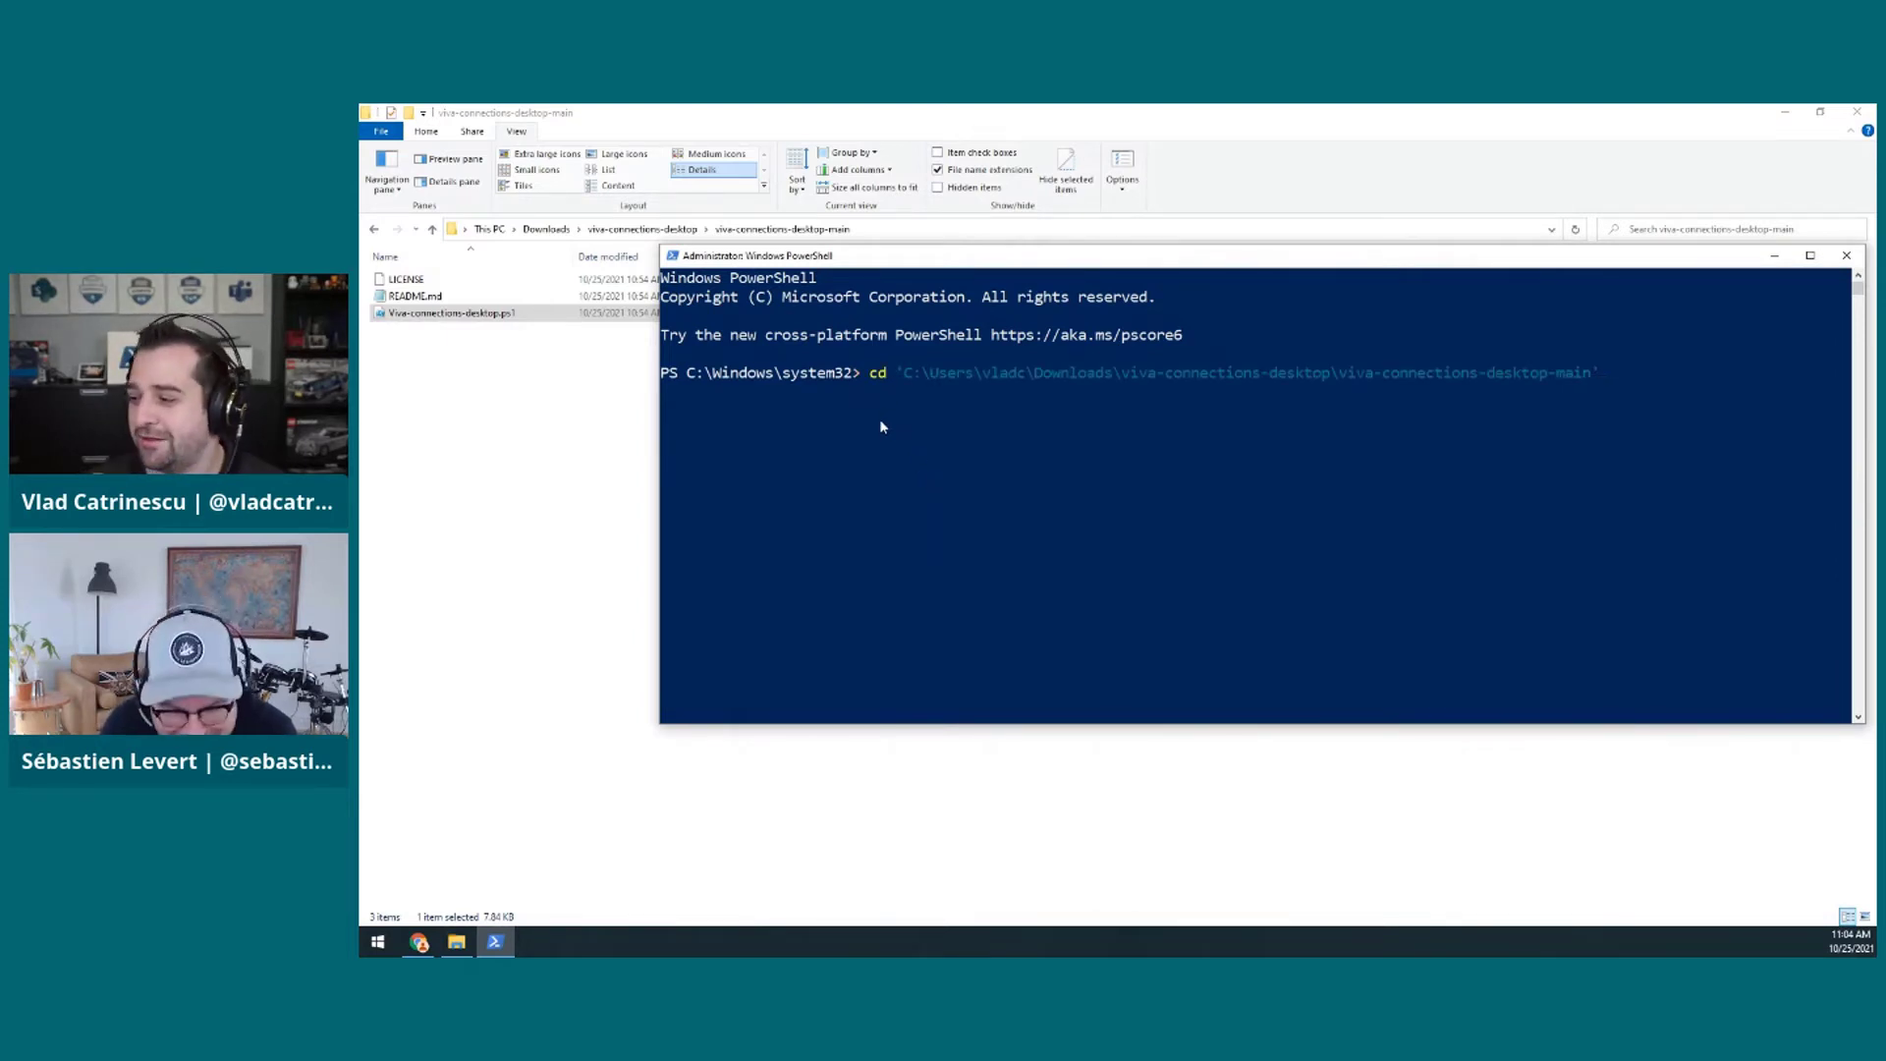
{"action": "key", "text": "Enter"}
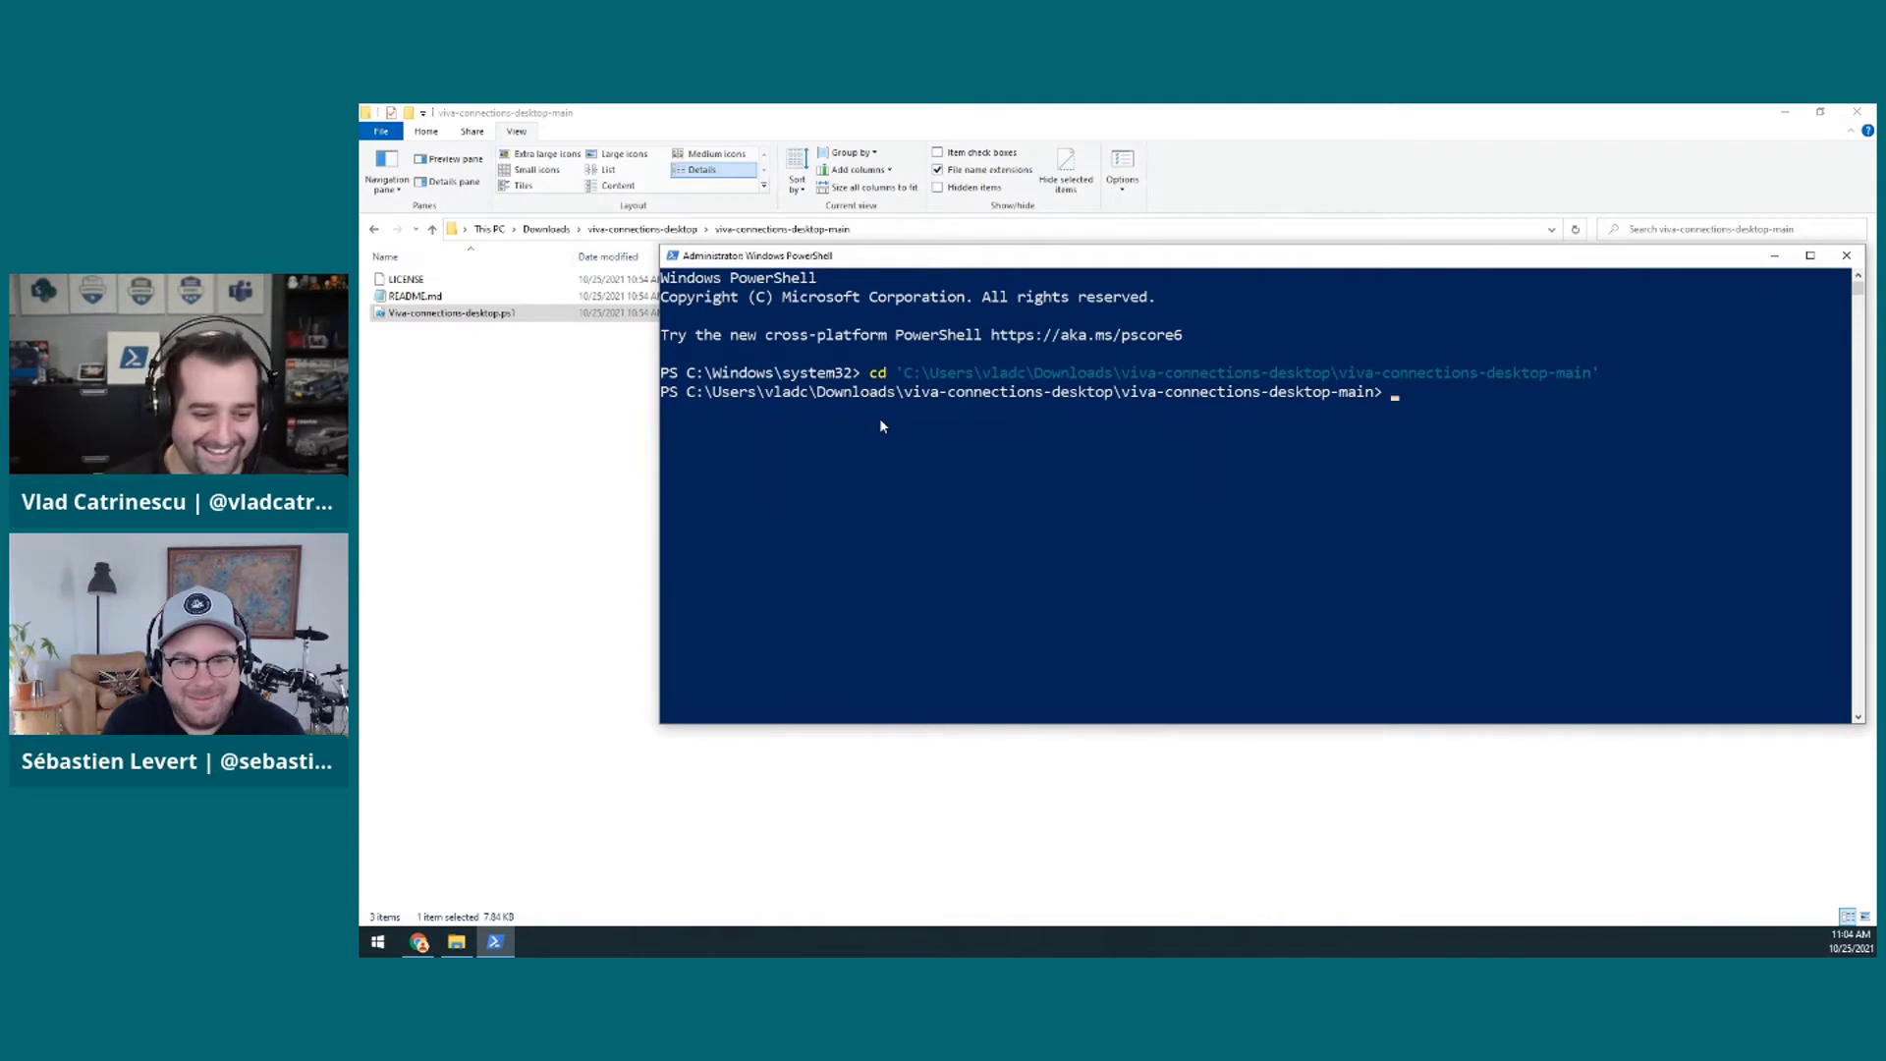
{"action": "type", "text": "viv"}
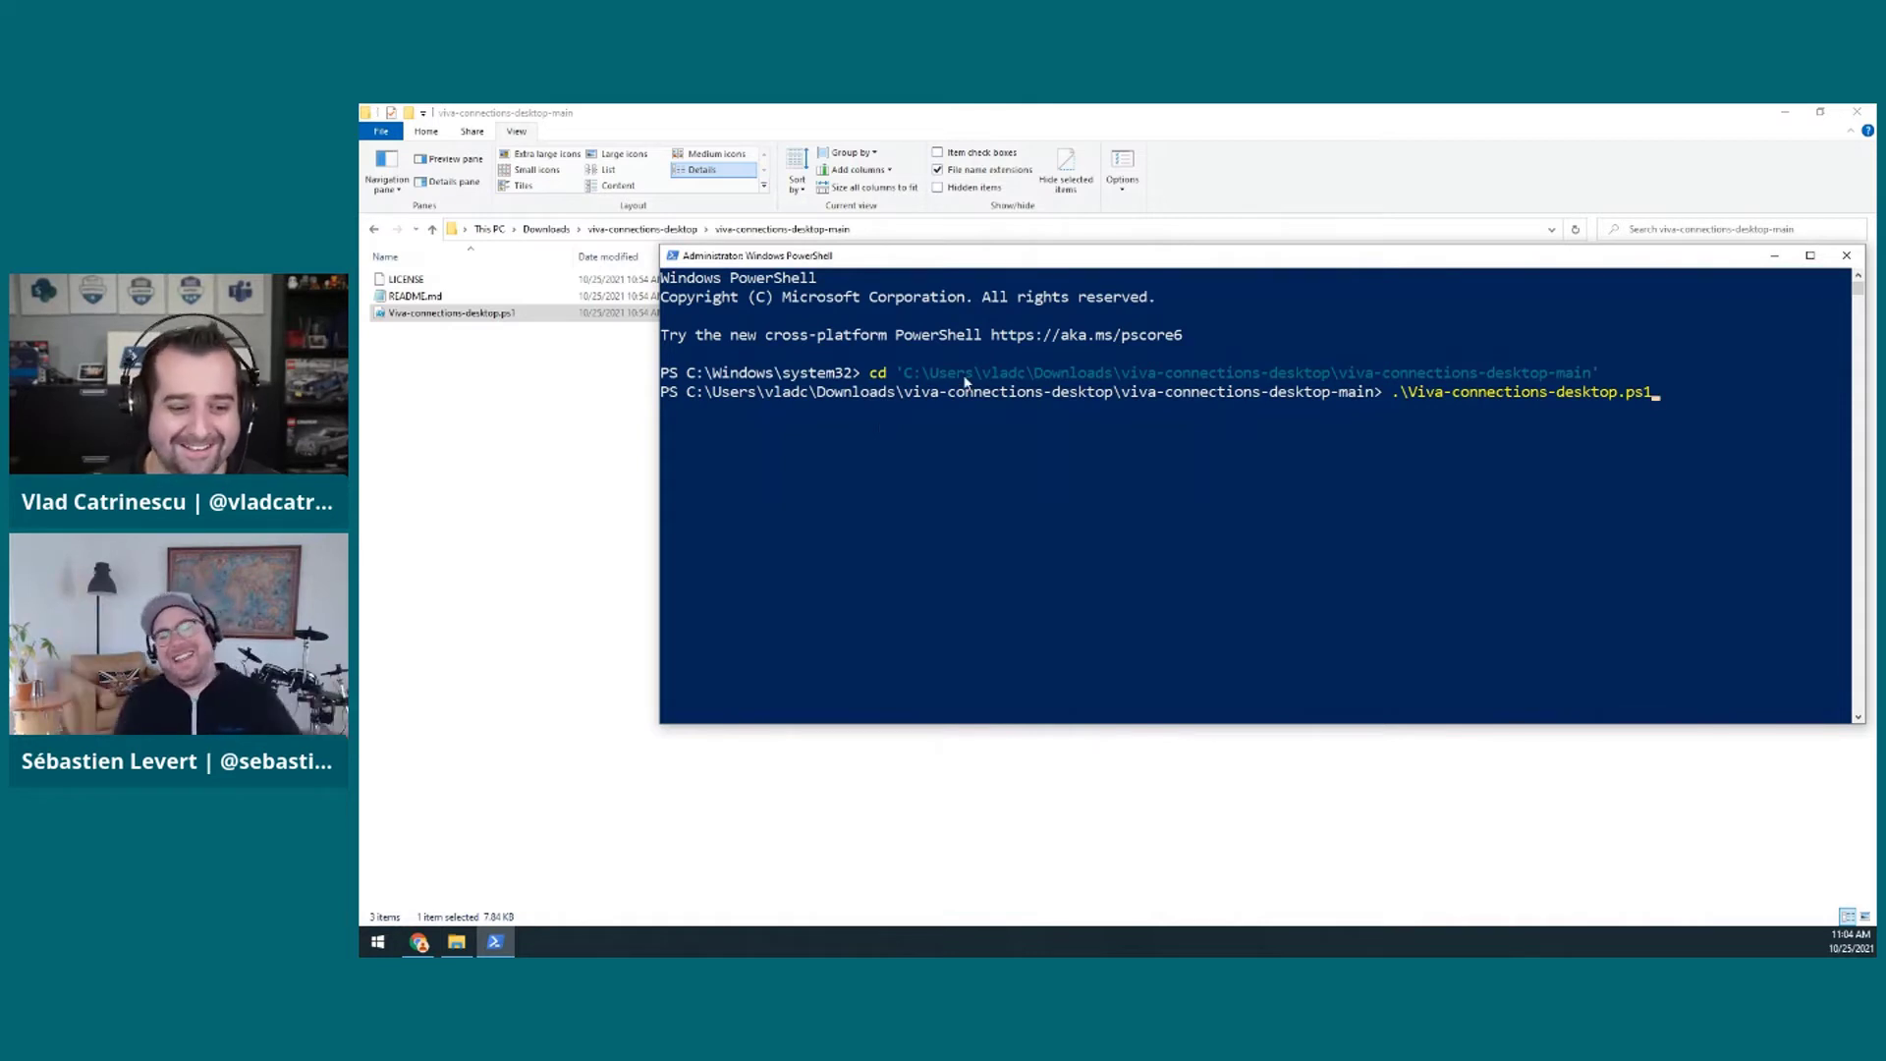
{"action": "mouse_move", "coordinate": [922, 439]}
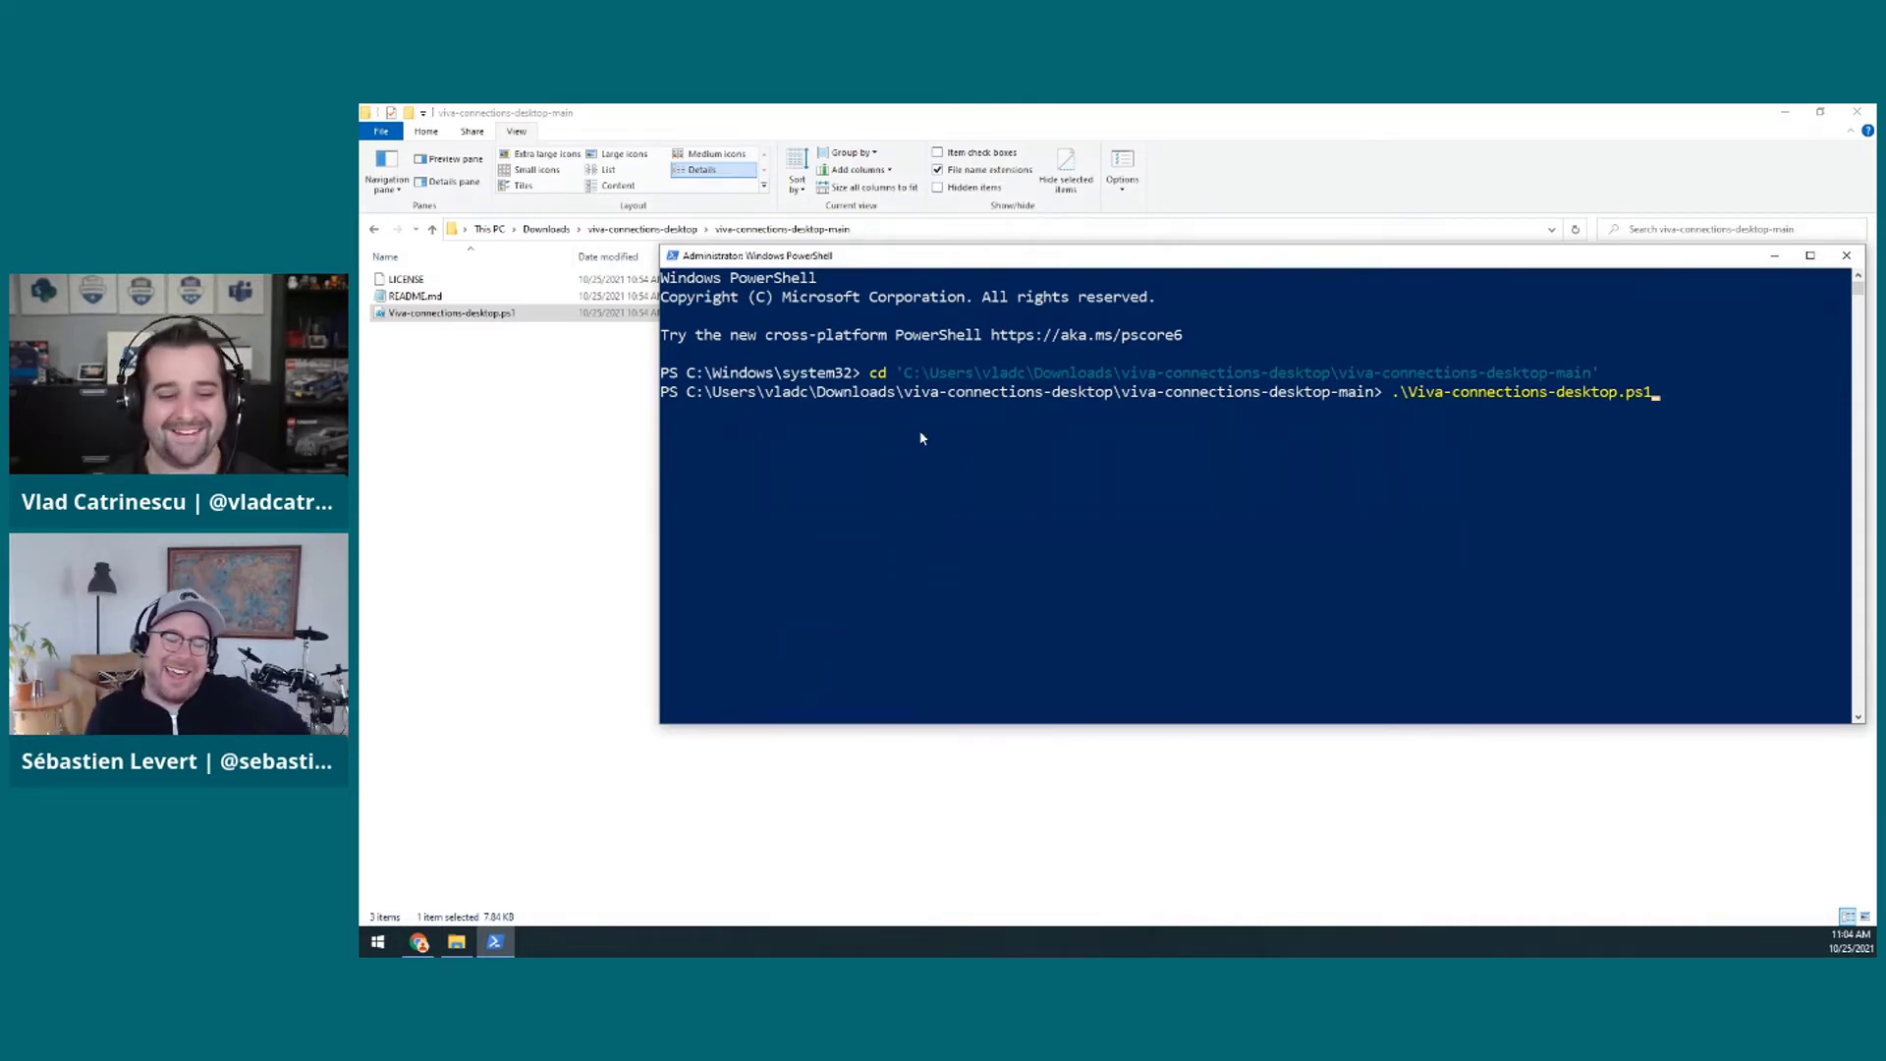
{"action": "key", "text": "Enter"}
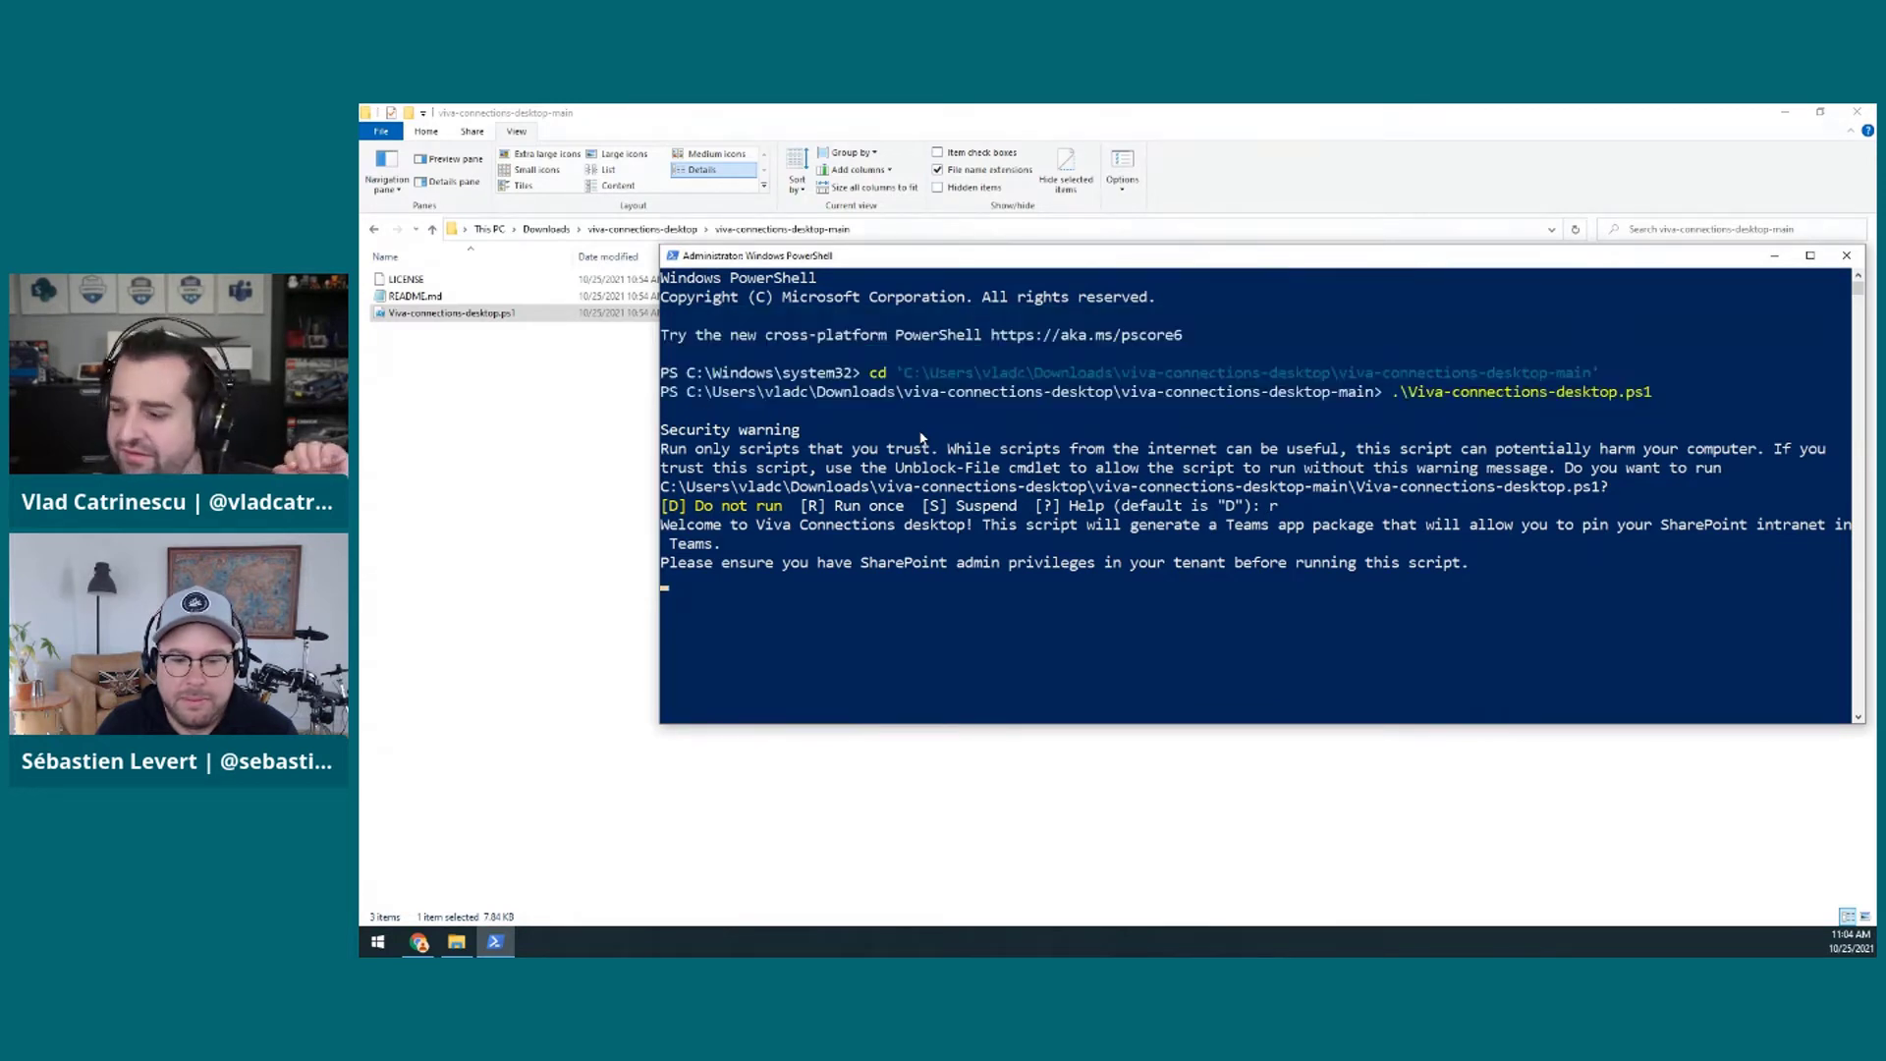
Continue to the portal prompt and submit the copied Tech Landing site URL
{"action": "key", "text": "Enter"}
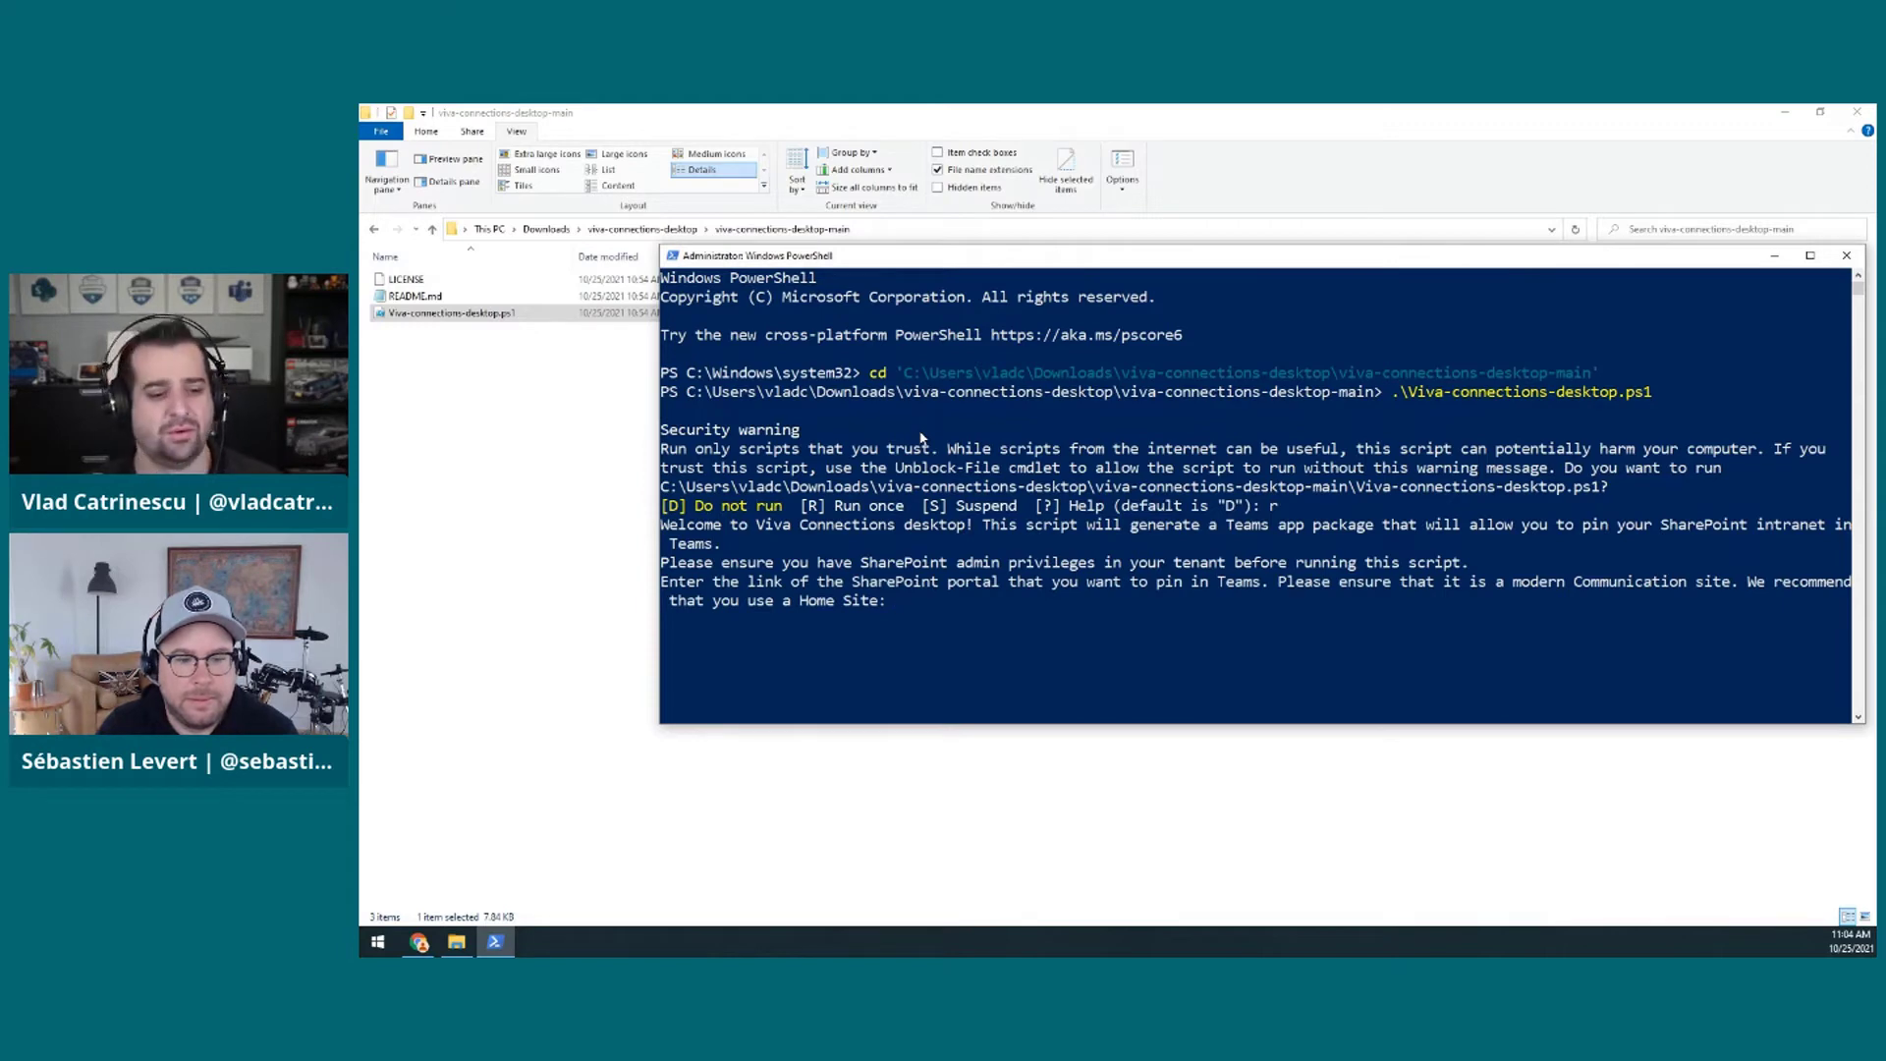
{"action": "mouse_move", "coordinate": [467, 726]}
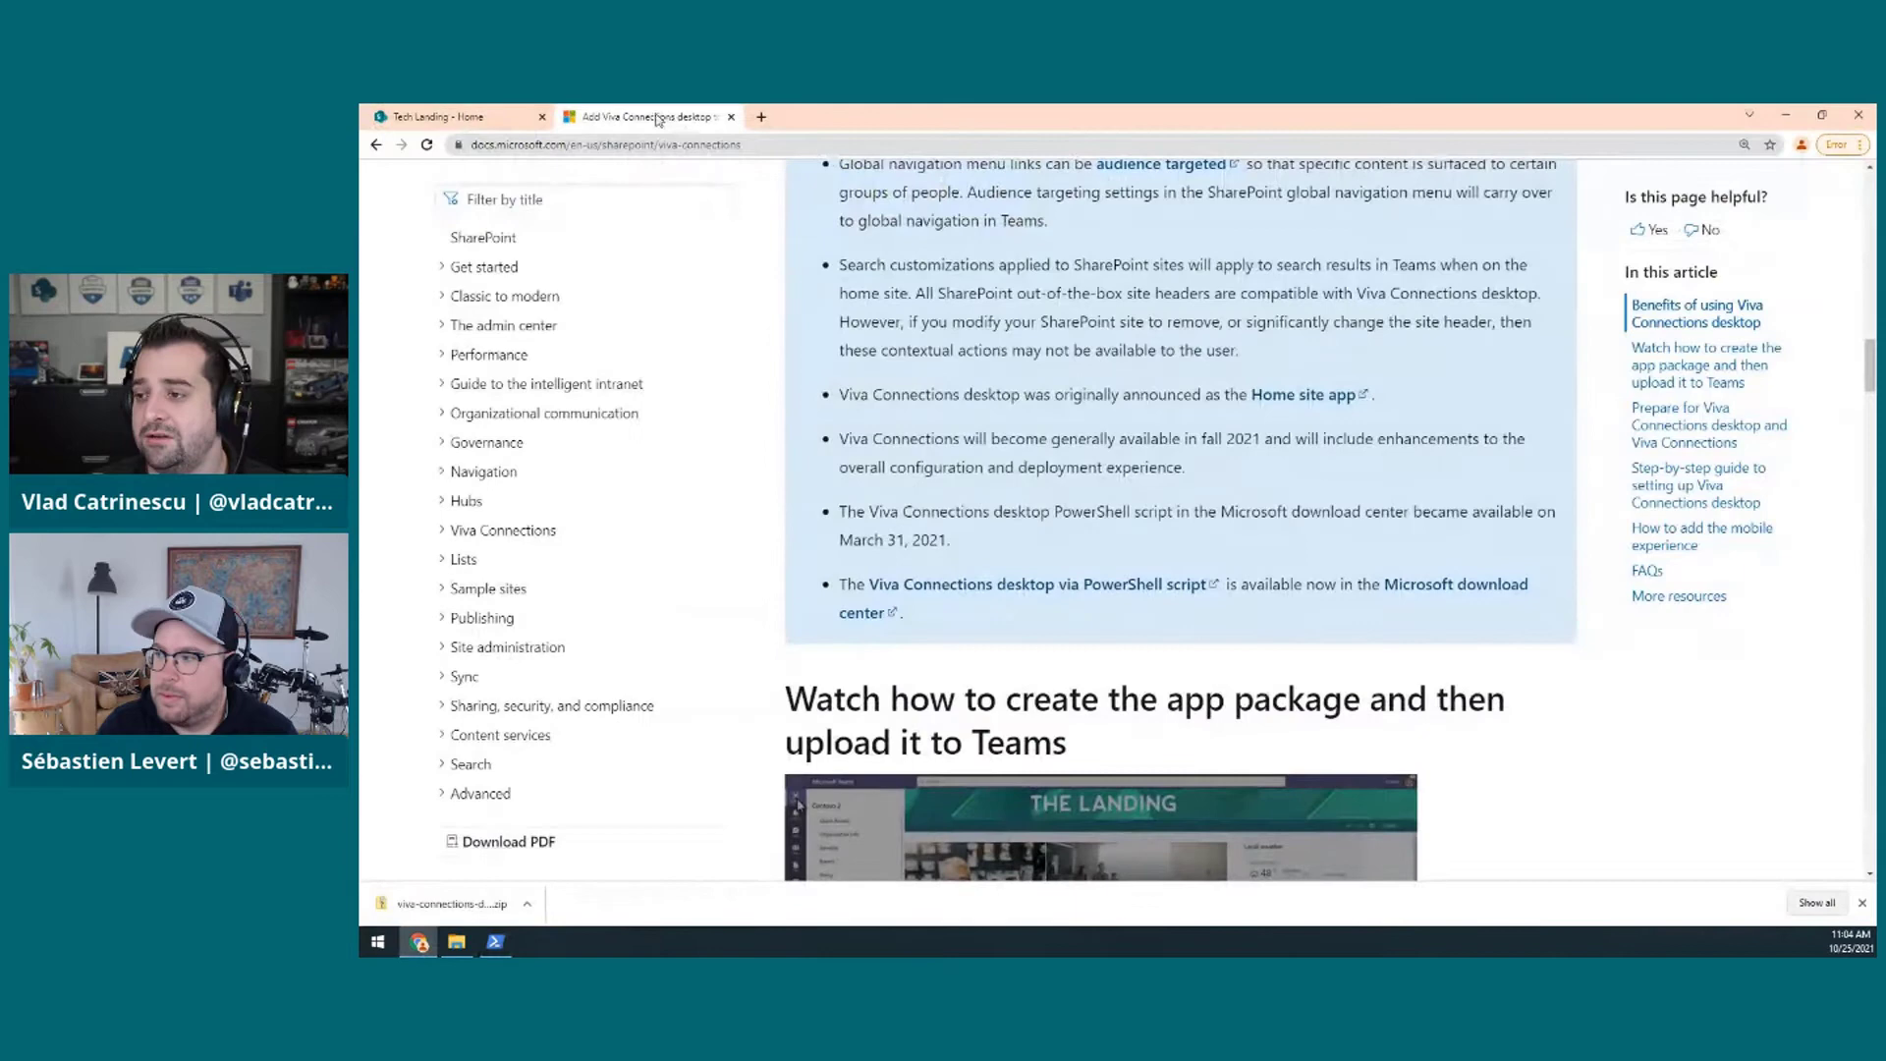
{"action": "left_click", "coordinate": [447, 116]}
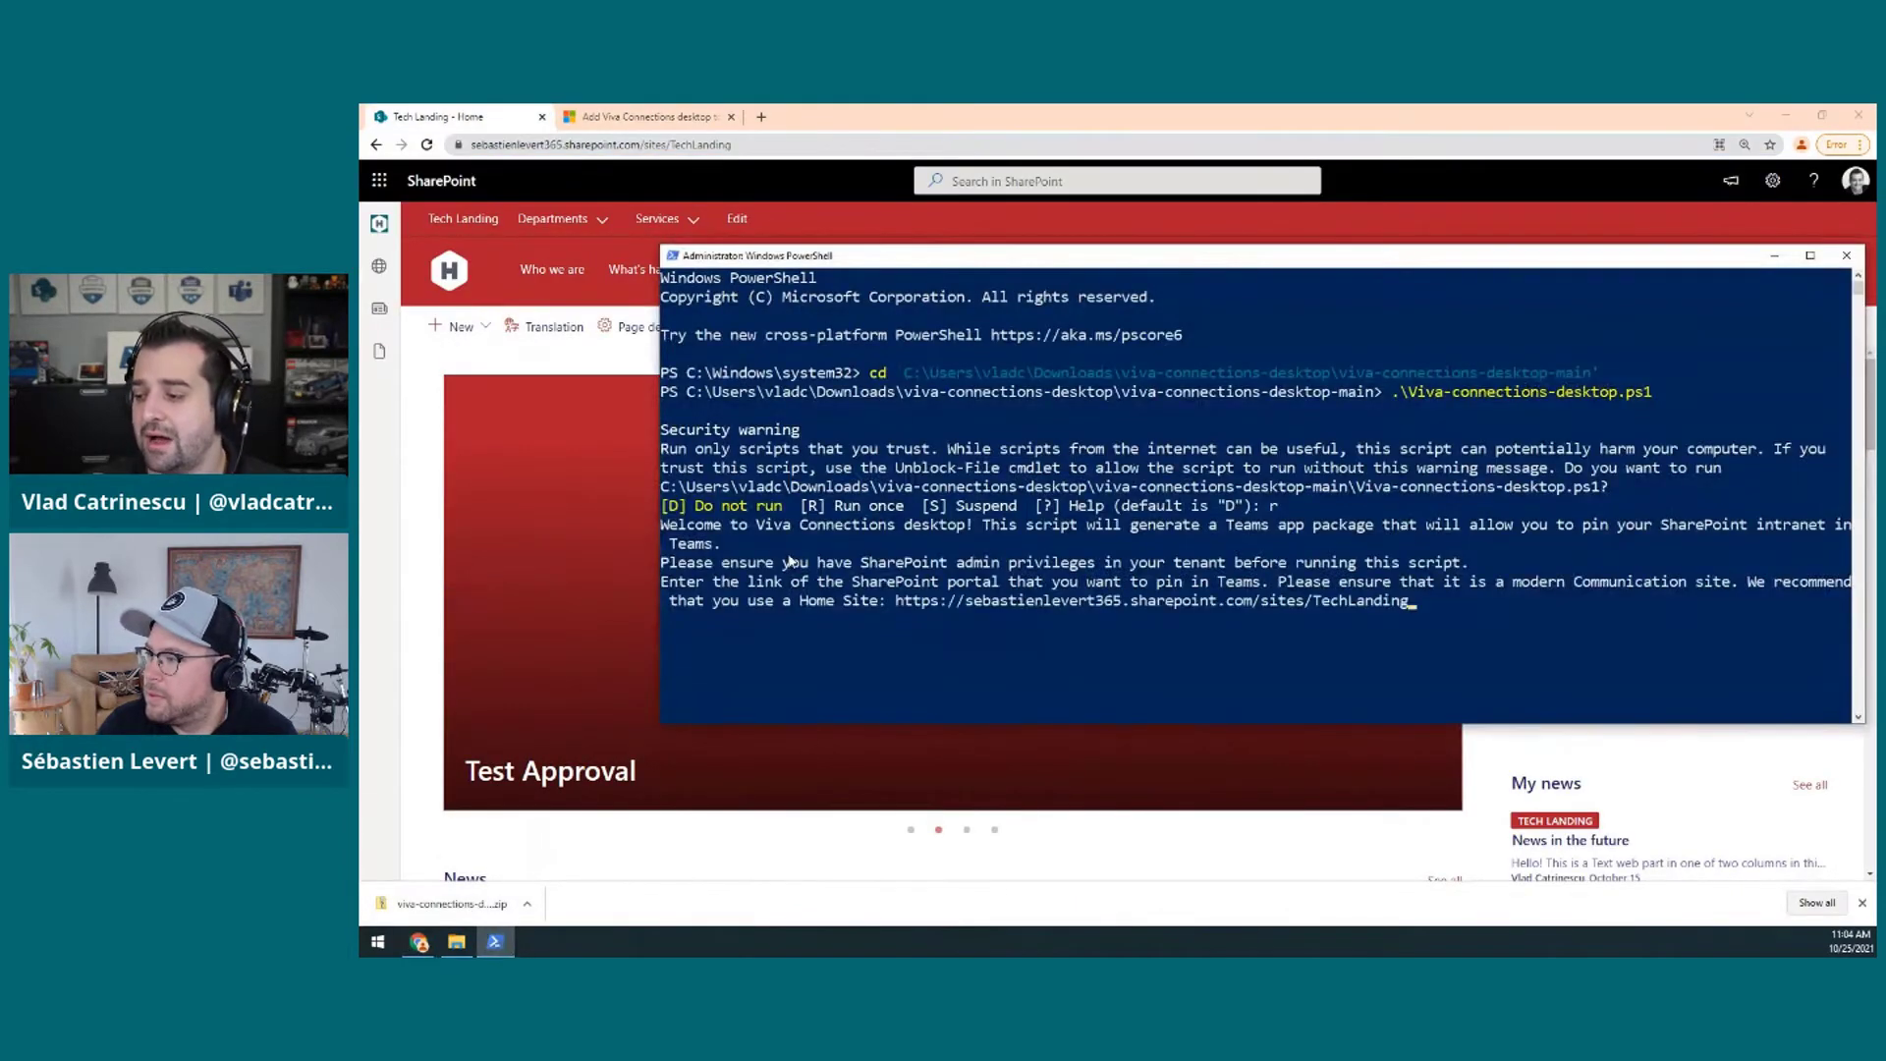
{"action": "key", "text": "Enter"}
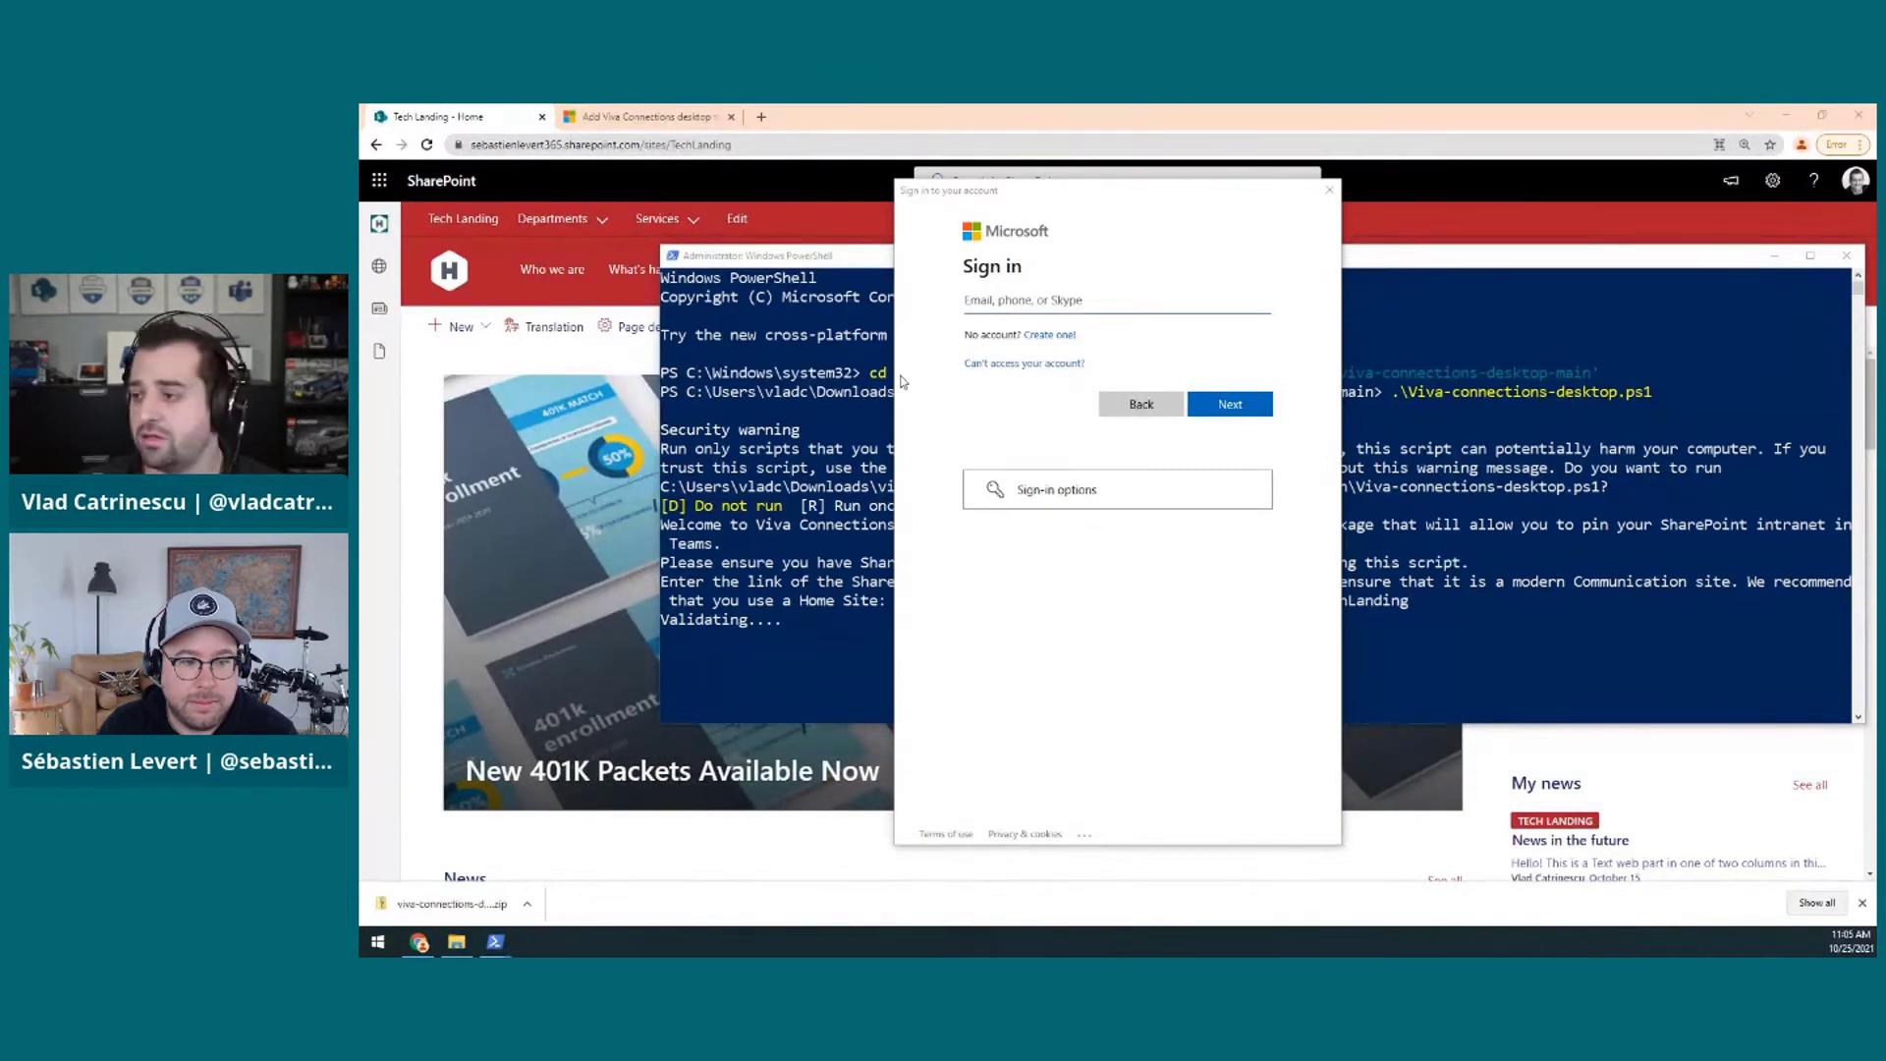
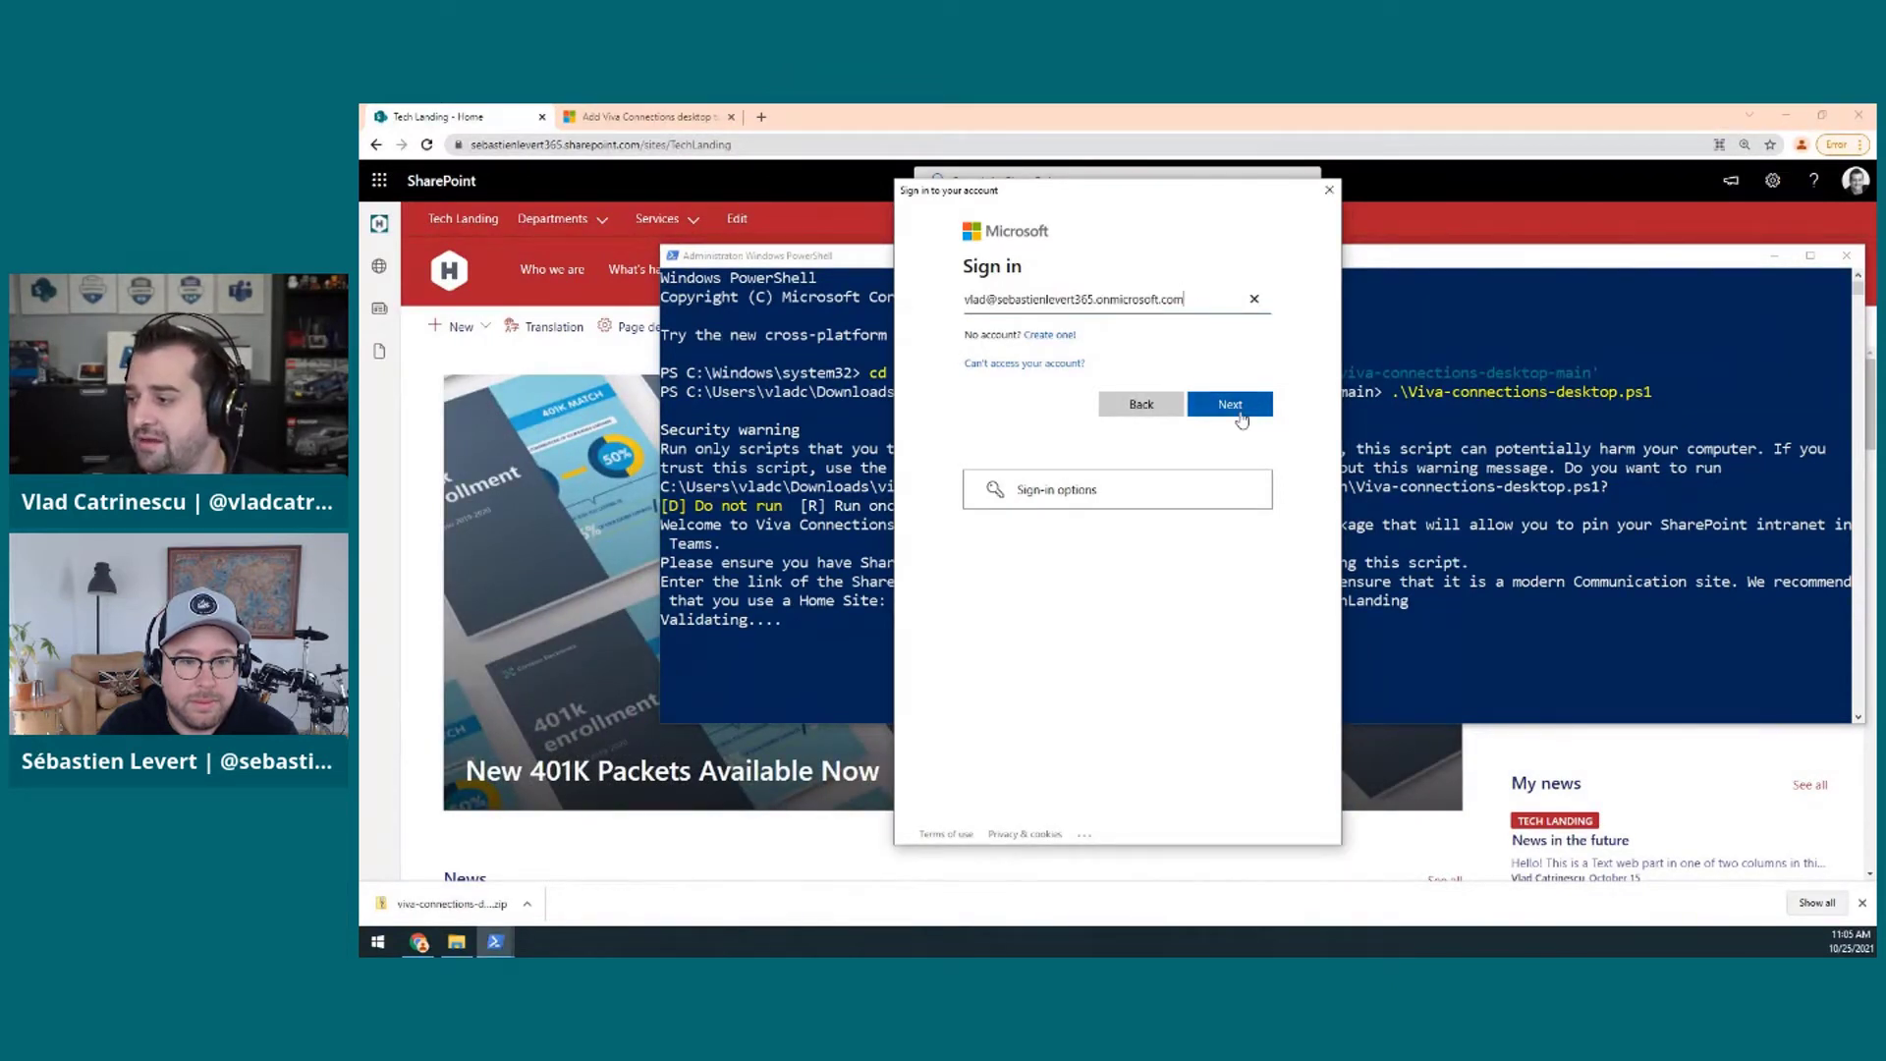
{"action": "left_click", "coordinate": [1230, 404]}
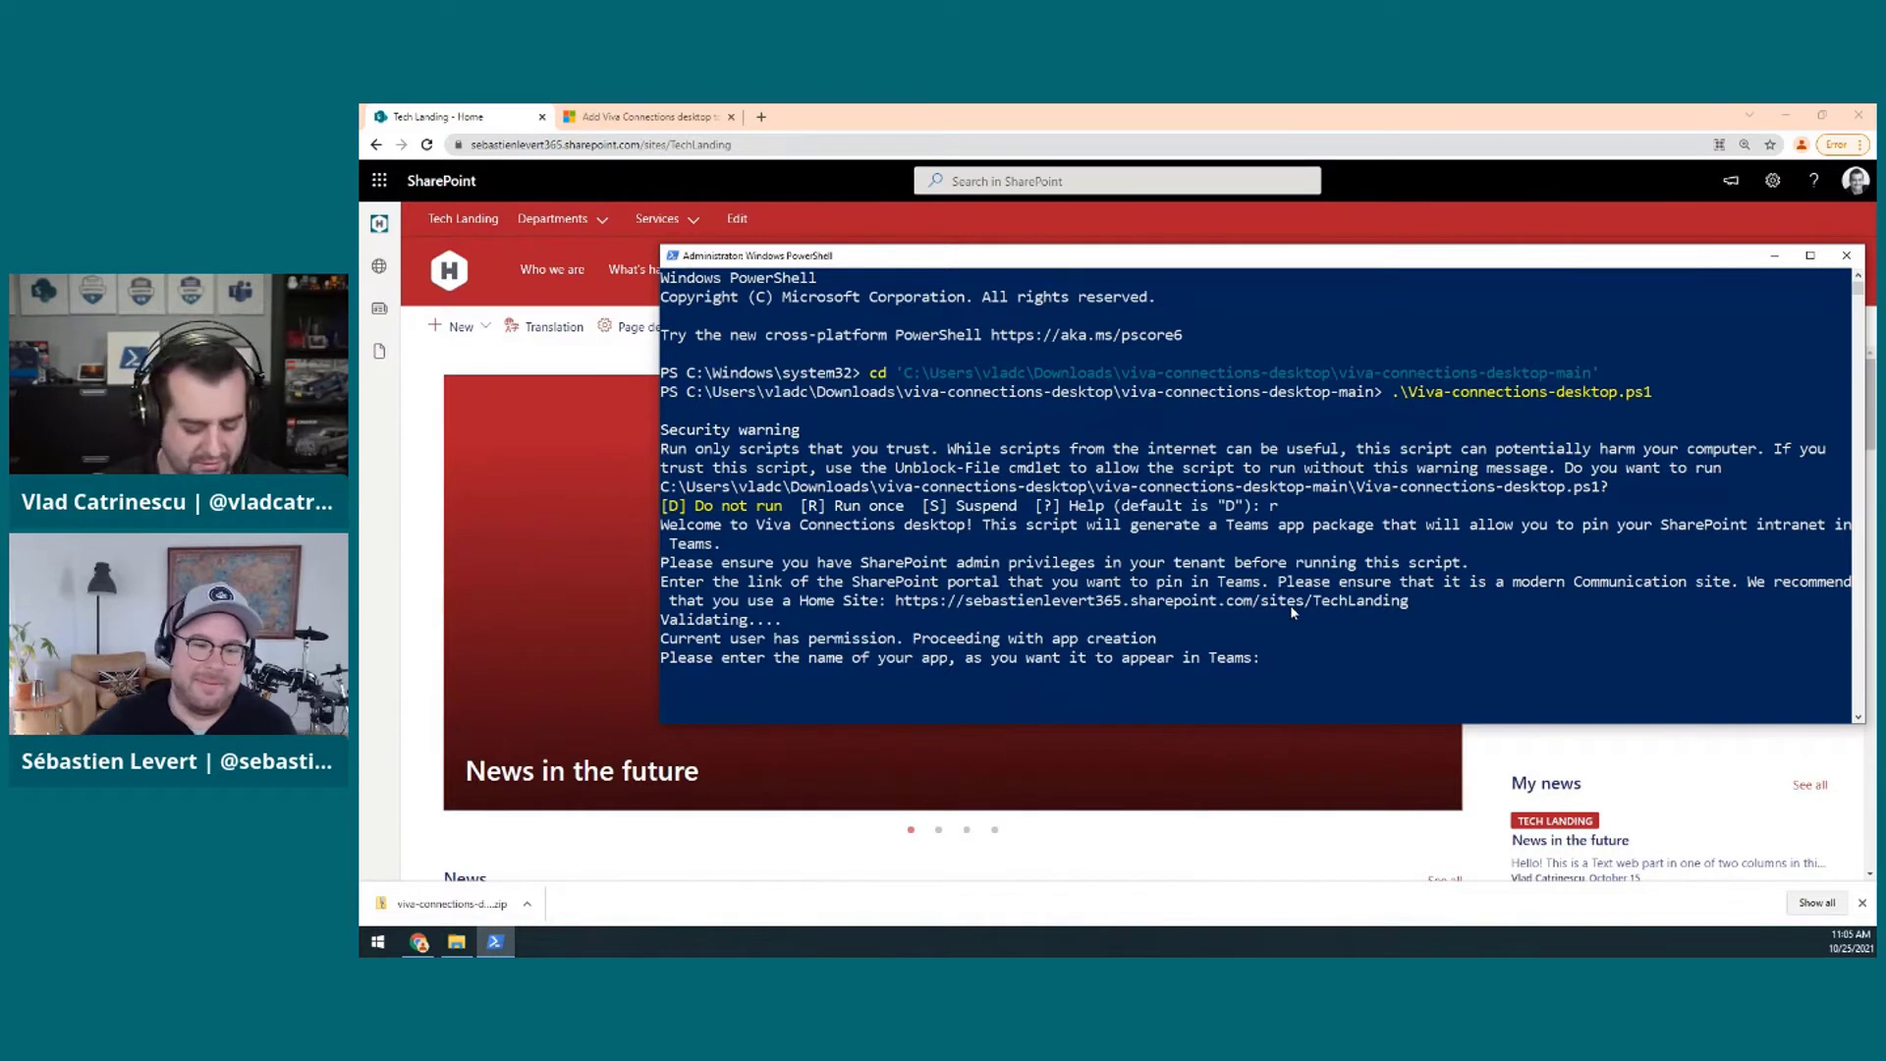
Name the app 'Tech Landing' and enter its short and long descriptions
{"action": "type", "text": "Tech Landing"}
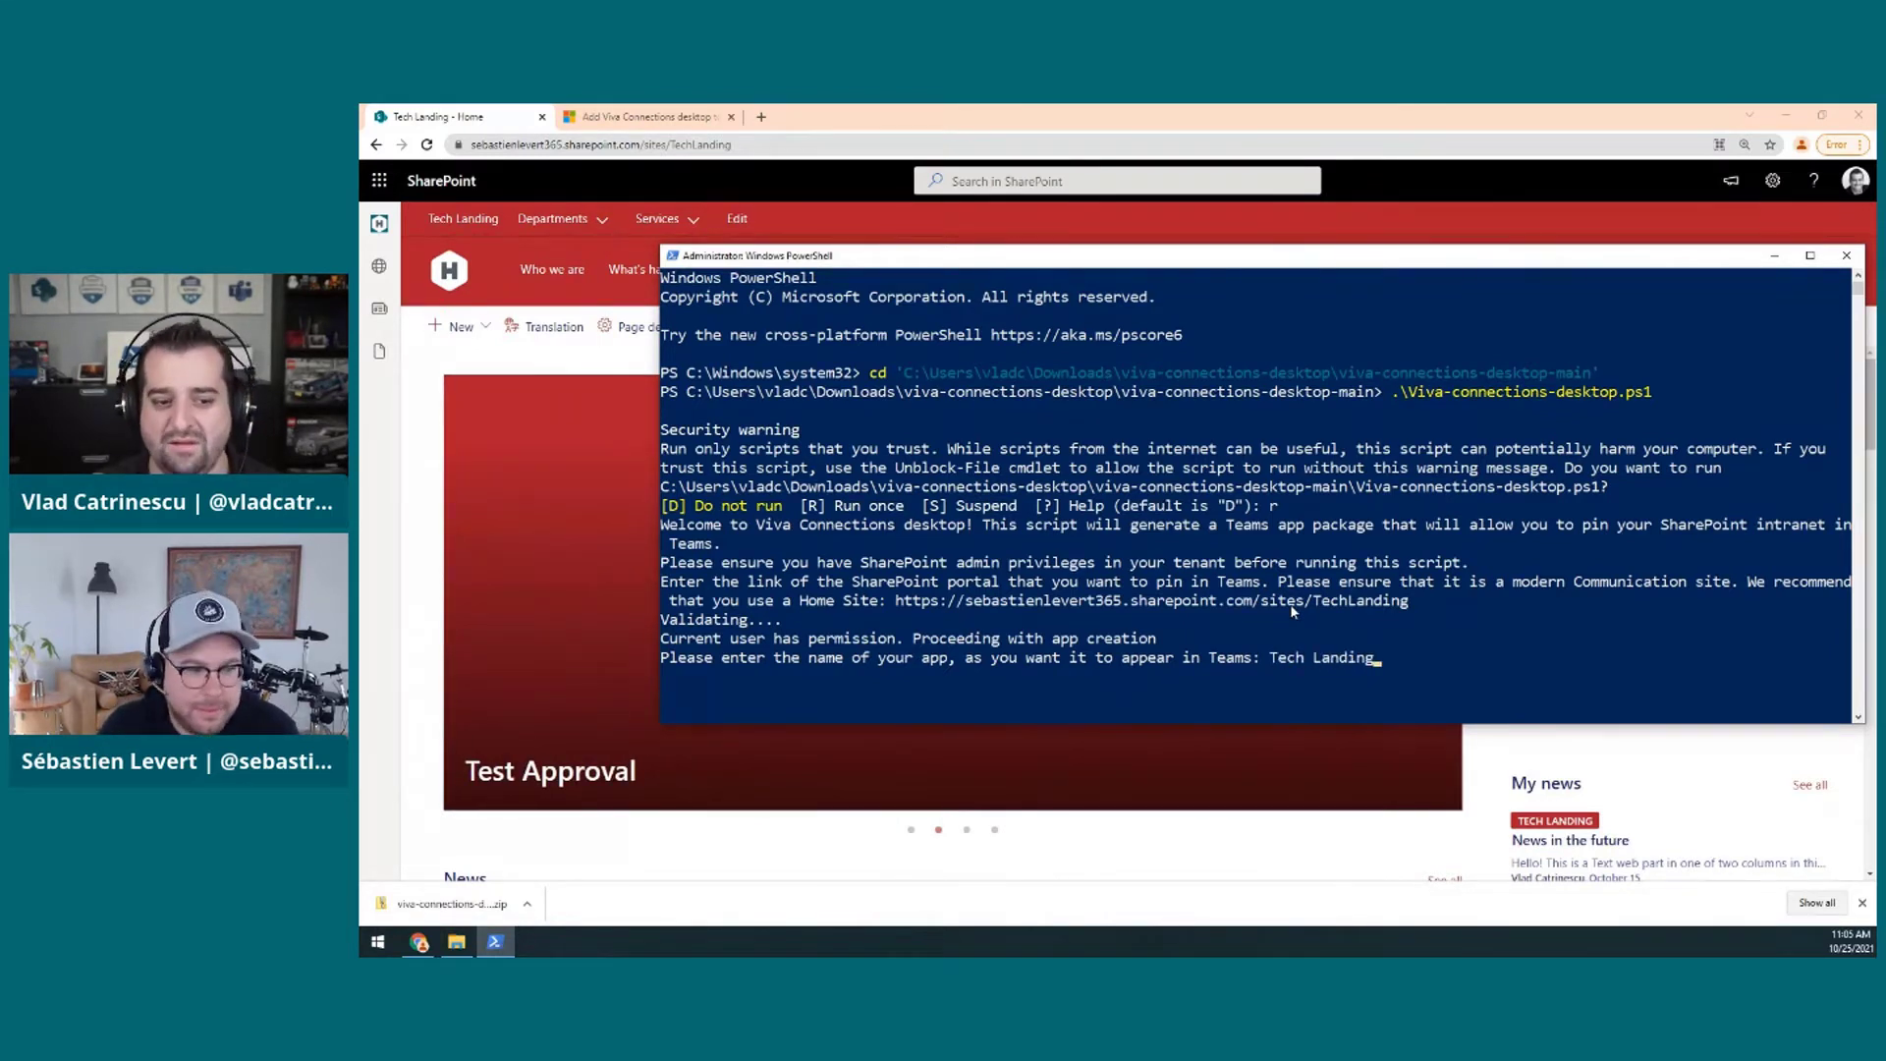
{"action": "key", "text": "Enter"}
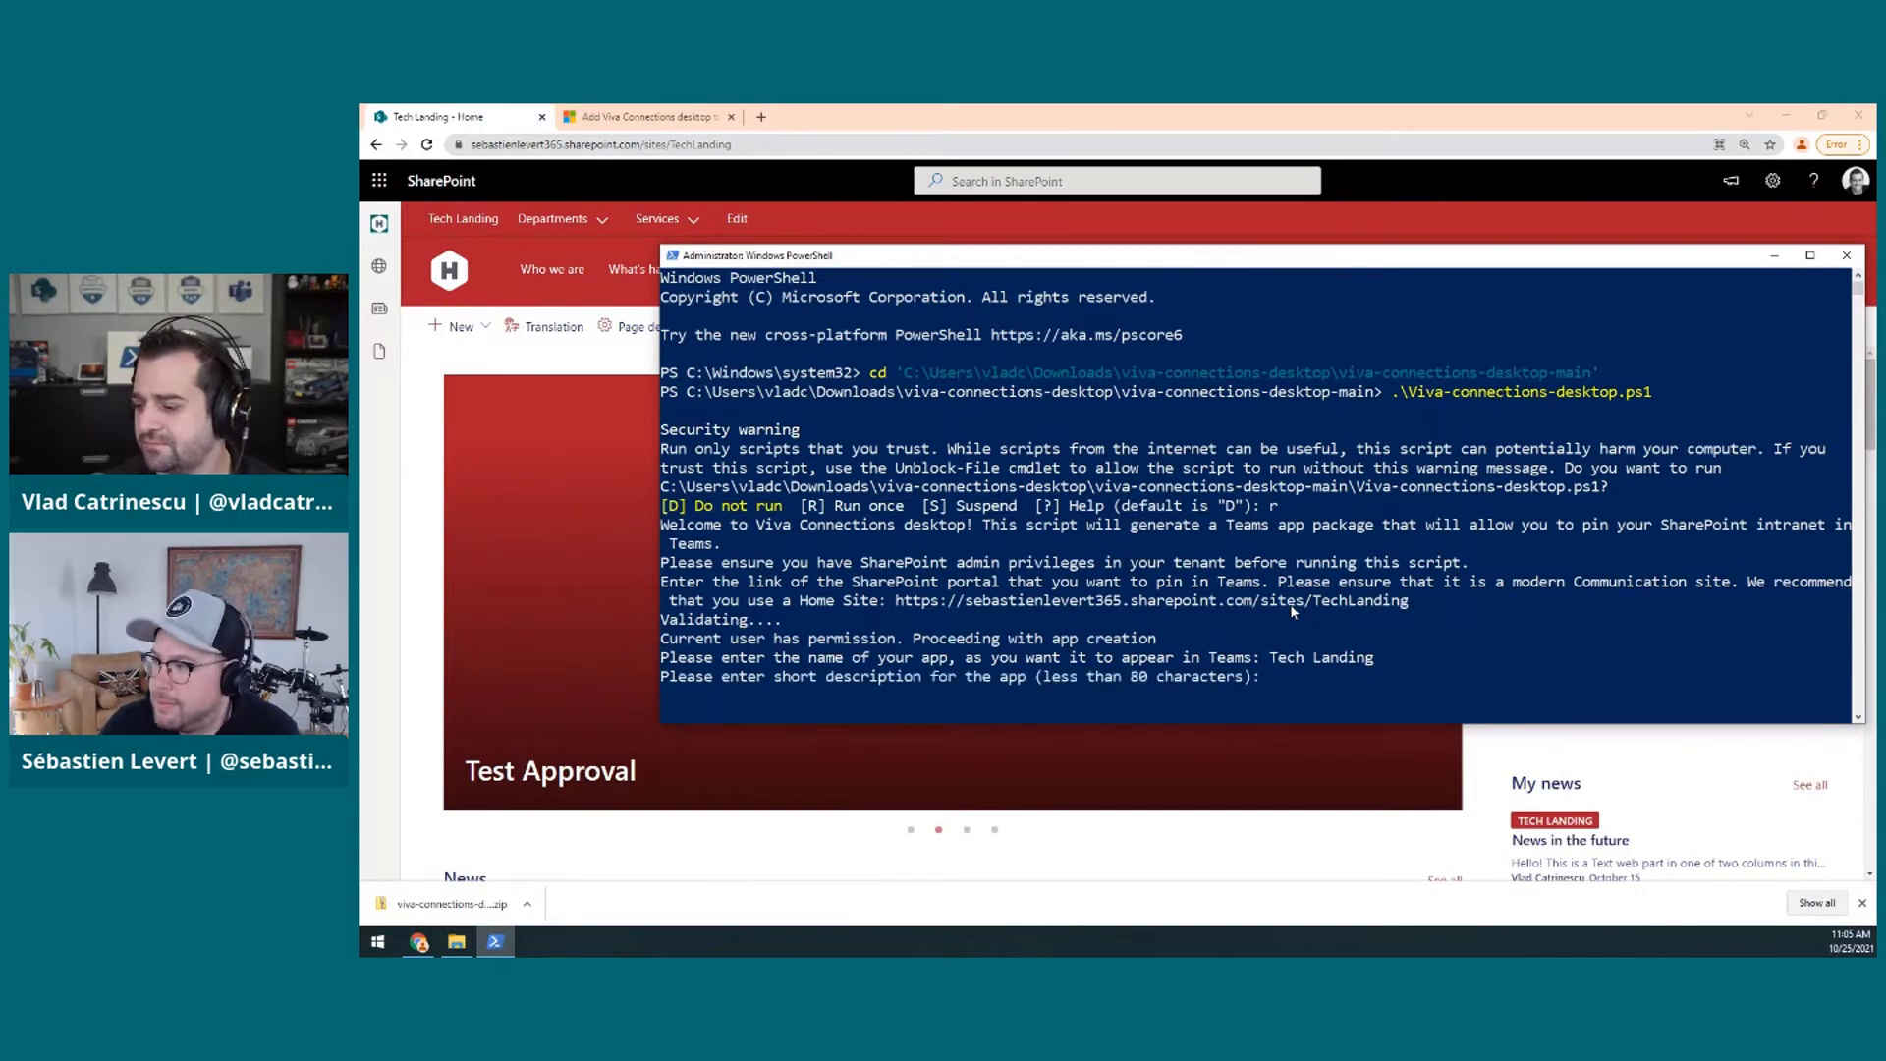
{"action": "type", "text": "T"}
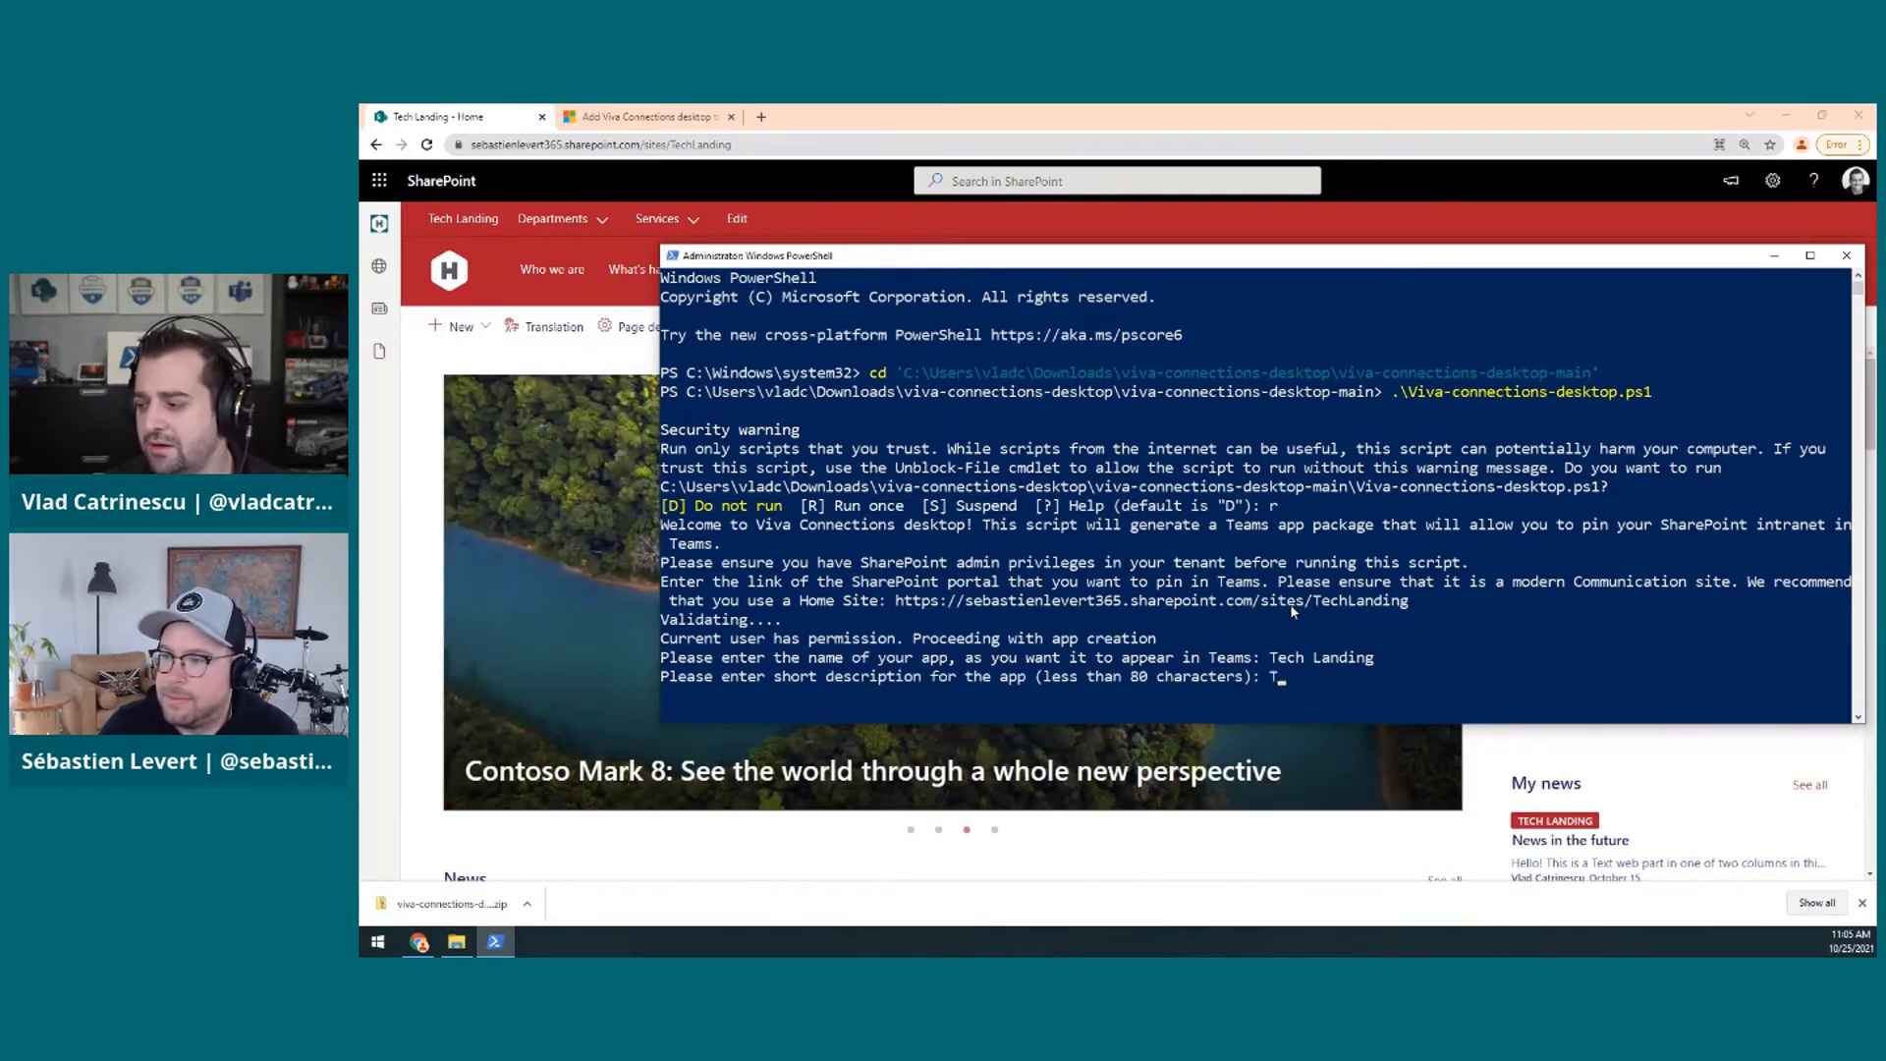
{"action": "type", "text": "he best intranet in the world!"}
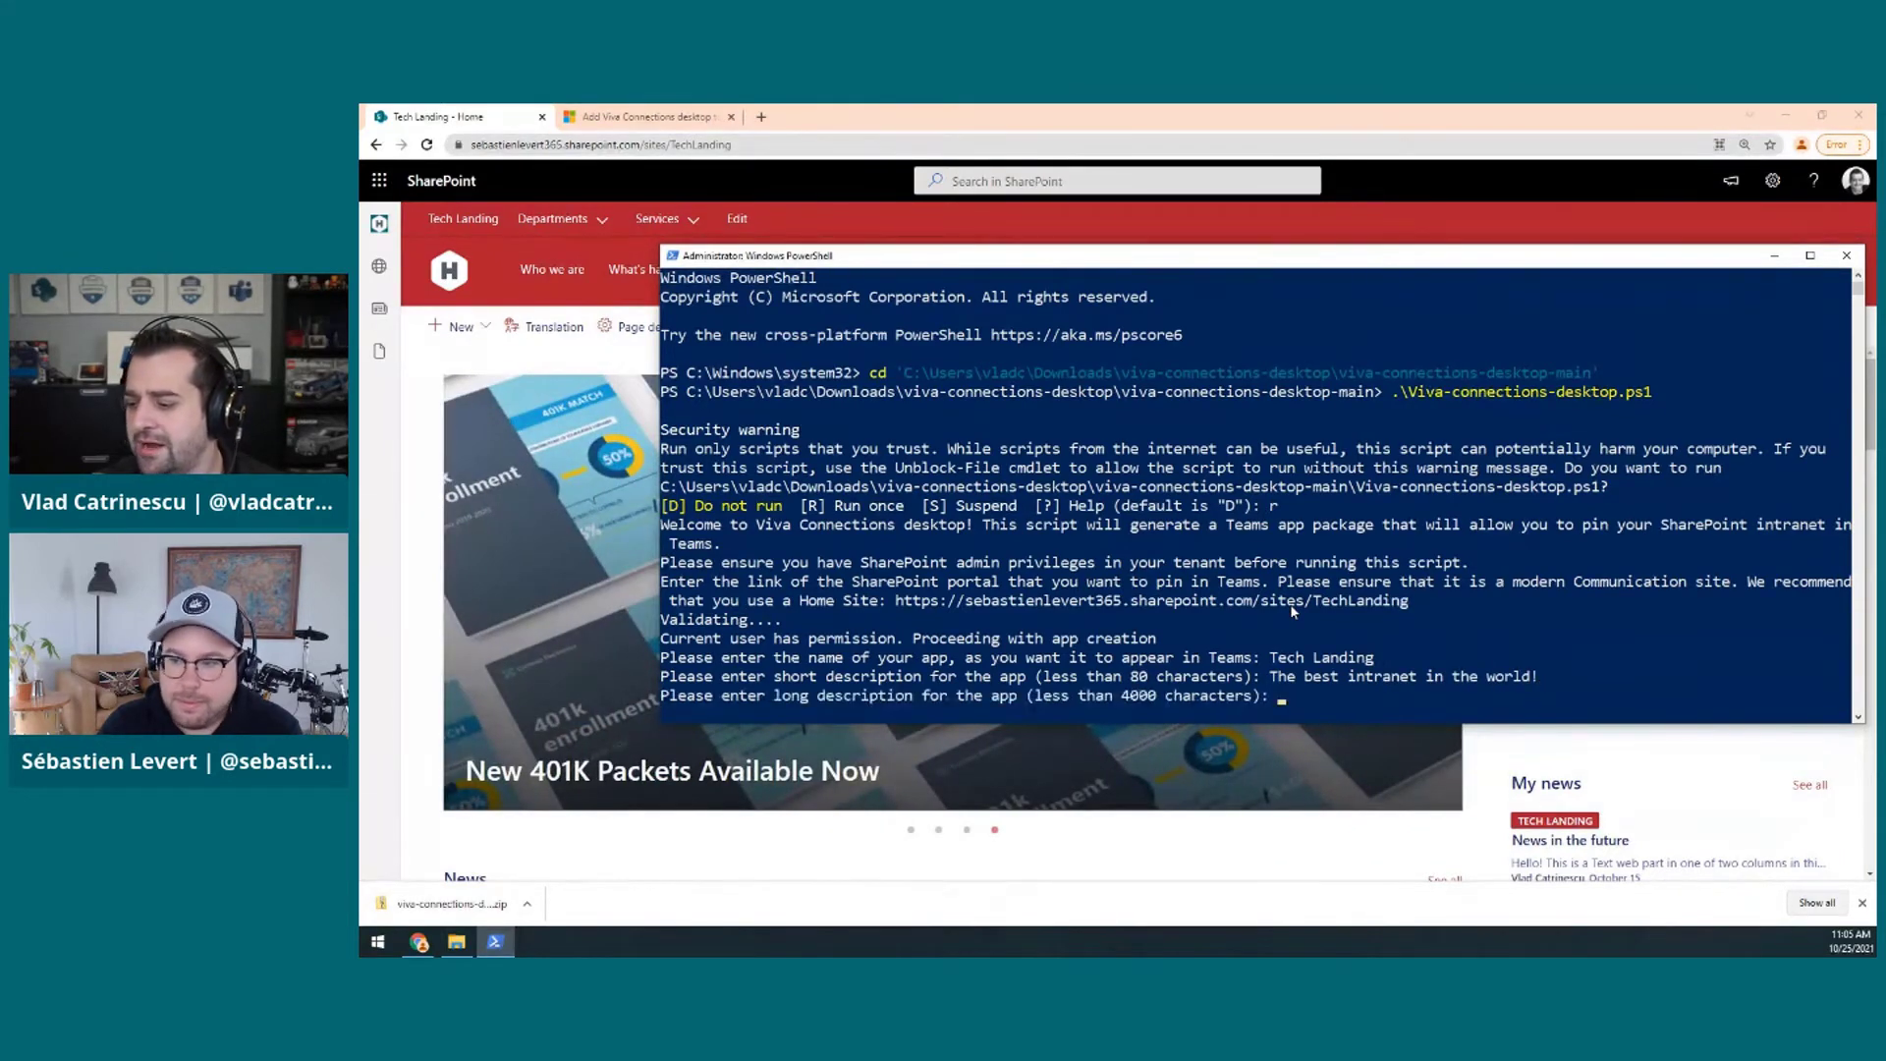
{"action": "type", "text": "The best intranet in the world - built by Vlad & Seb!"}
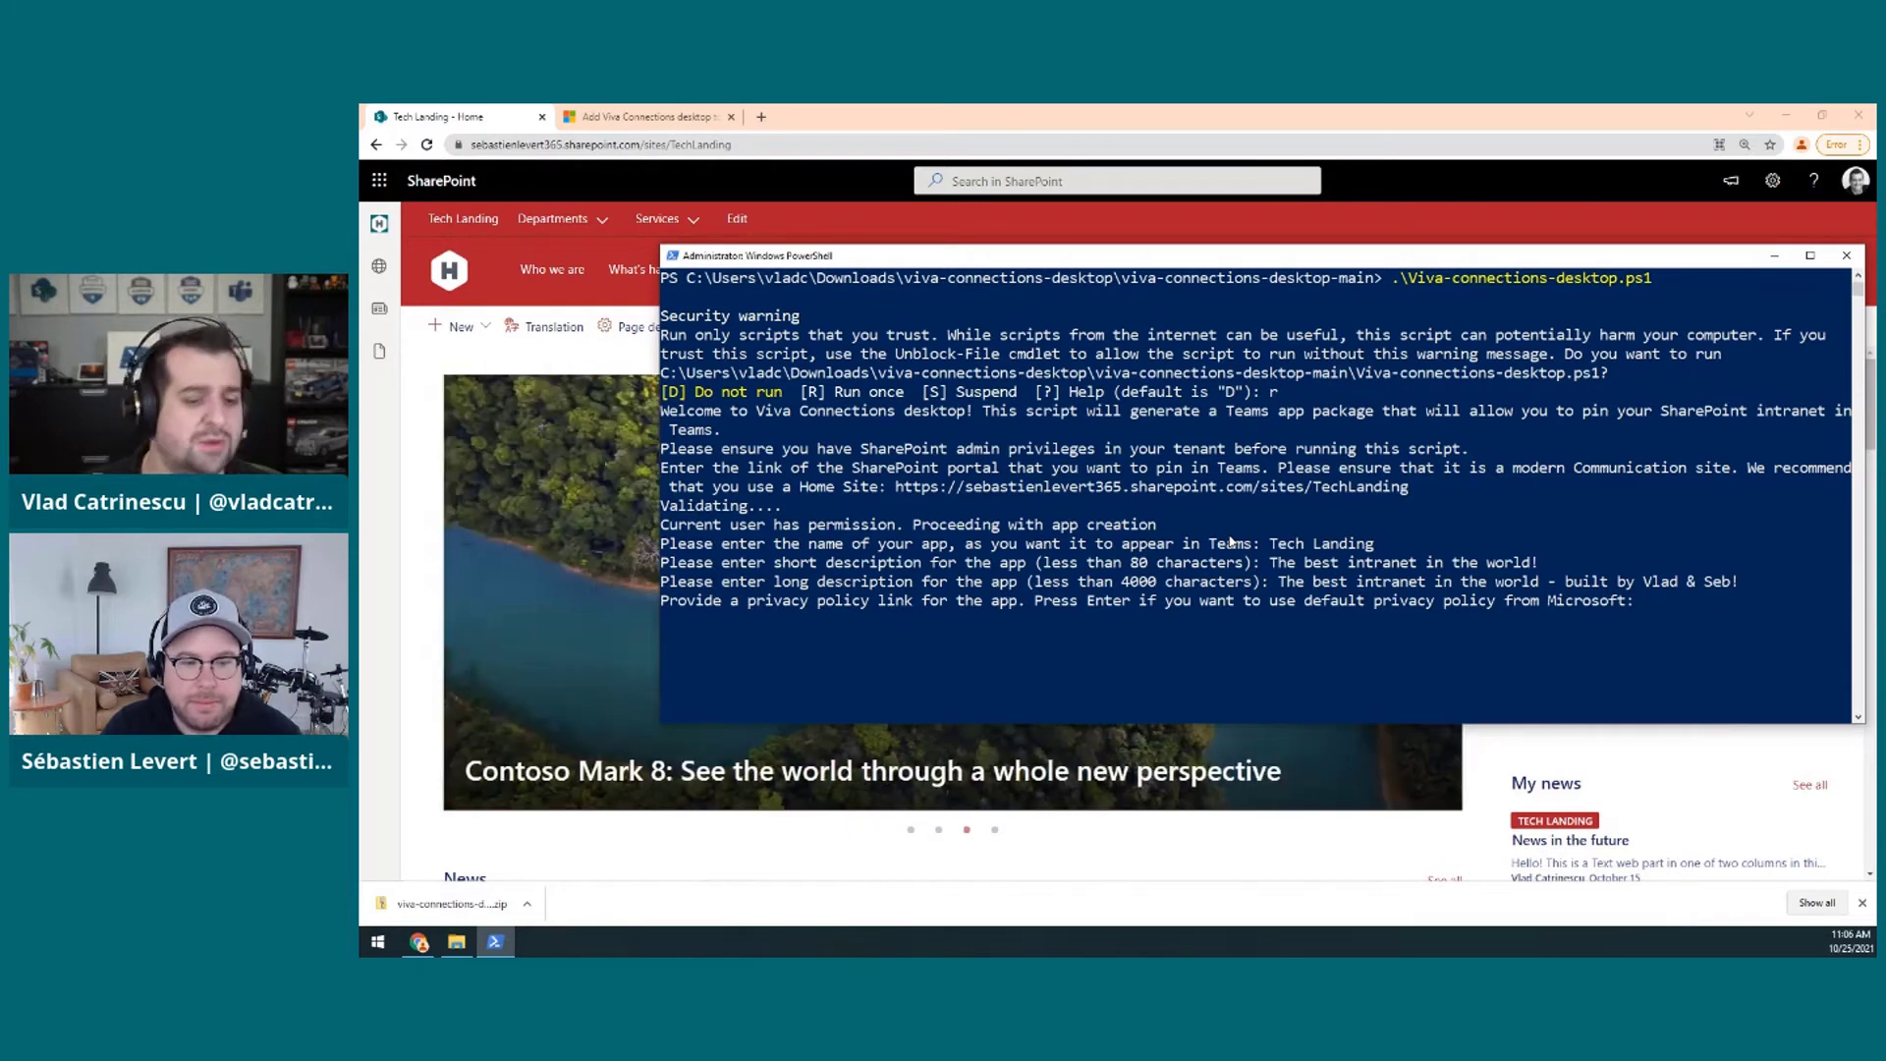
Accept the default privacy and terms links, enter the organization name, and begin the website URL
{"action": "key", "text": "Enter"}
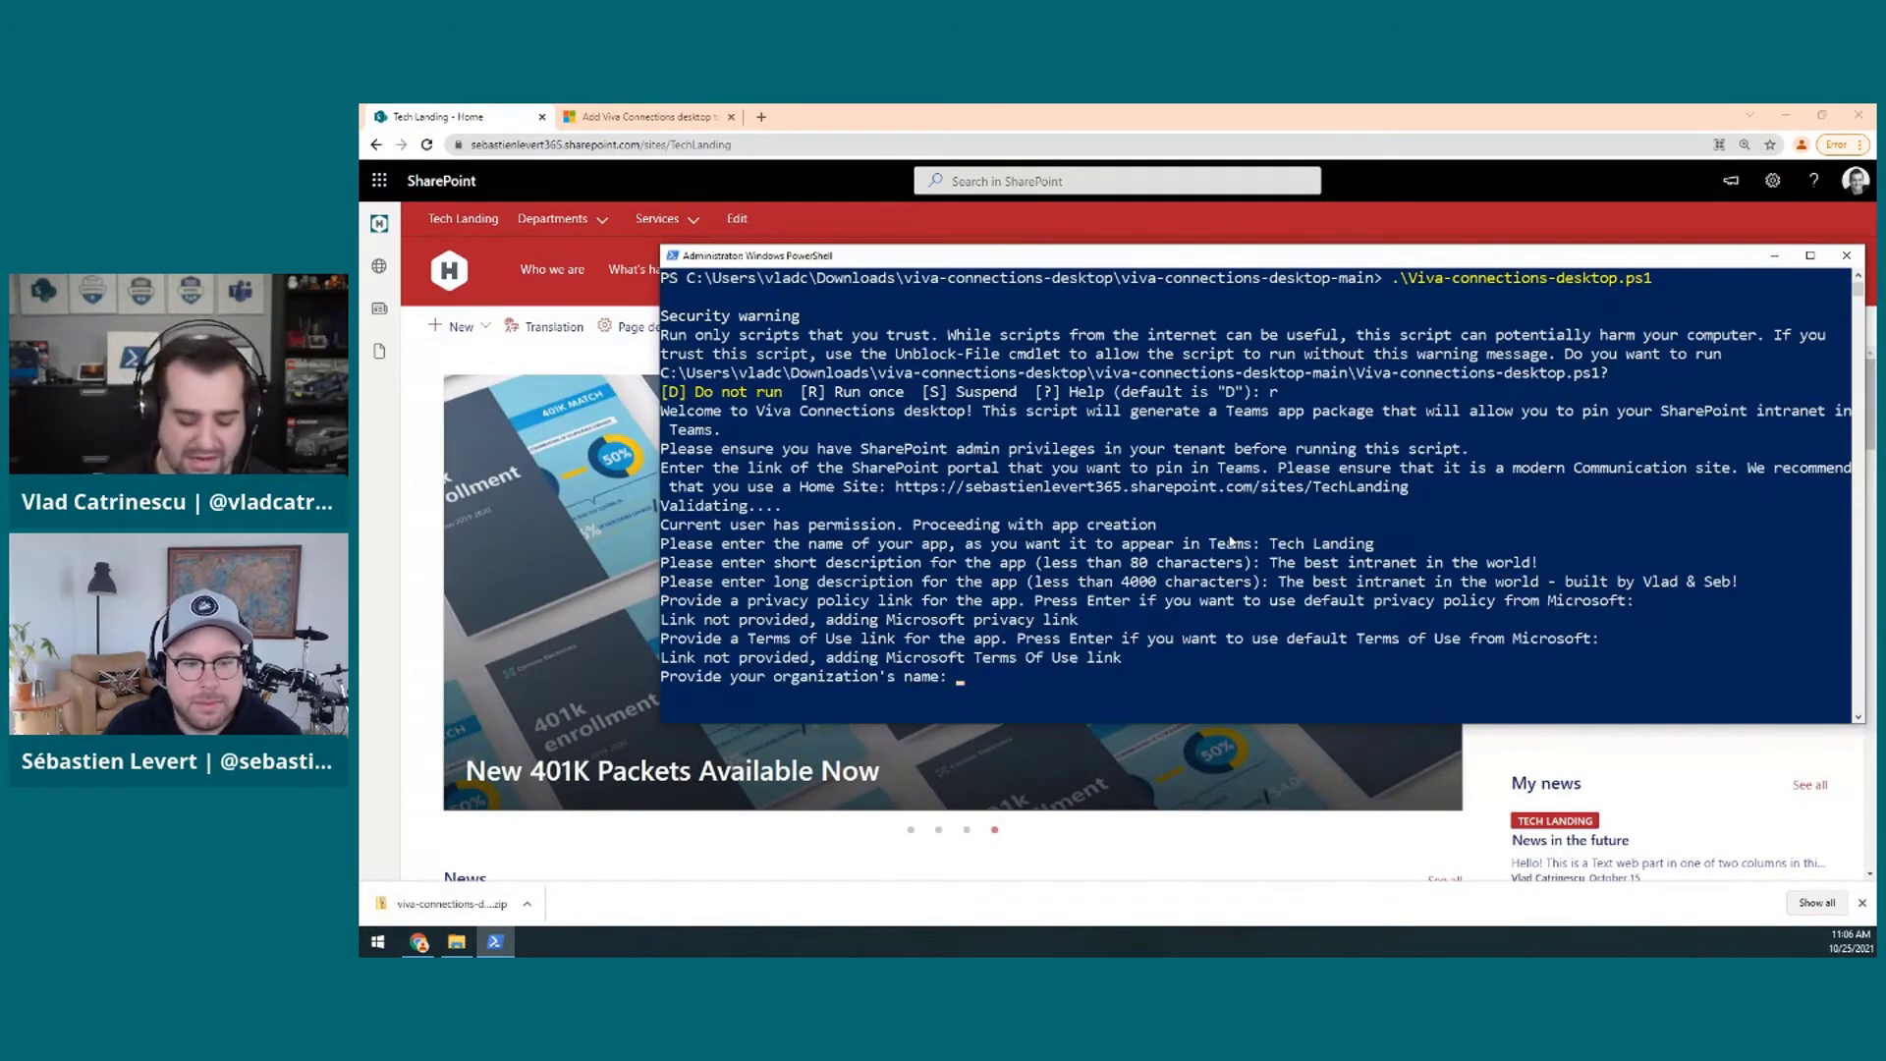
{"action": "type", "text": "Vlad Talks T"}
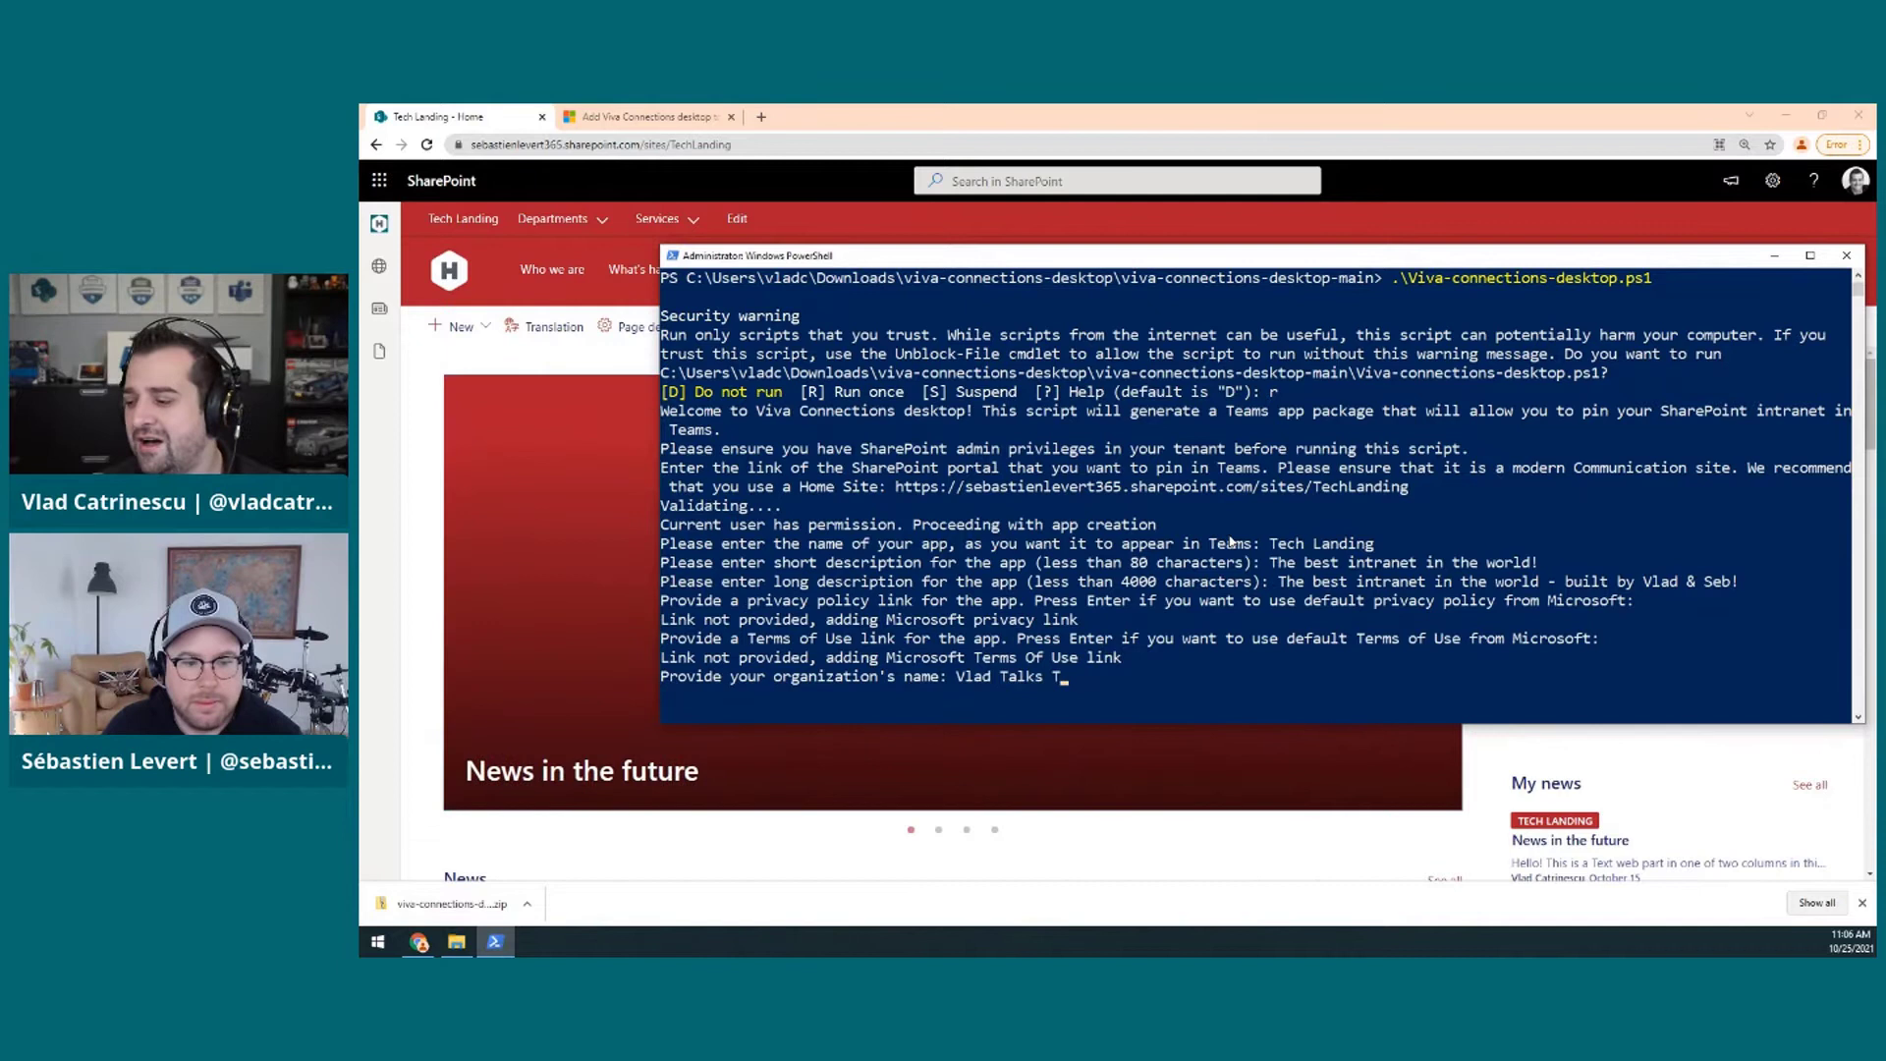
{"action": "key", "text": "Enter"}
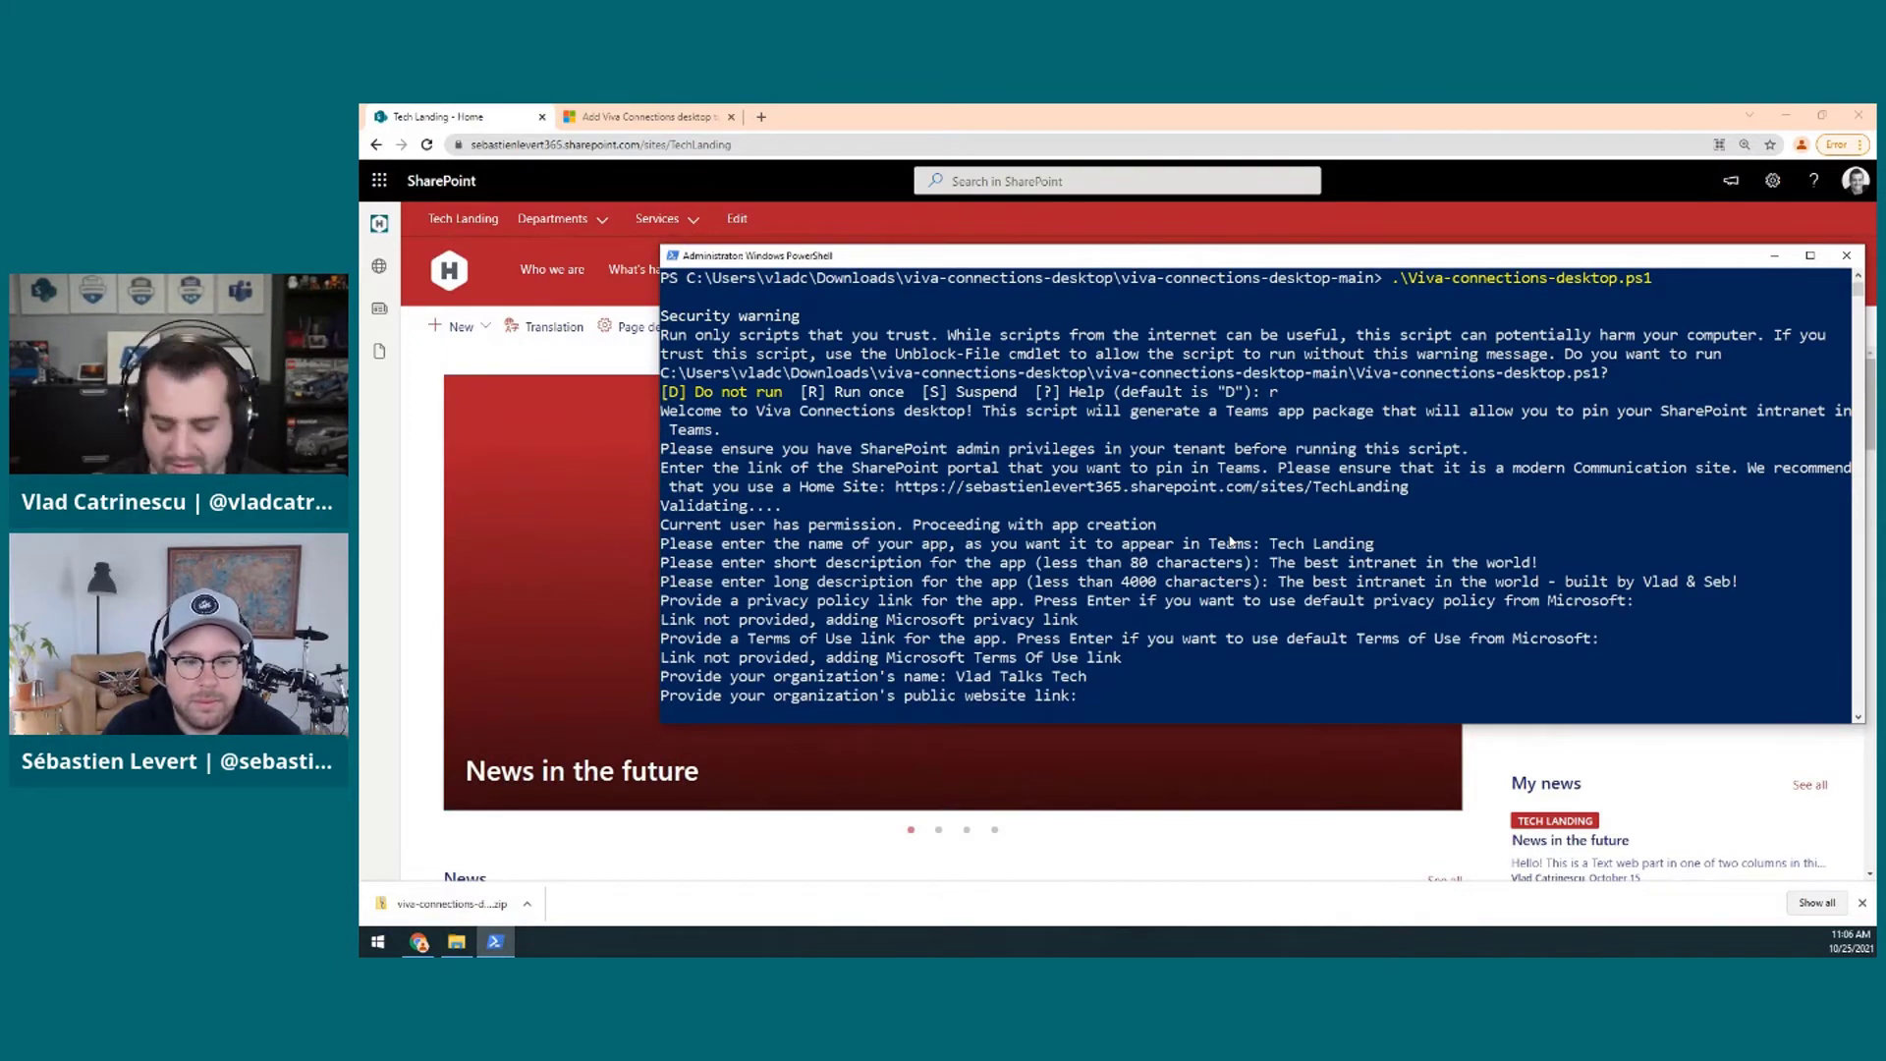
{"action": "type", "text": "https://v"}
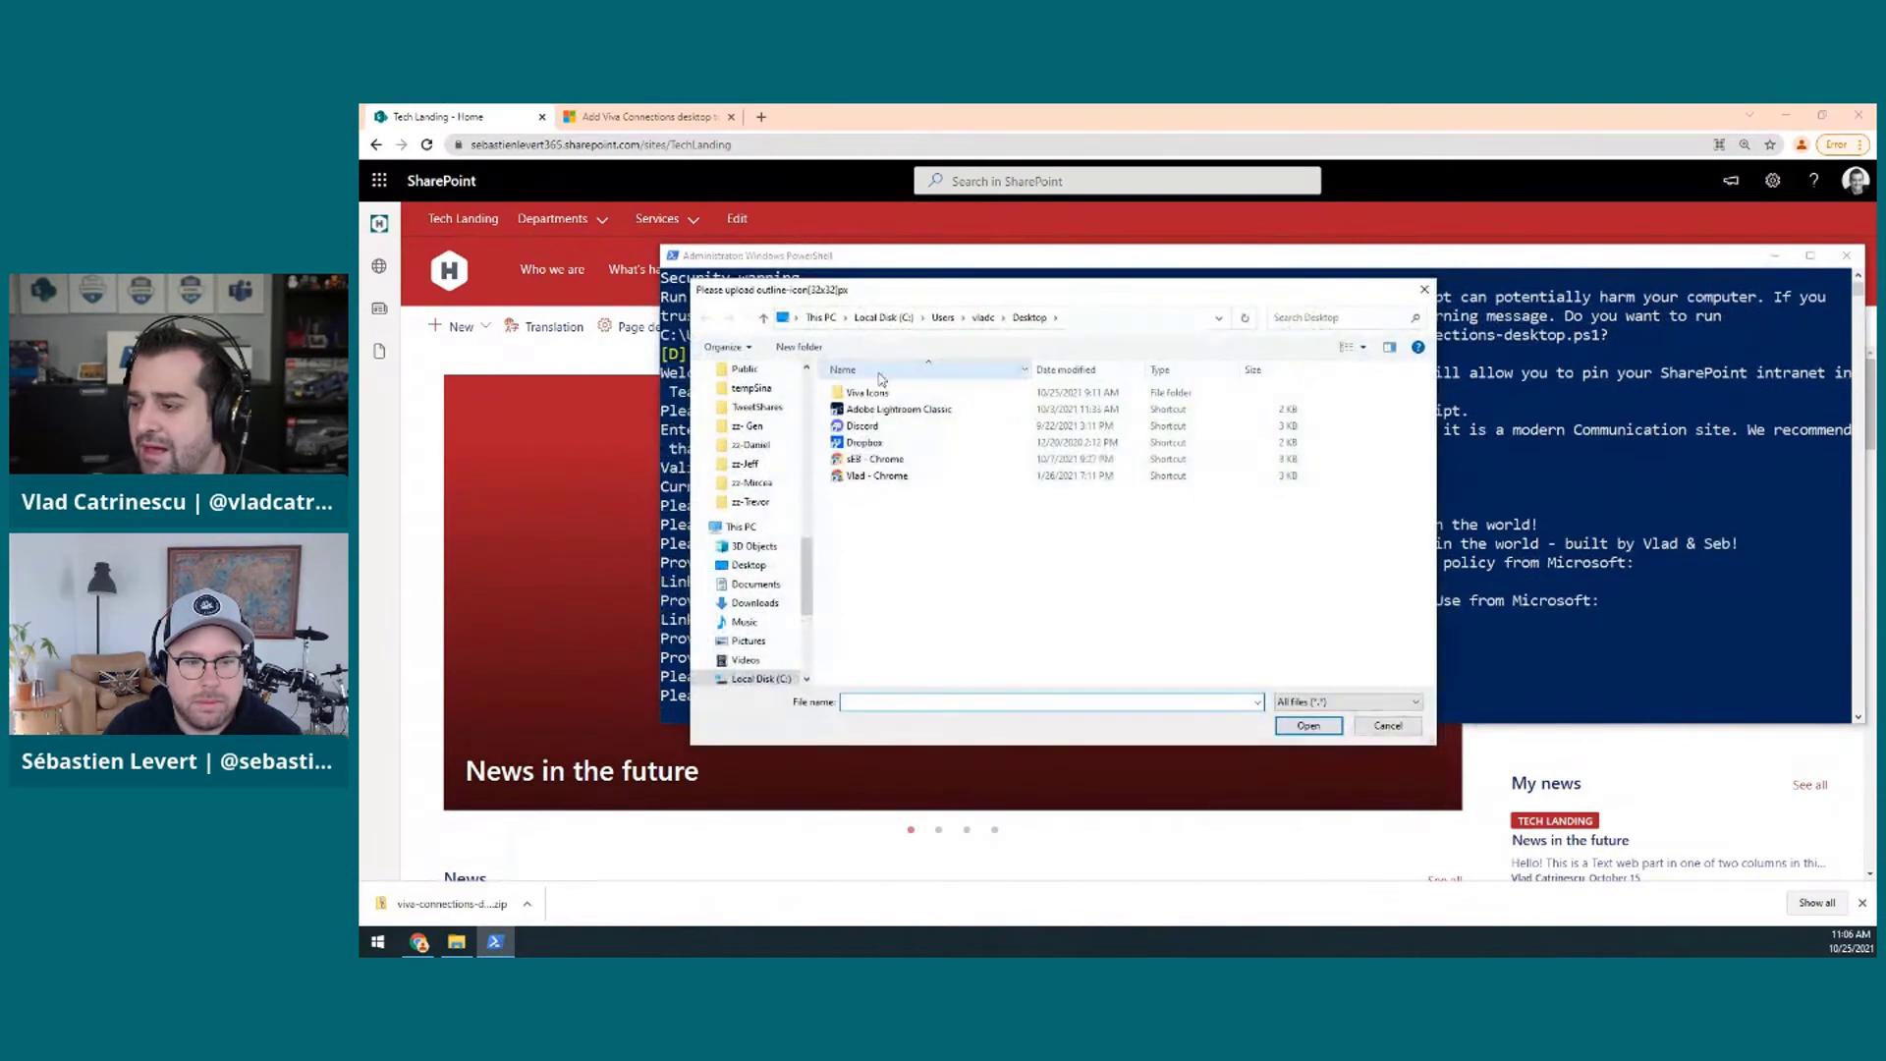
Pick the 192x192 and 32x32 icons from Viva Icons so the zip builds on the Desktop
{"action": "double_click", "coordinate": [868, 392]}
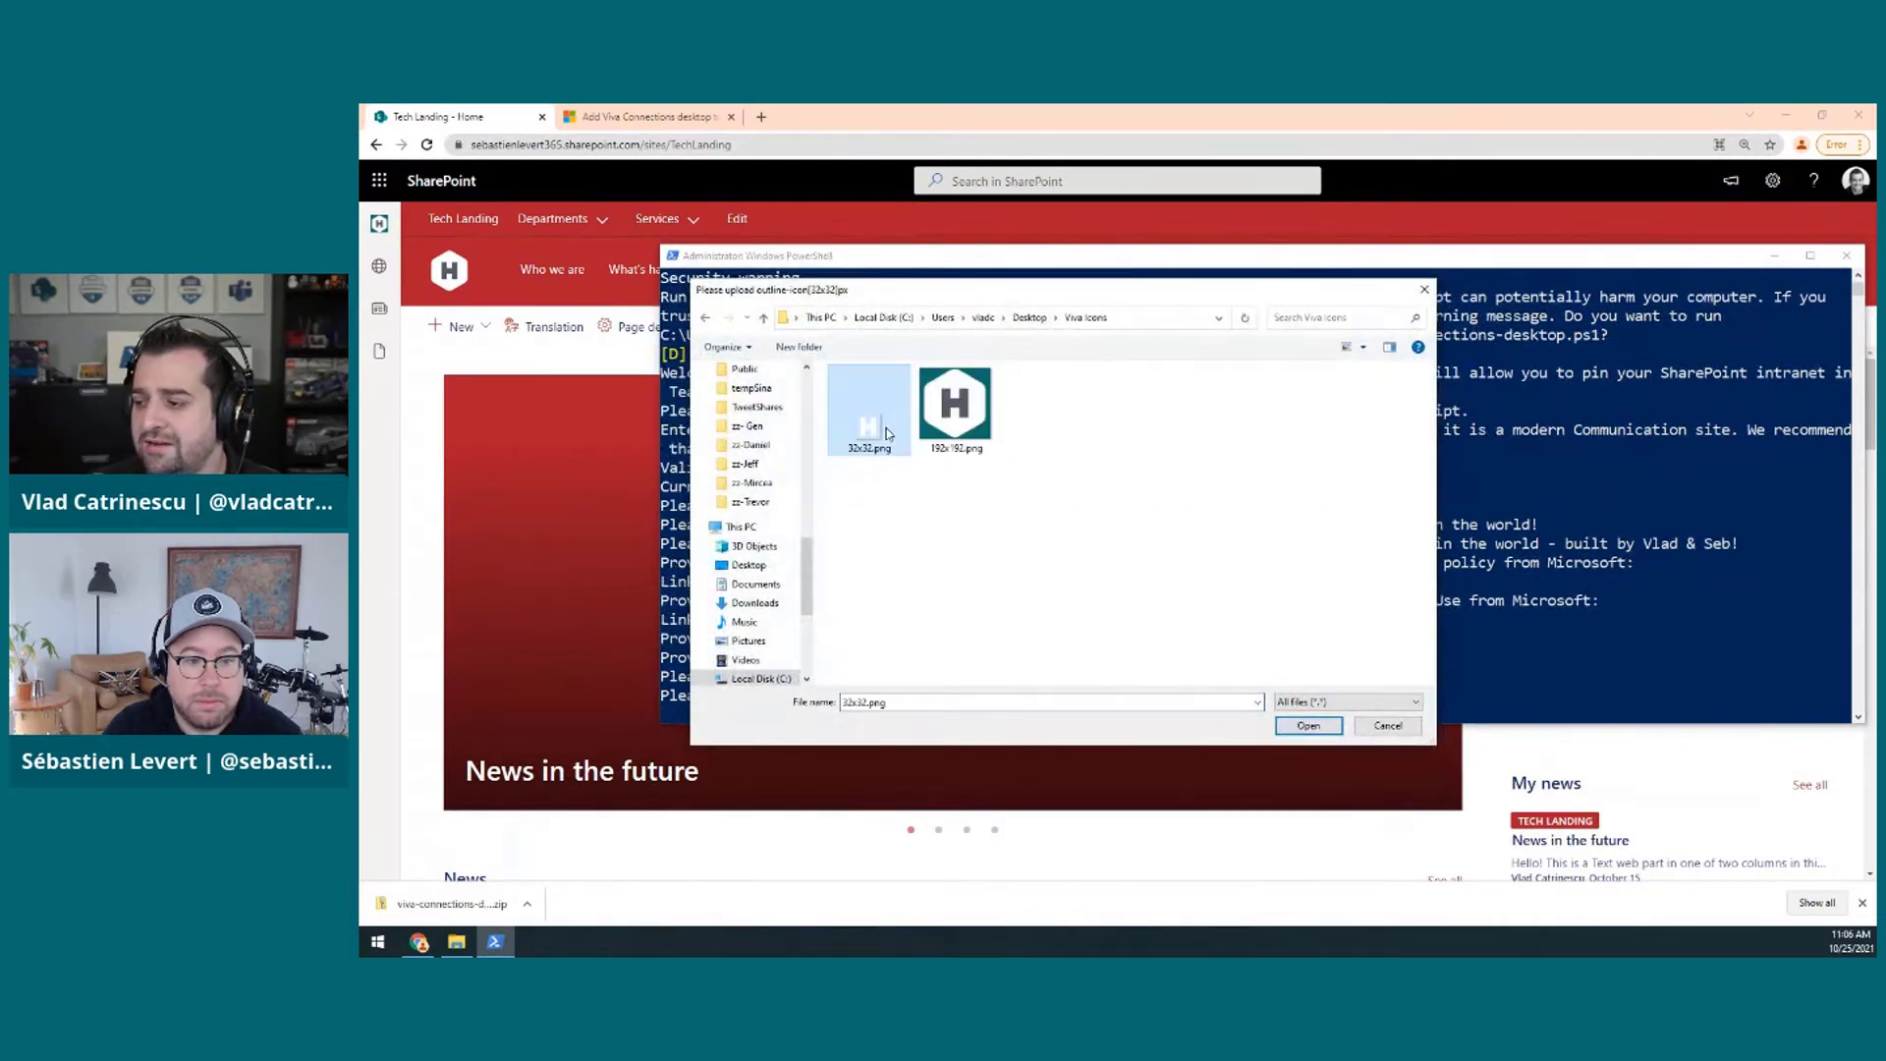
{"action": "mouse_move", "coordinate": [869, 440]}
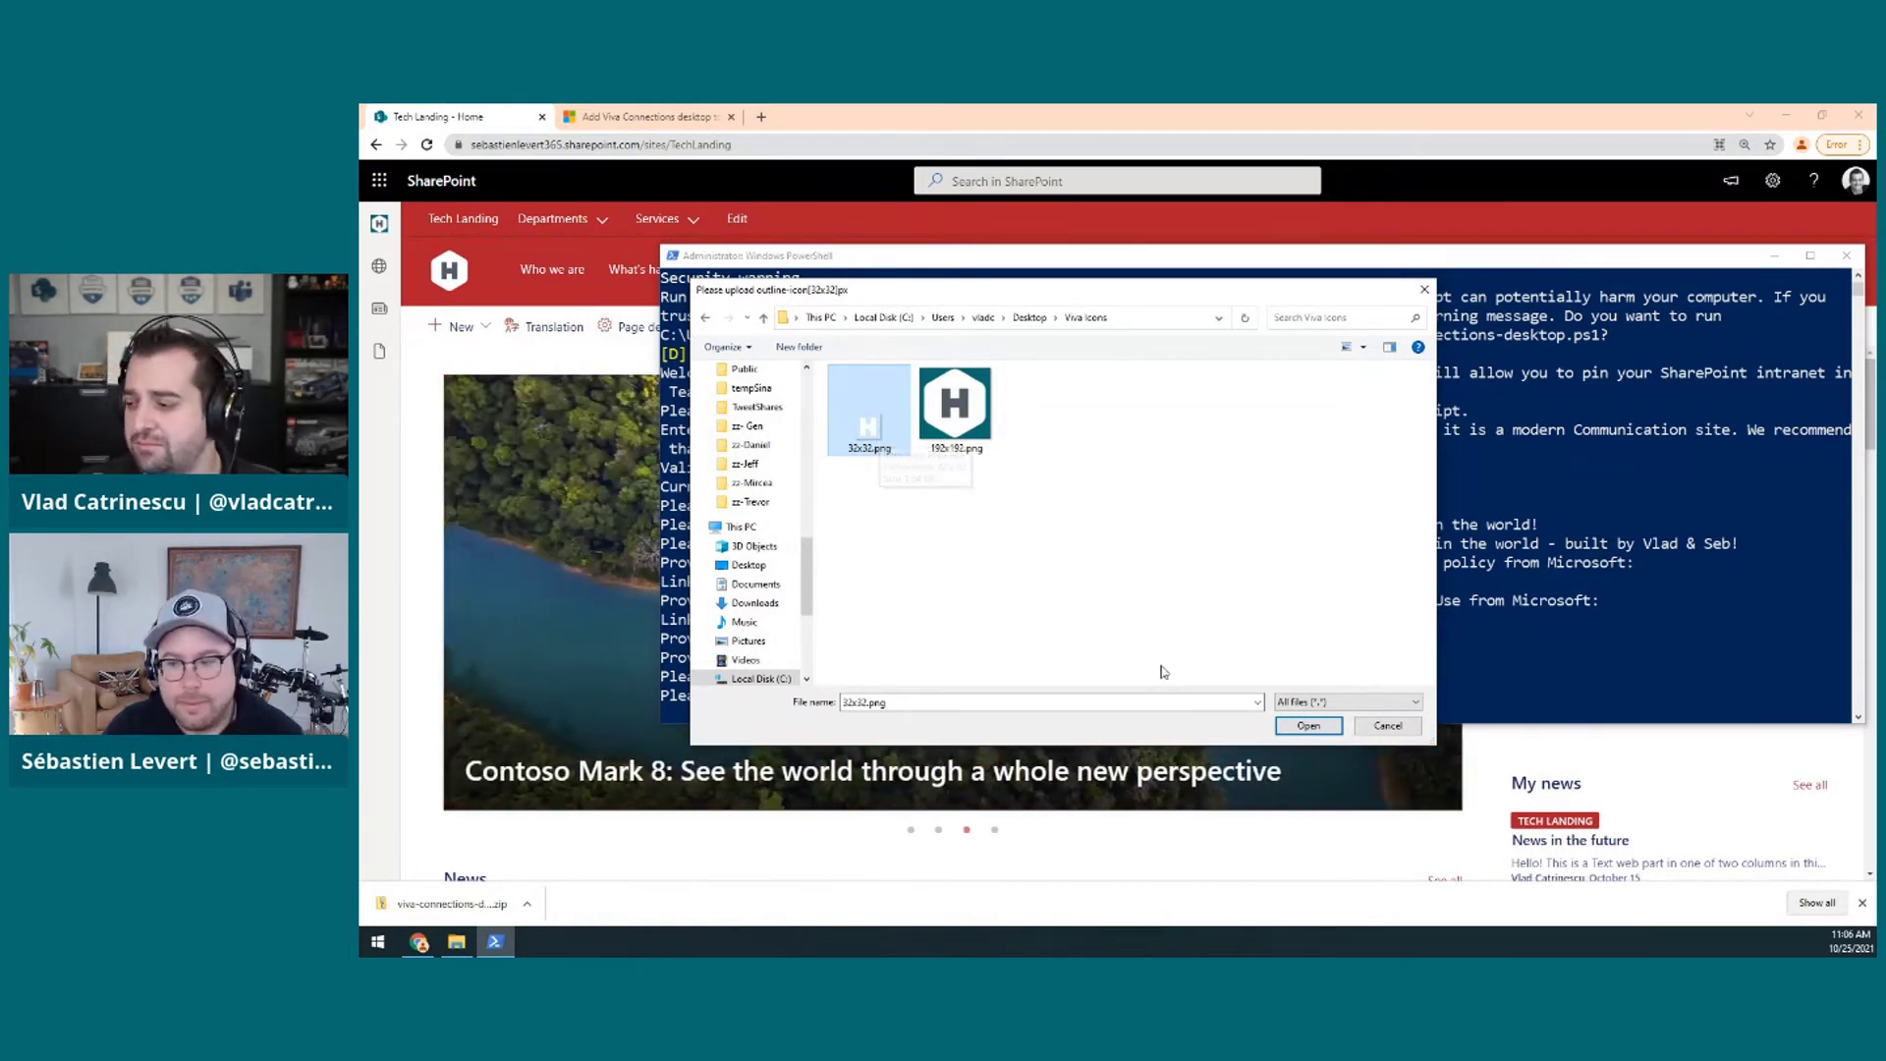
{"action": "left_click", "coordinate": [1309, 726]}
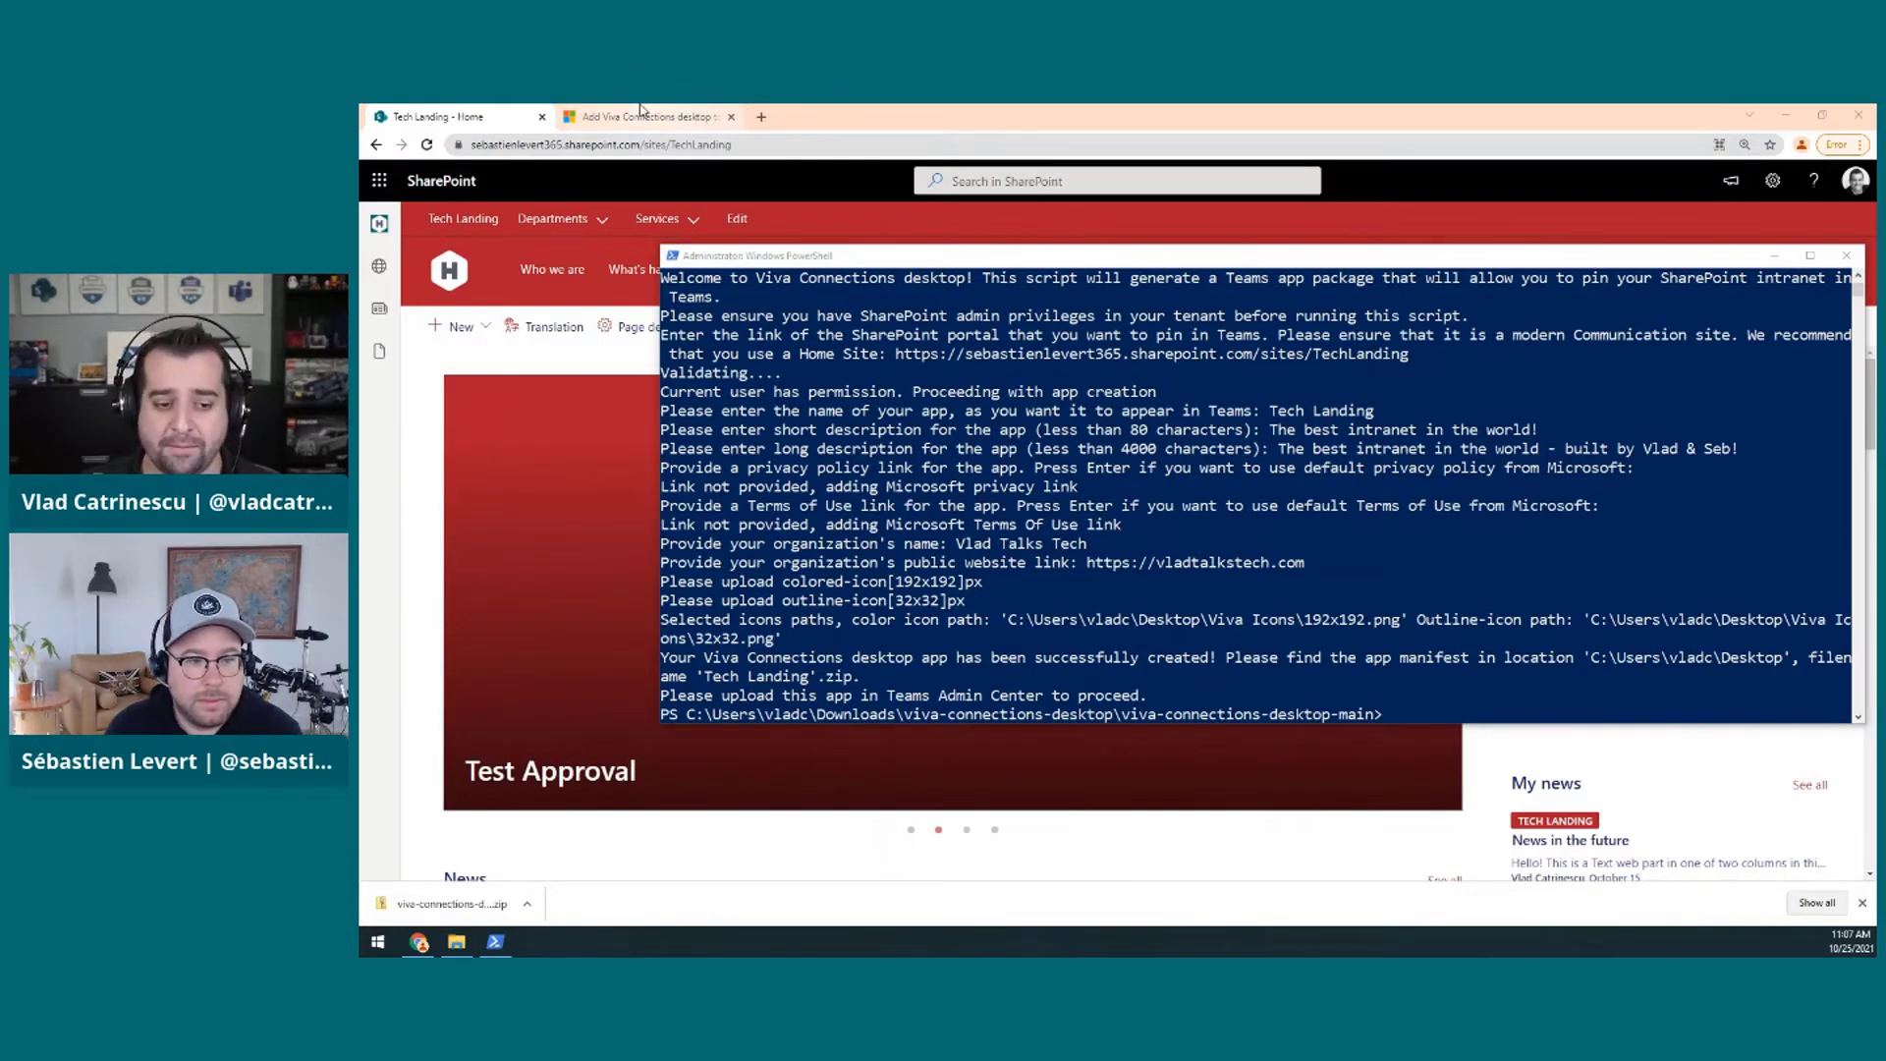
Go to admin.teams.microsoft.com, open Teams apps > Manage apps, and start an Upload
{"action": "type", "text": "admin.teams.microsoft.com/dashboard"}
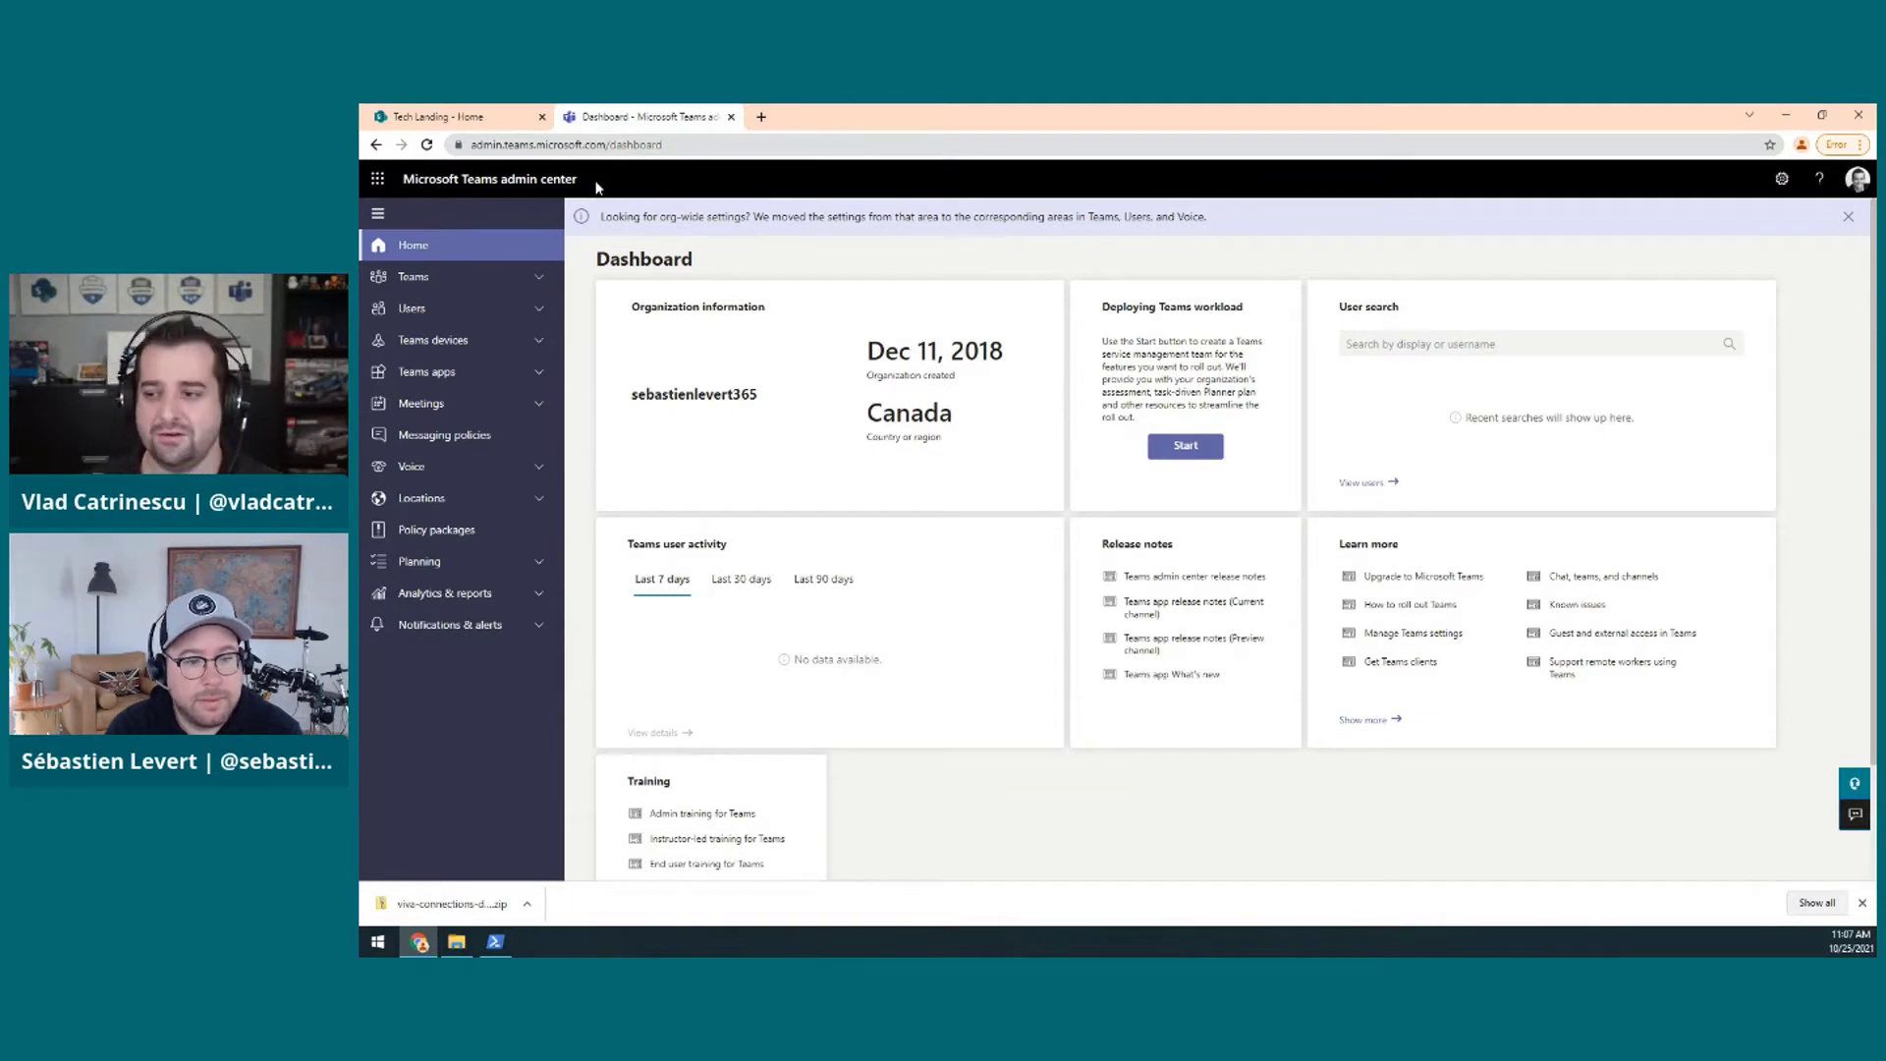
{"action": "left_click", "coordinate": [427, 371]}
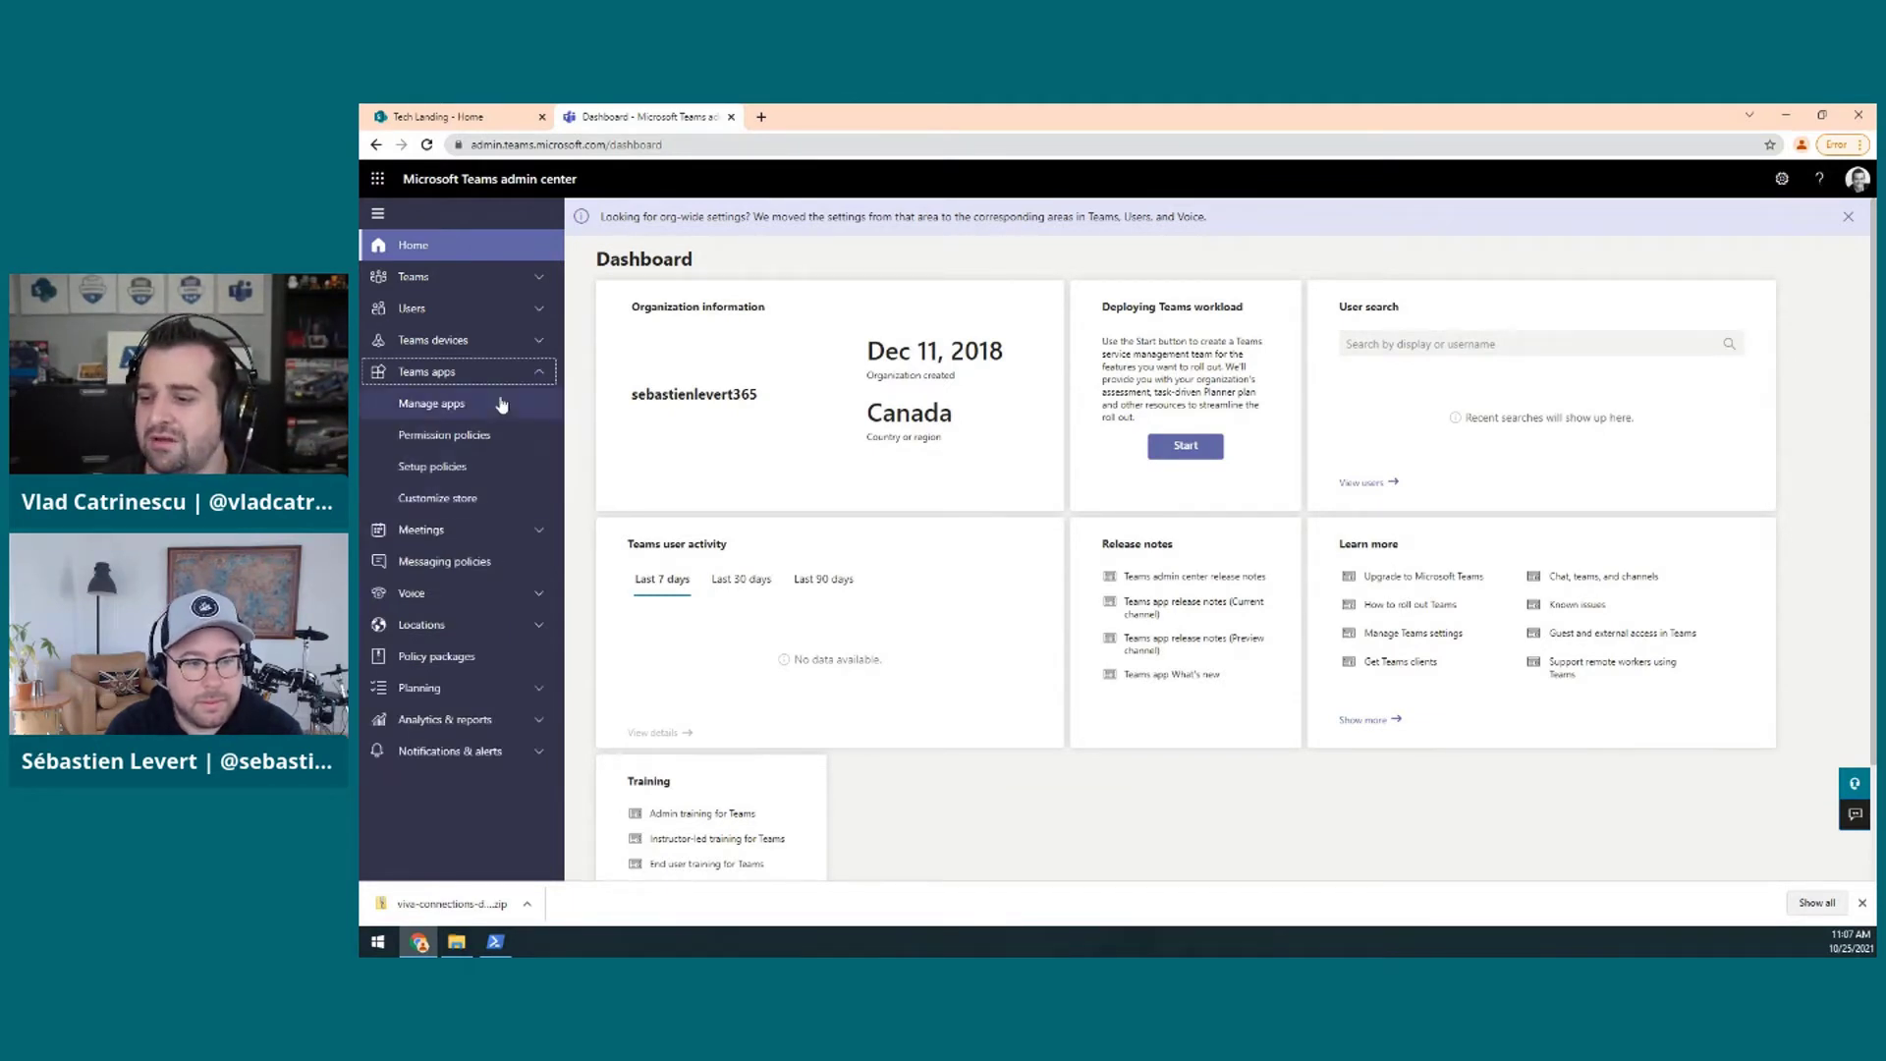
{"action": "left_click", "coordinate": [432, 402]}
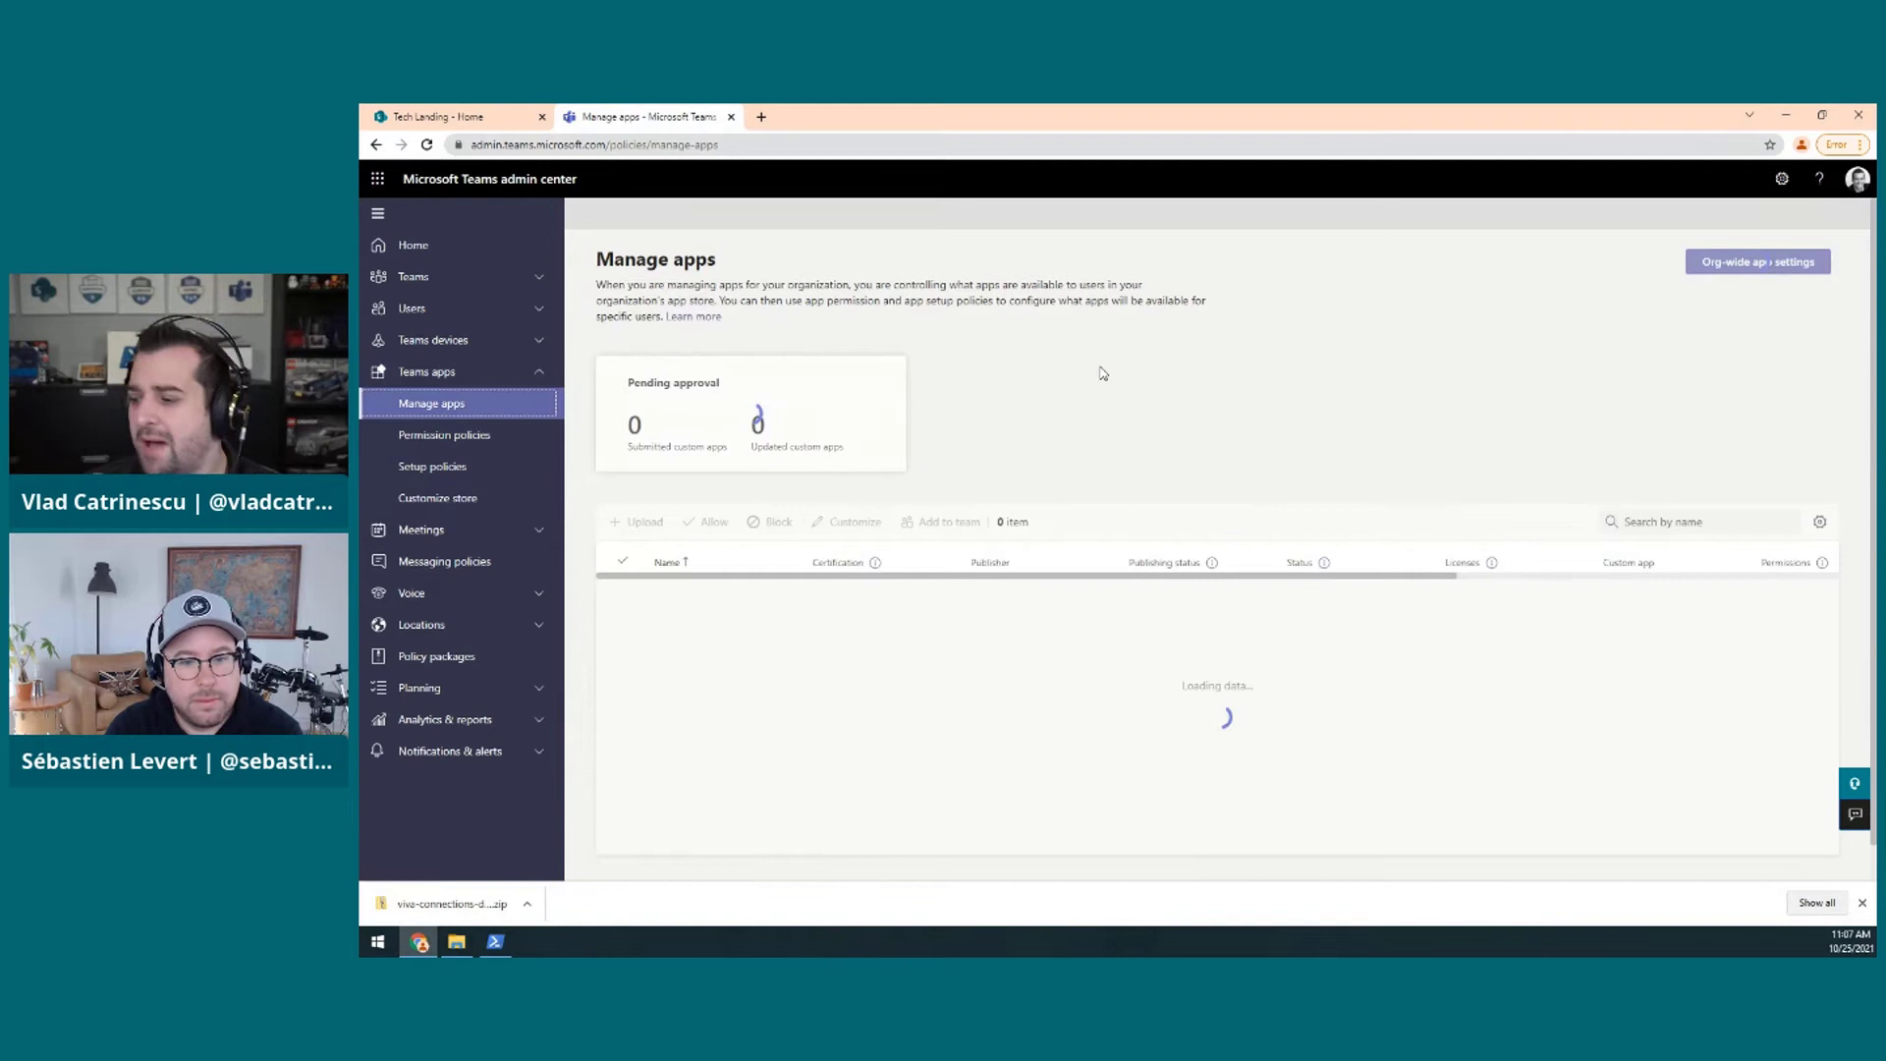
{"action": "left_click", "coordinate": [636, 522]}
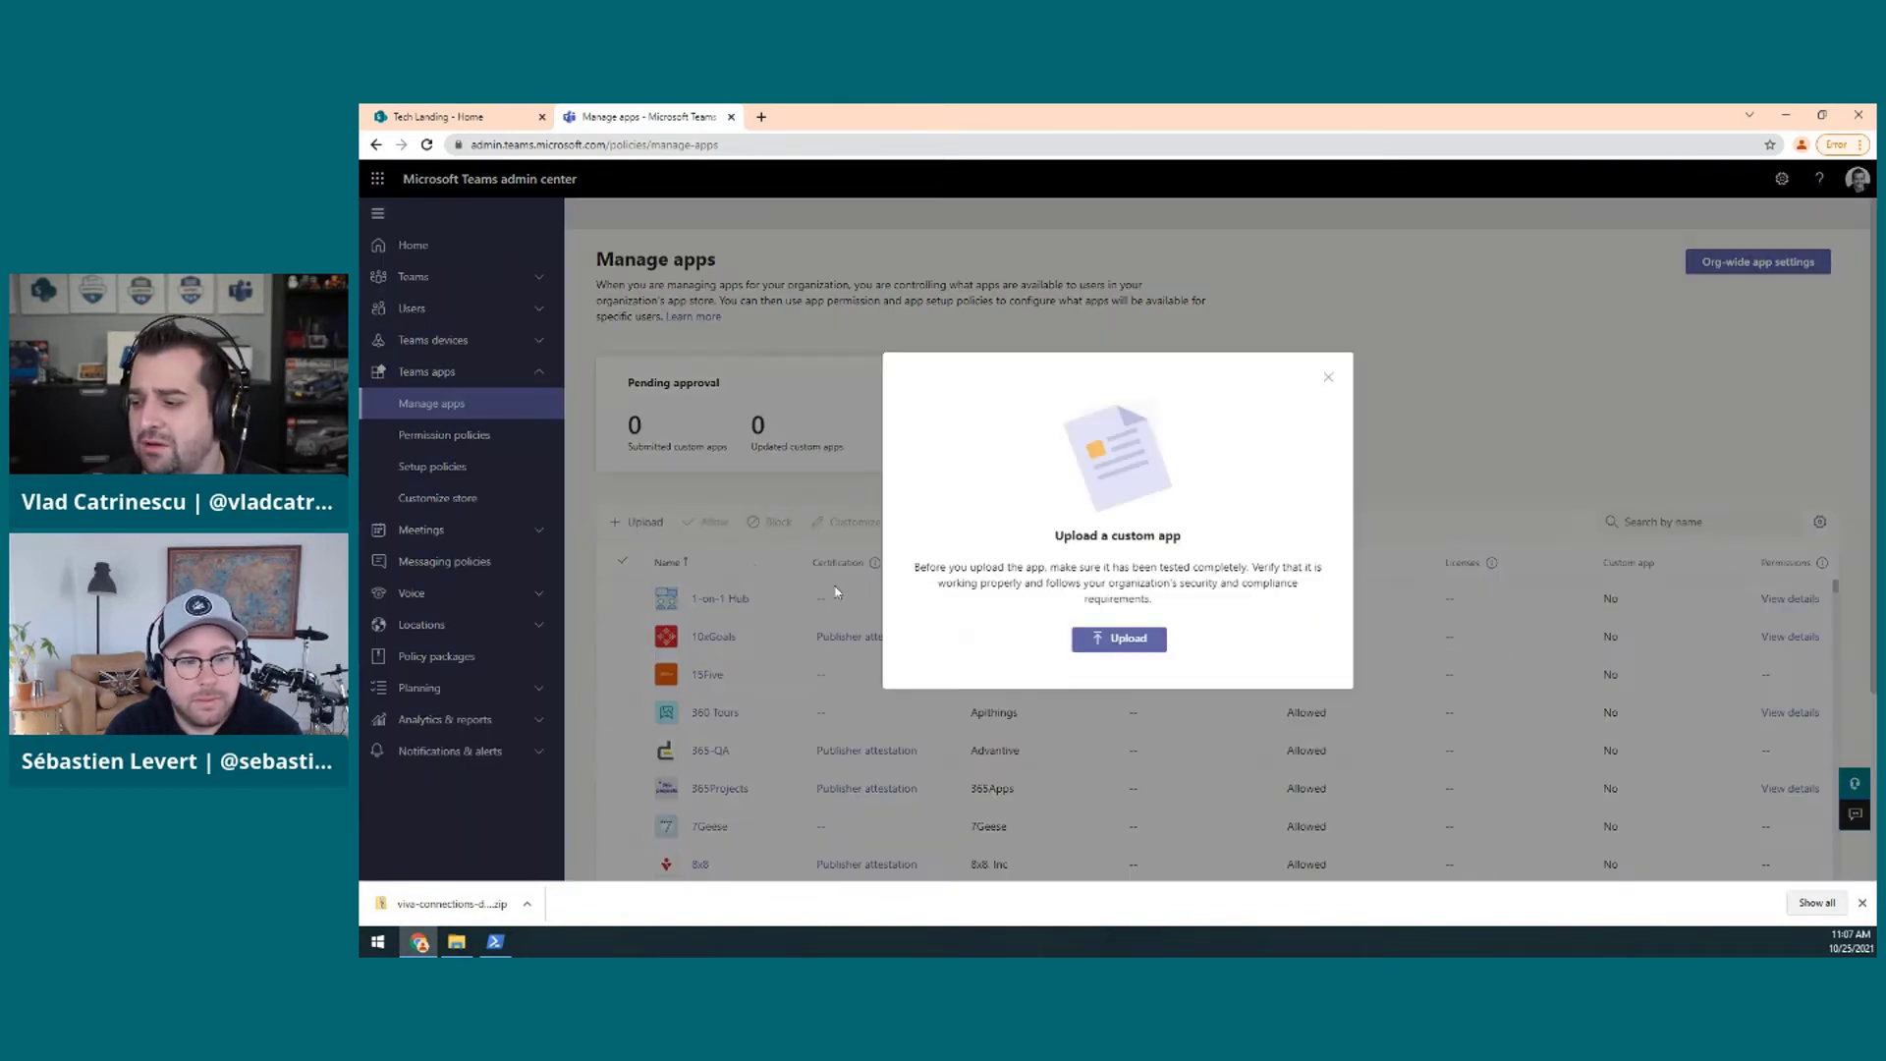
Upload the Tech Landing zip from the Desktop and dismiss the 'New app added' confirmation
{"action": "left_click", "coordinate": [1119, 639]}
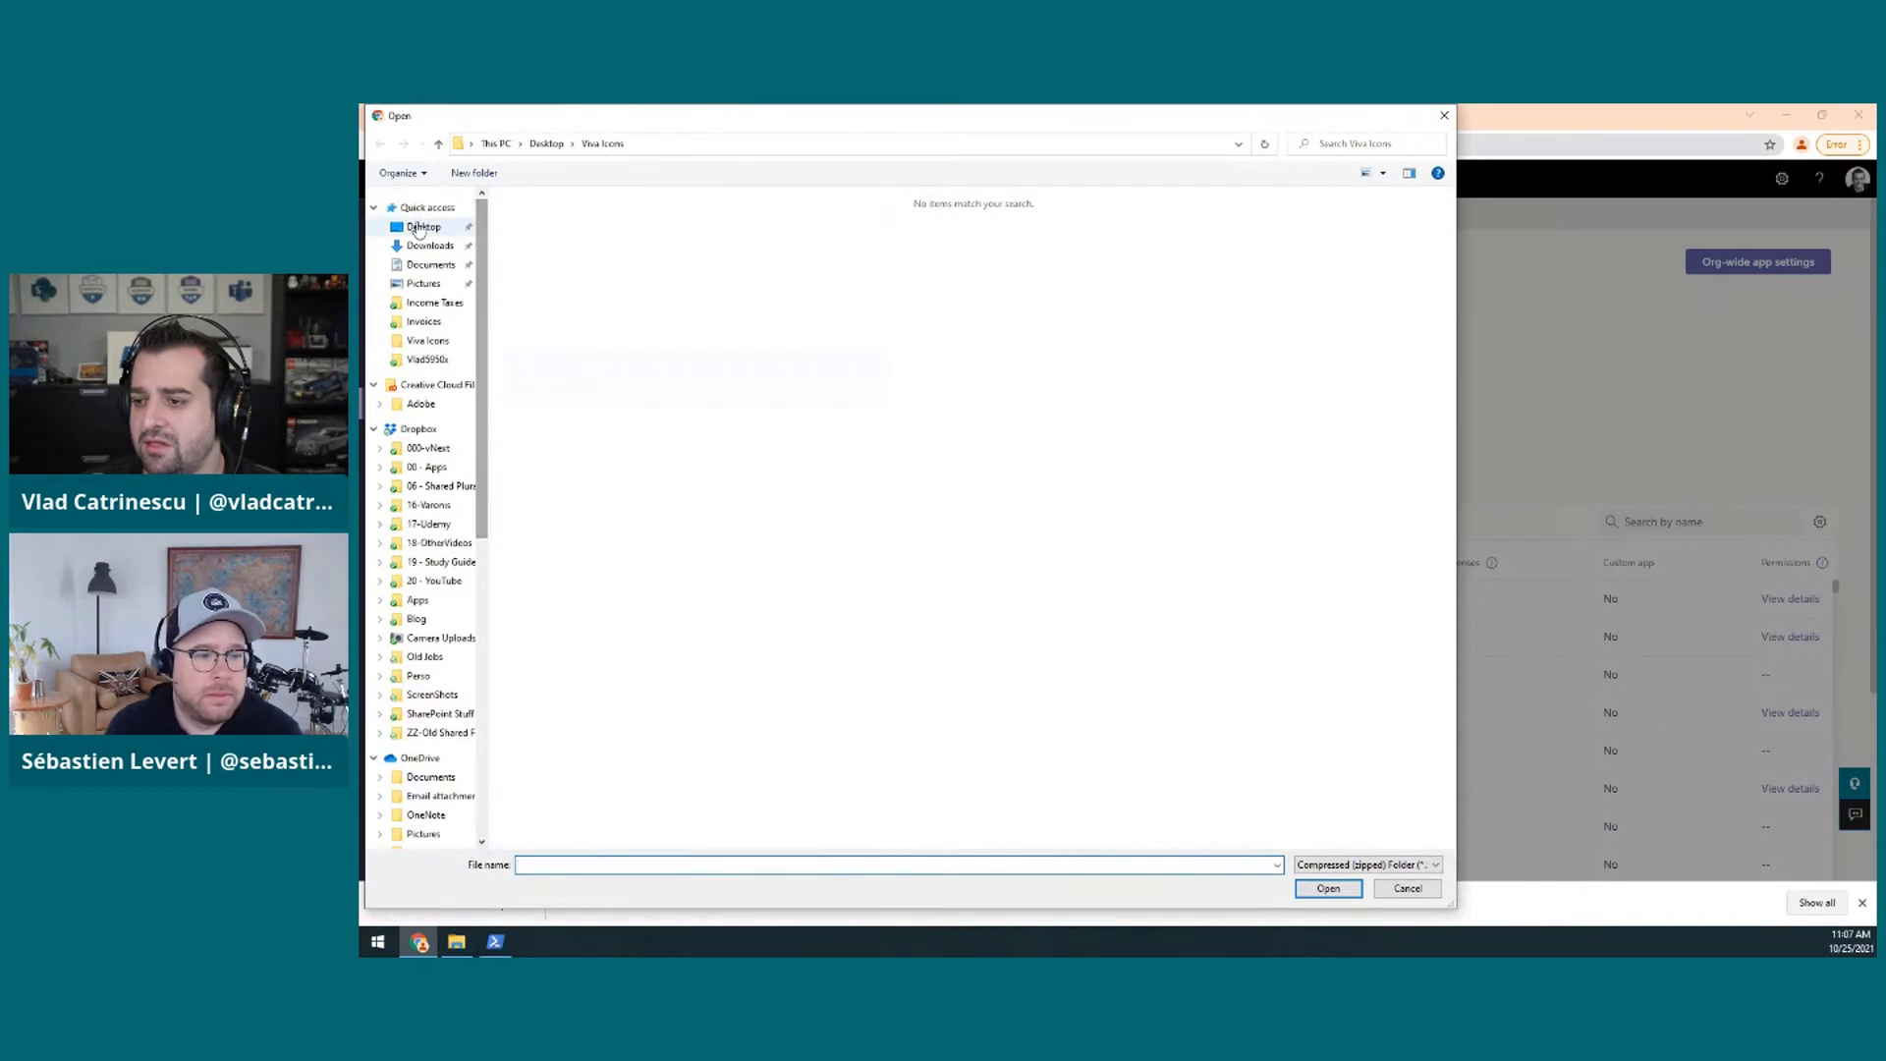
{"action": "left_click", "coordinate": [1329, 889]}
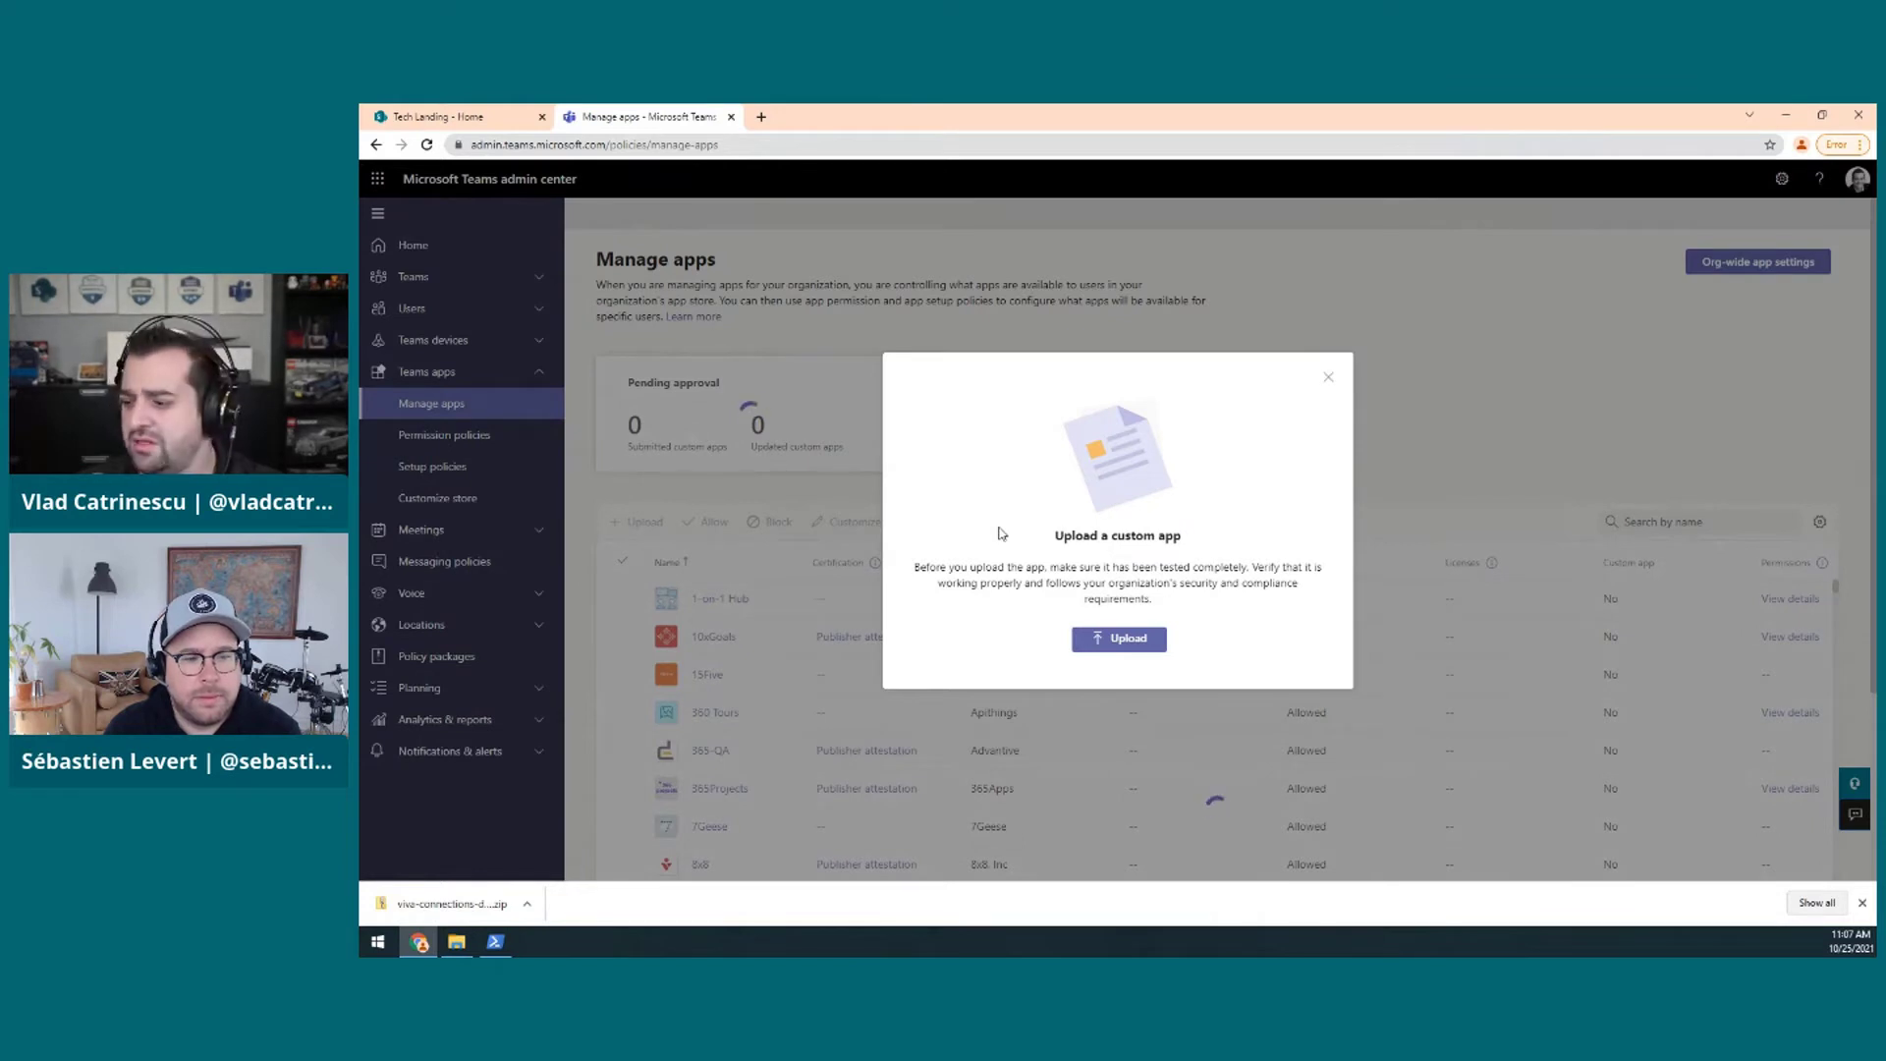
{"action": "left_click", "coordinate": [1119, 639]}
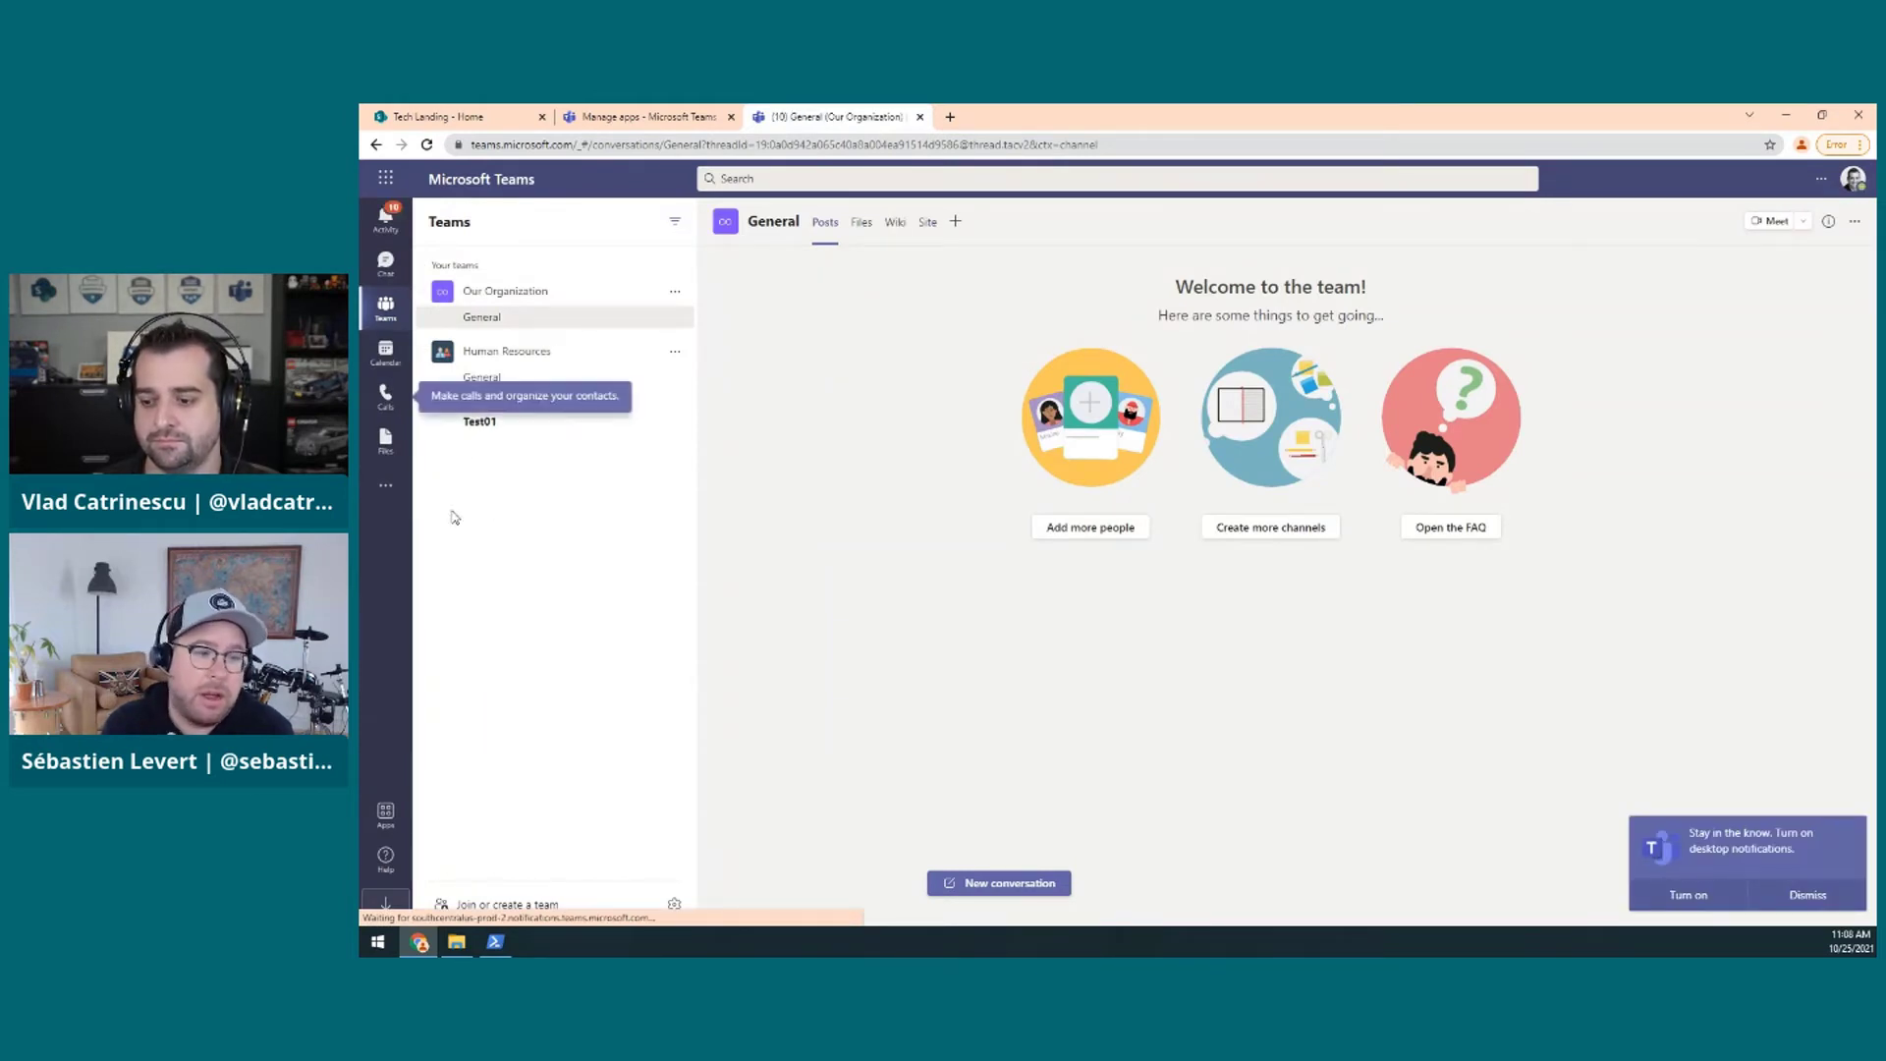
{"action": "left_click", "coordinate": [665, 116]}
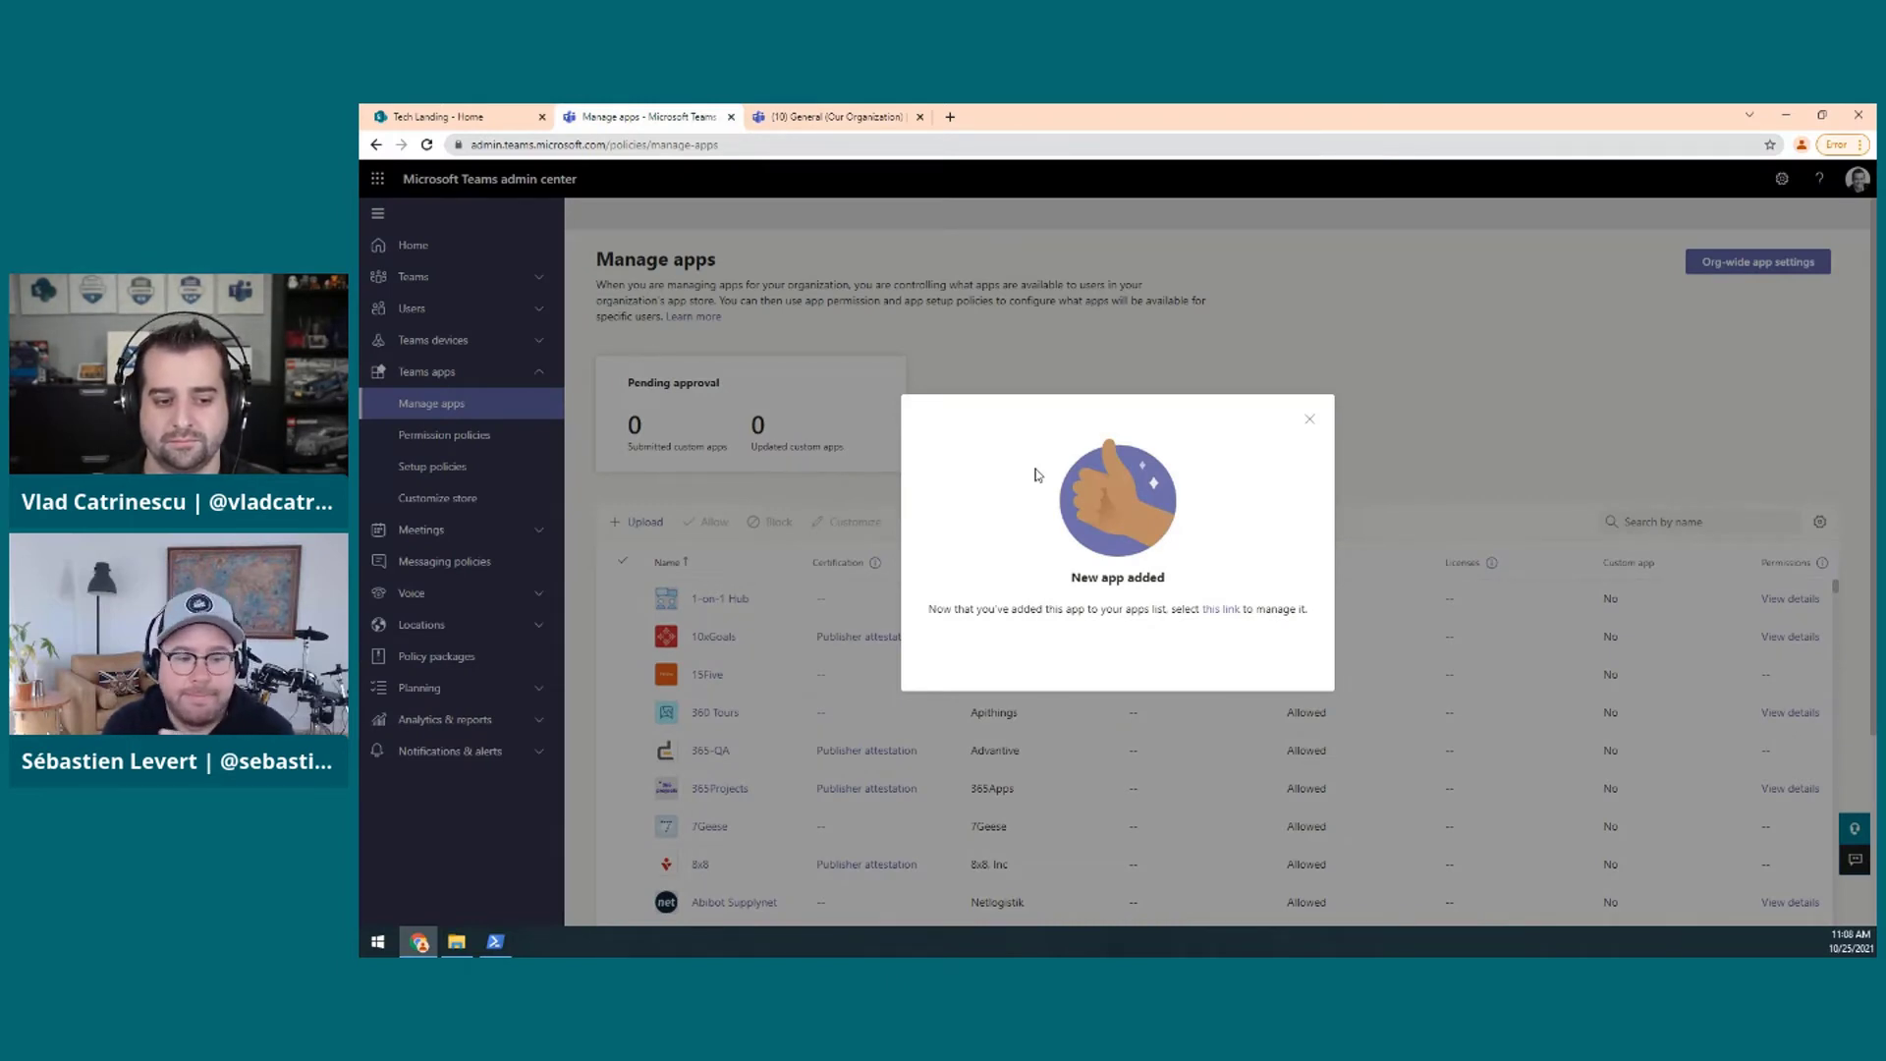
{"action": "mouse_move", "coordinate": [1204, 531]}
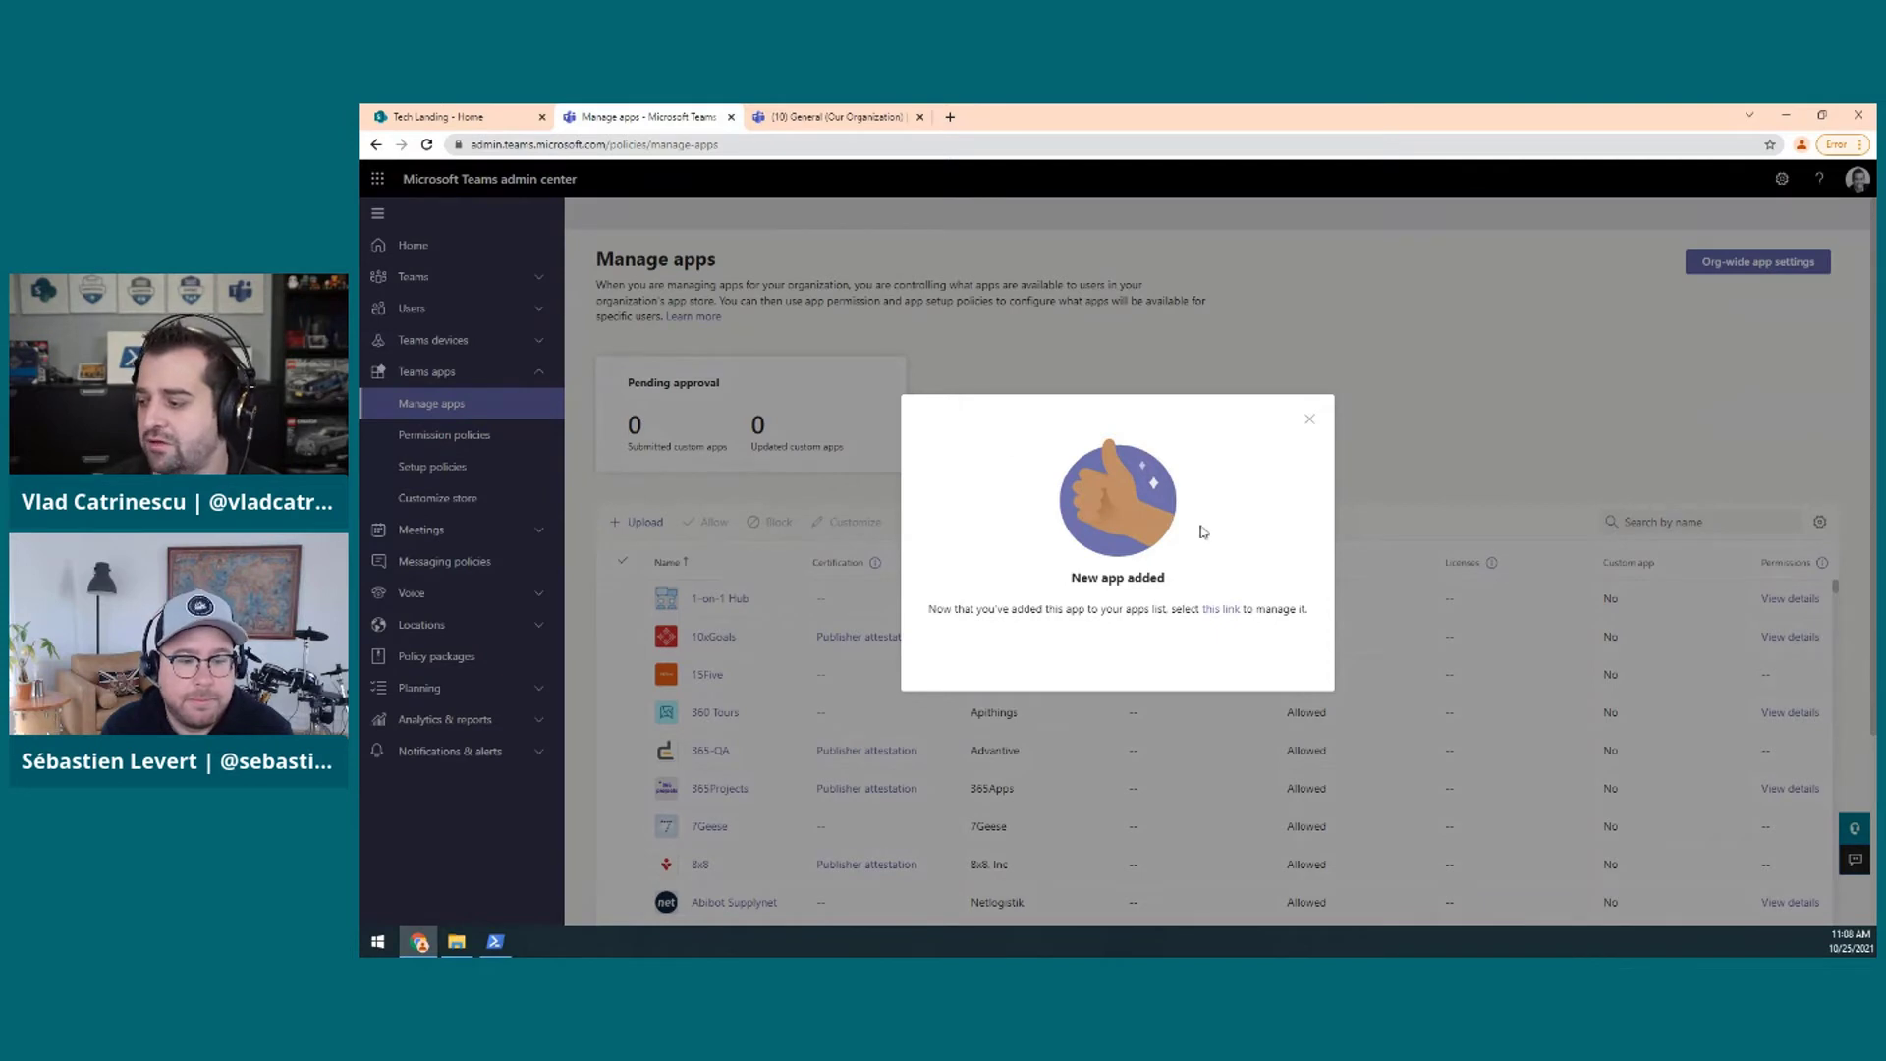
{"action": "left_click", "coordinate": [1310, 419]}
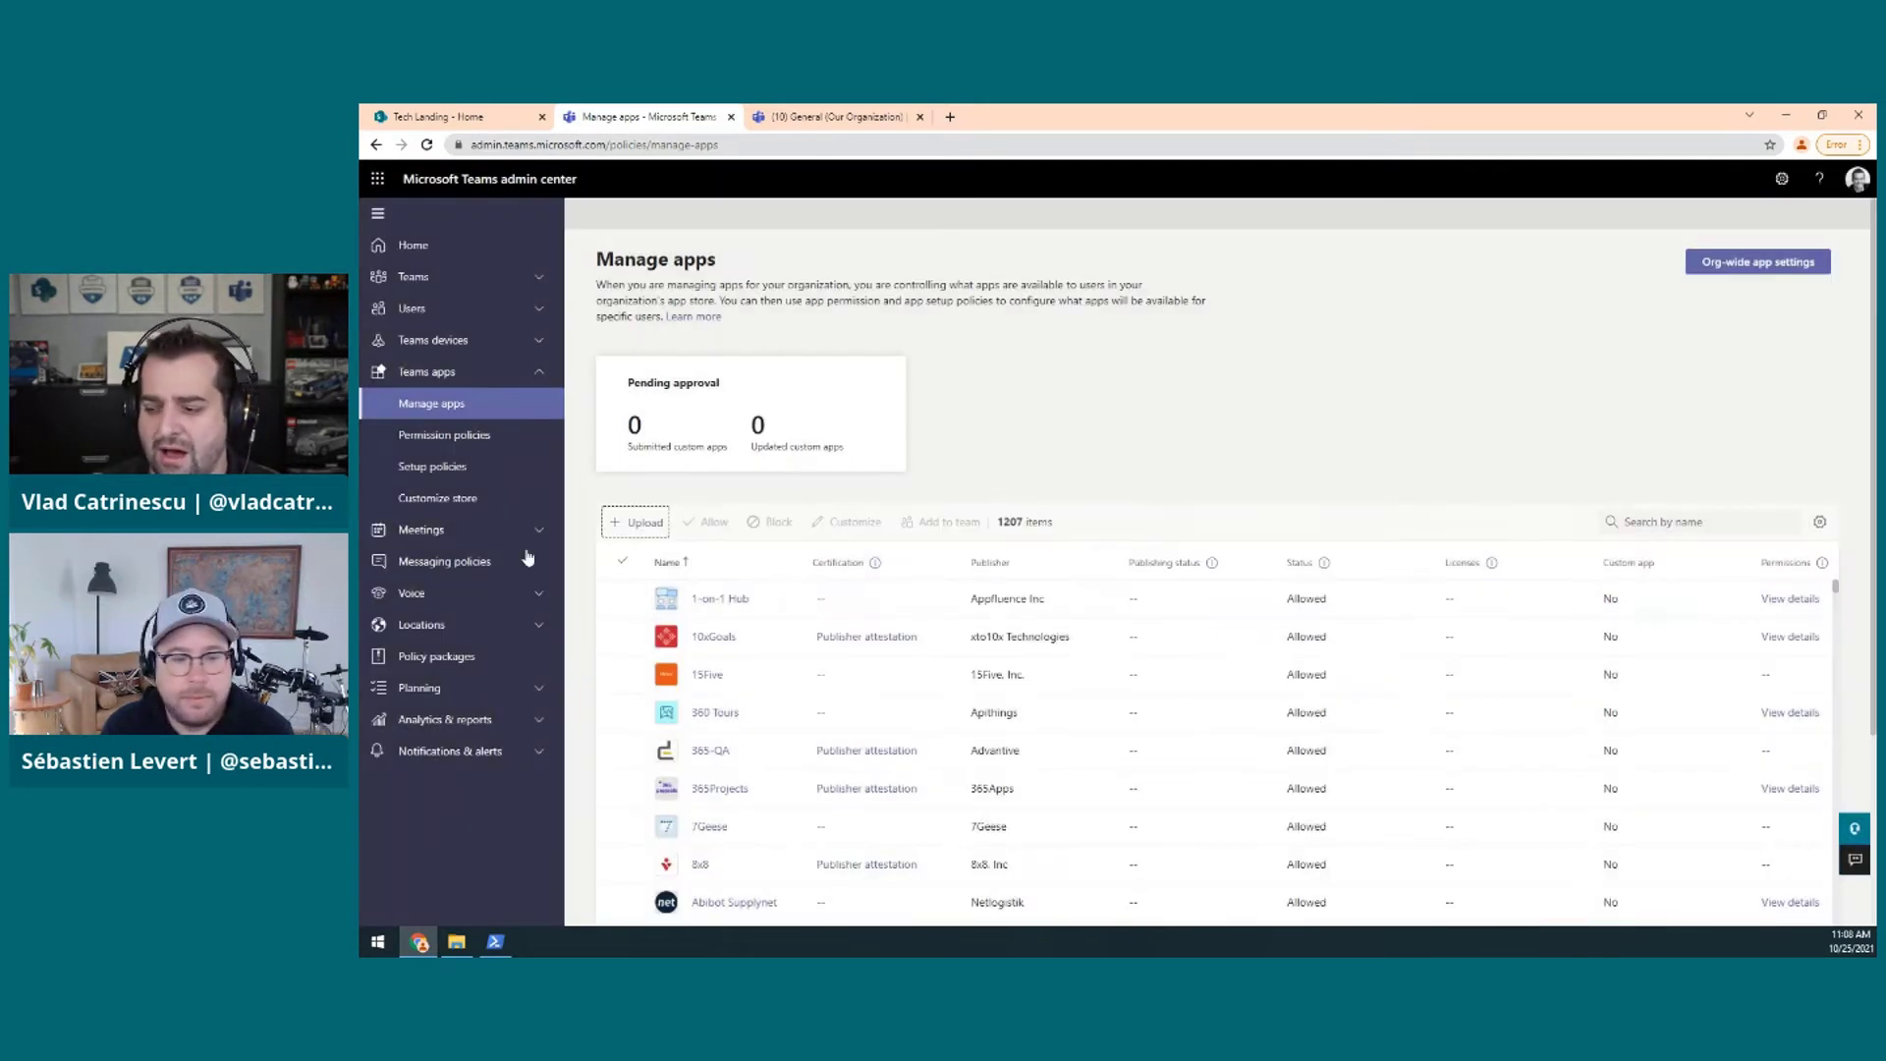
Open the Global (Org-wide default) setup policy and check its installed and pinned apps
{"action": "left_click", "coordinate": [432, 465]}
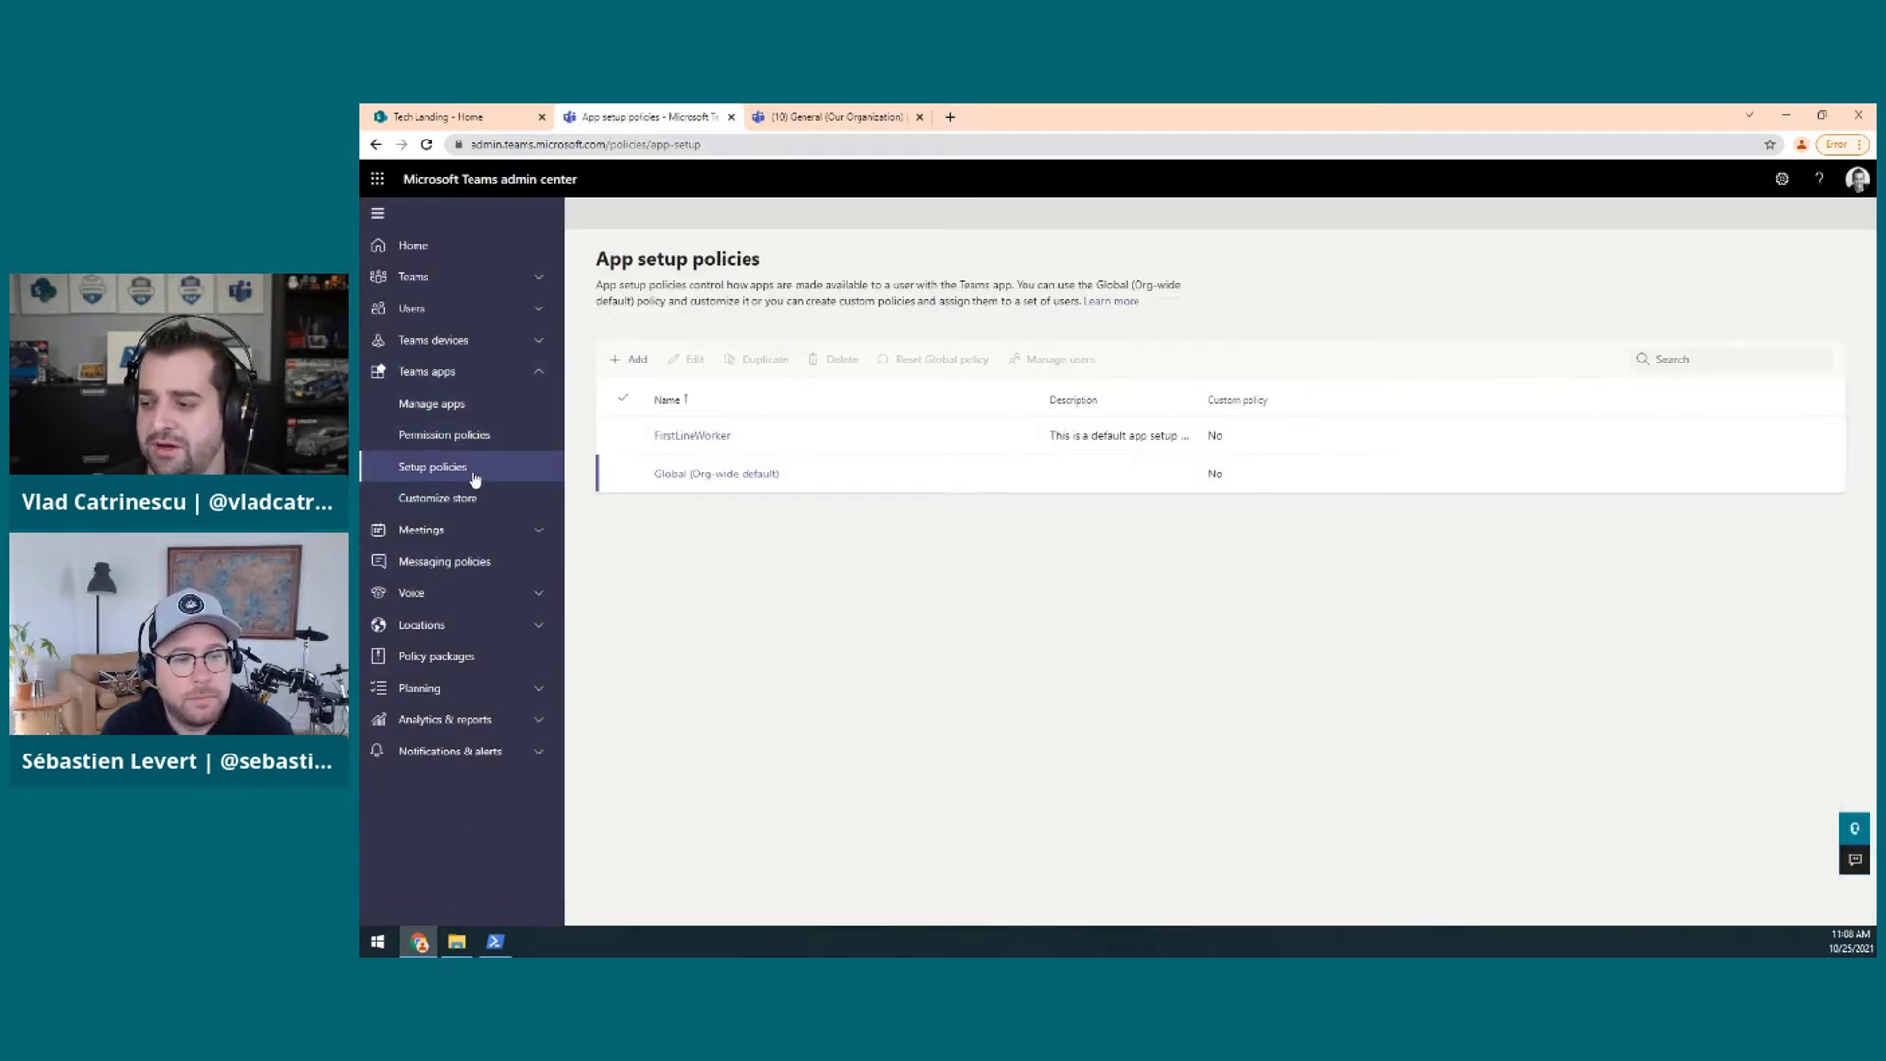
{"action": "left_click", "coordinate": [716, 474]}
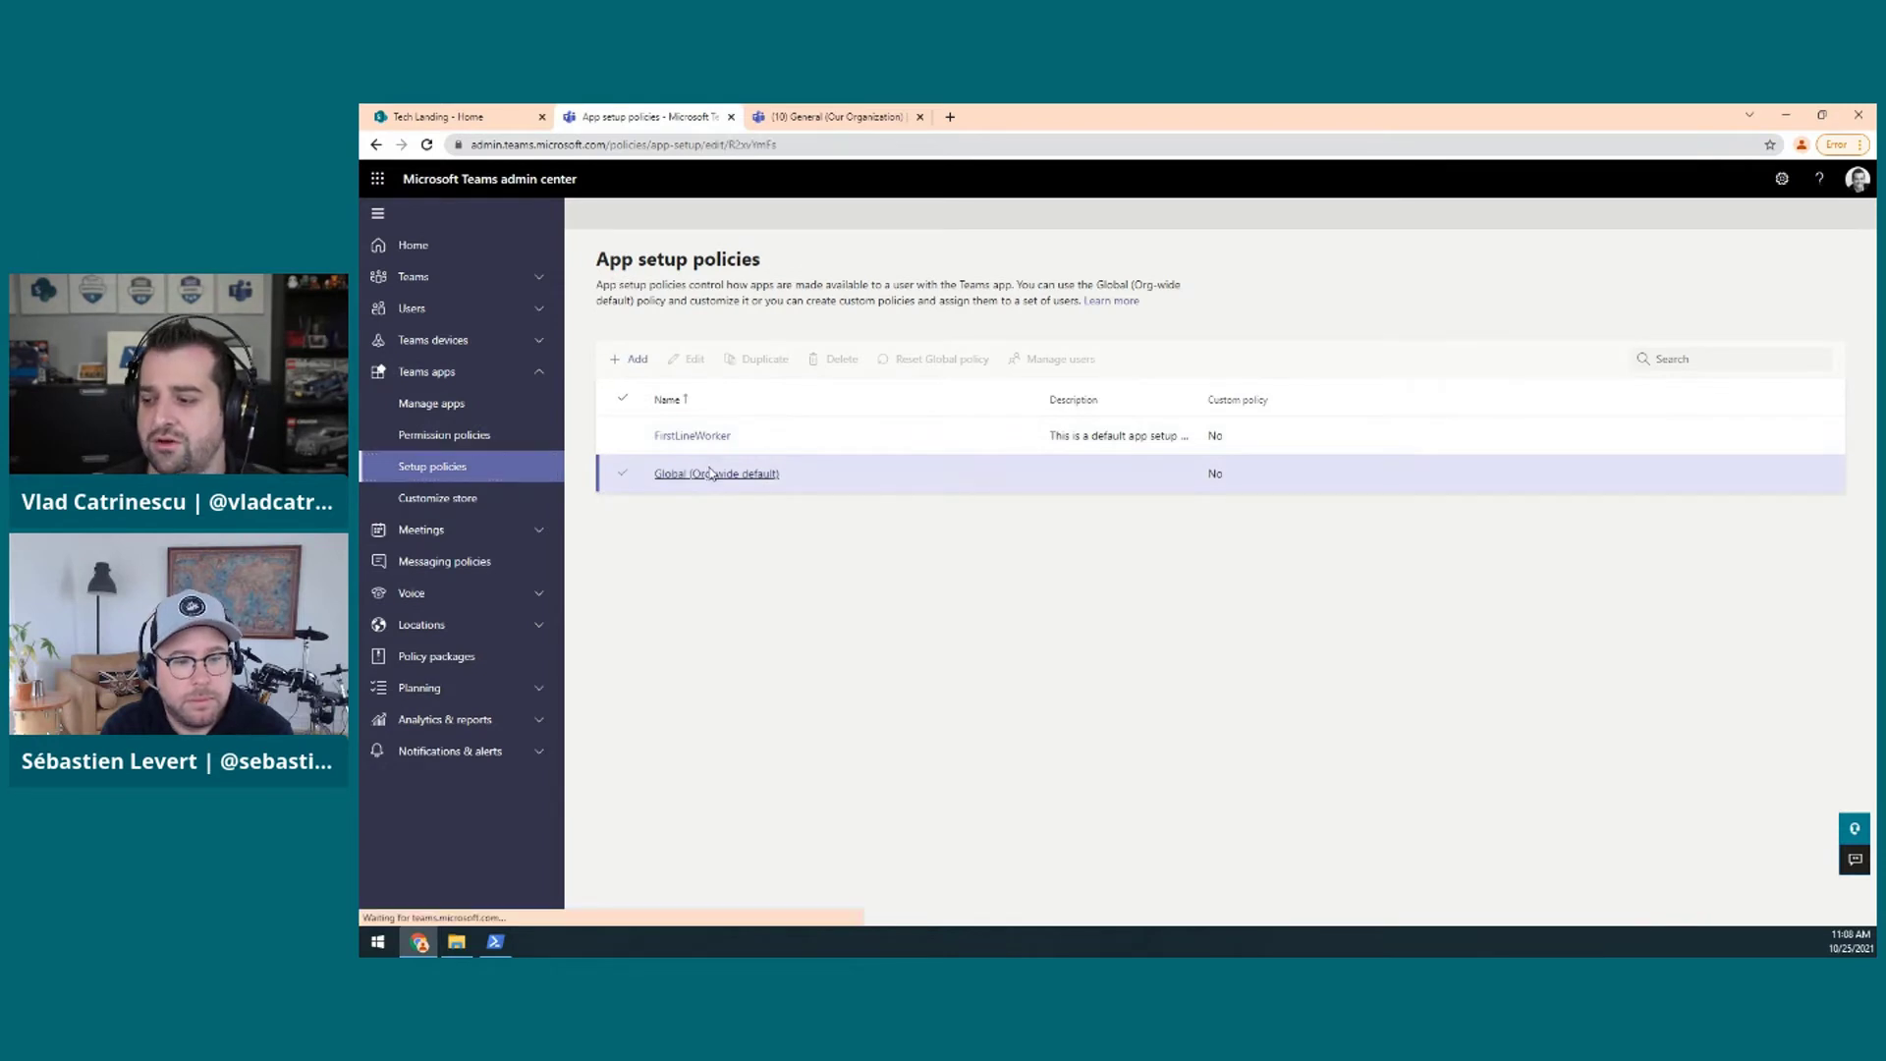
{"action": "left_click", "coordinate": [716, 474]}
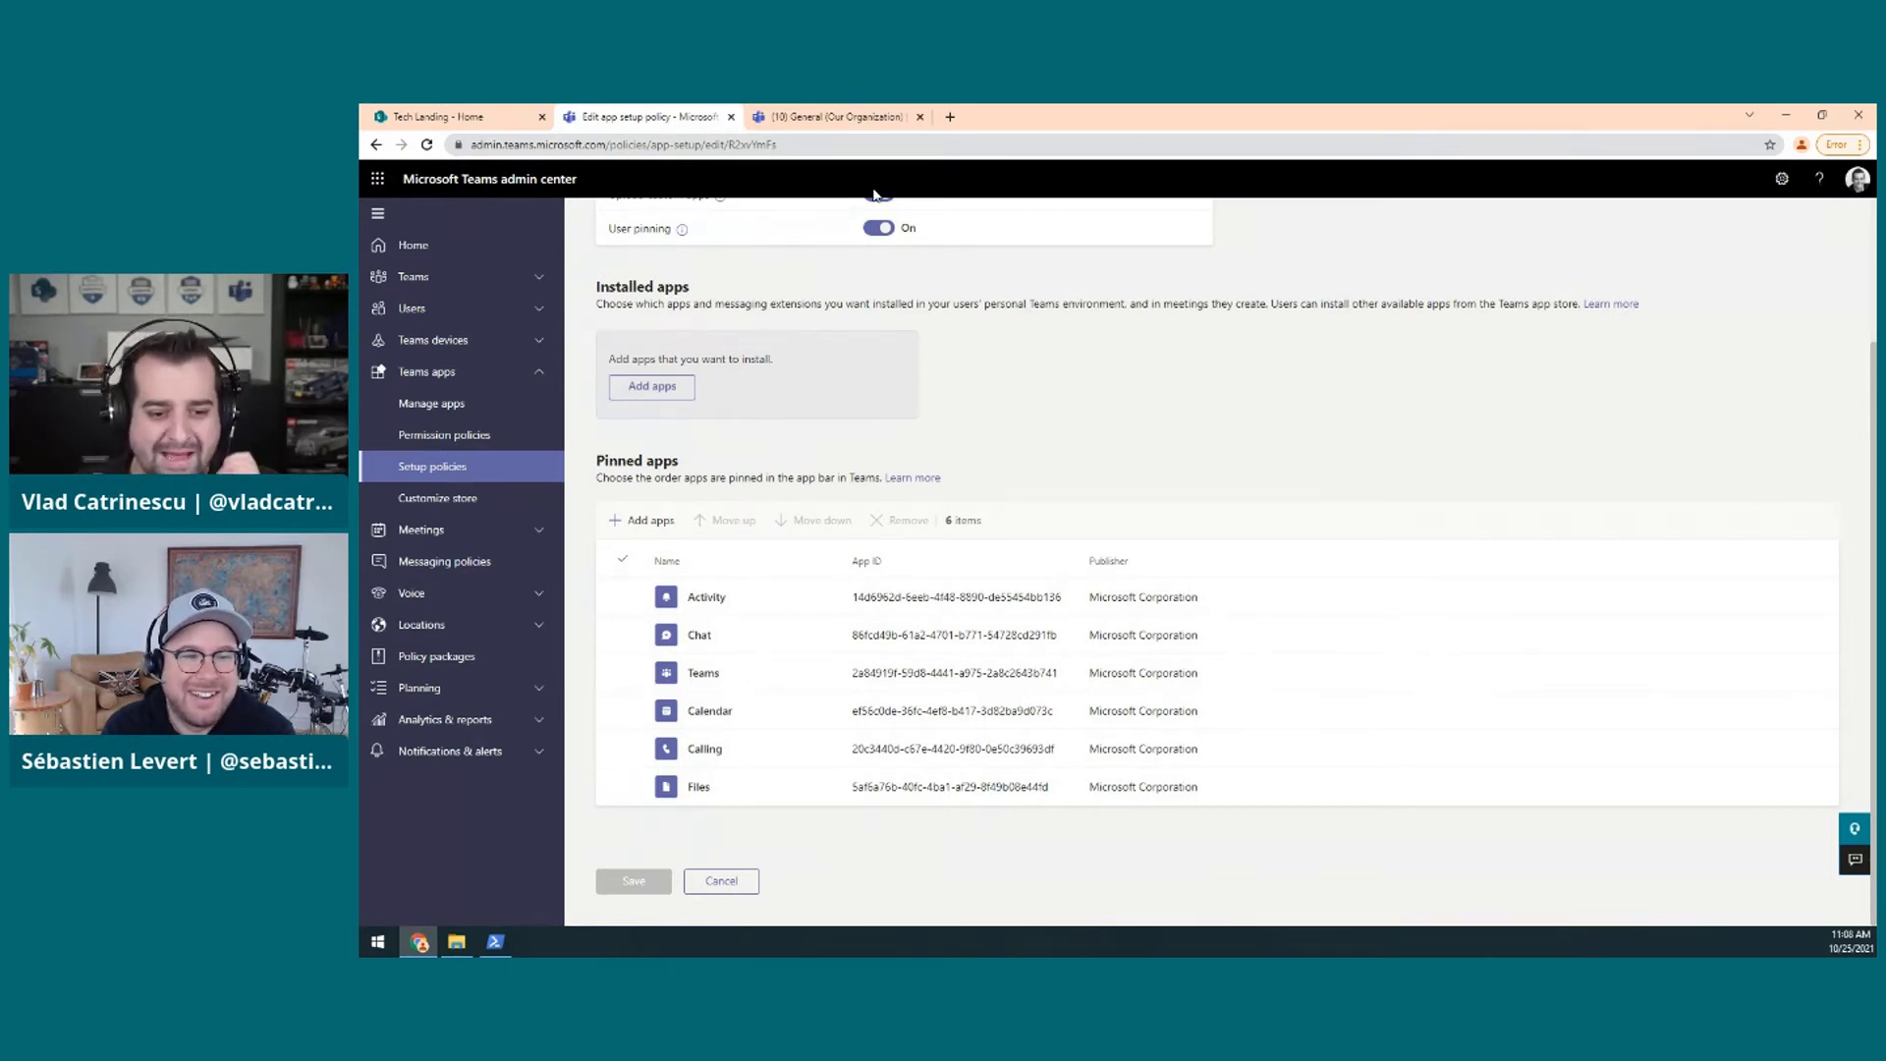
{"action": "left_click", "coordinate": [710, 635]}
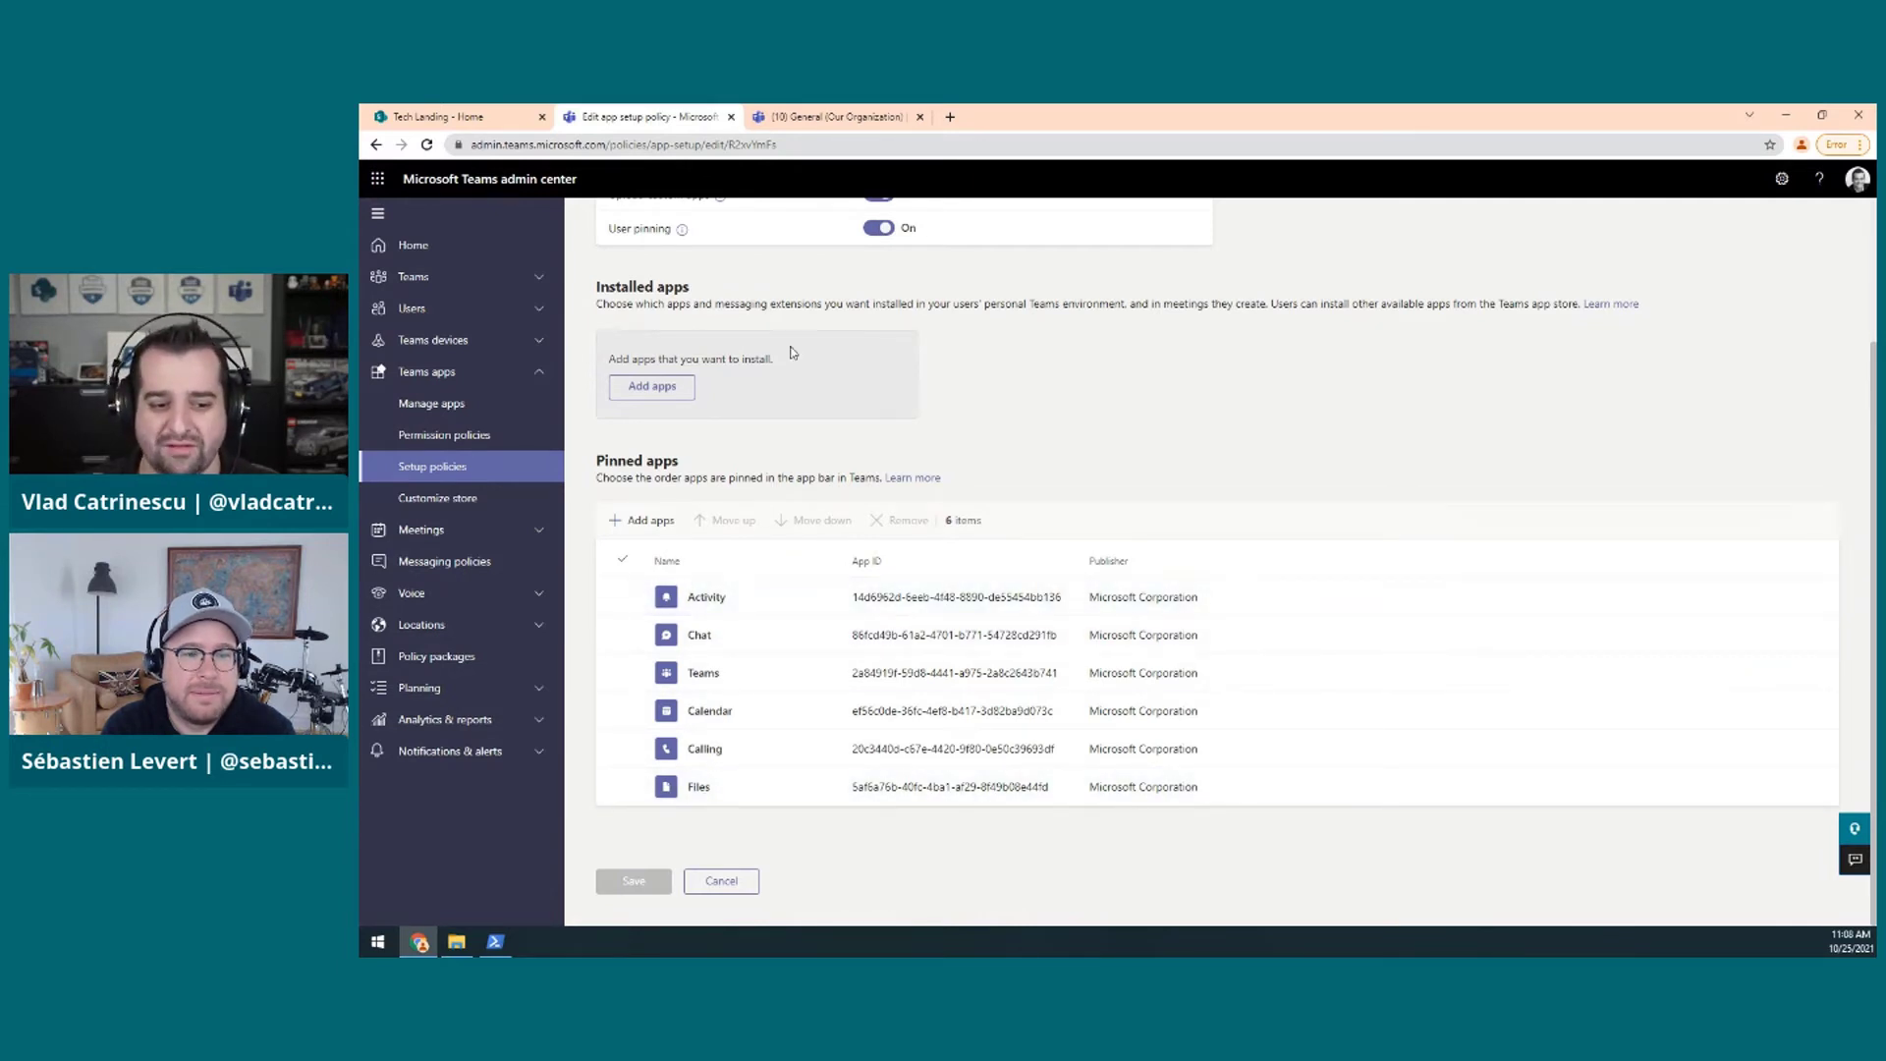
{"action": "left_click", "coordinate": [831, 116]}
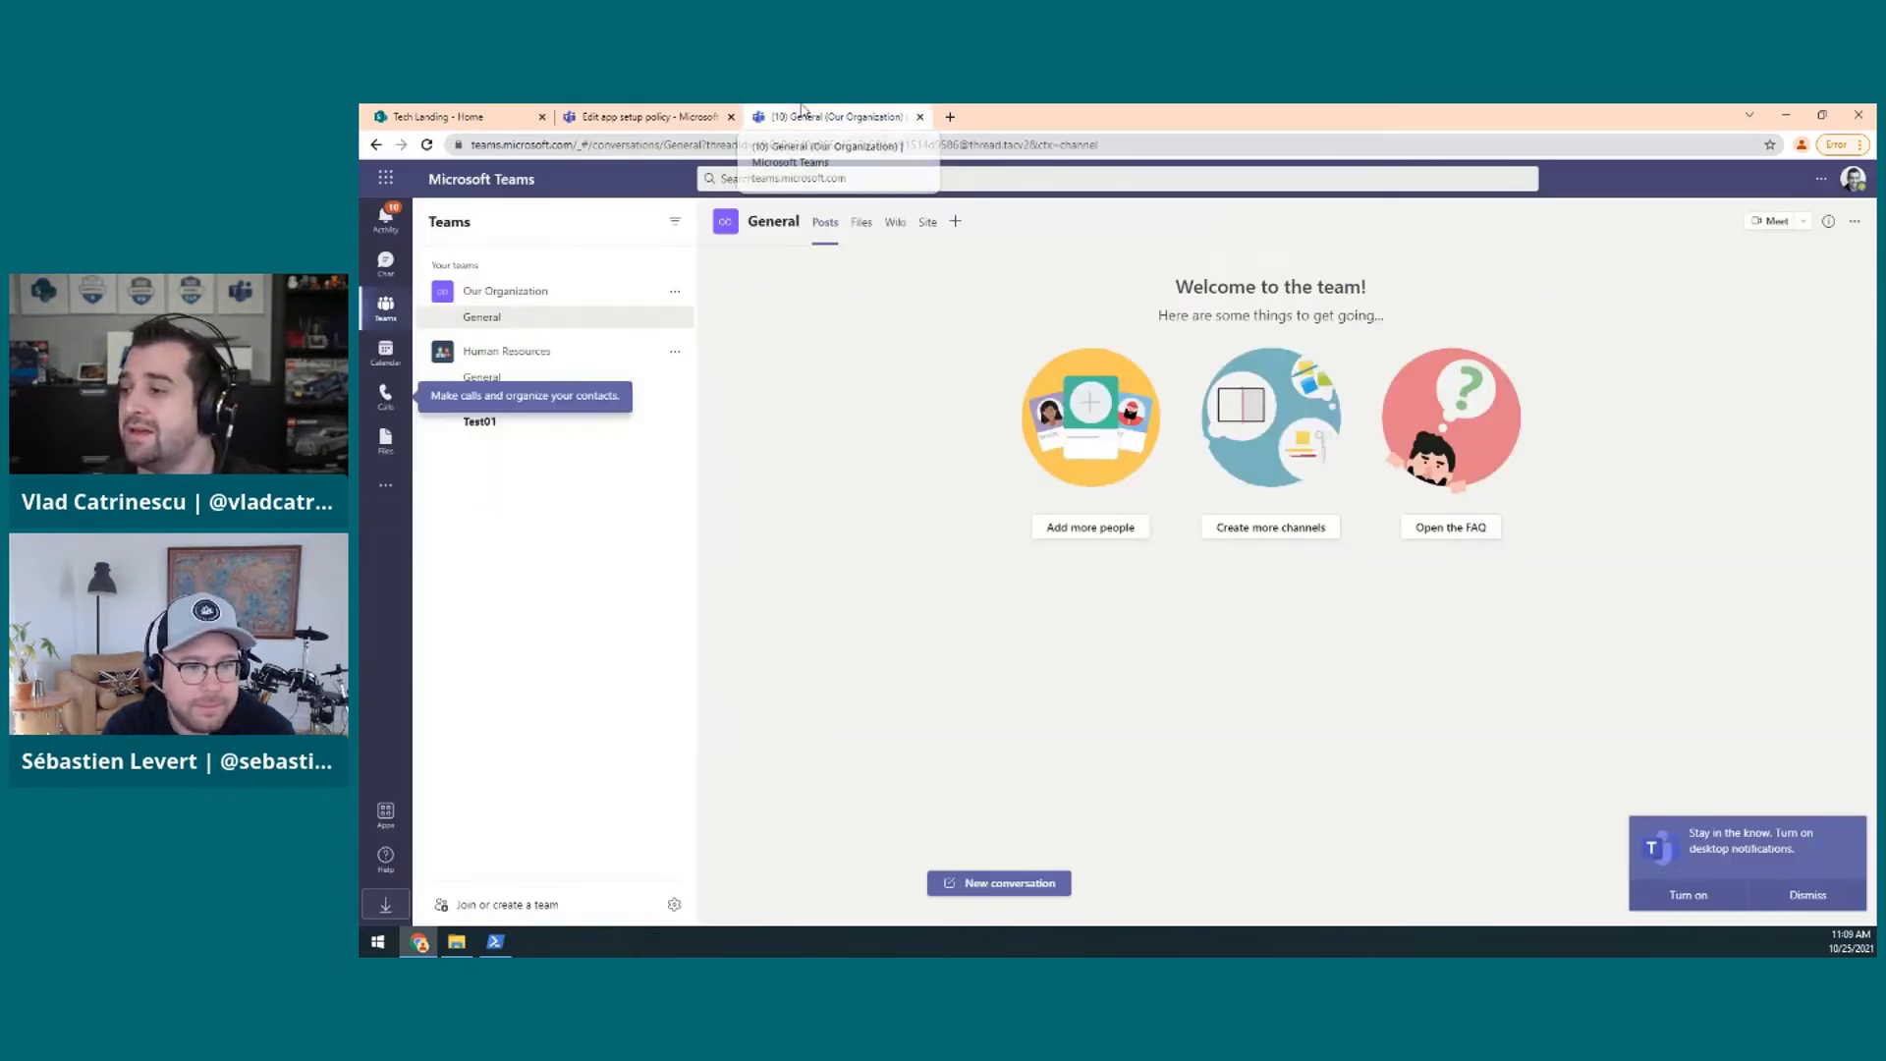
Browse the Teams app store and open Tech Landing under Built for your org
{"action": "left_click", "coordinate": [385, 486]}
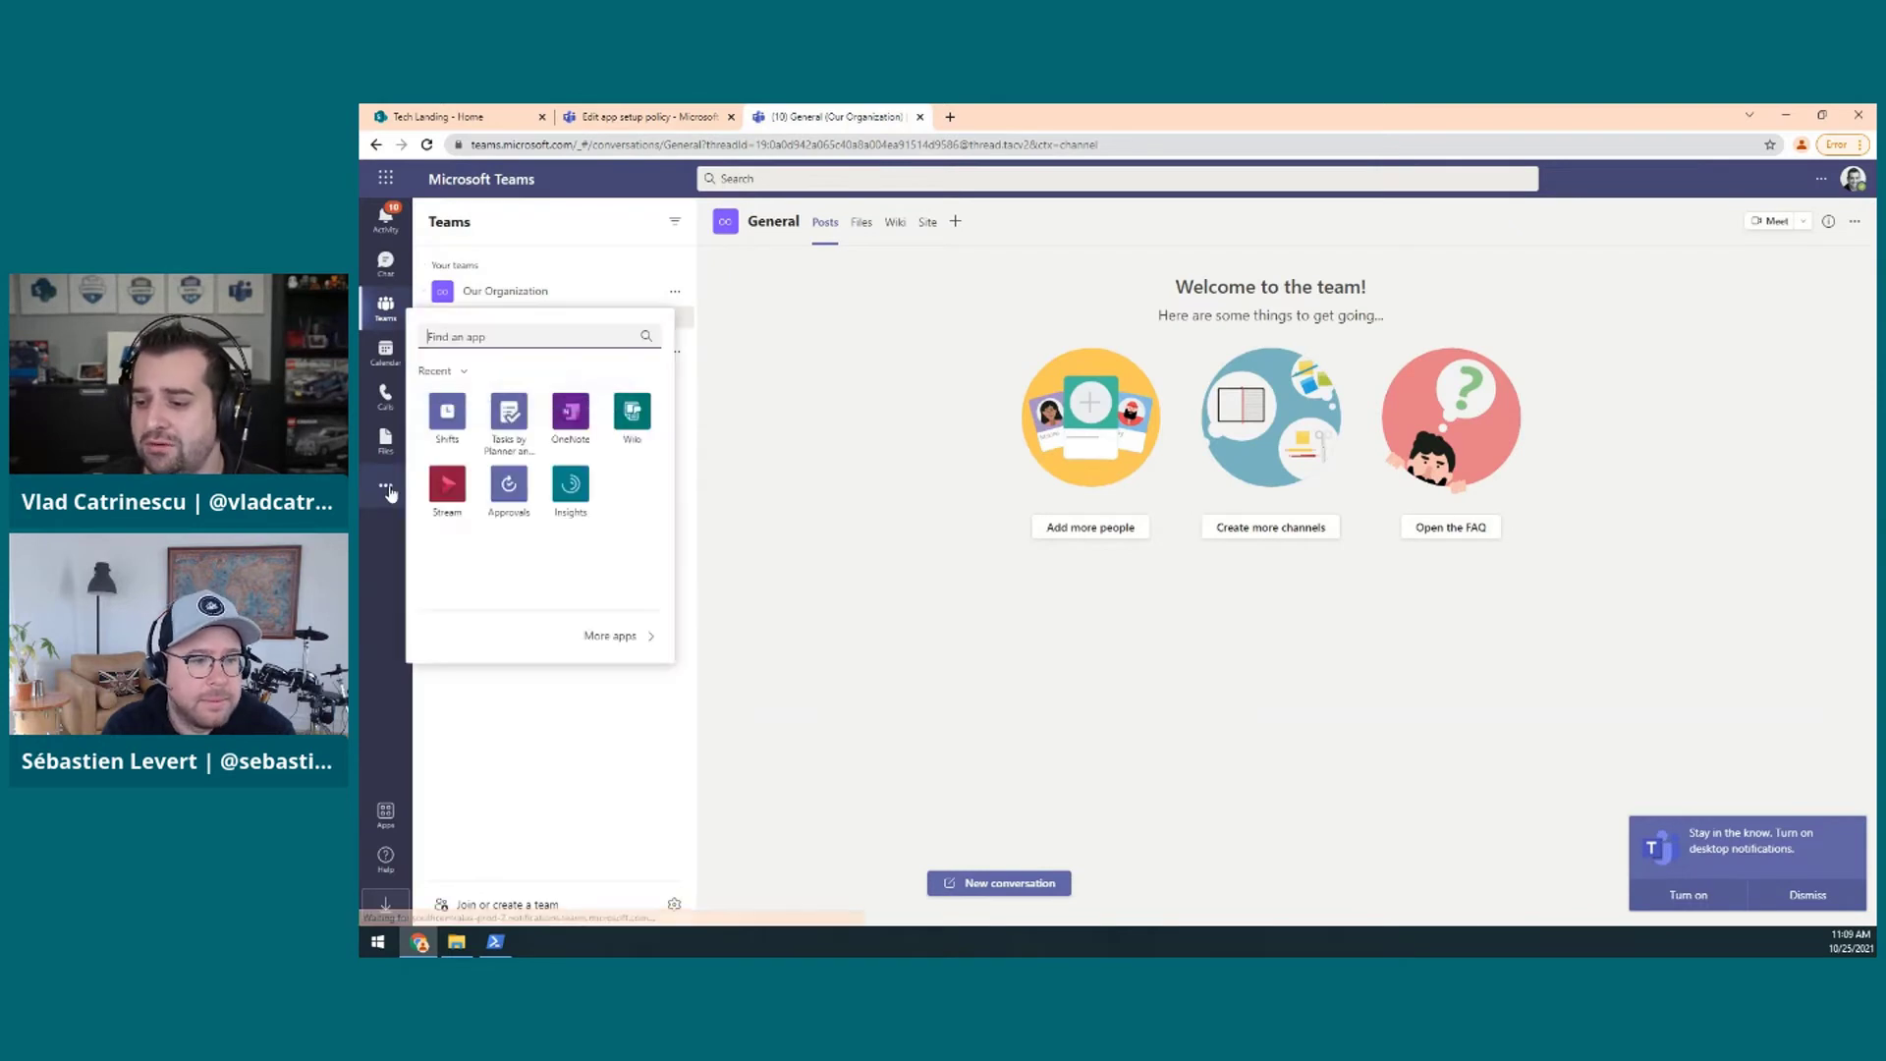
{"action": "left_click", "coordinate": [386, 815]}
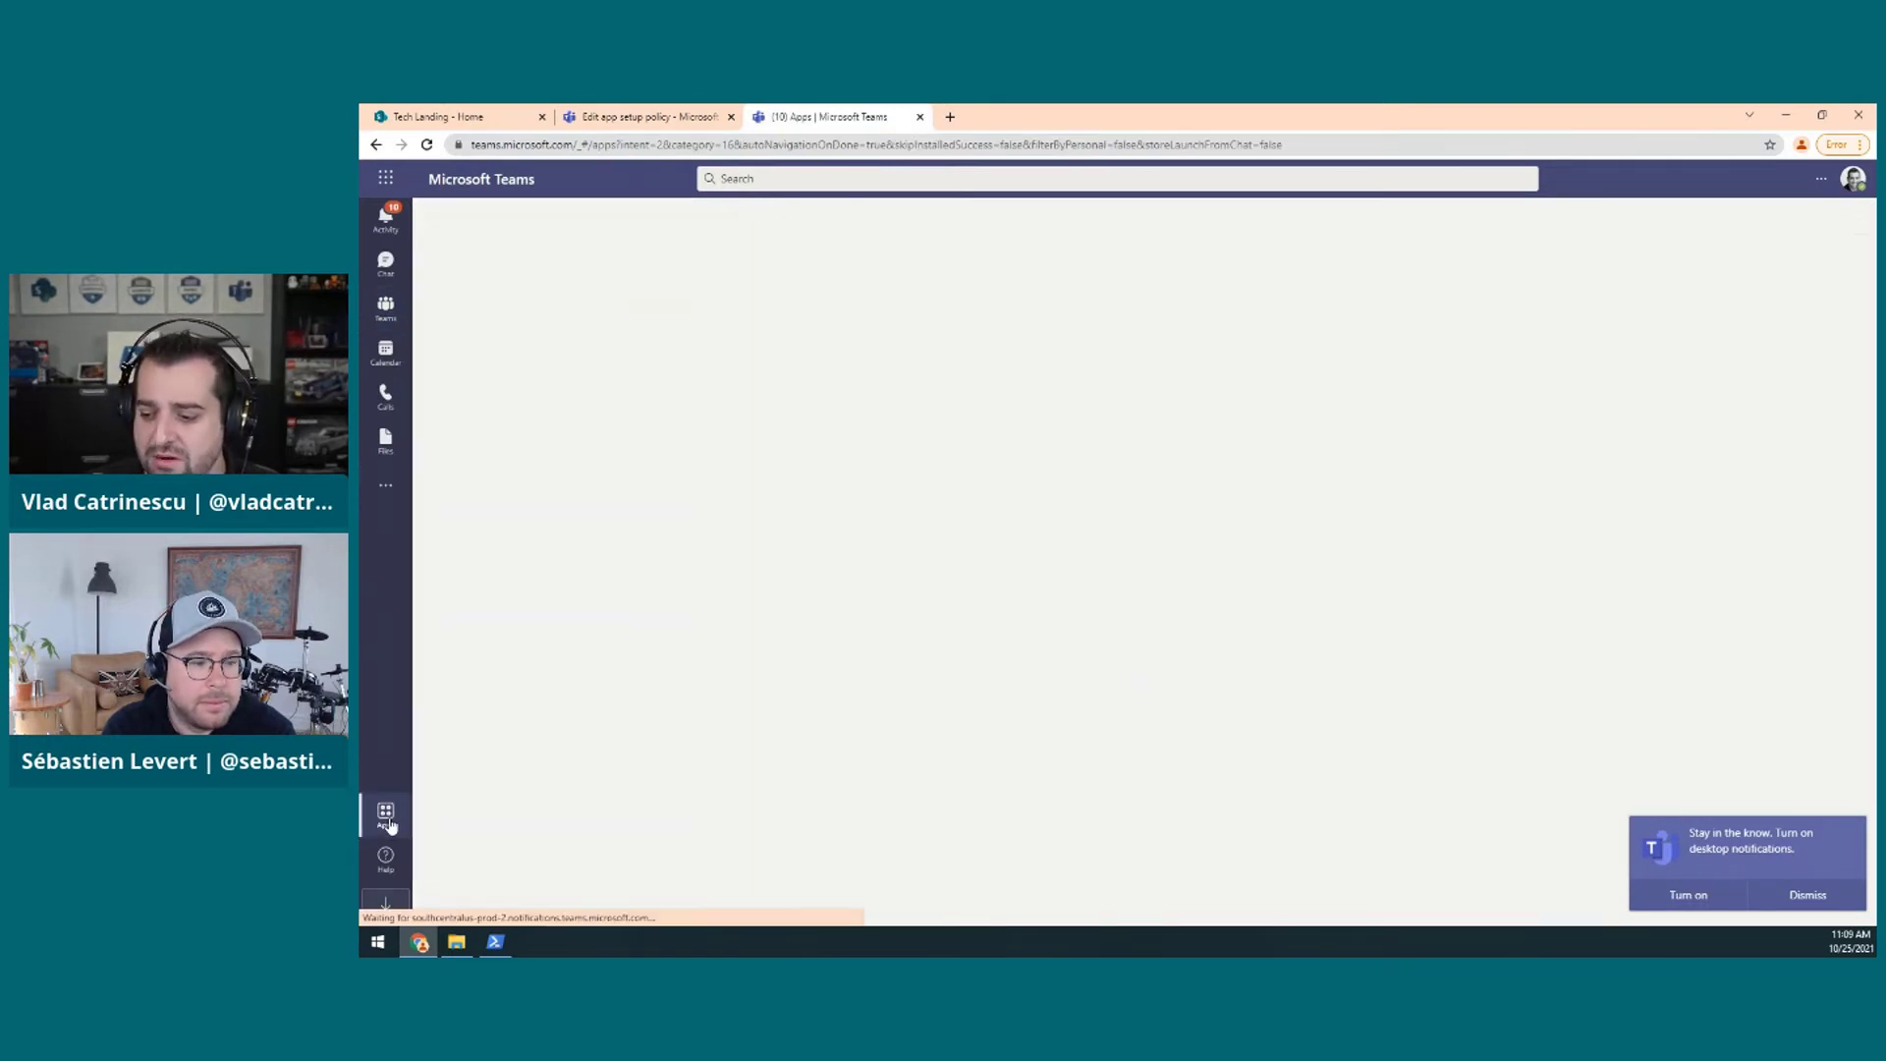
{"action": "left_click", "coordinate": [385, 811]}
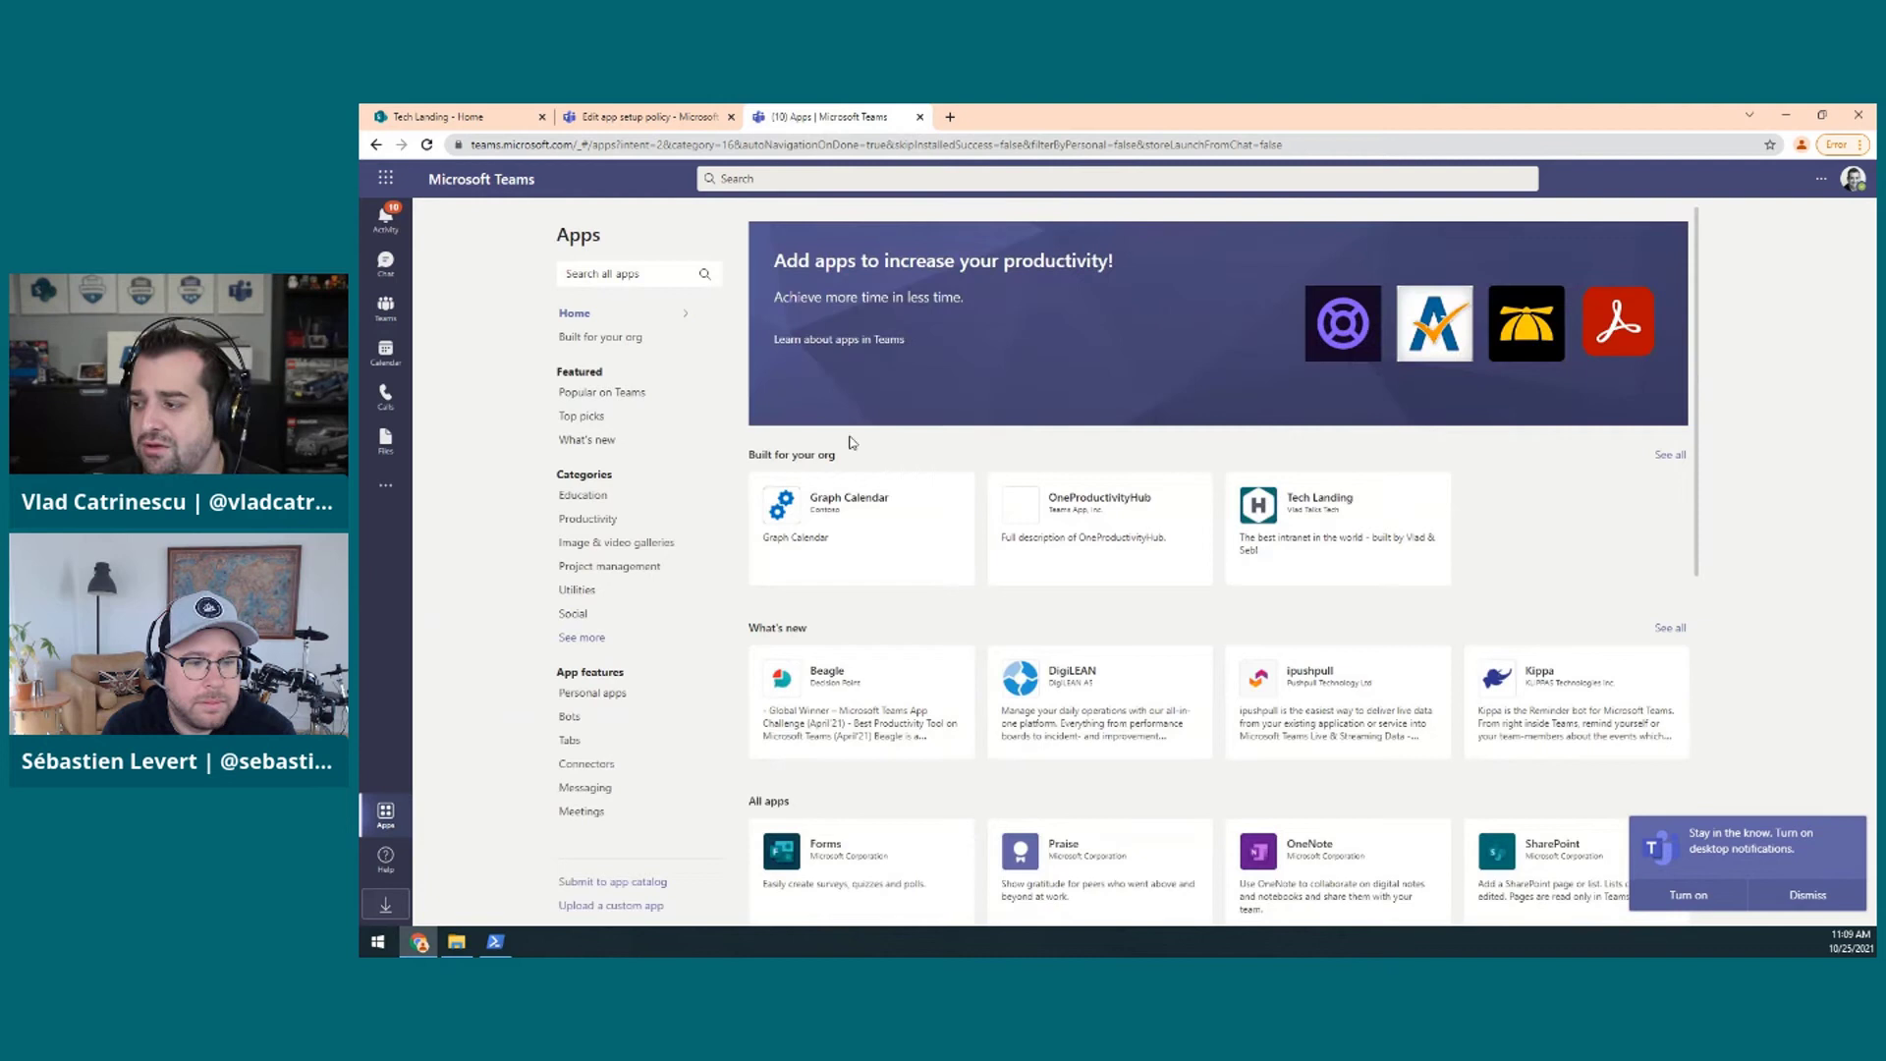
{"action": "mouse_move", "coordinate": [802, 454]}
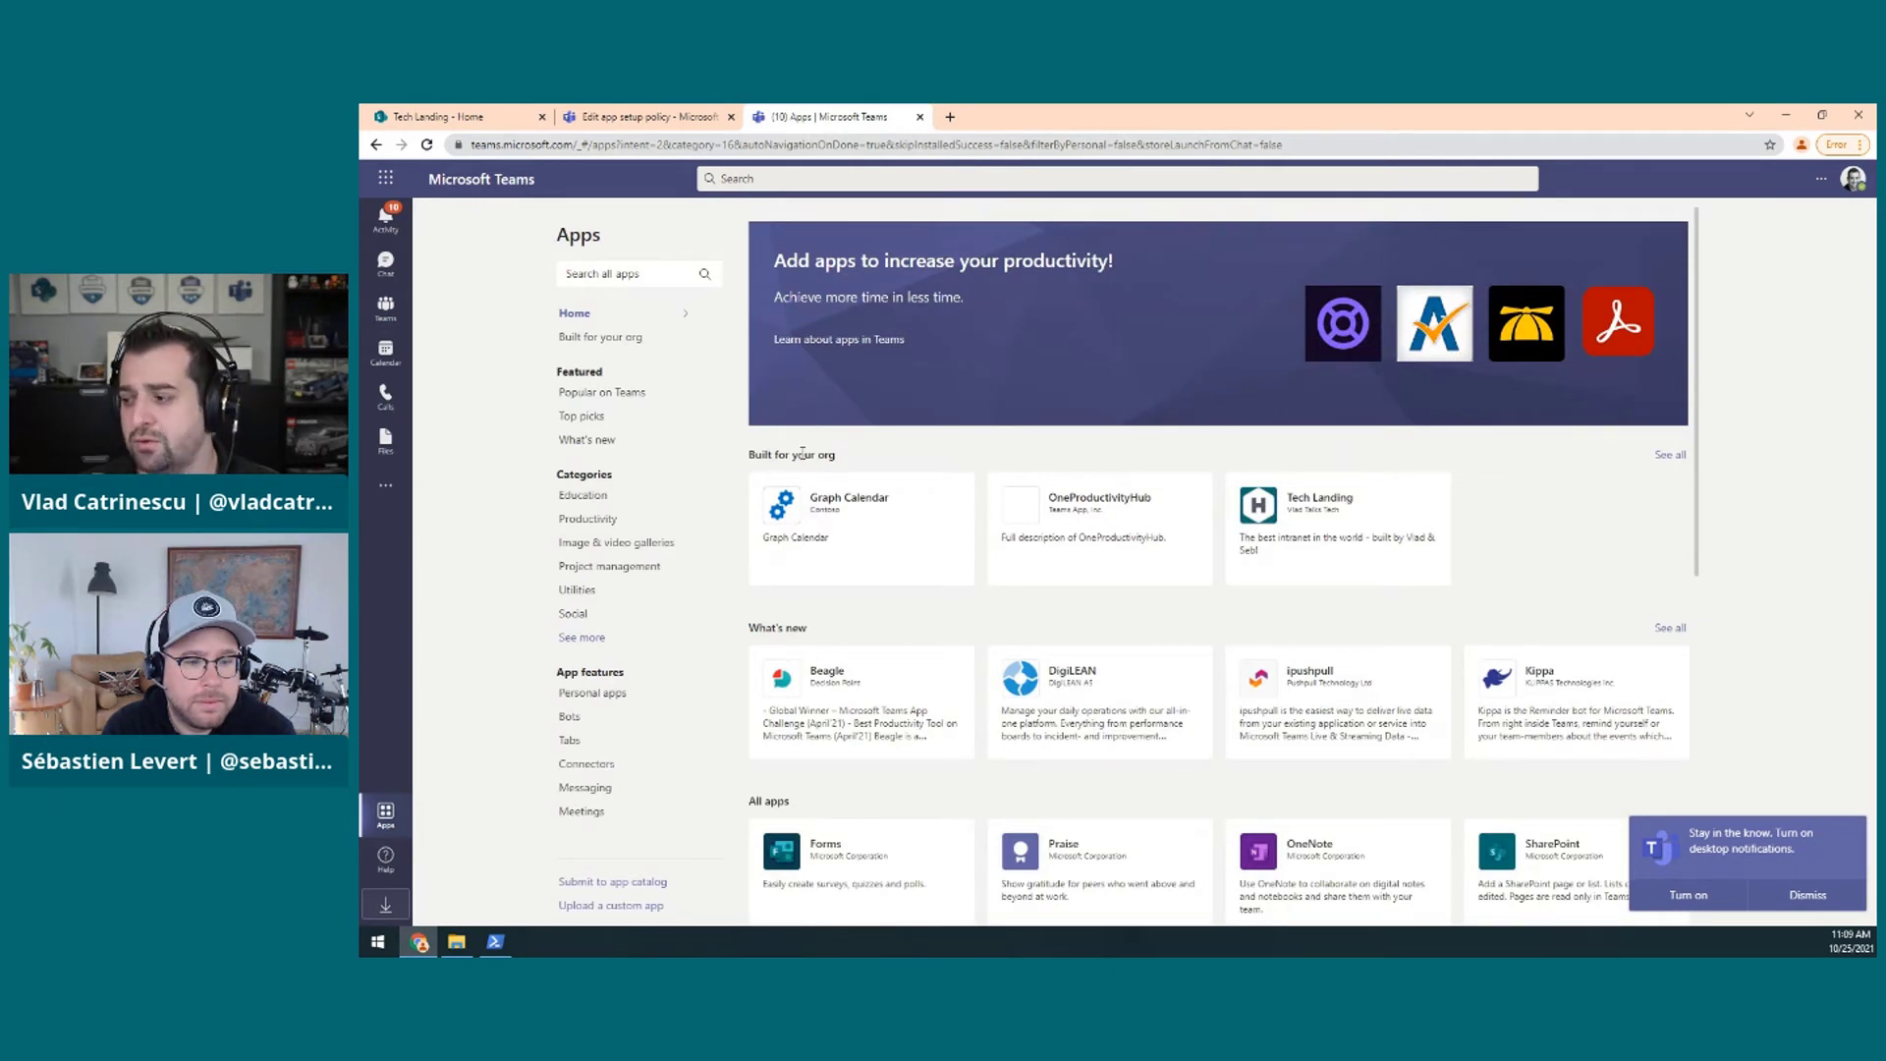
{"action": "mouse_move", "coordinate": [1320, 537]}
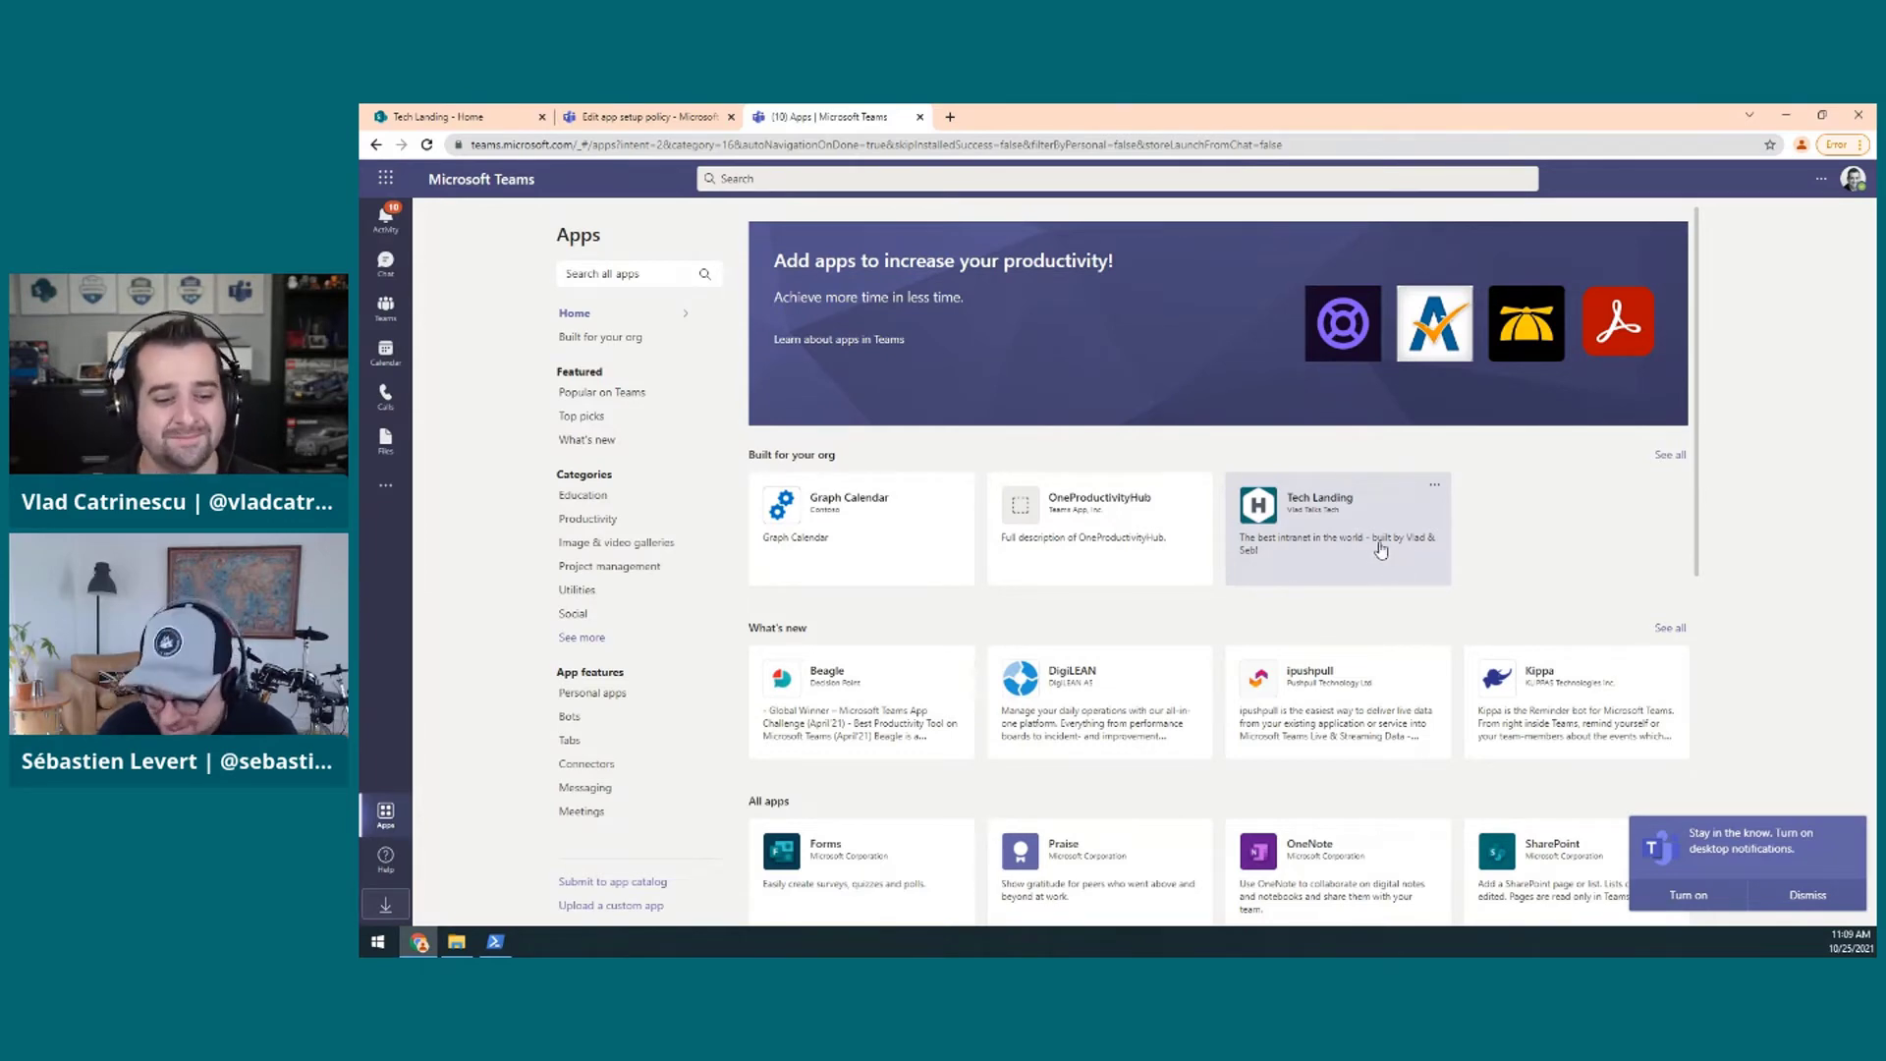
{"action": "left_click", "coordinate": [1336, 526]}
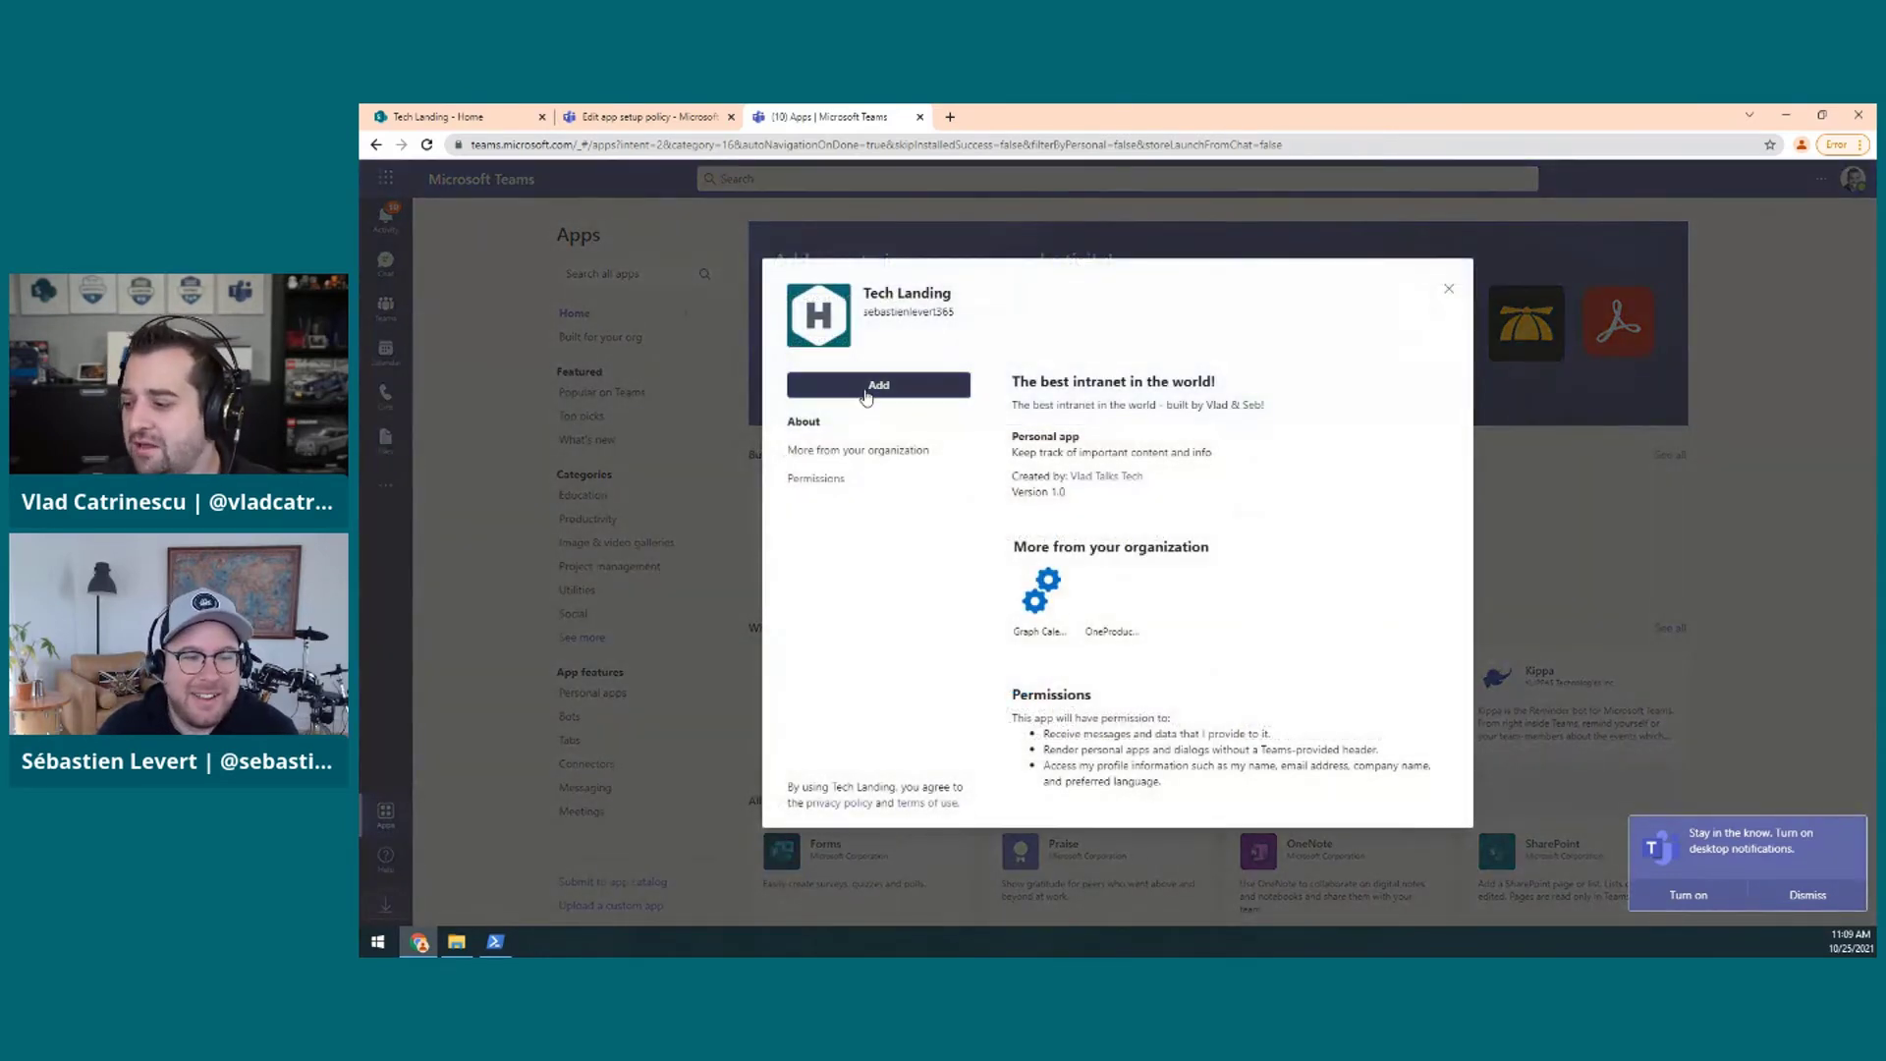
Add the Tech Landing app and dismiss the desktop notifications toast
{"action": "left_click", "coordinate": [877, 384]}
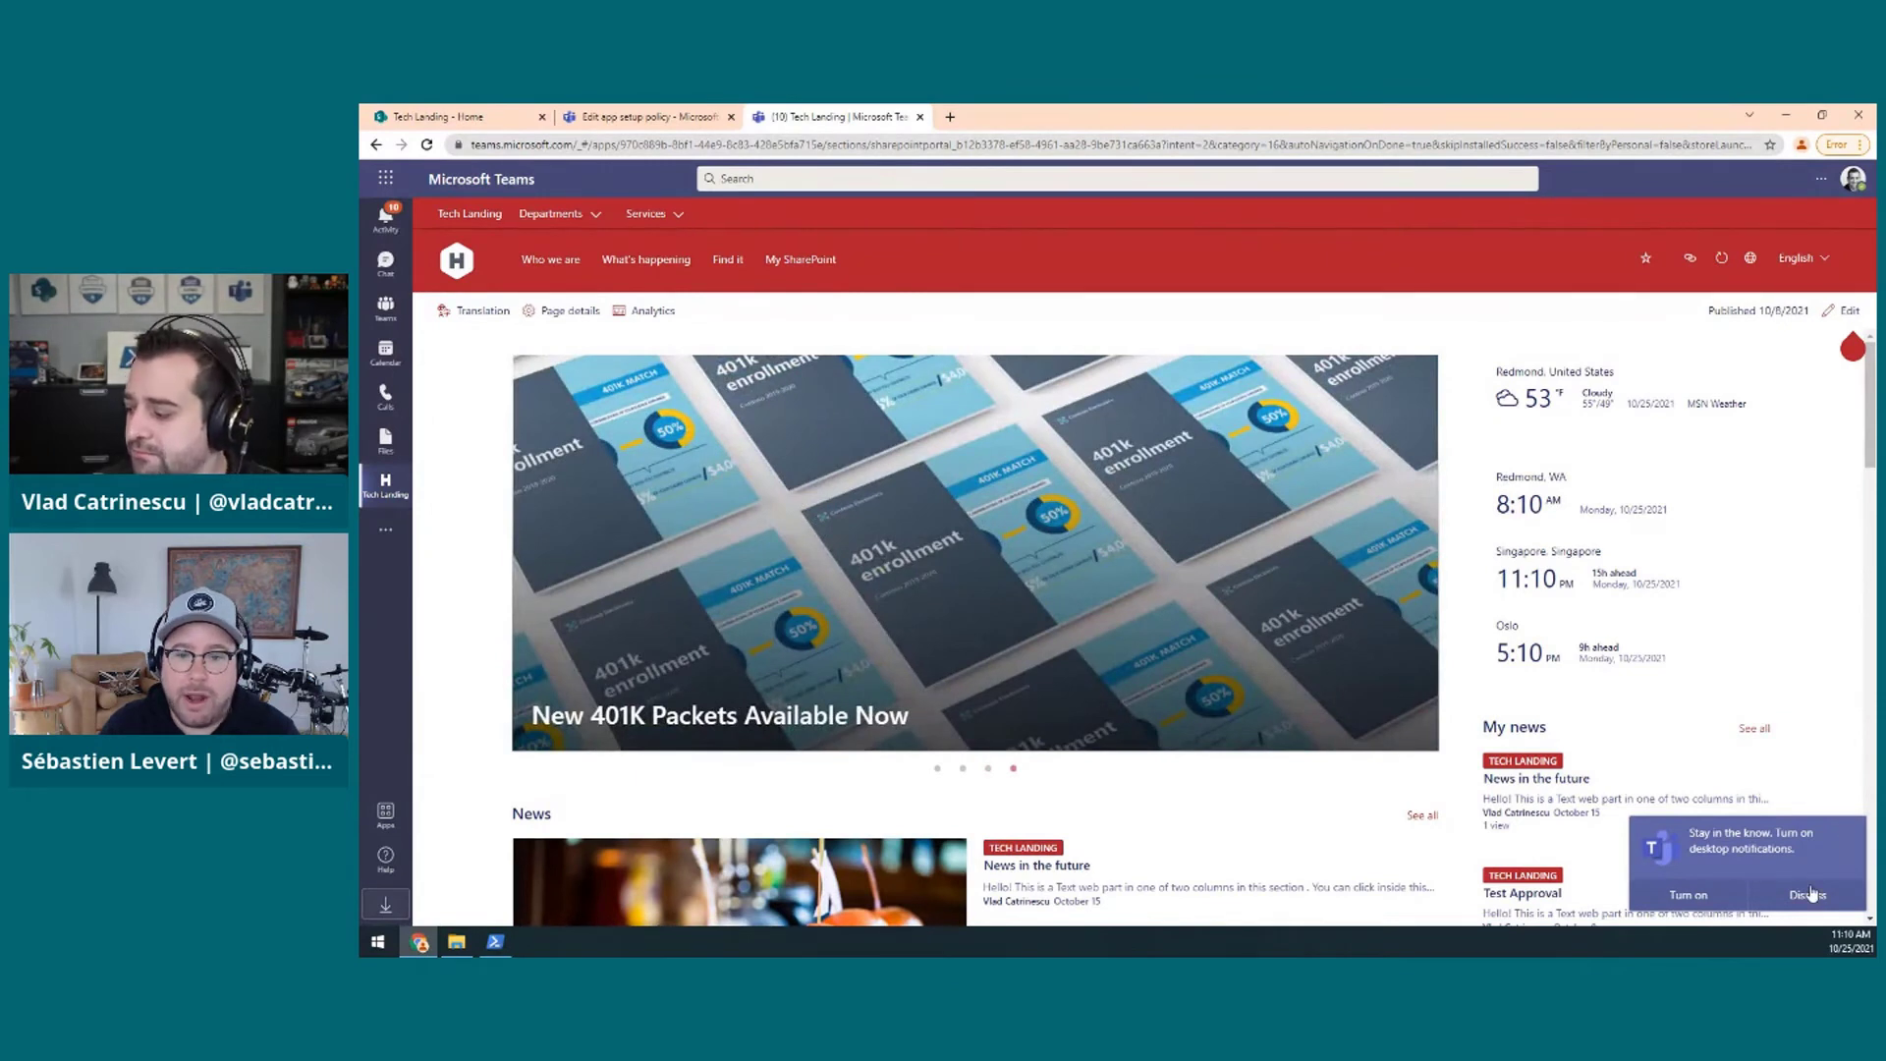
{"action": "left_click", "coordinate": [1809, 895]}
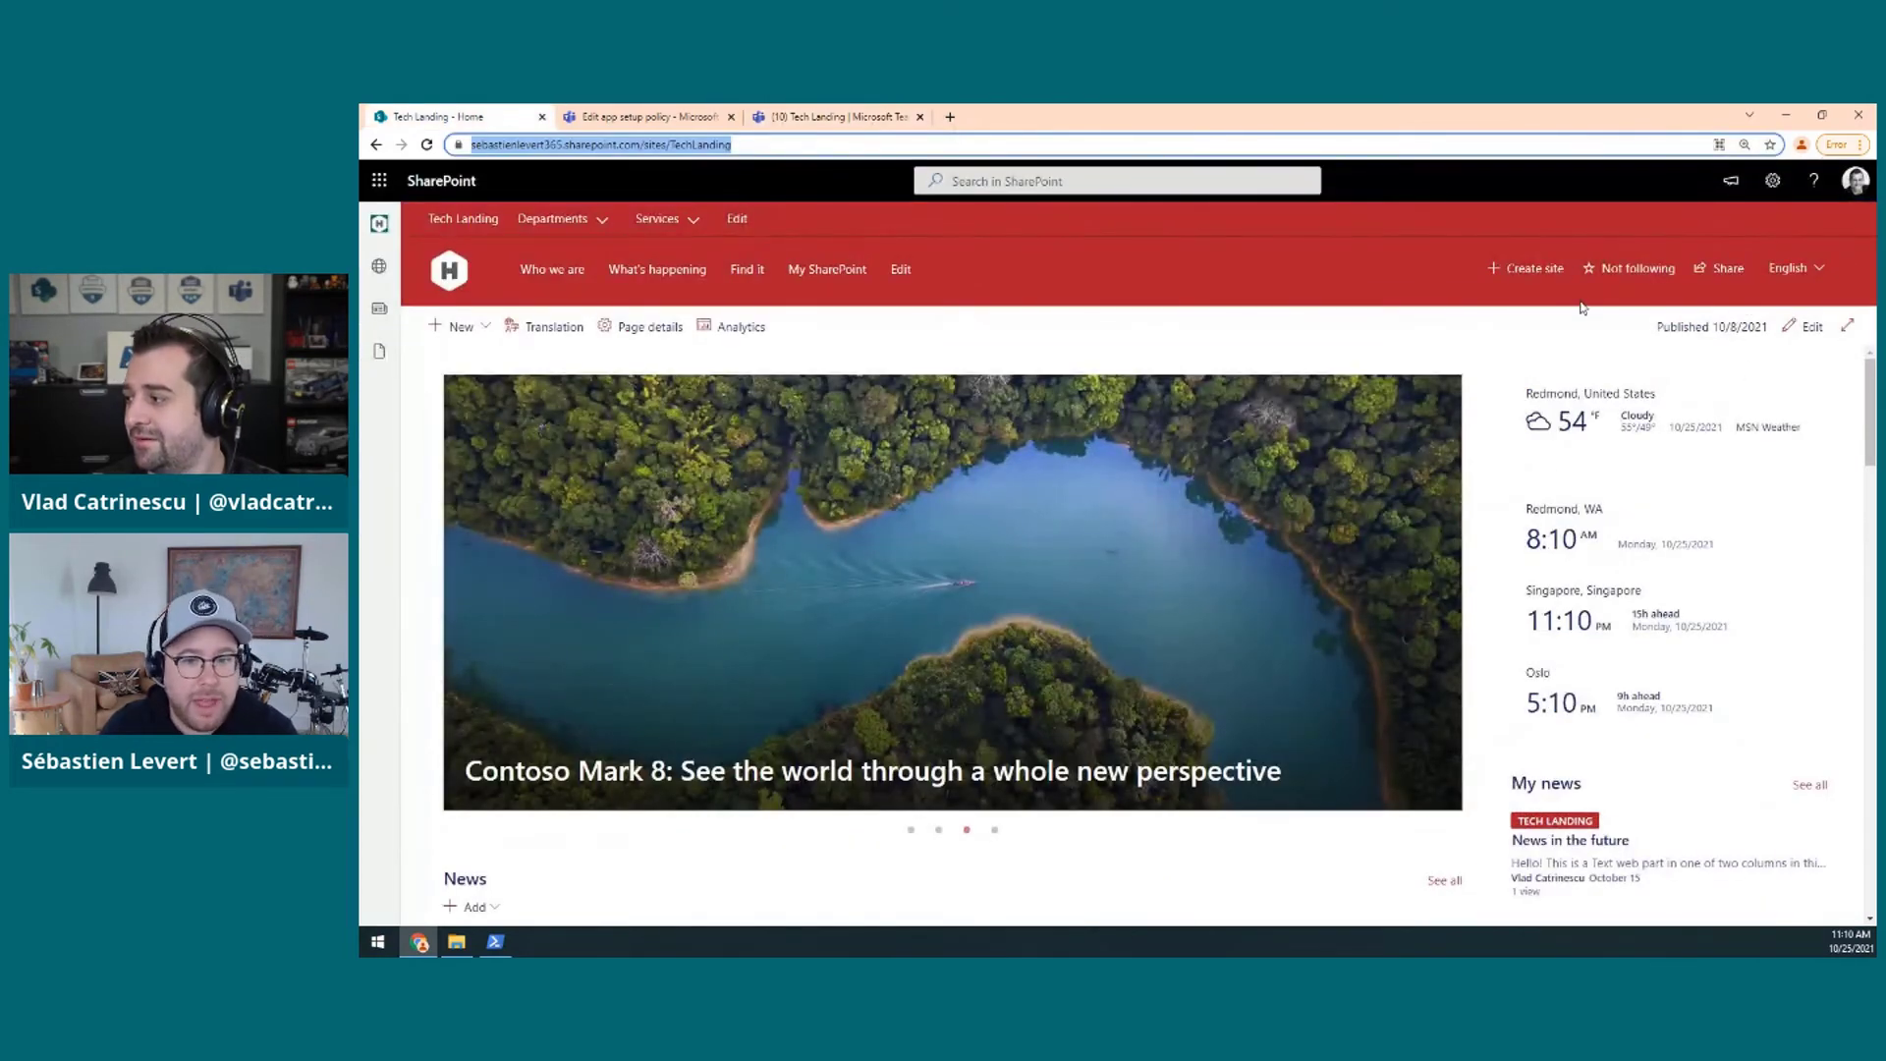
Compare Tech Landing in Teams with its SharePoint site in a new browser tab
{"action": "left_click", "coordinate": [833, 116]}
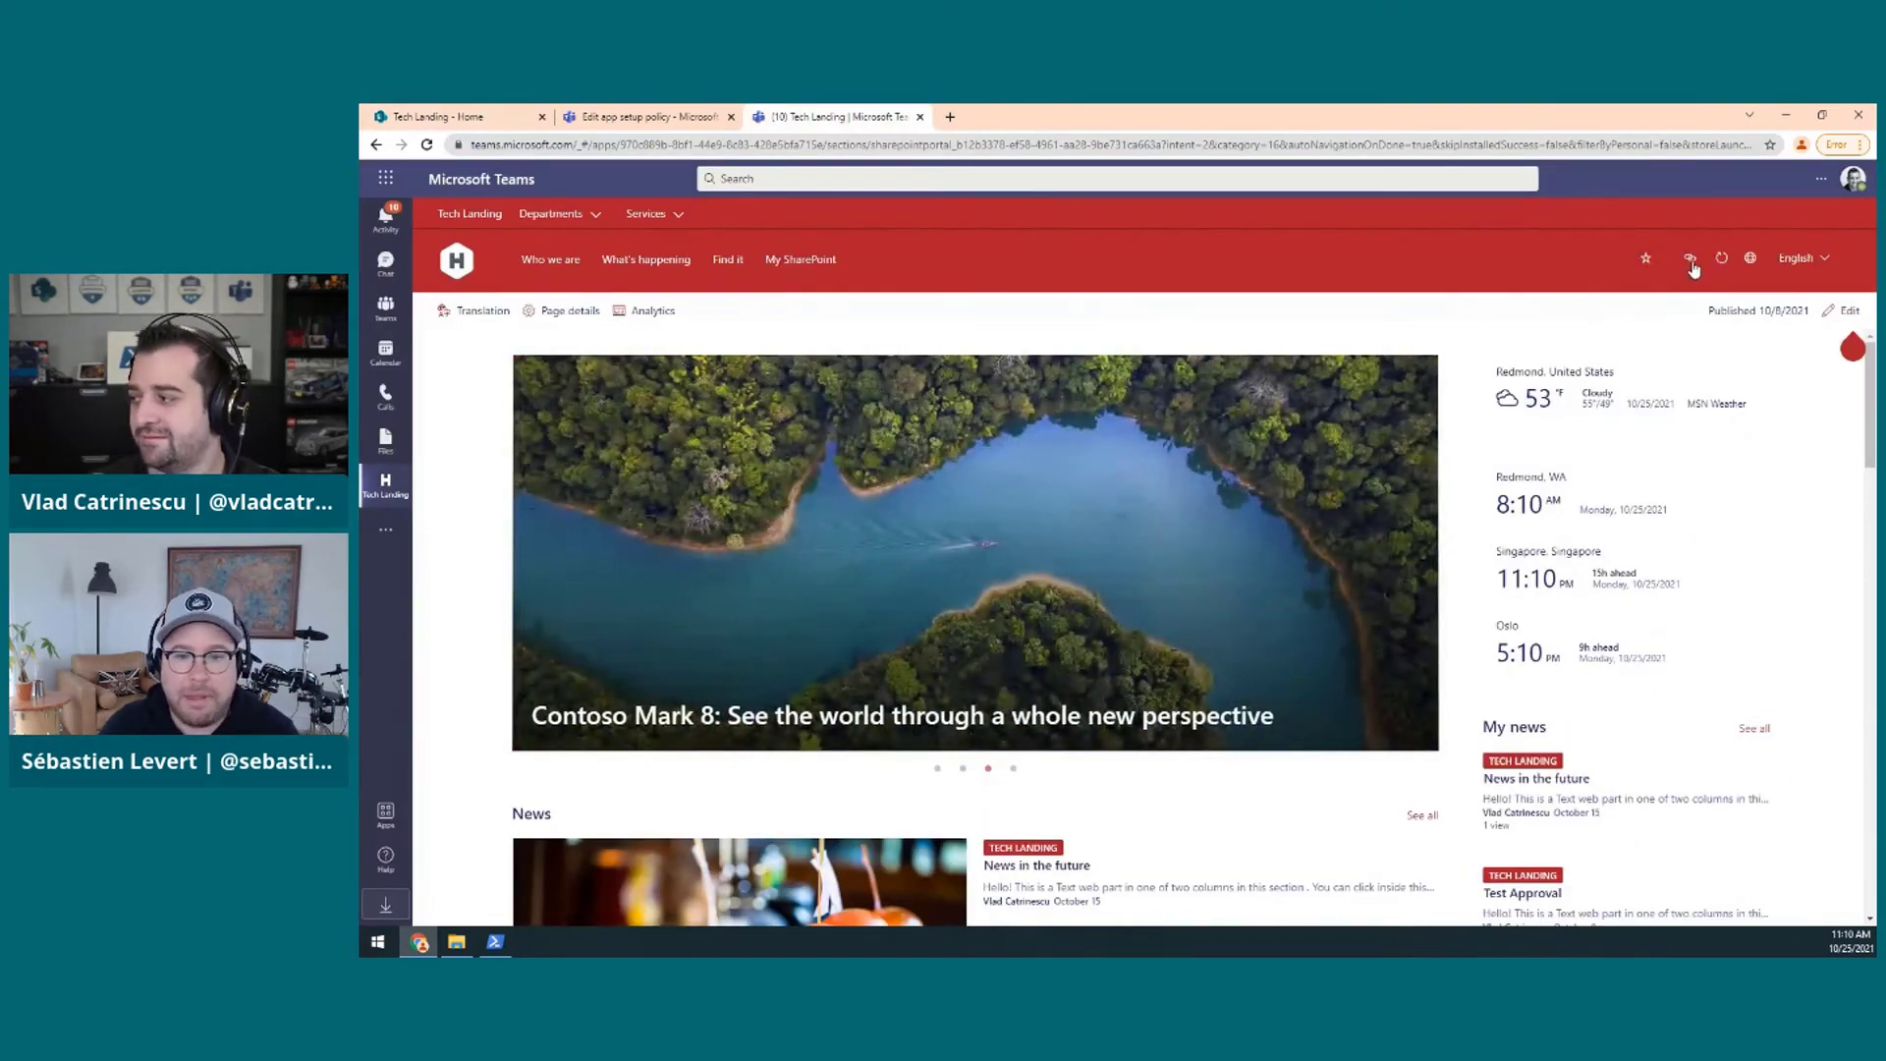
{"action": "mouse_move", "coordinate": [1691, 258]}
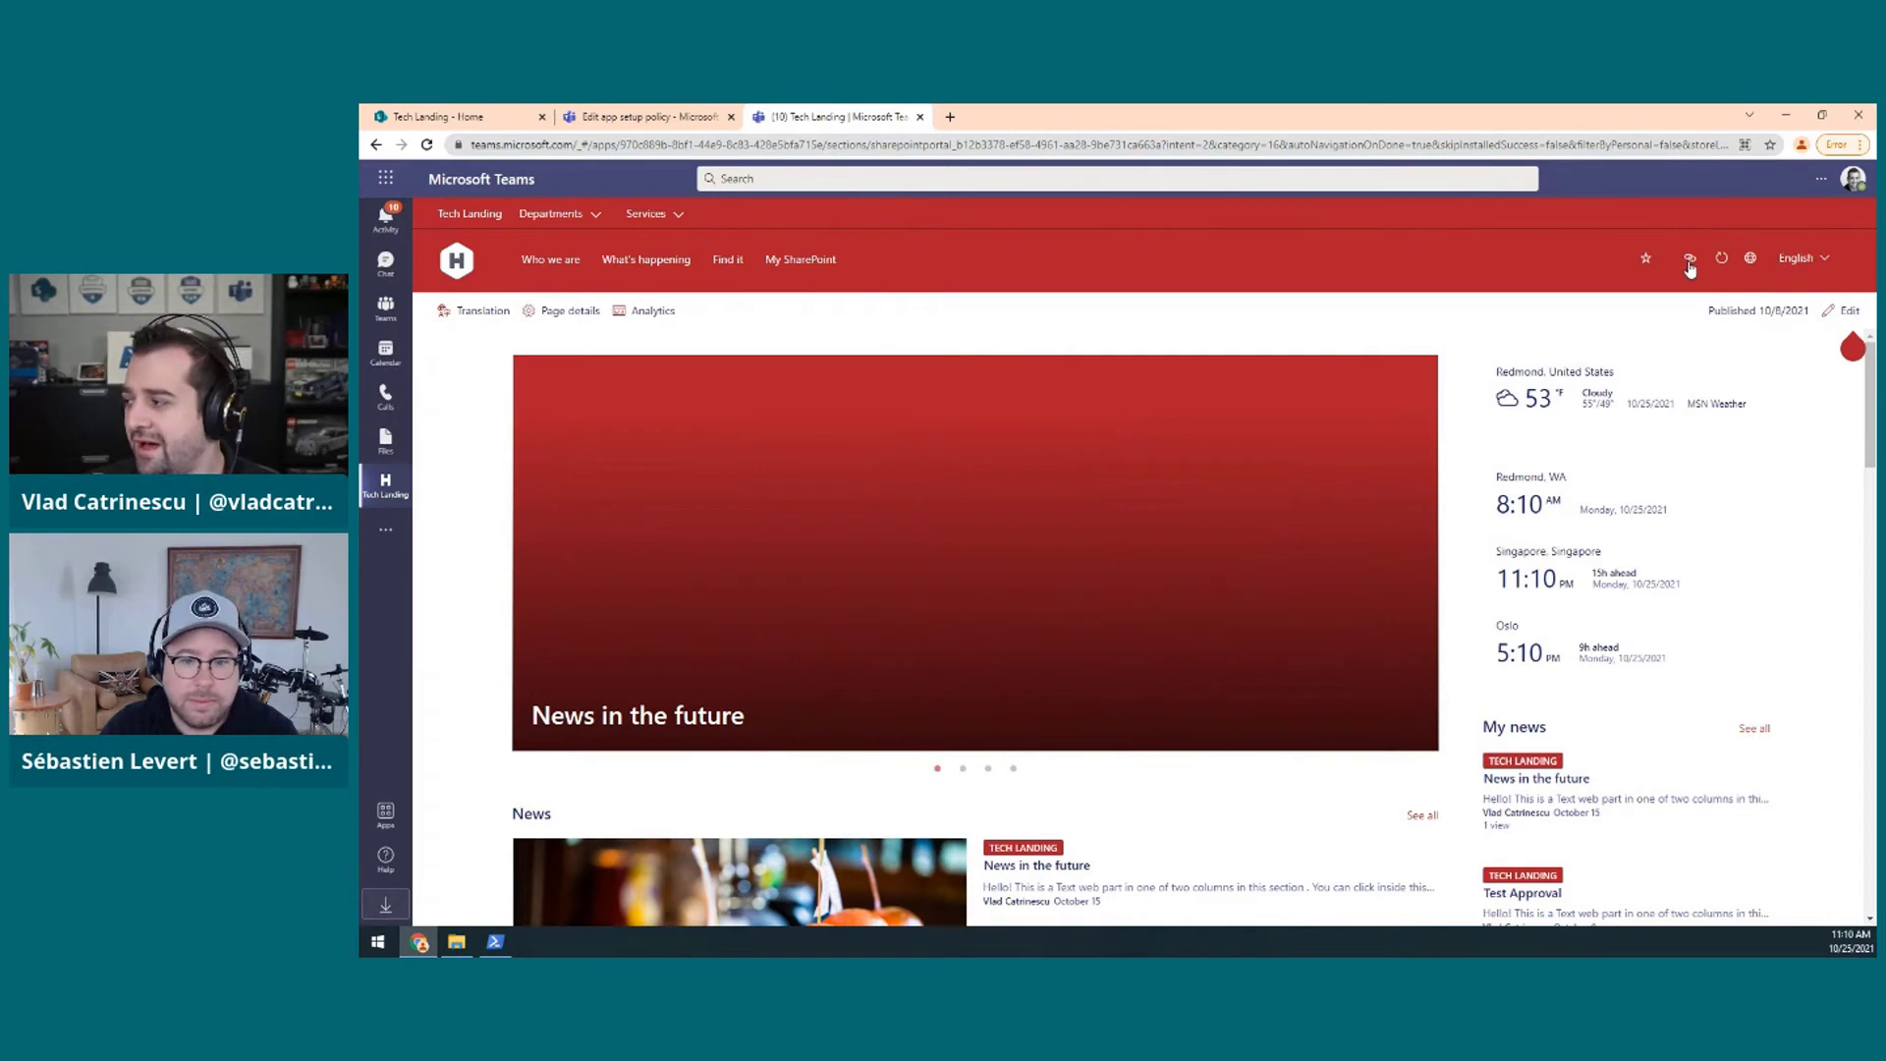
{"action": "left_click", "coordinate": [1689, 257]}
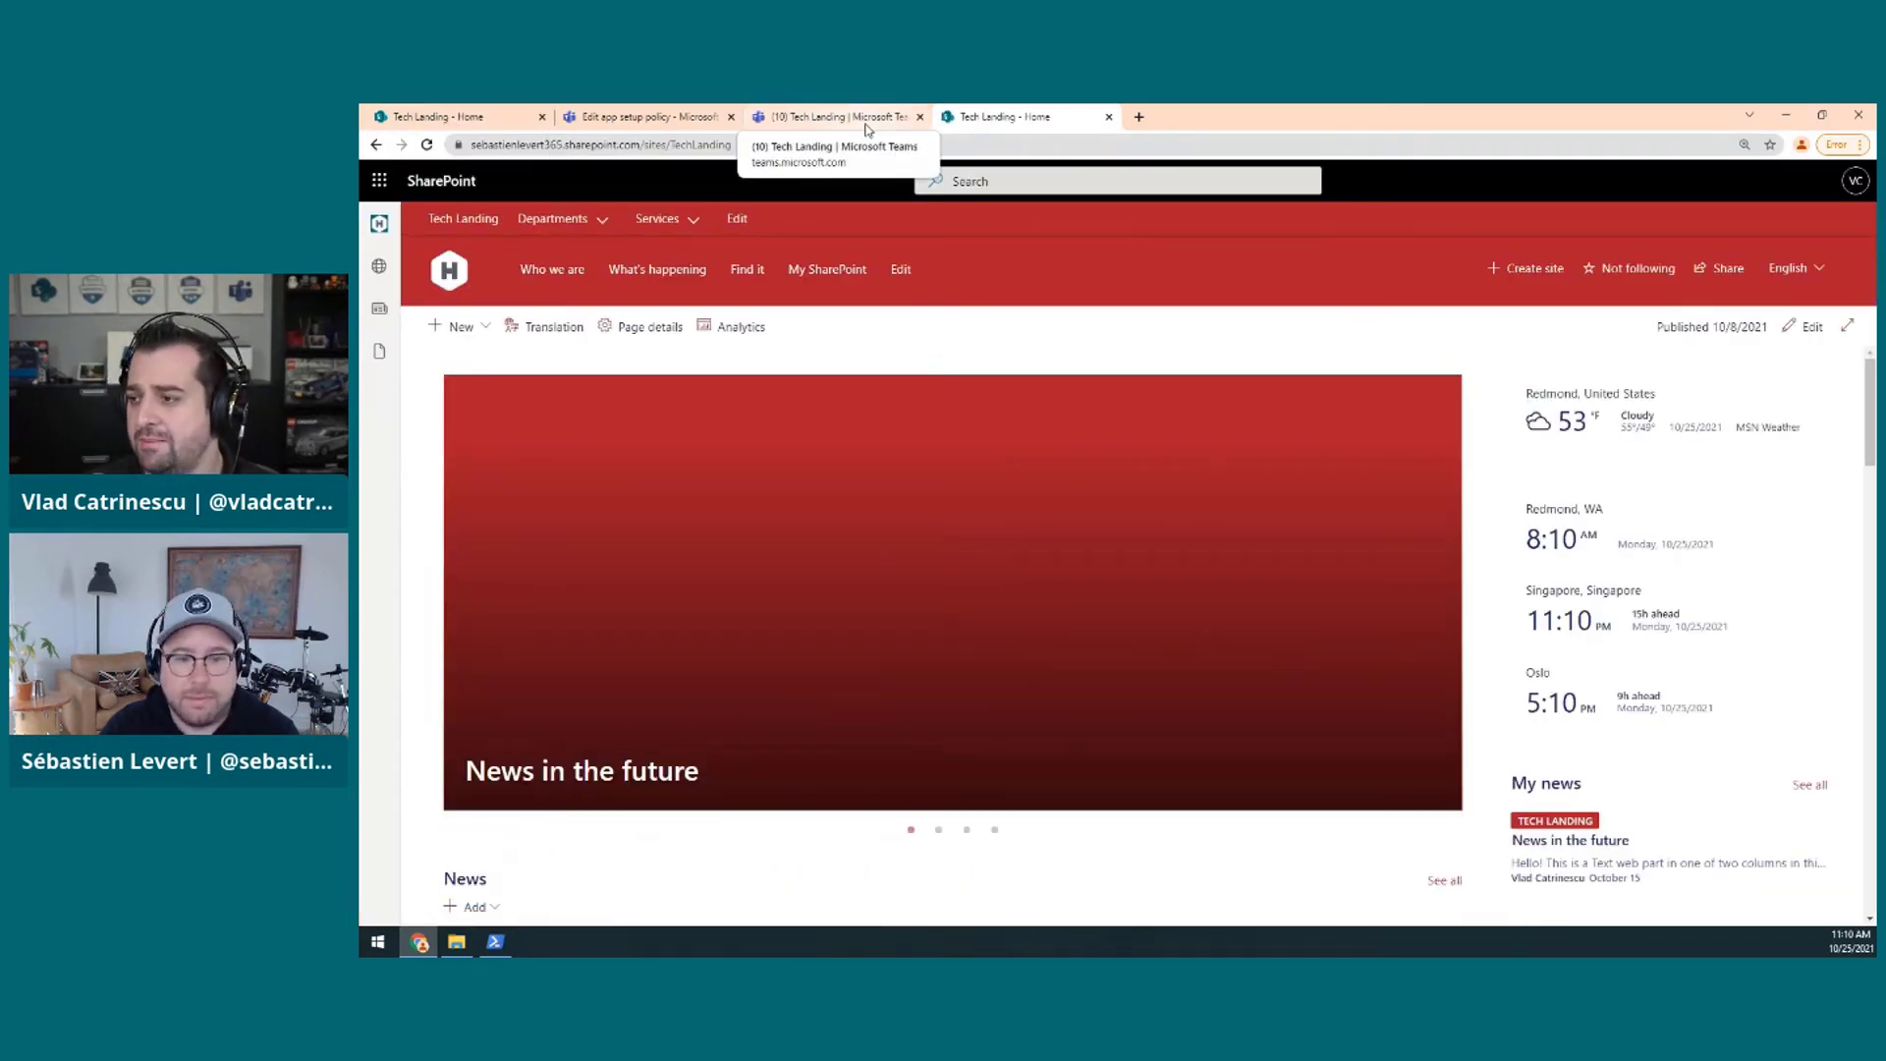
{"action": "left_click", "coordinate": [833, 116]}
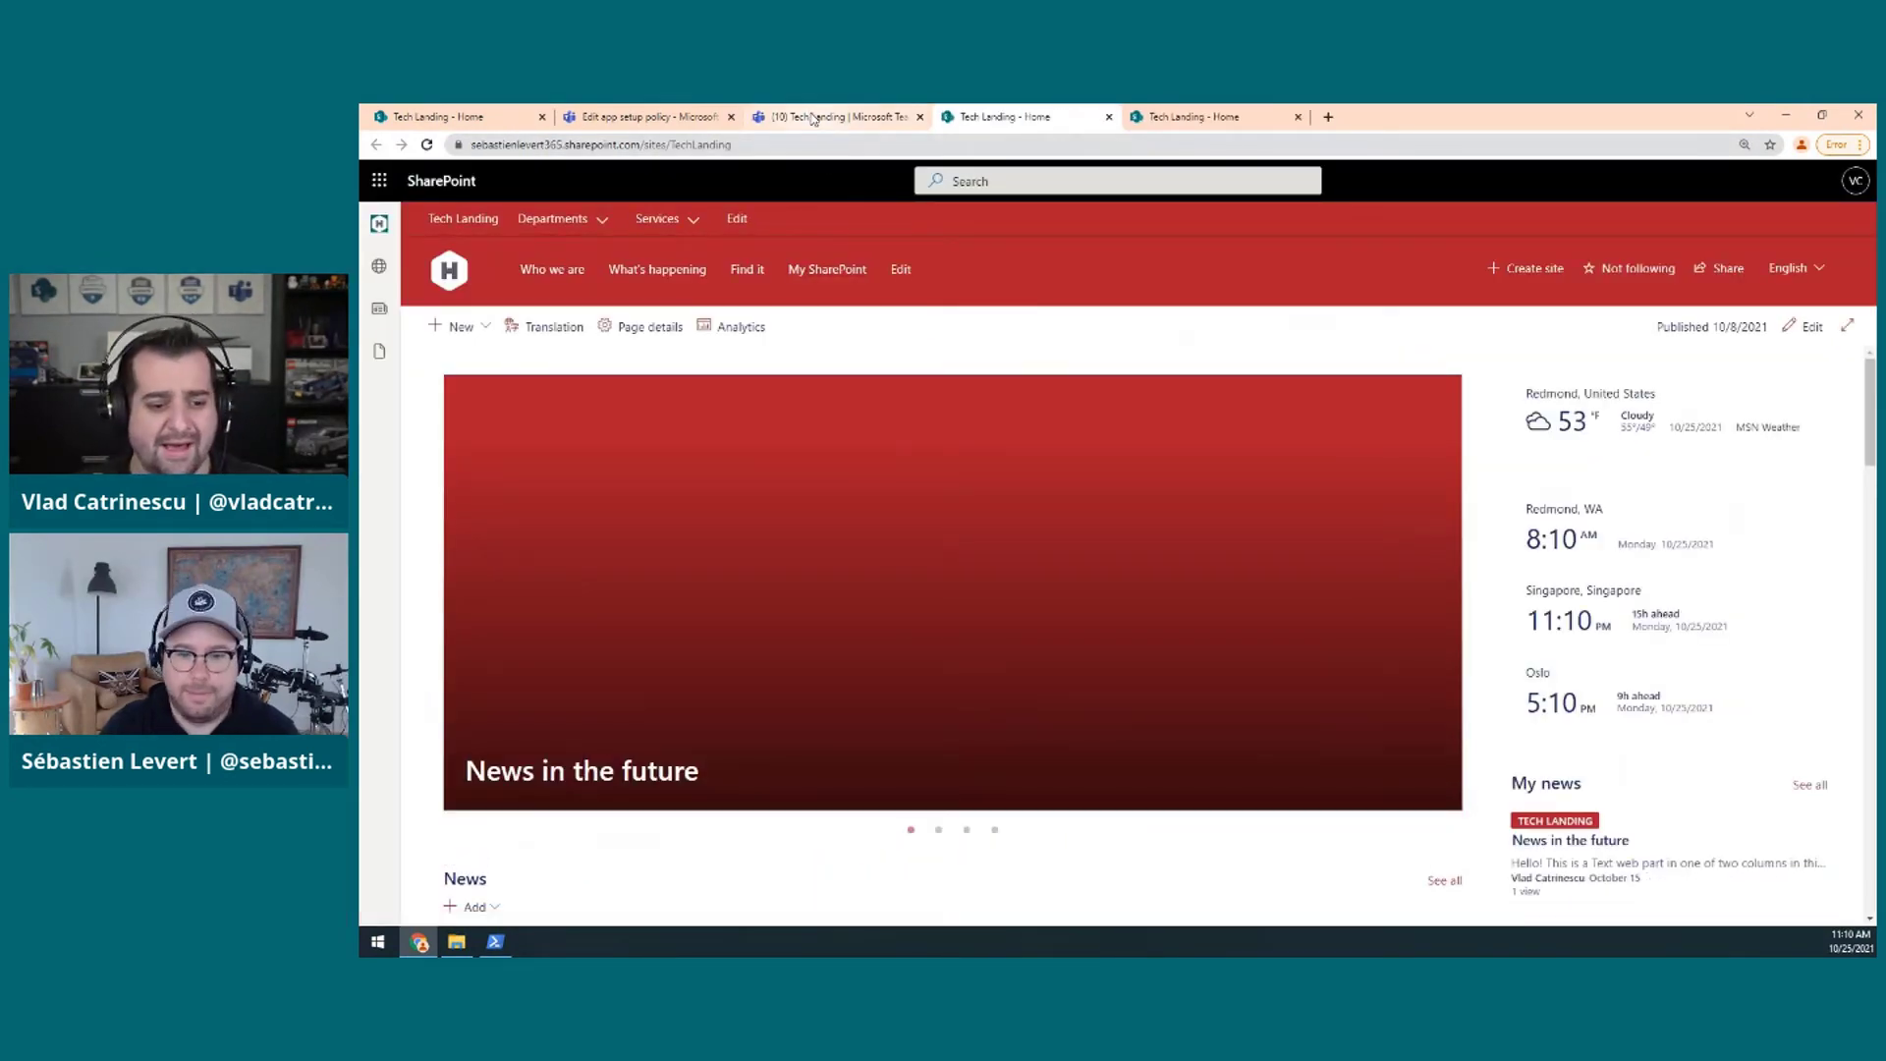
{"action": "mouse_move", "coordinate": [787, 116]}
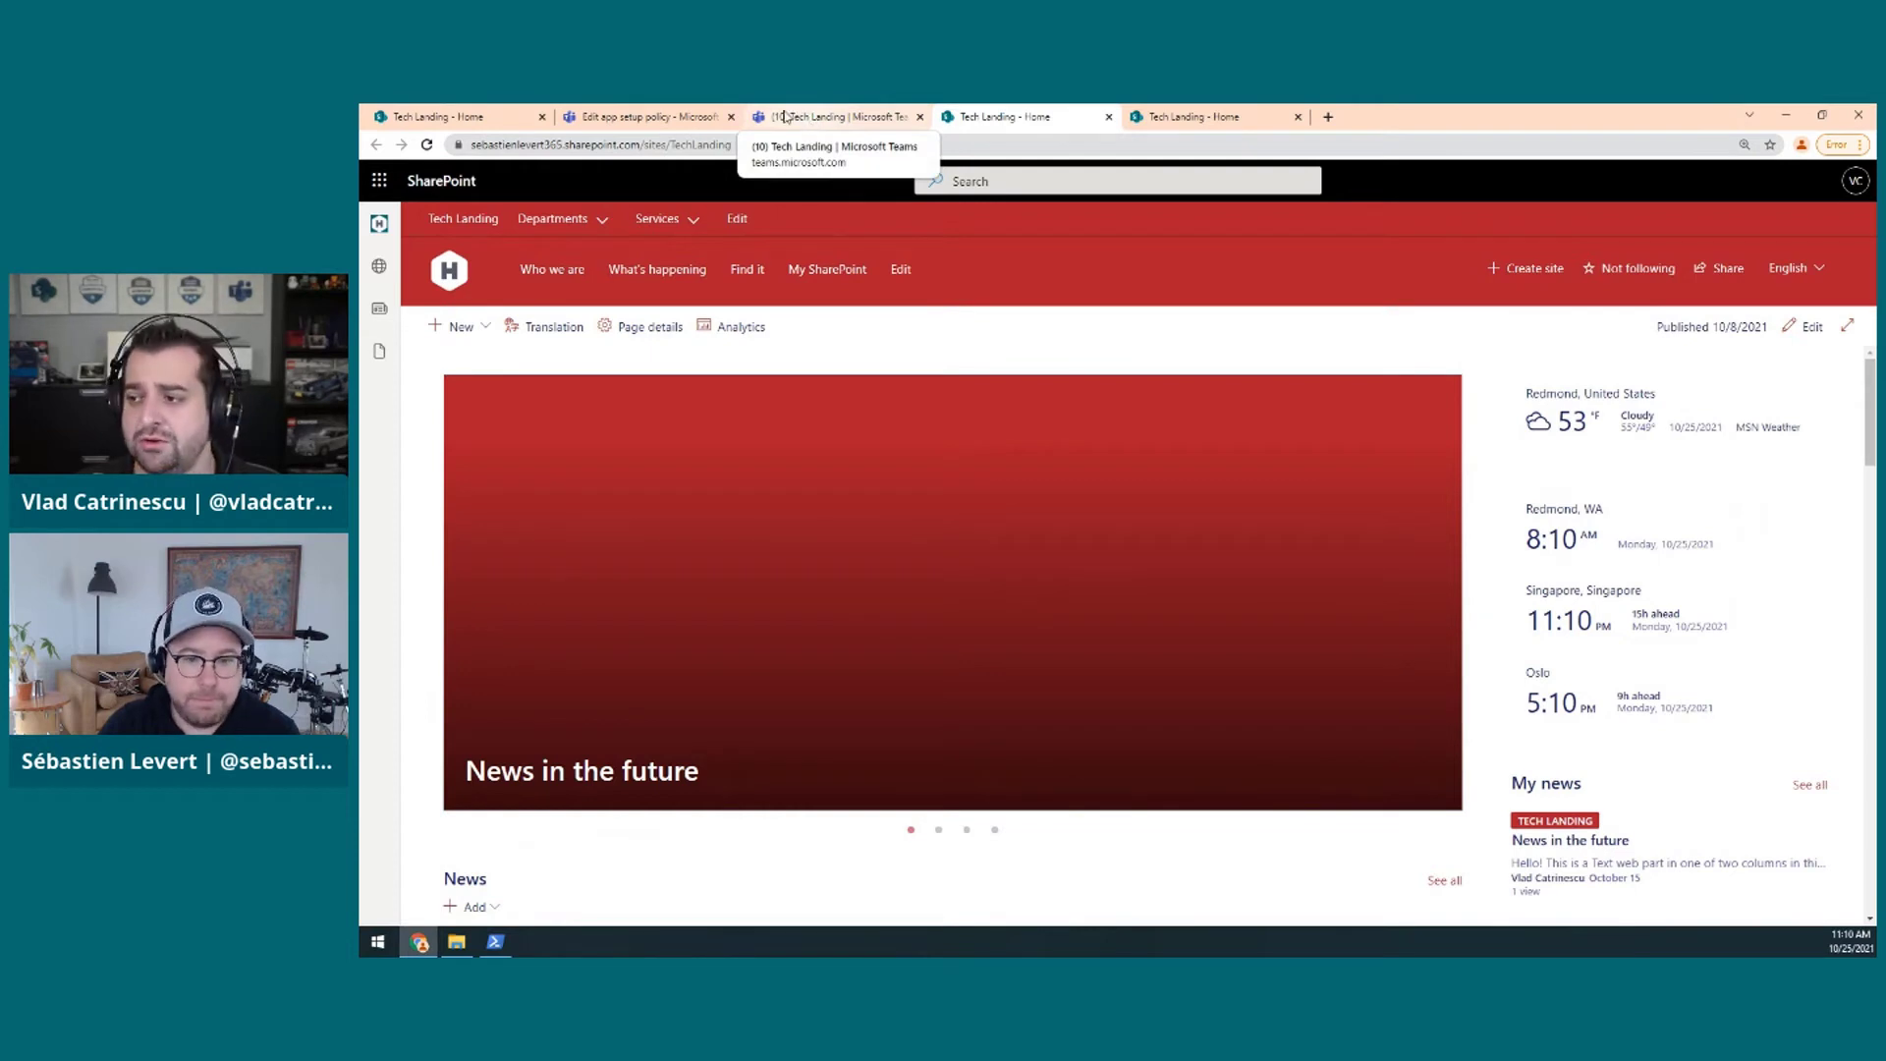
{"action": "left_click", "coordinate": [833, 116]}
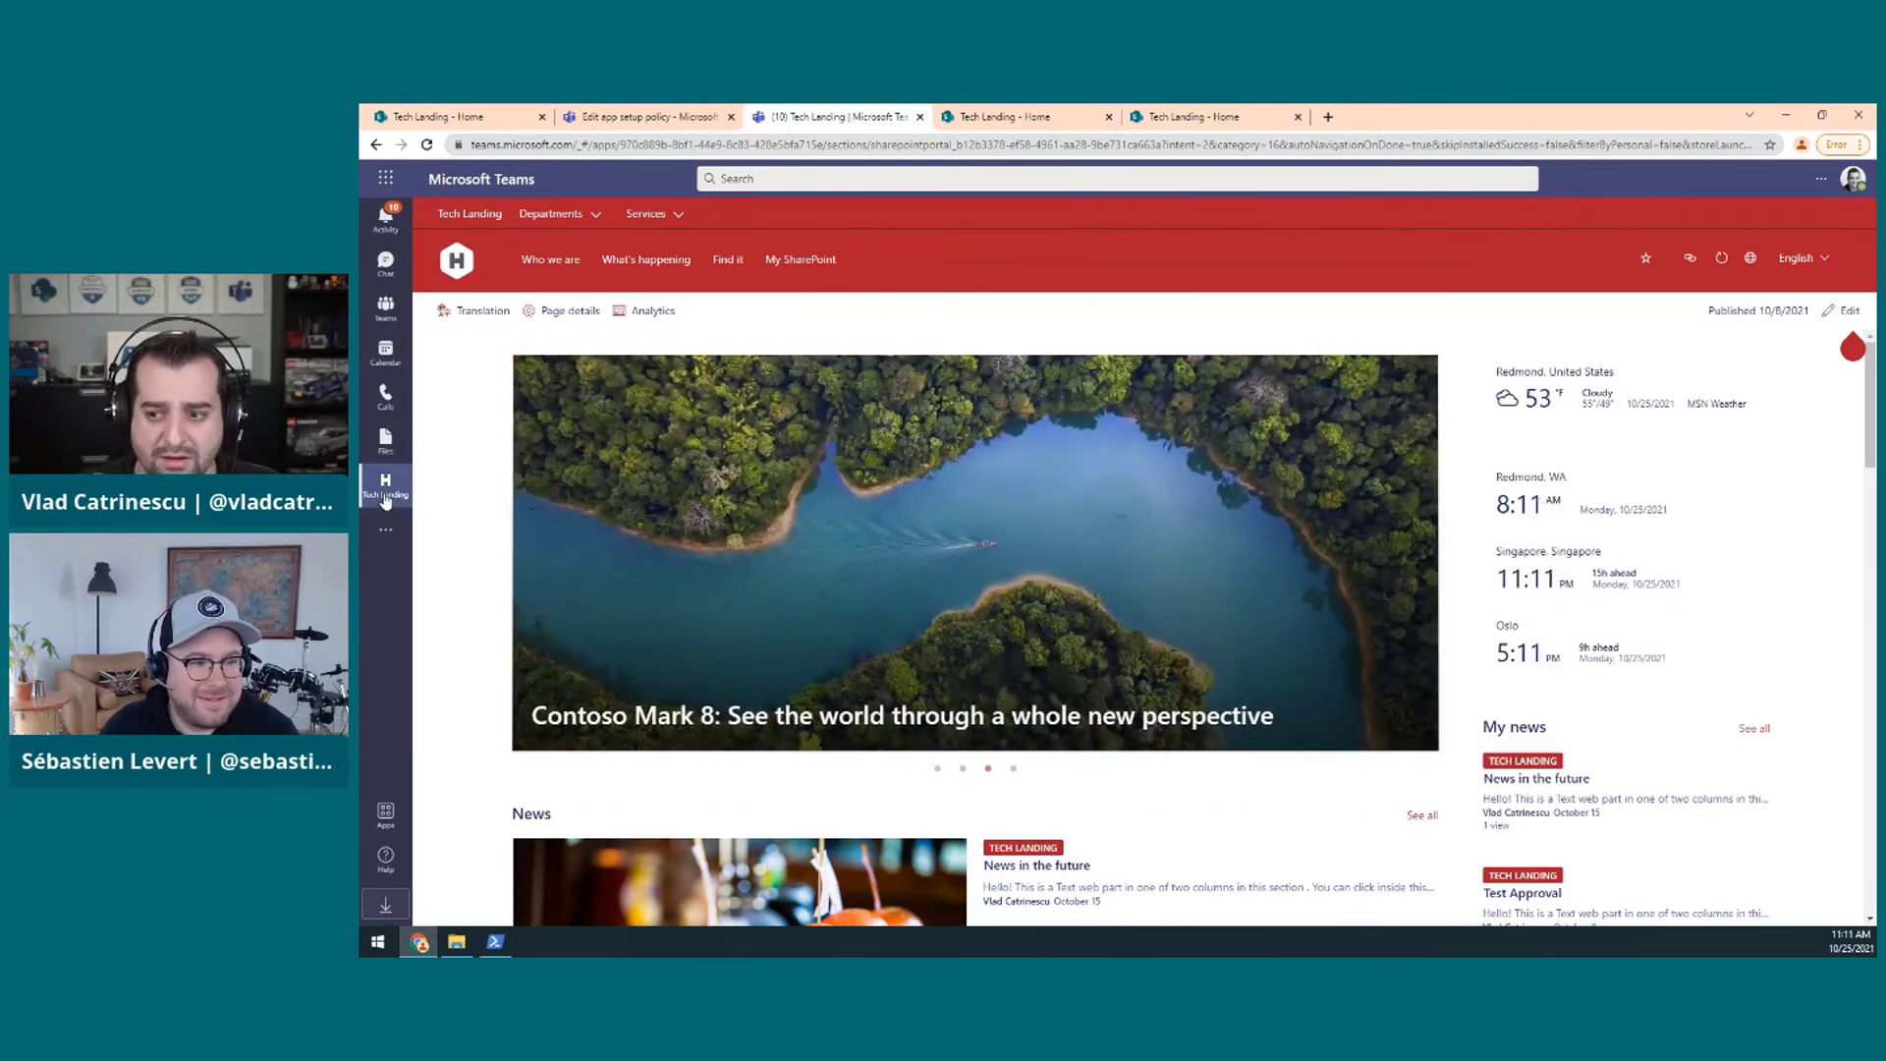
{"action": "left_click", "coordinate": [384, 488]}
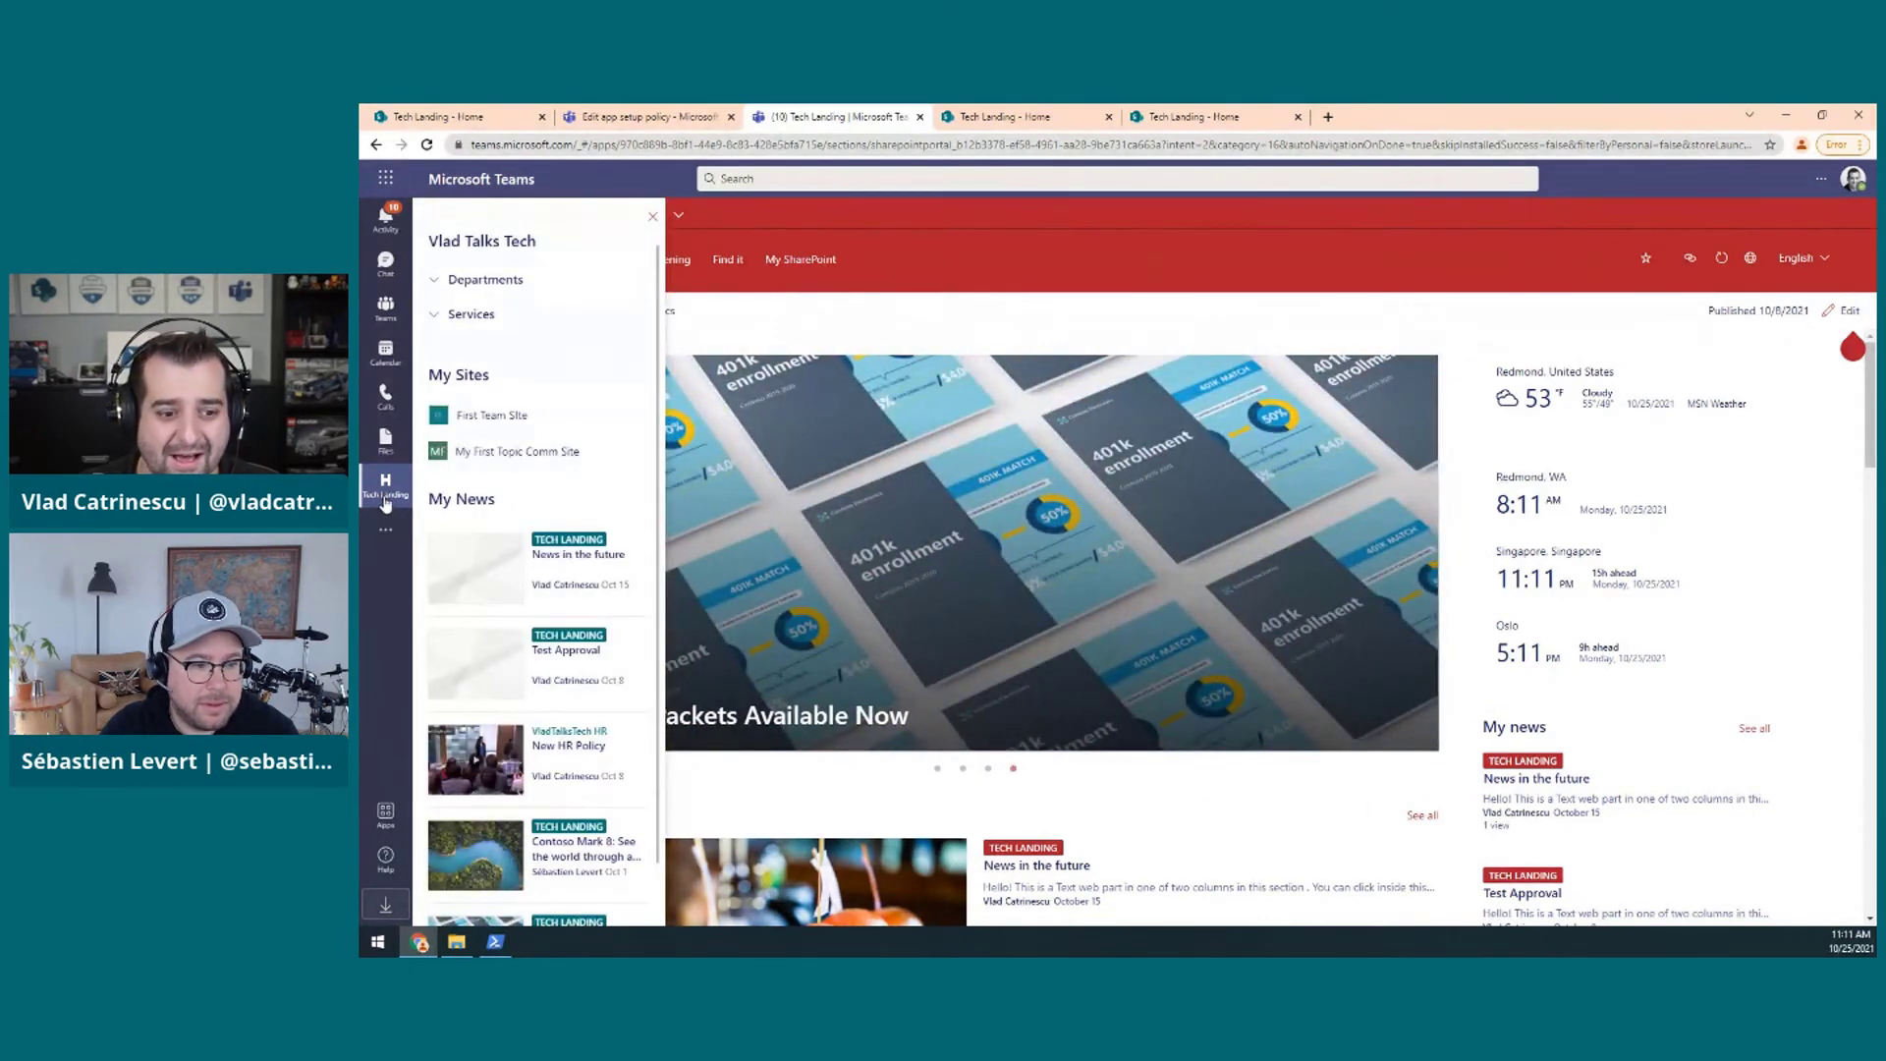
Visit Departments > Human Resources, then navigate back to the VladTalksTech home page
{"action": "left_click", "coordinate": [652, 216]}
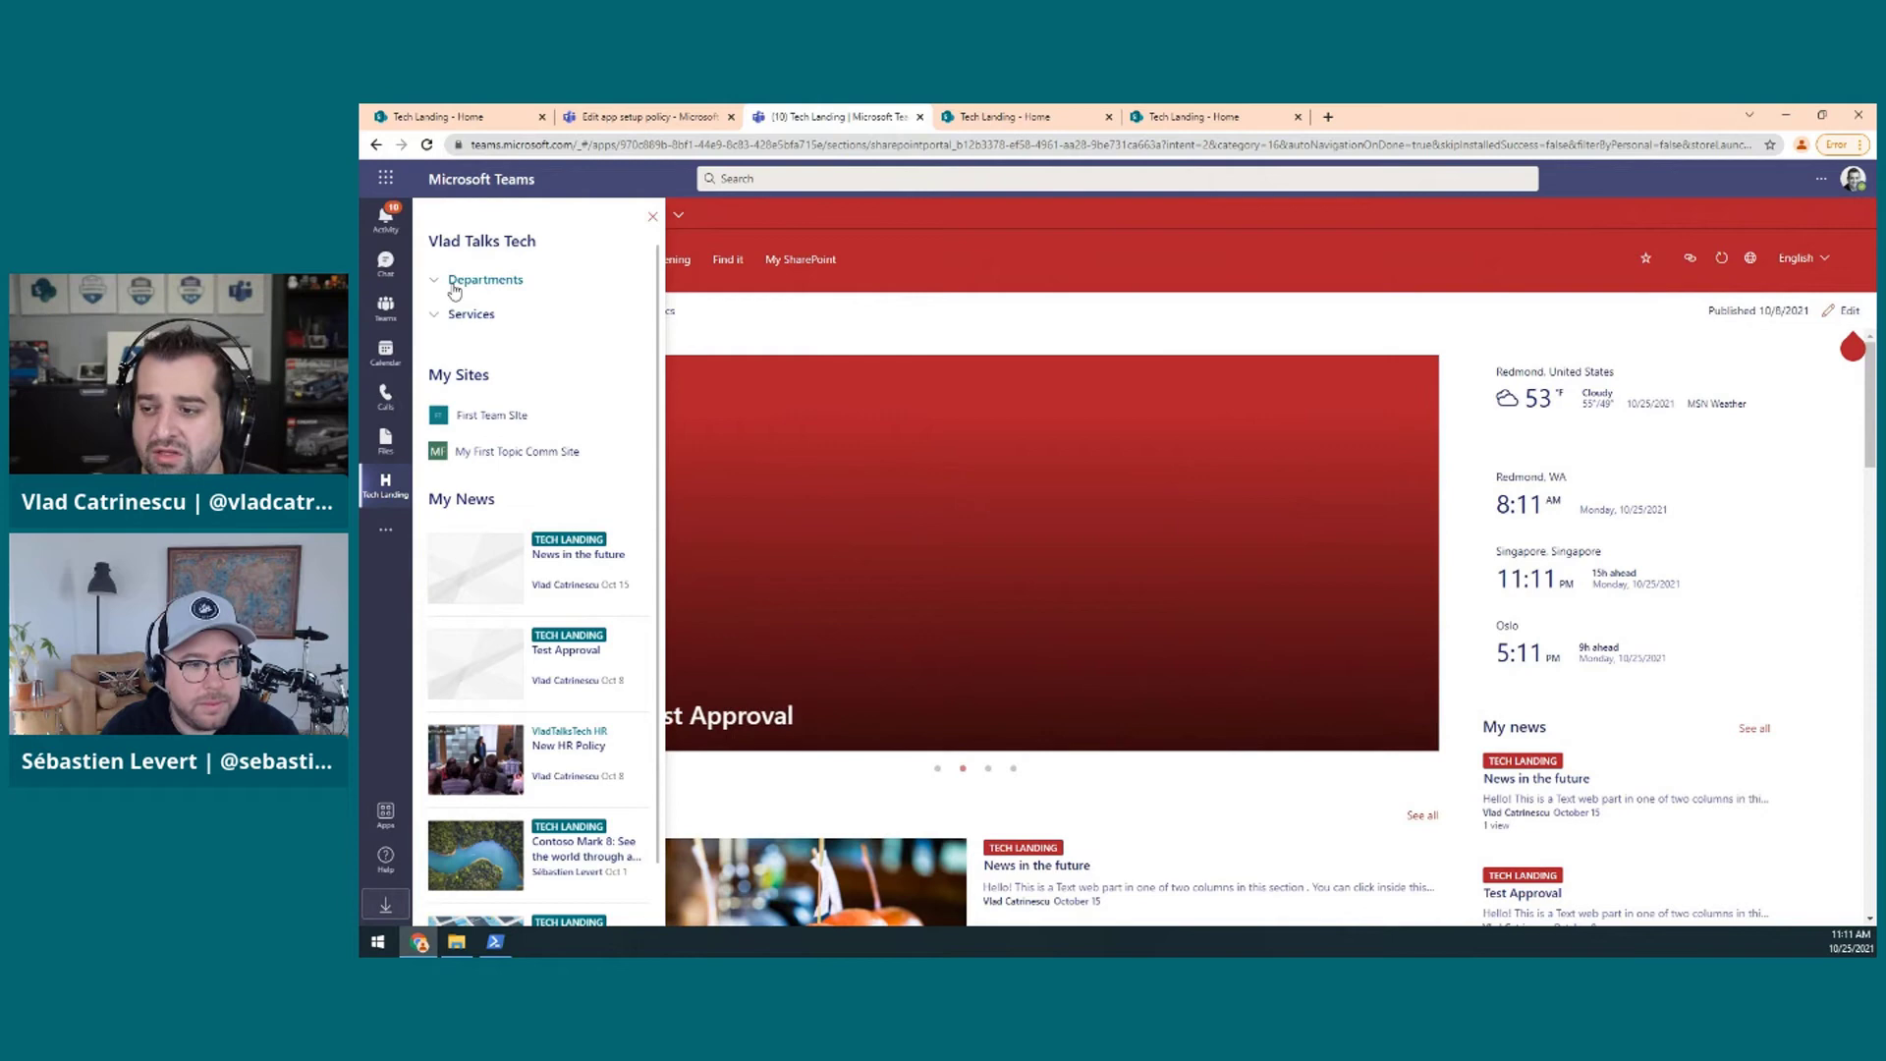
{"action": "left_click", "coordinate": [435, 280]}
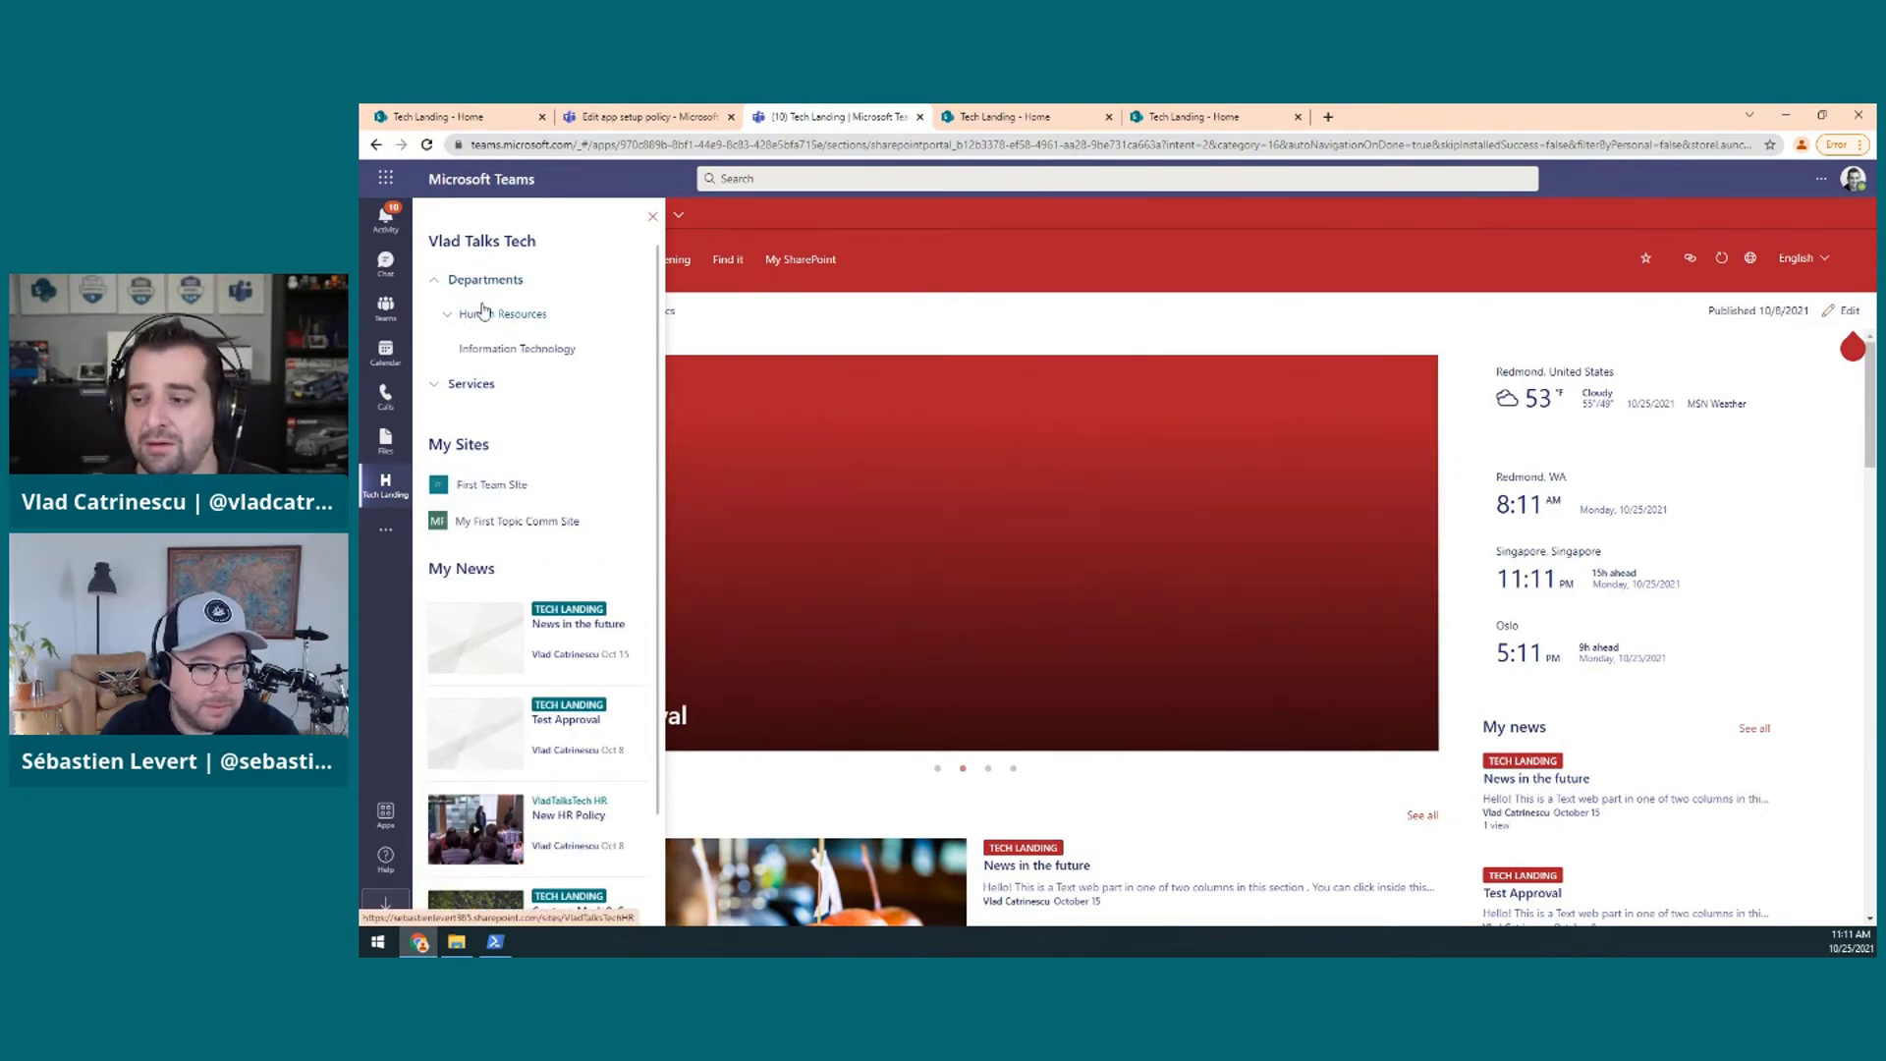
{"action": "left_click", "coordinate": [485, 314]}
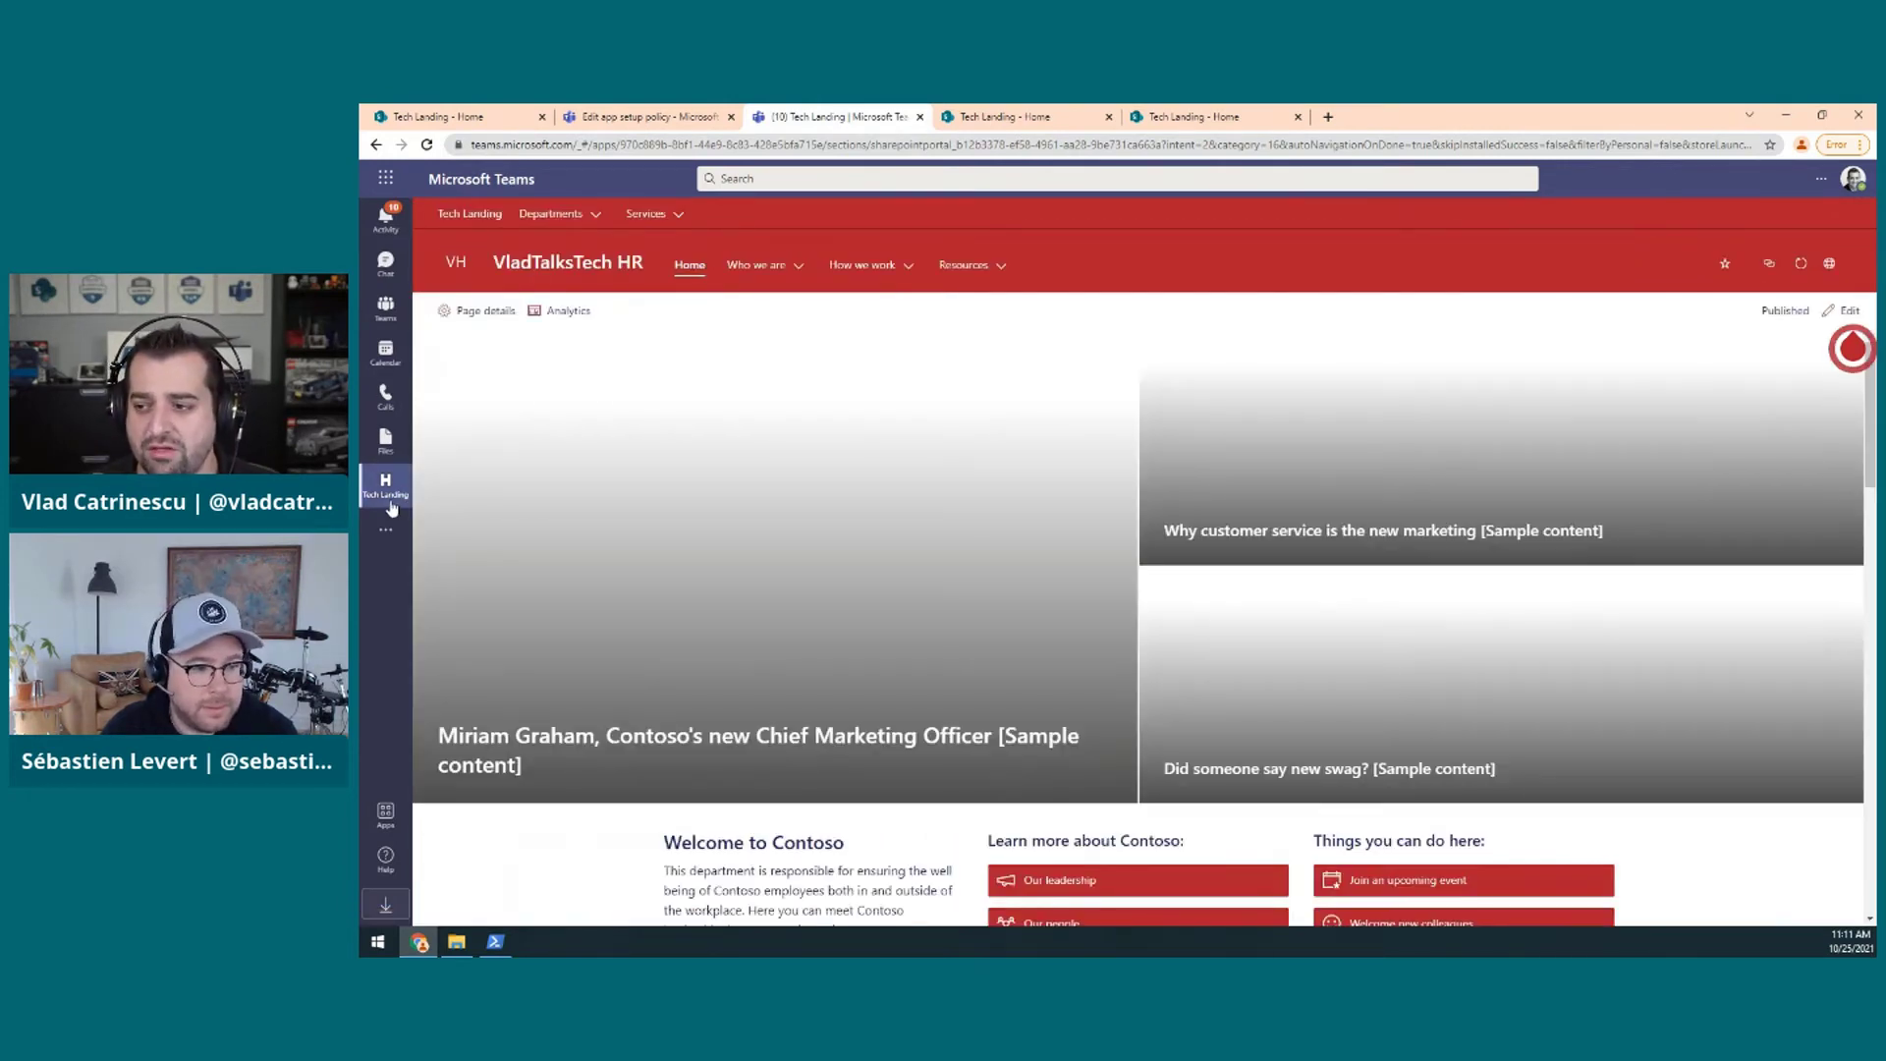
{"action": "left_click", "coordinate": [385, 488]}
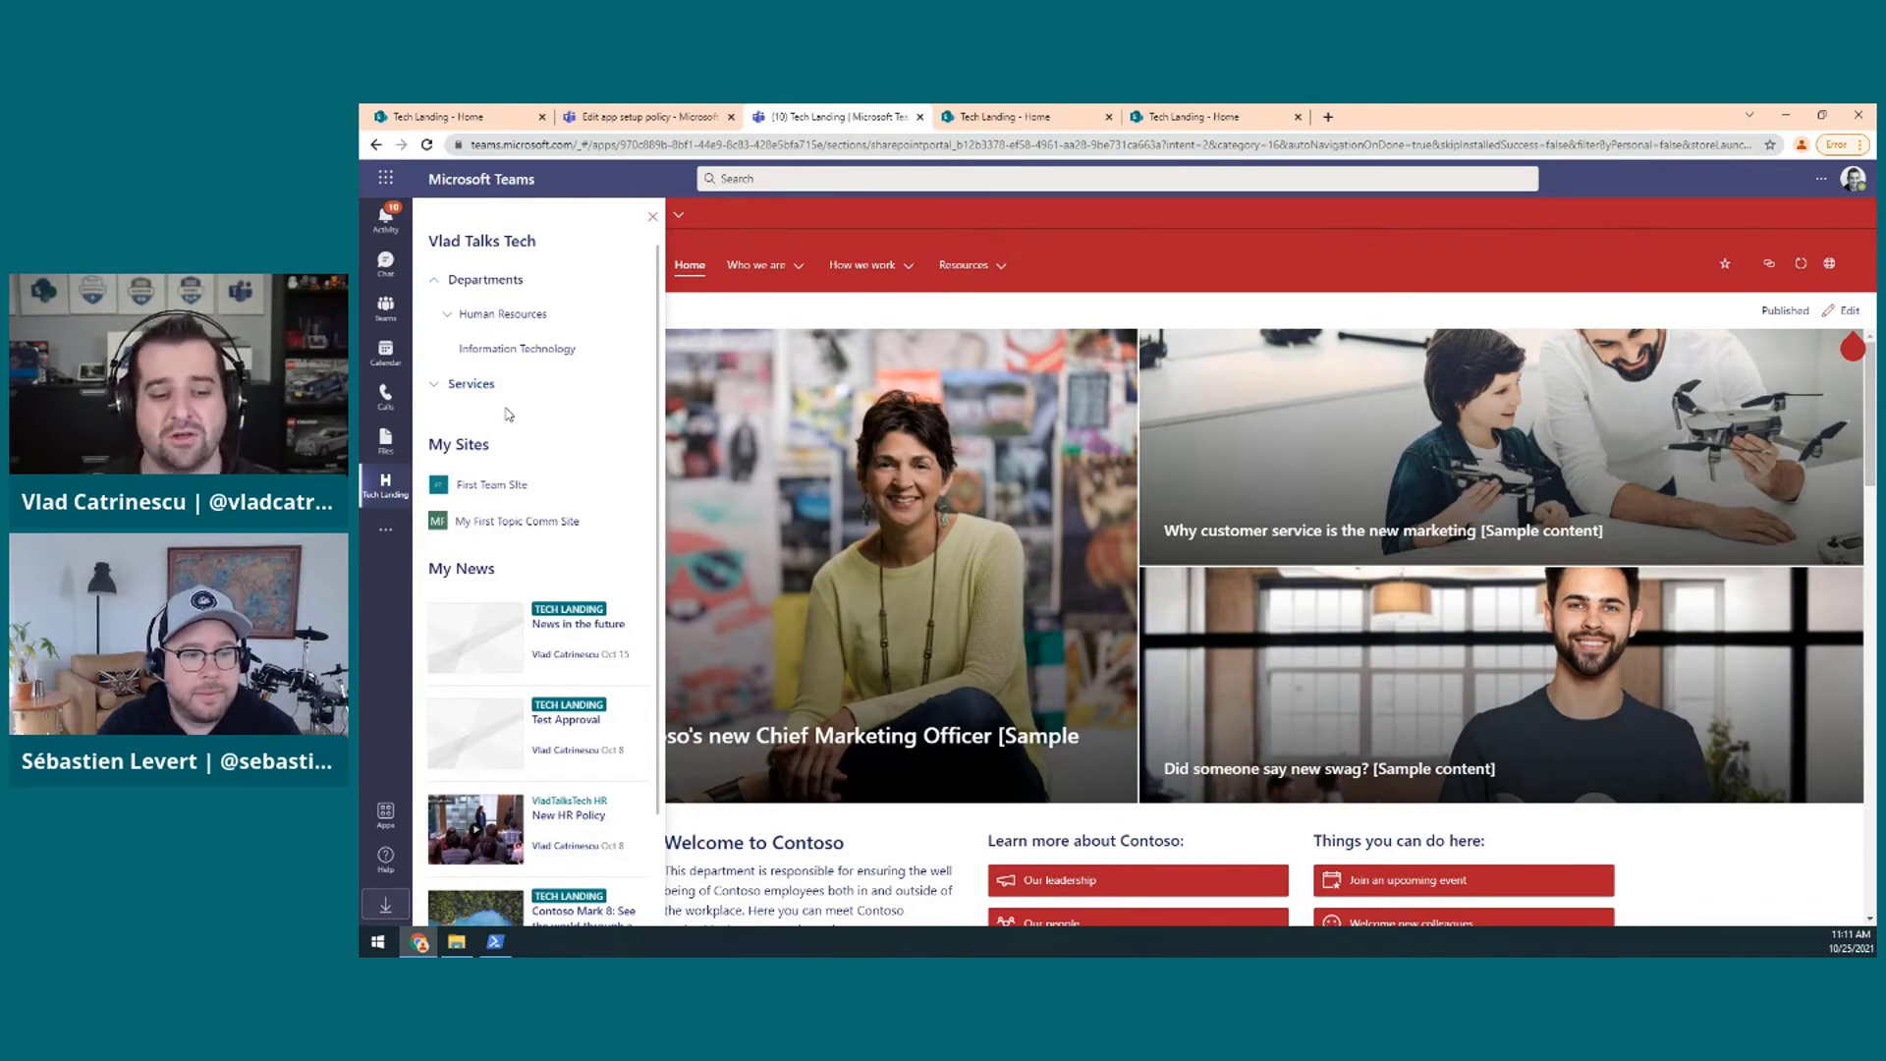
{"action": "mouse_move", "coordinate": [399, 359]}
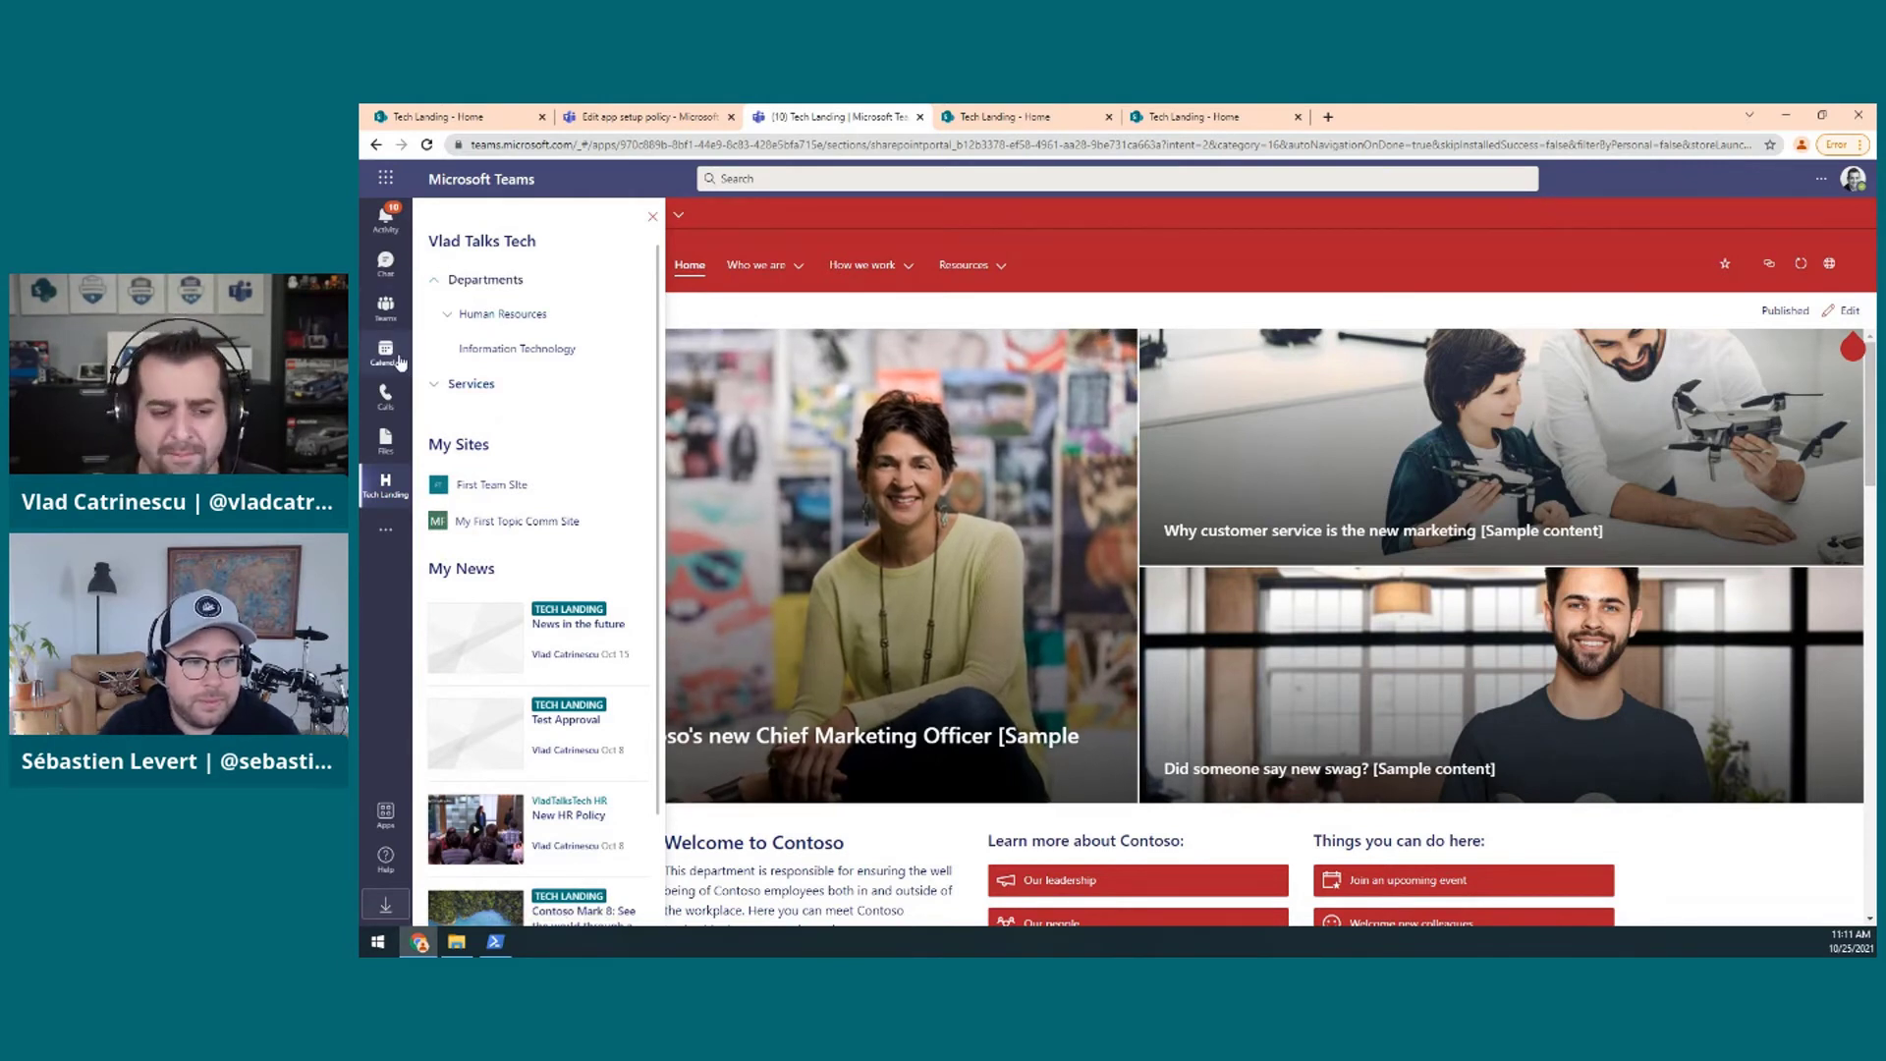
{"action": "mouse_move", "coordinate": [517, 348]}
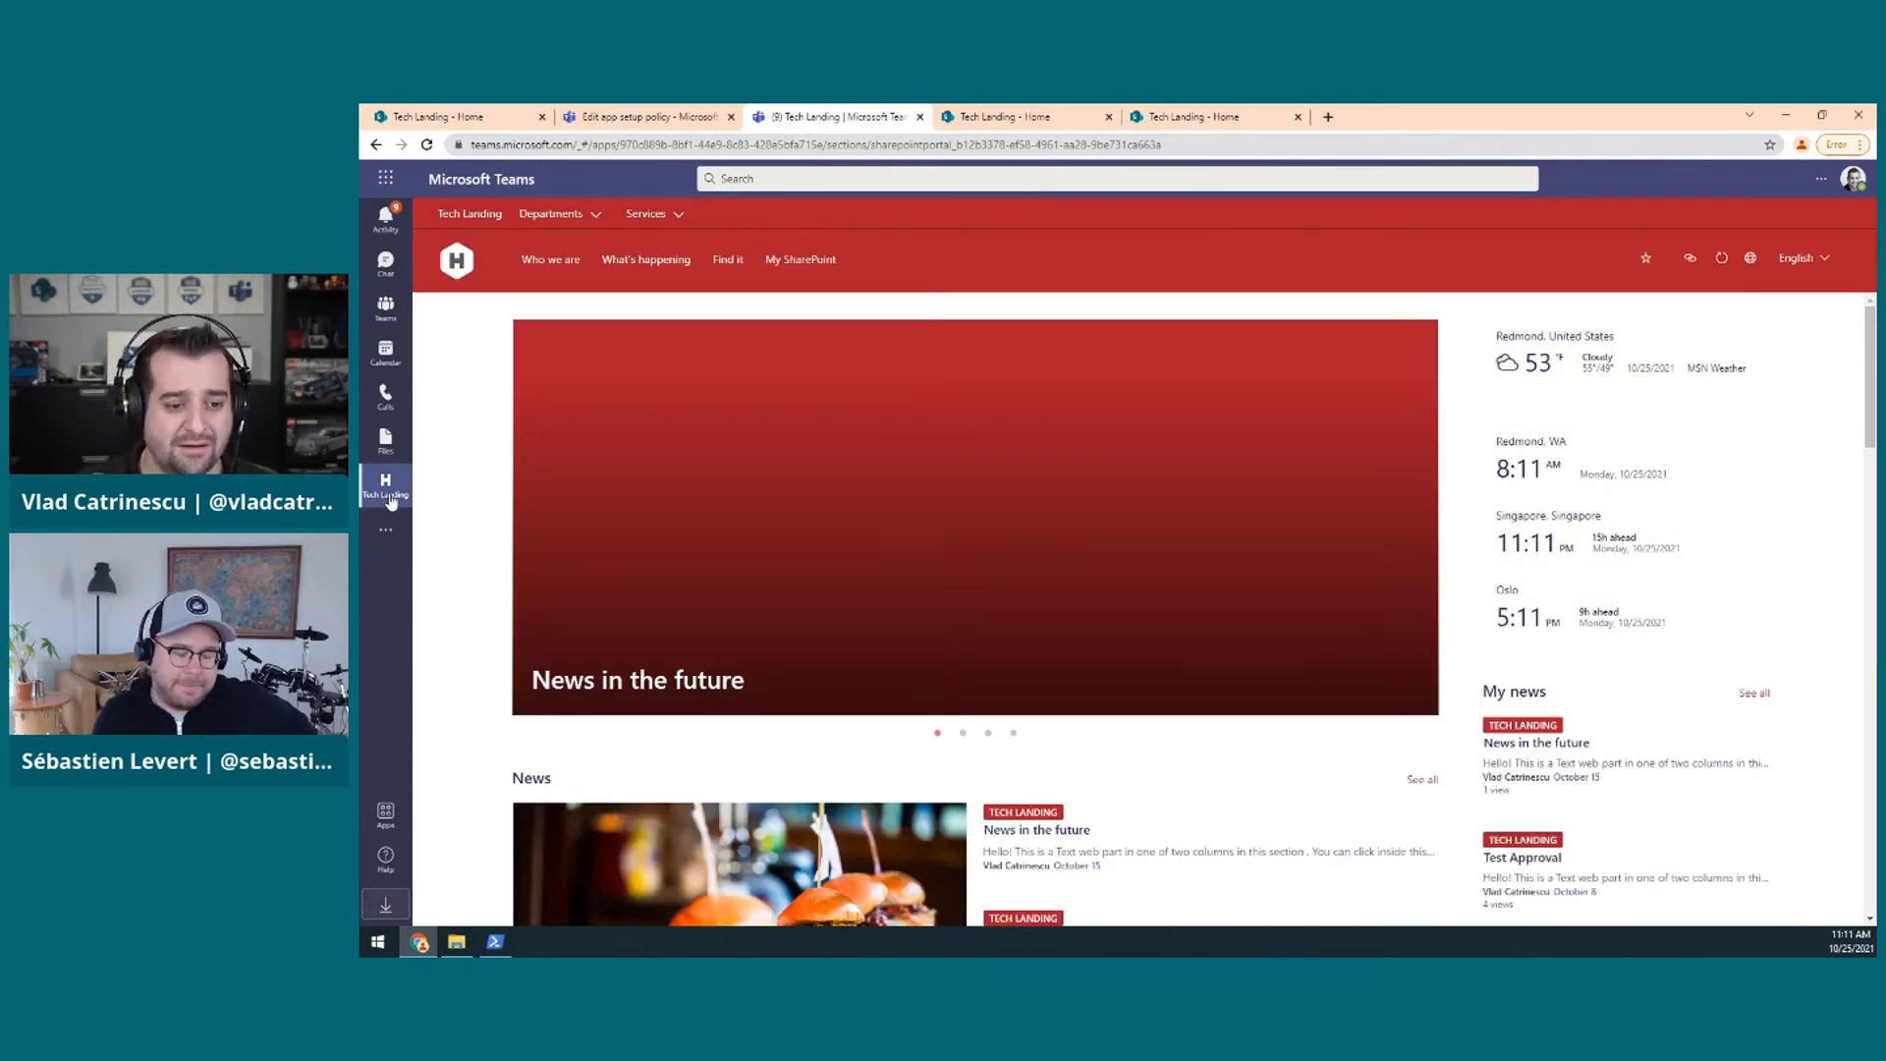
{"action": "left_click", "coordinate": [386, 486]}
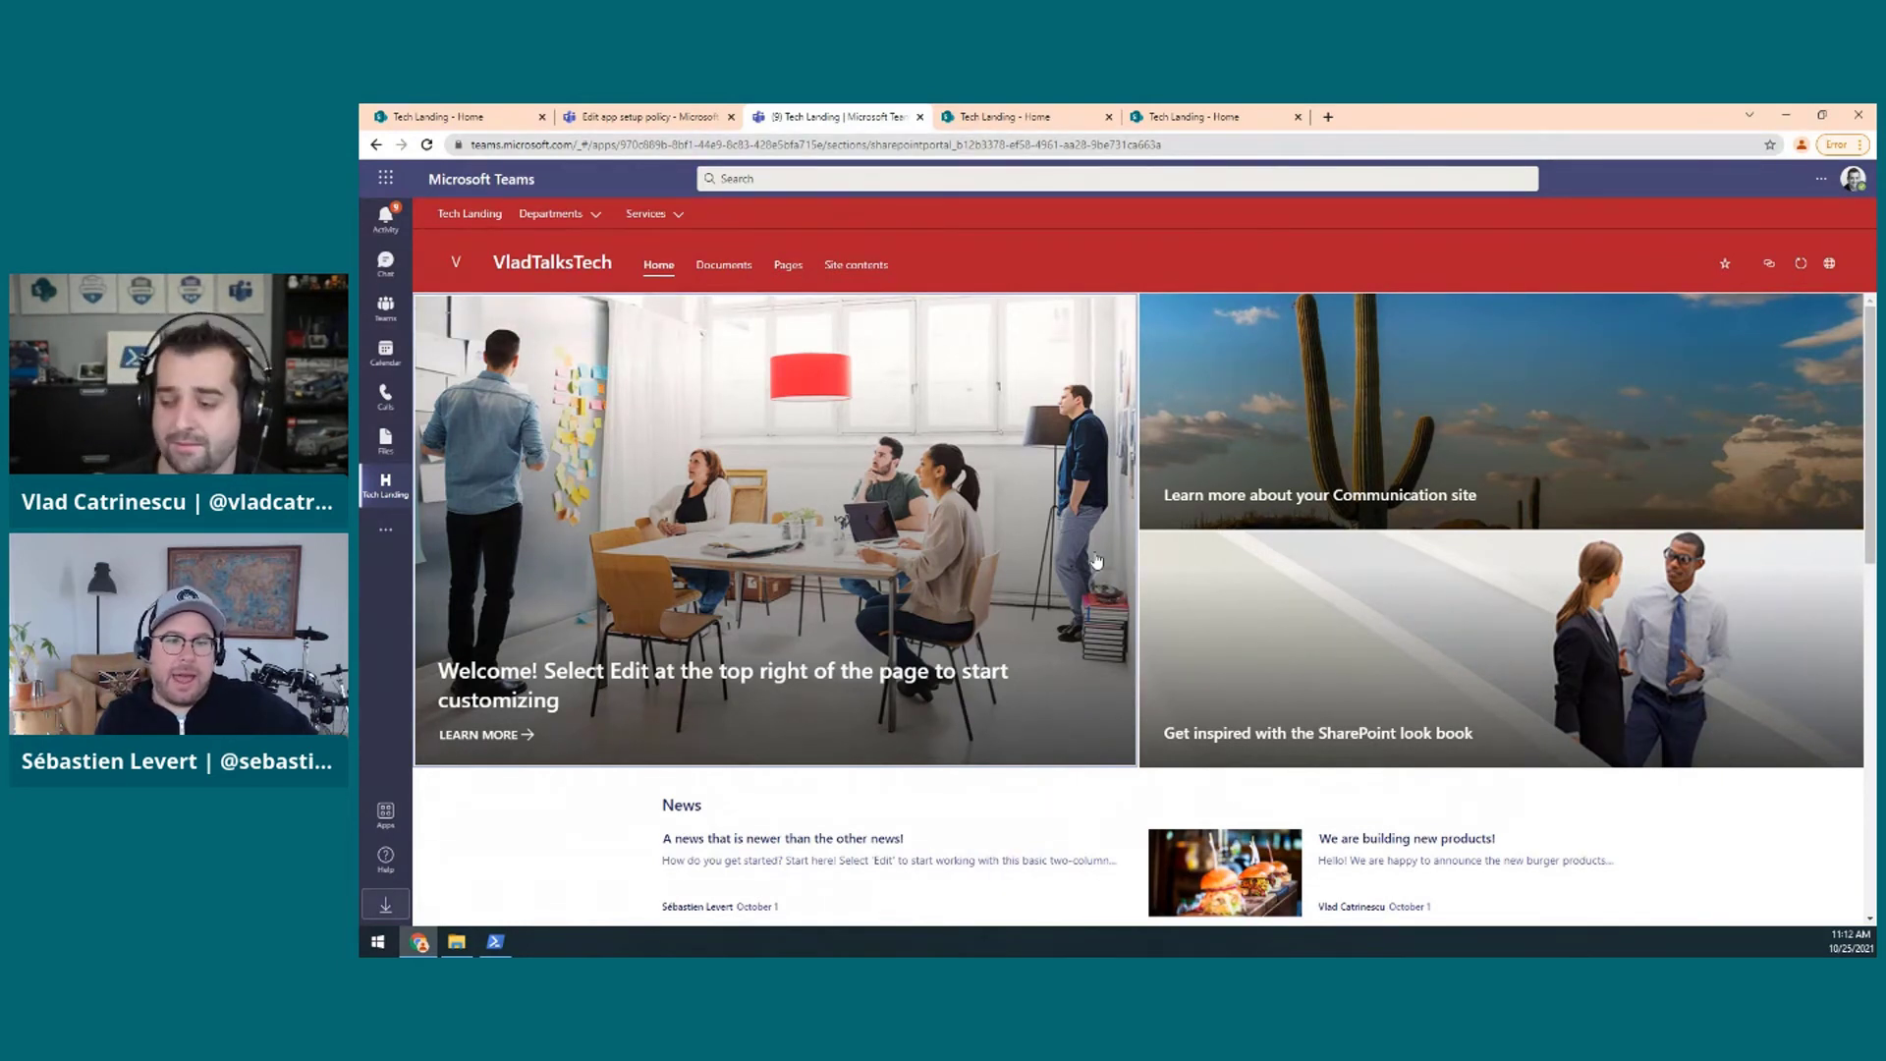
{"action": "mouse_move", "coordinate": [610, 410]}
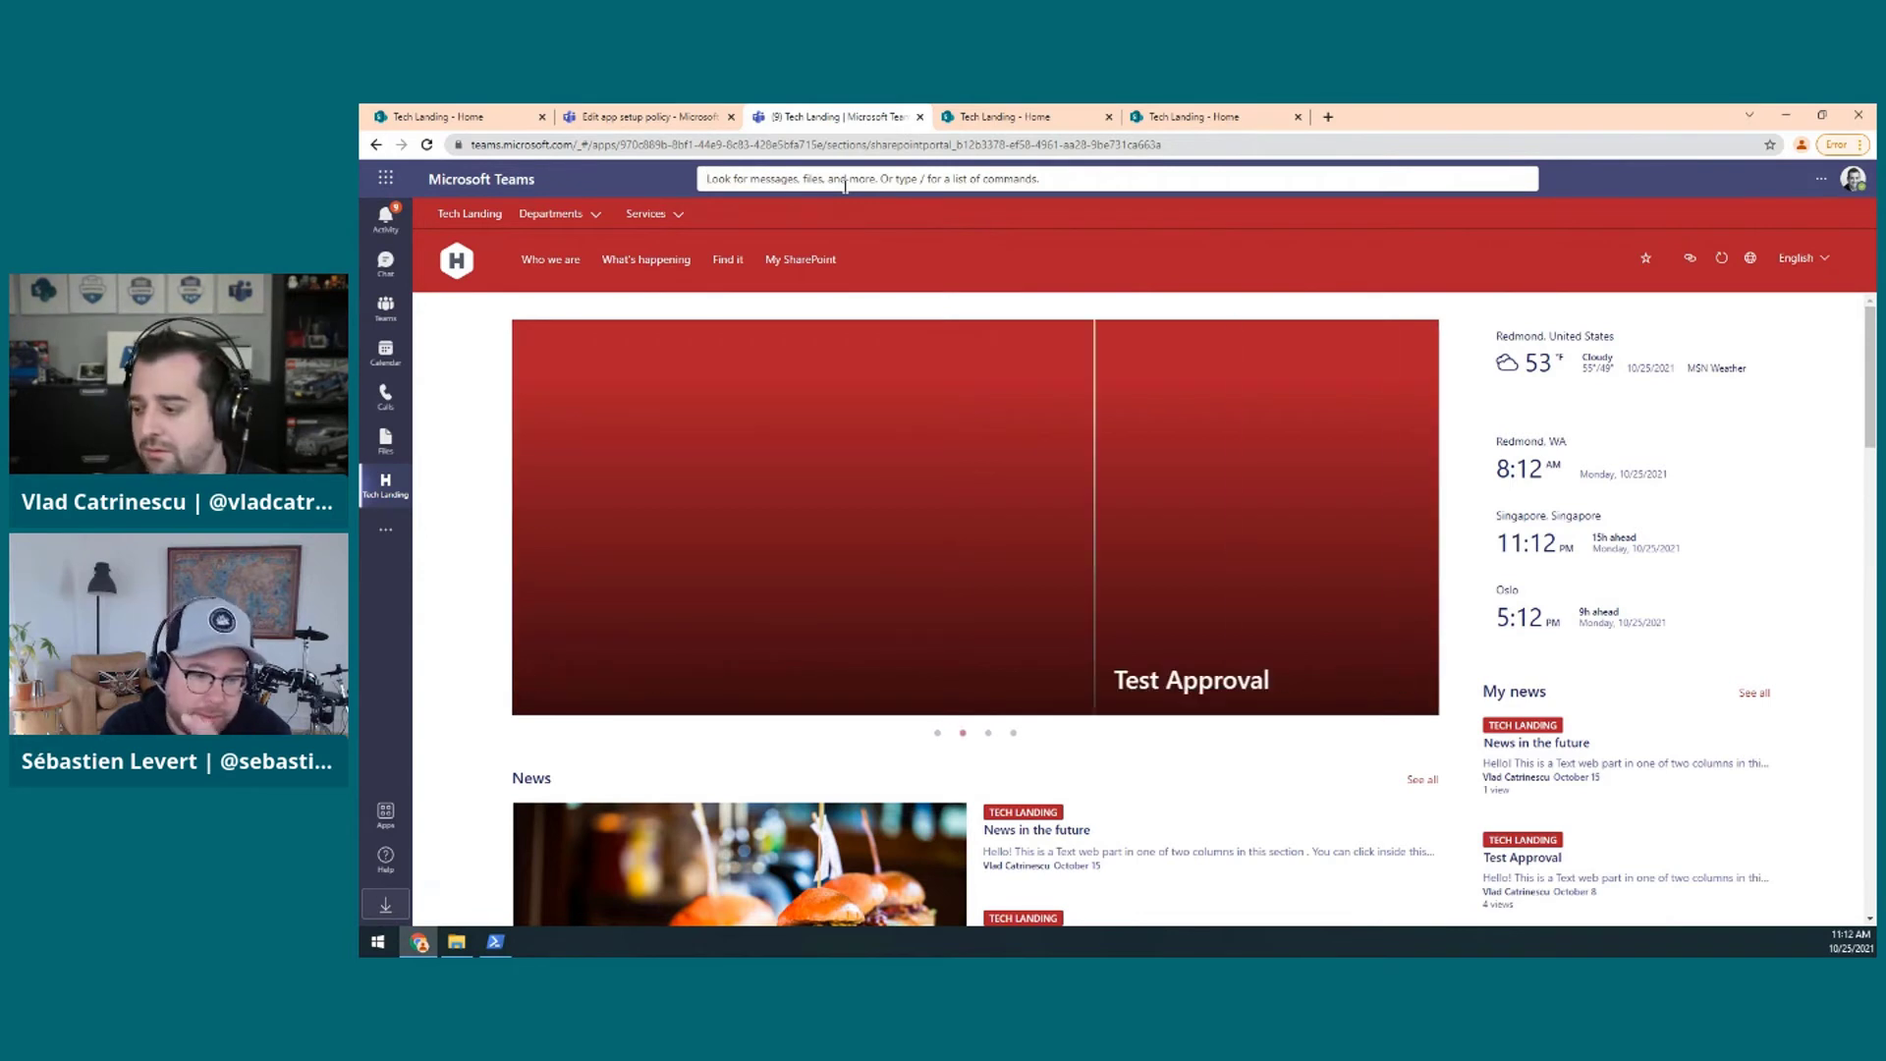
Search 'future' and choose the Search in Tech Landing suggestion
{"action": "type", "text": "future"}
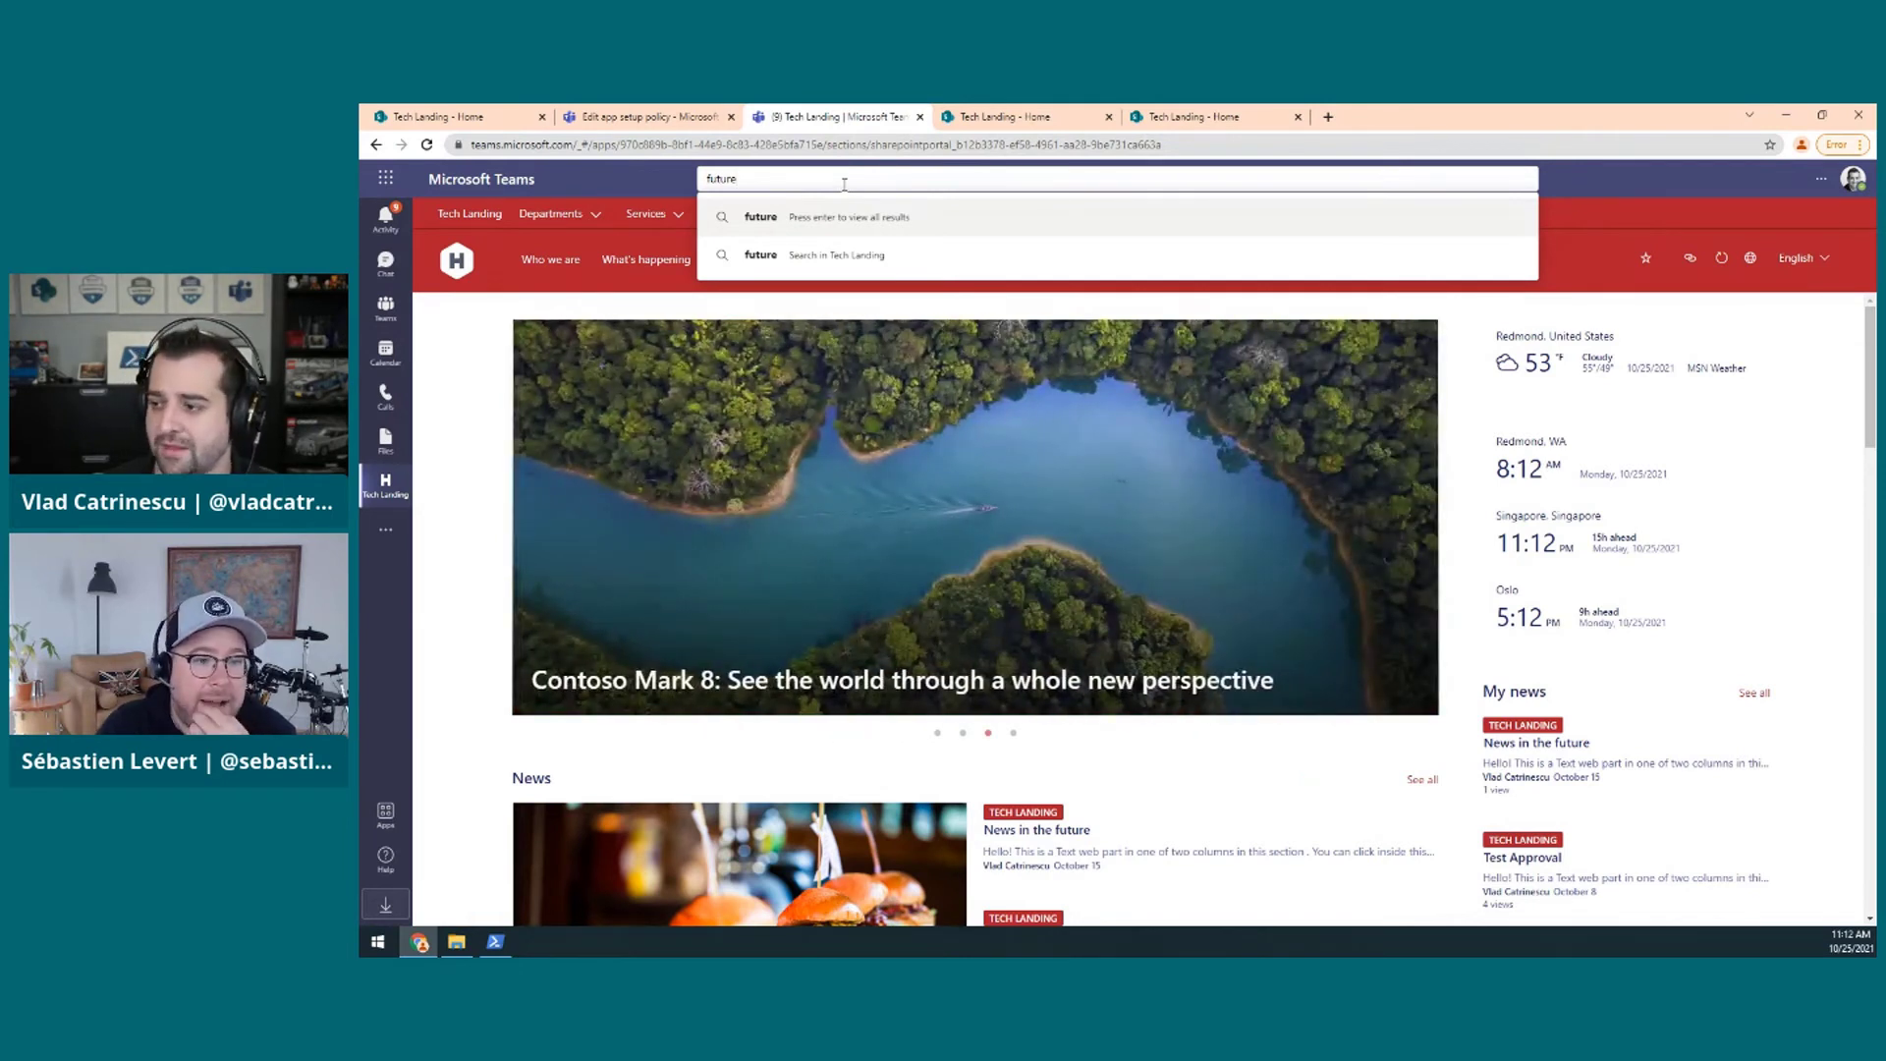
{"action": "mouse_move", "coordinate": [943, 255]}
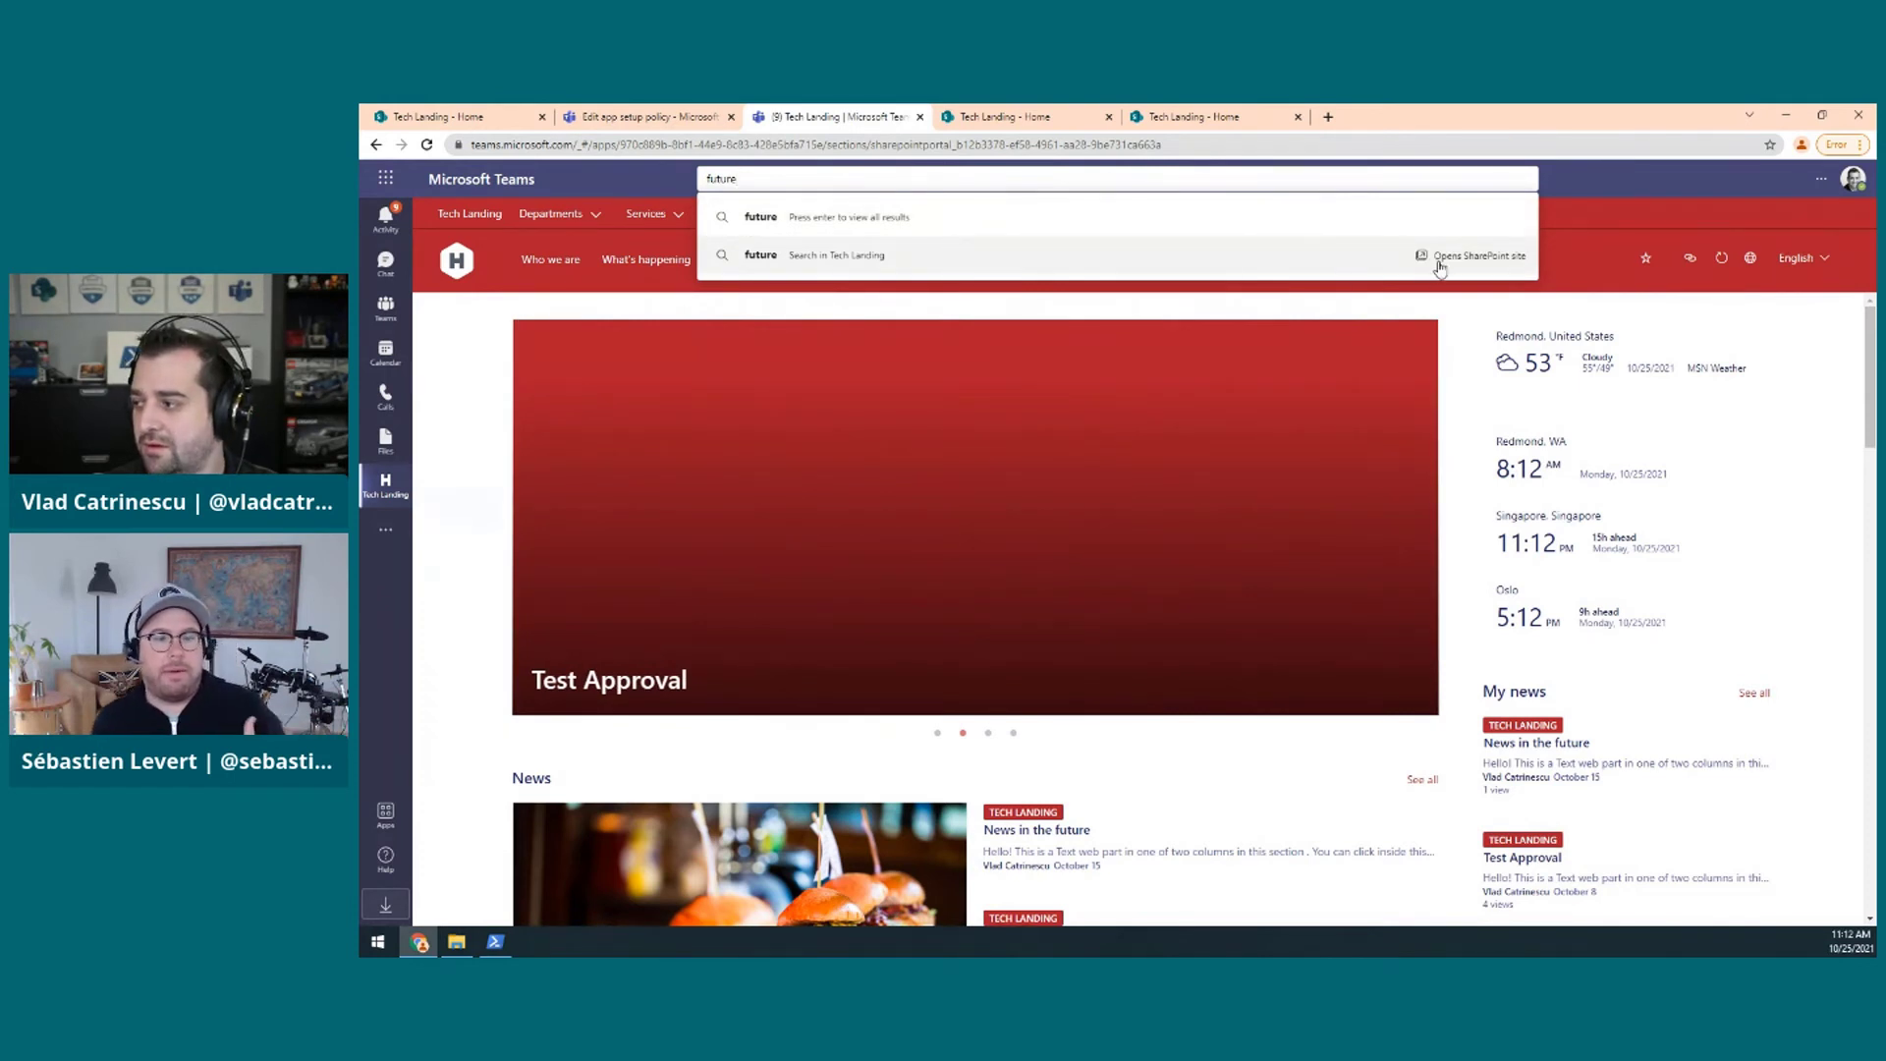
{"action": "left_click", "coordinate": [1441, 258]}
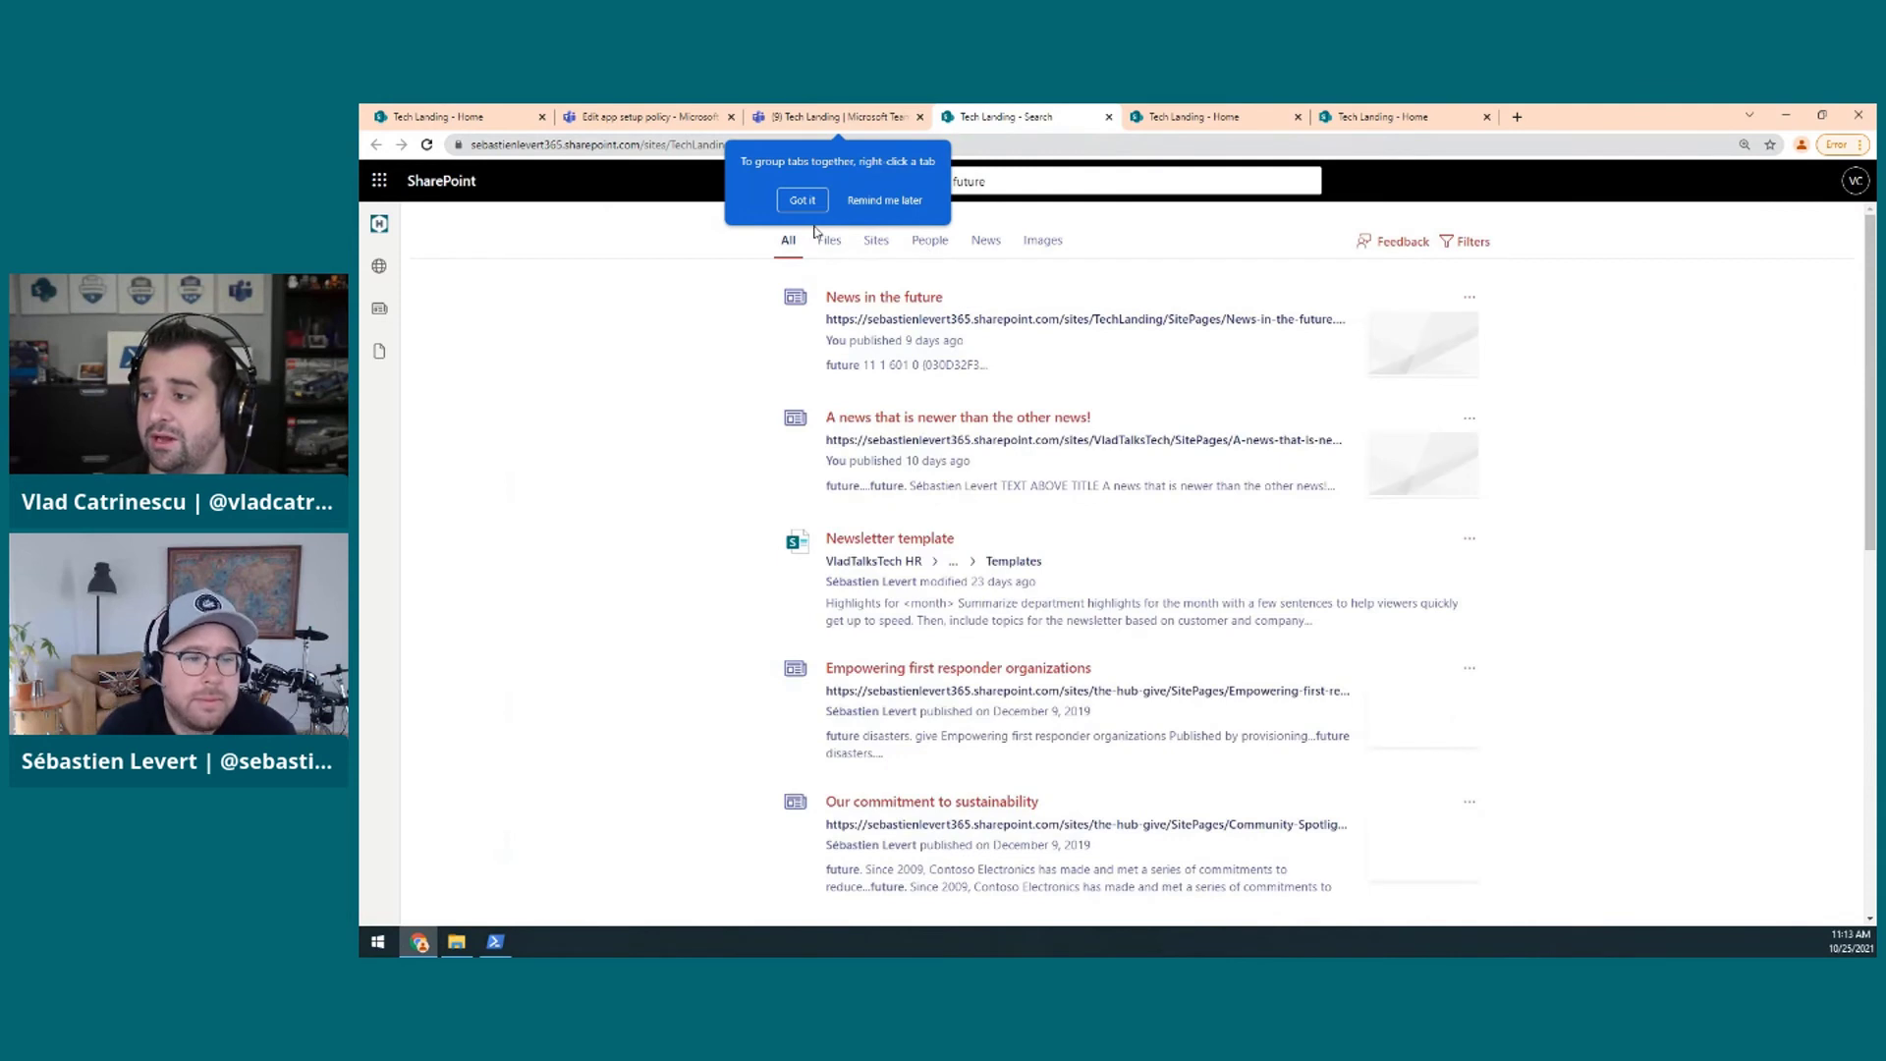
Dismiss the tab-grouping tip, review the results, and return to the Teams tab
{"action": "left_click", "coordinate": [802, 200]}
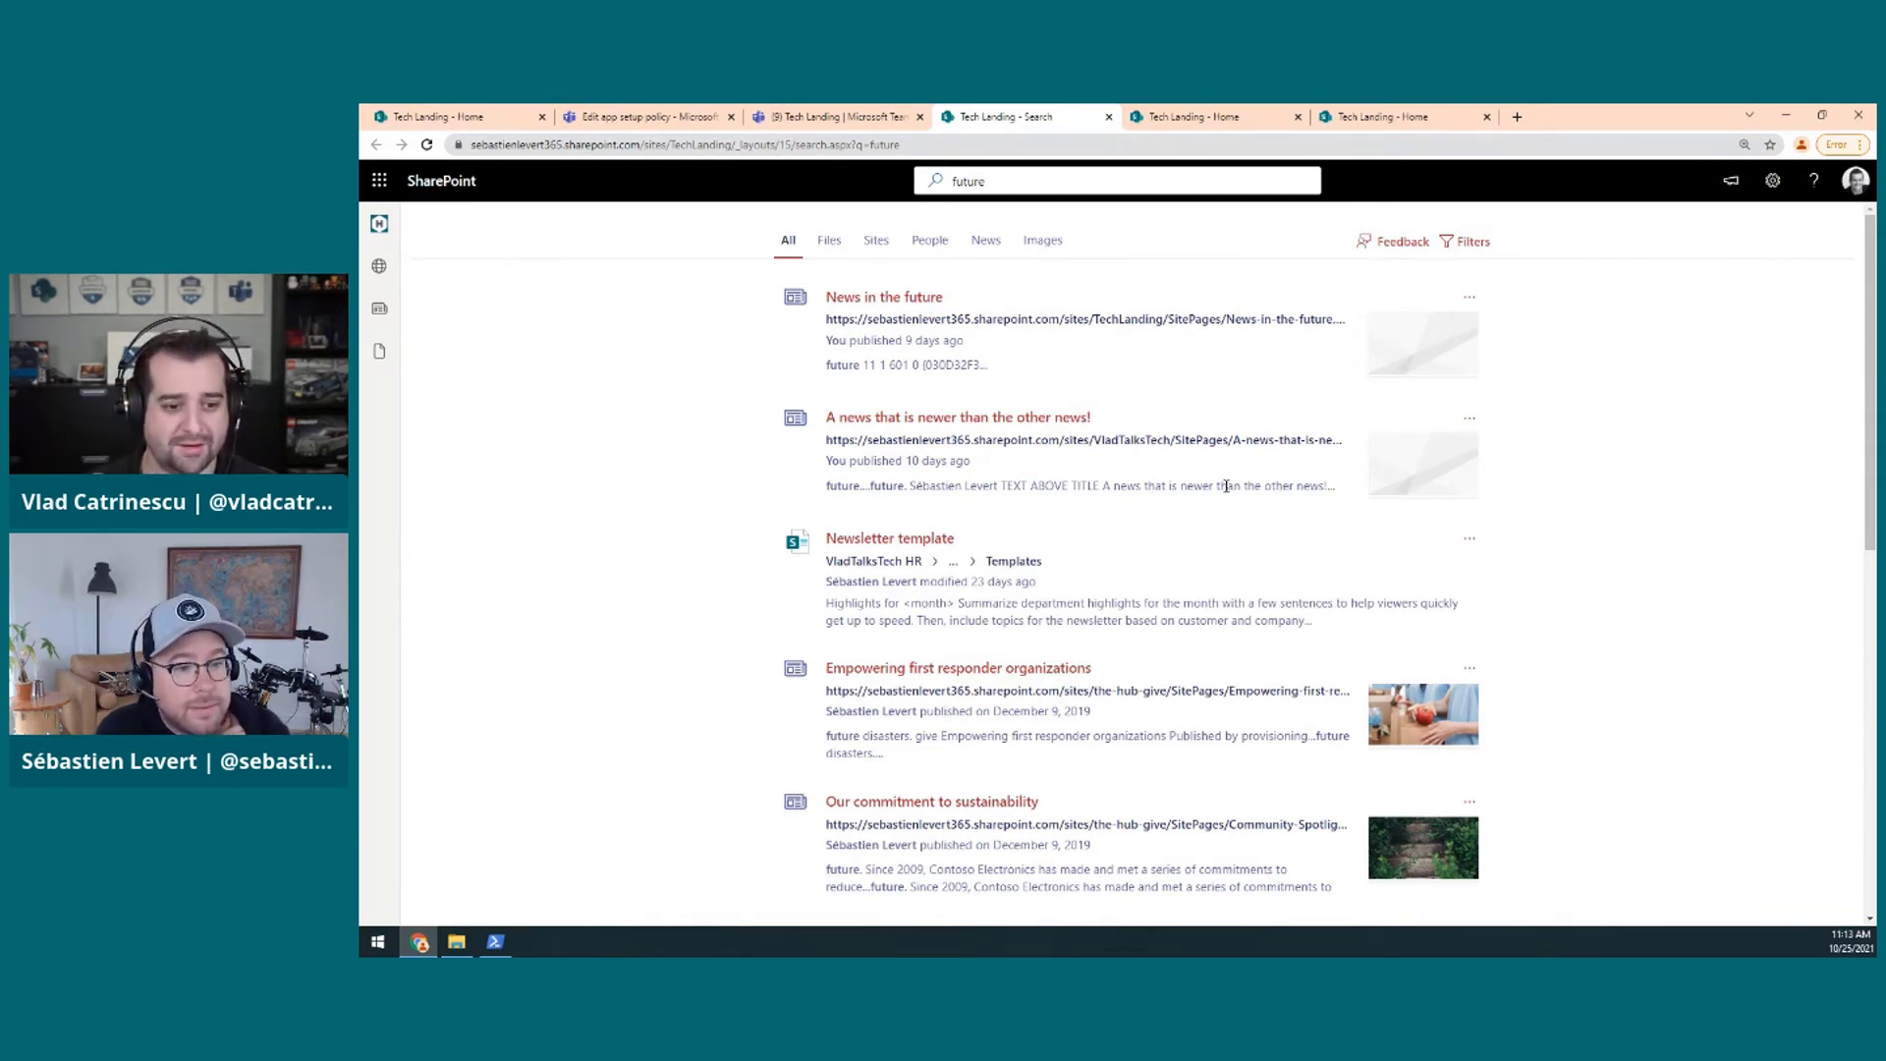
{"action": "mouse_move", "coordinate": [891, 332]}
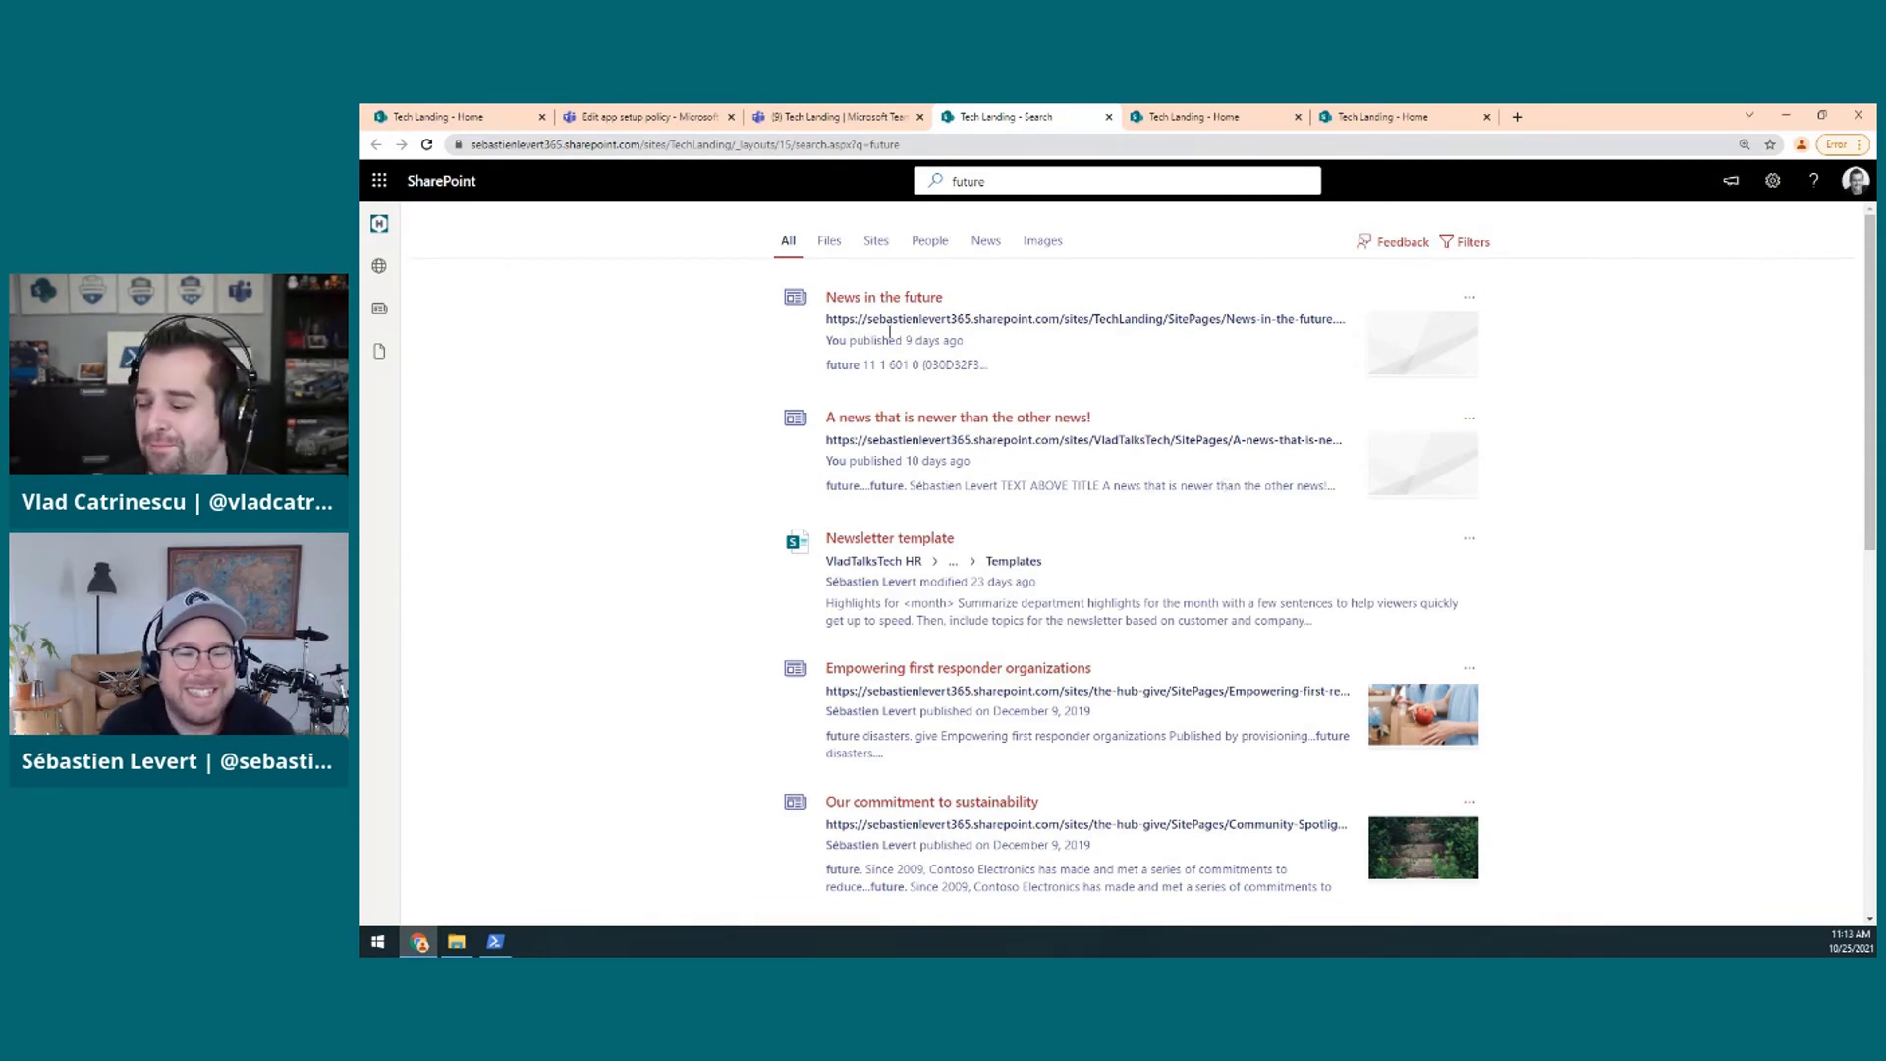
{"action": "left_click", "coordinate": [839, 116]}
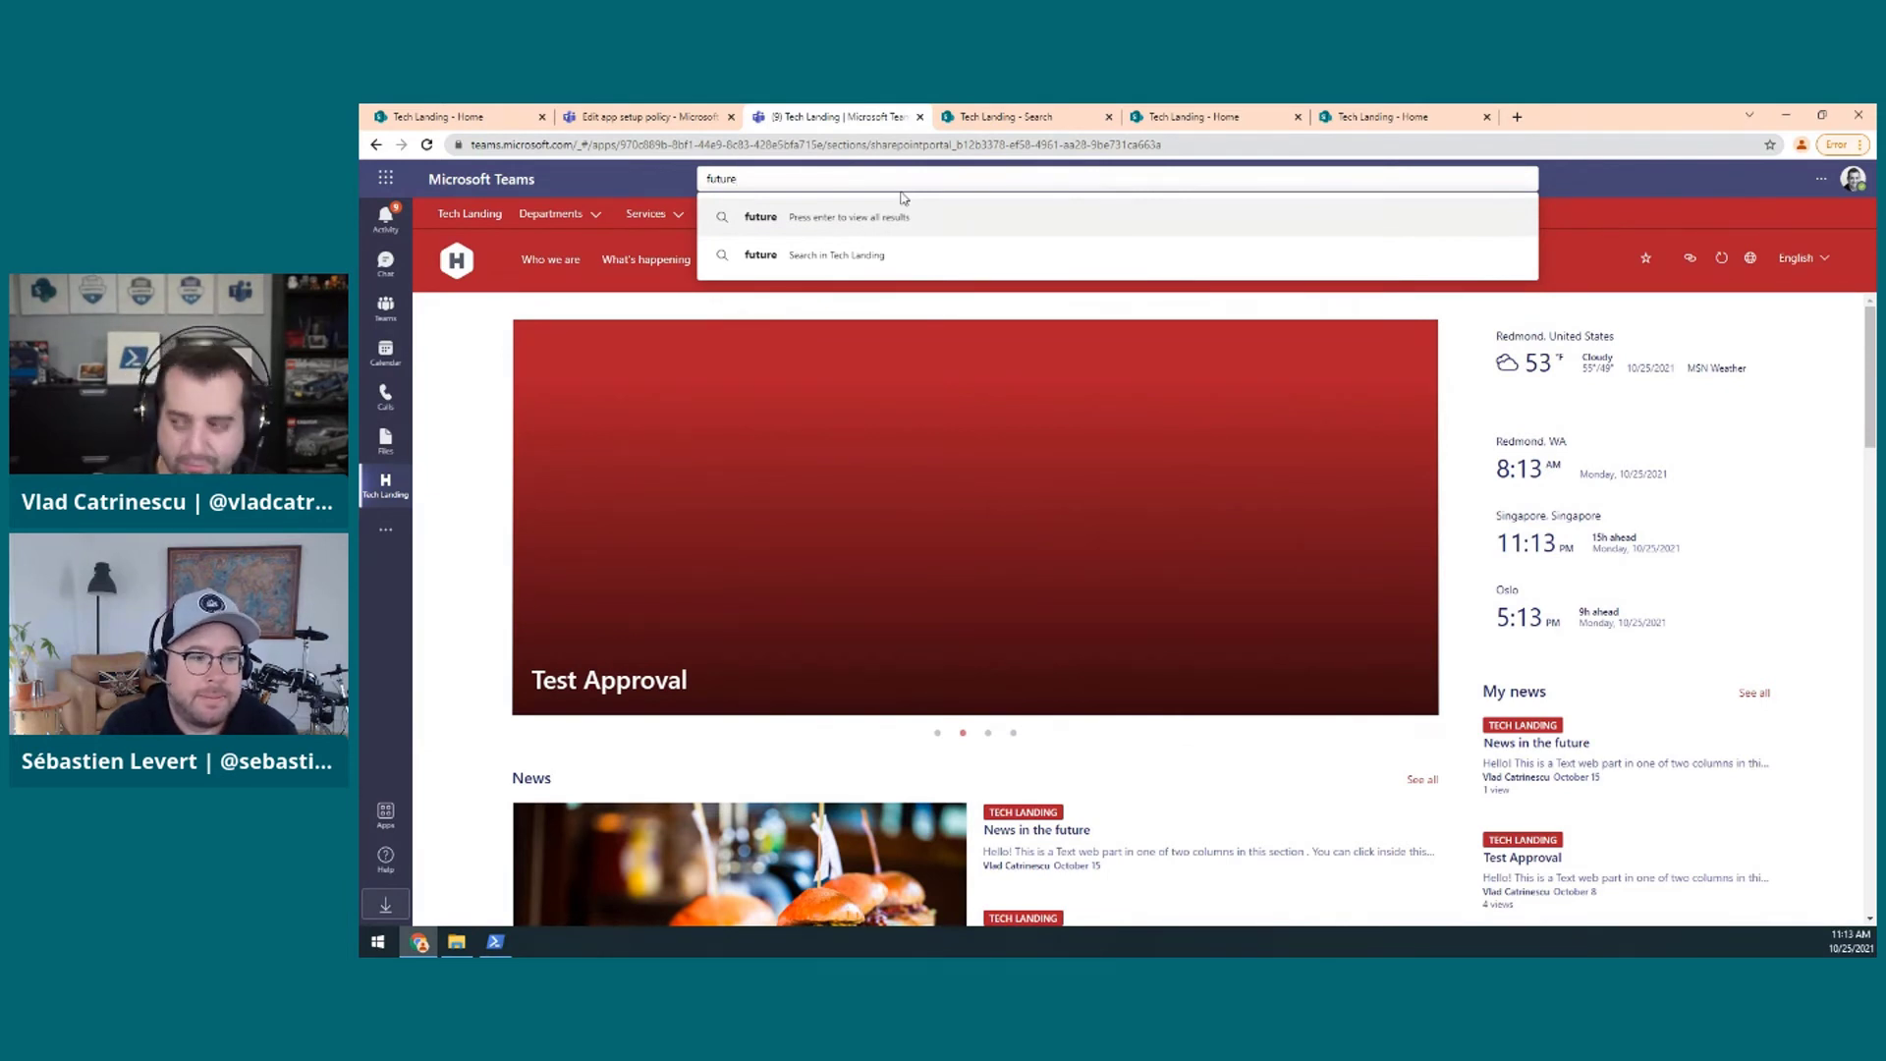
{"action": "key", "text": "Enter"}
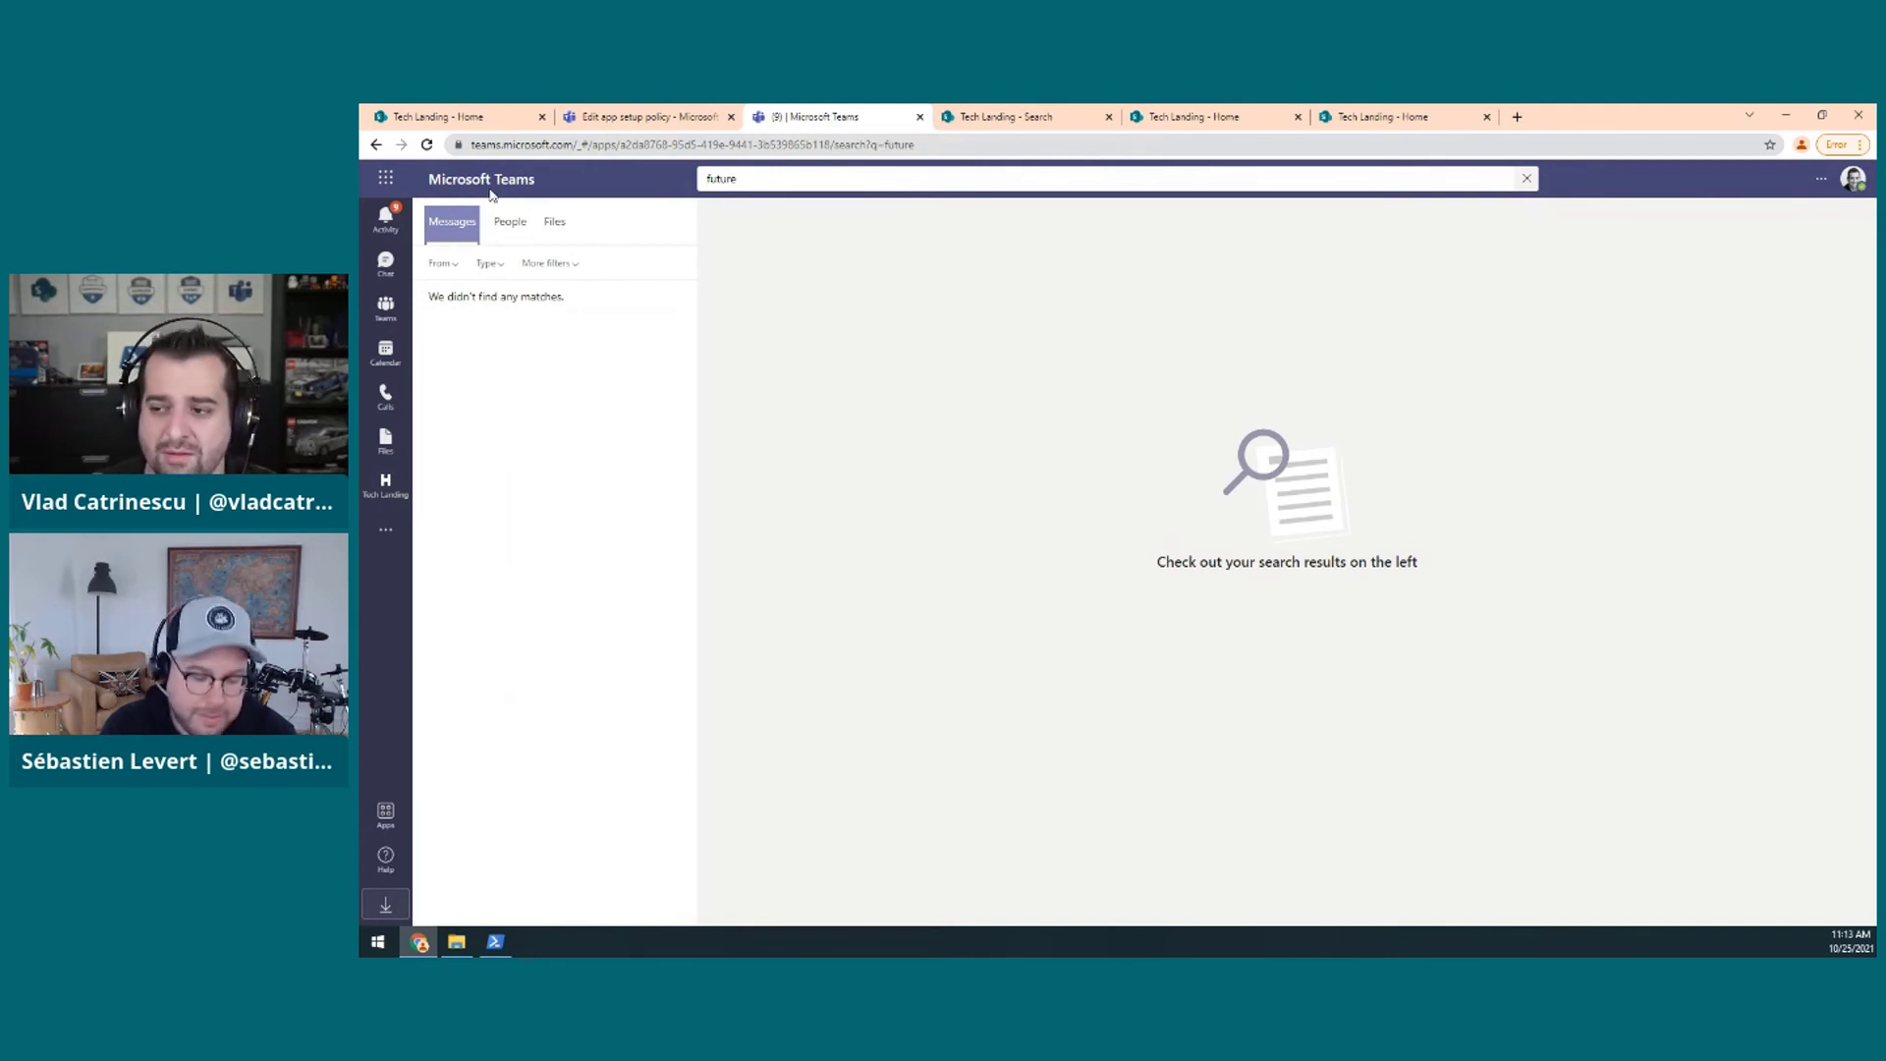
{"action": "mouse_move", "coordinate": [405, 390]}
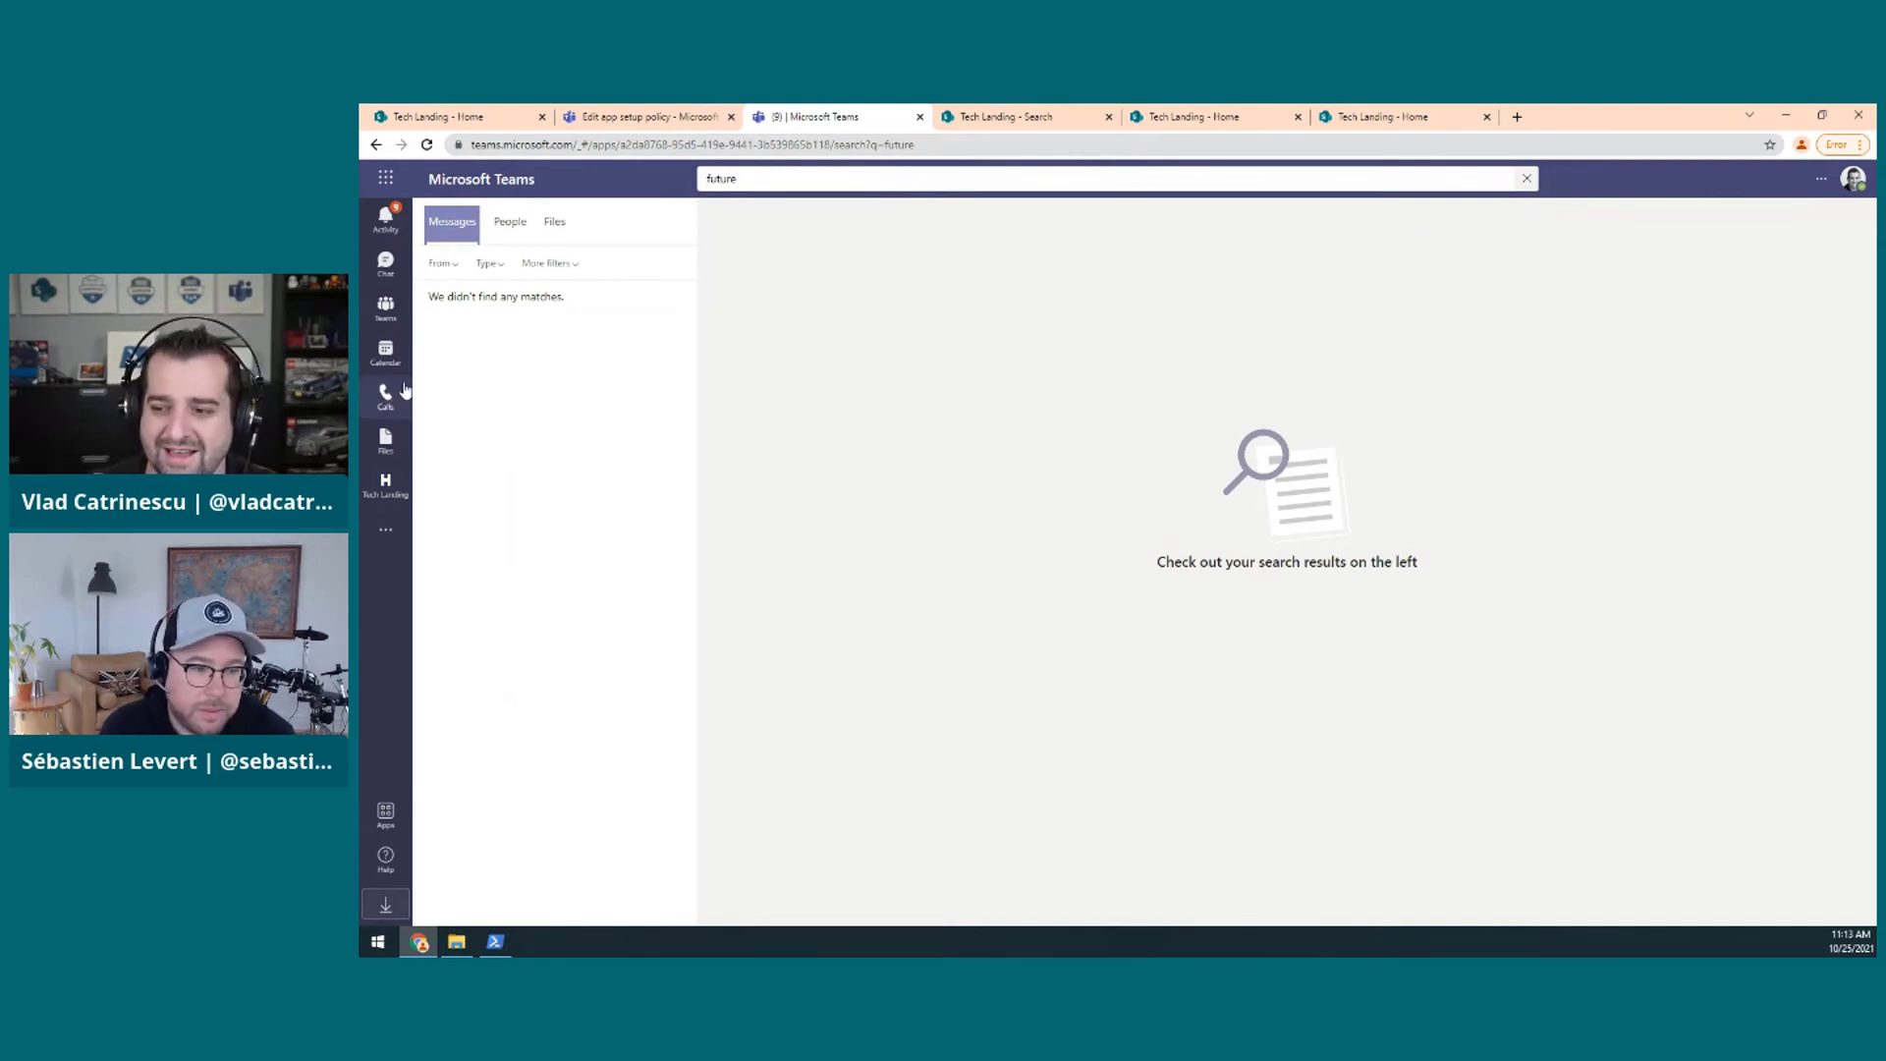
{"action": "left_click", "coordinate": [385, 483]}
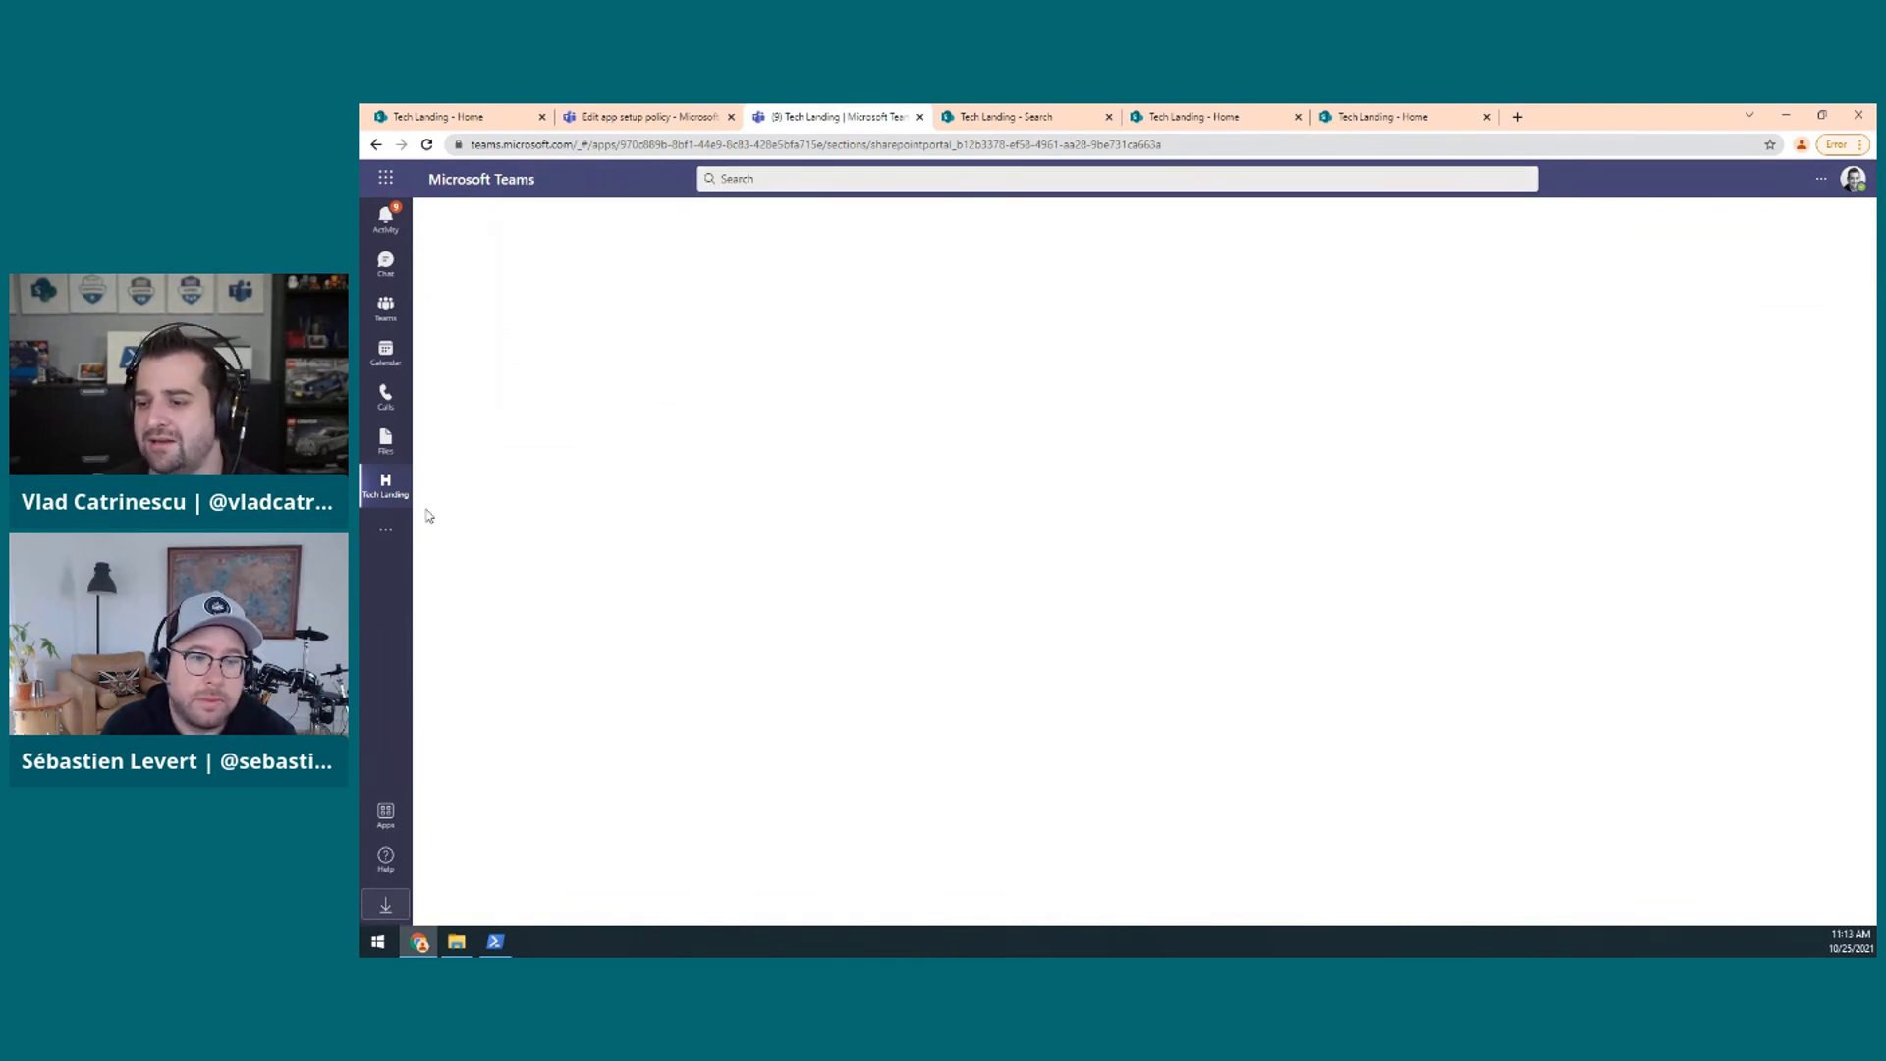
{"action": "mouse_move", "coordinate": [391, 375]}
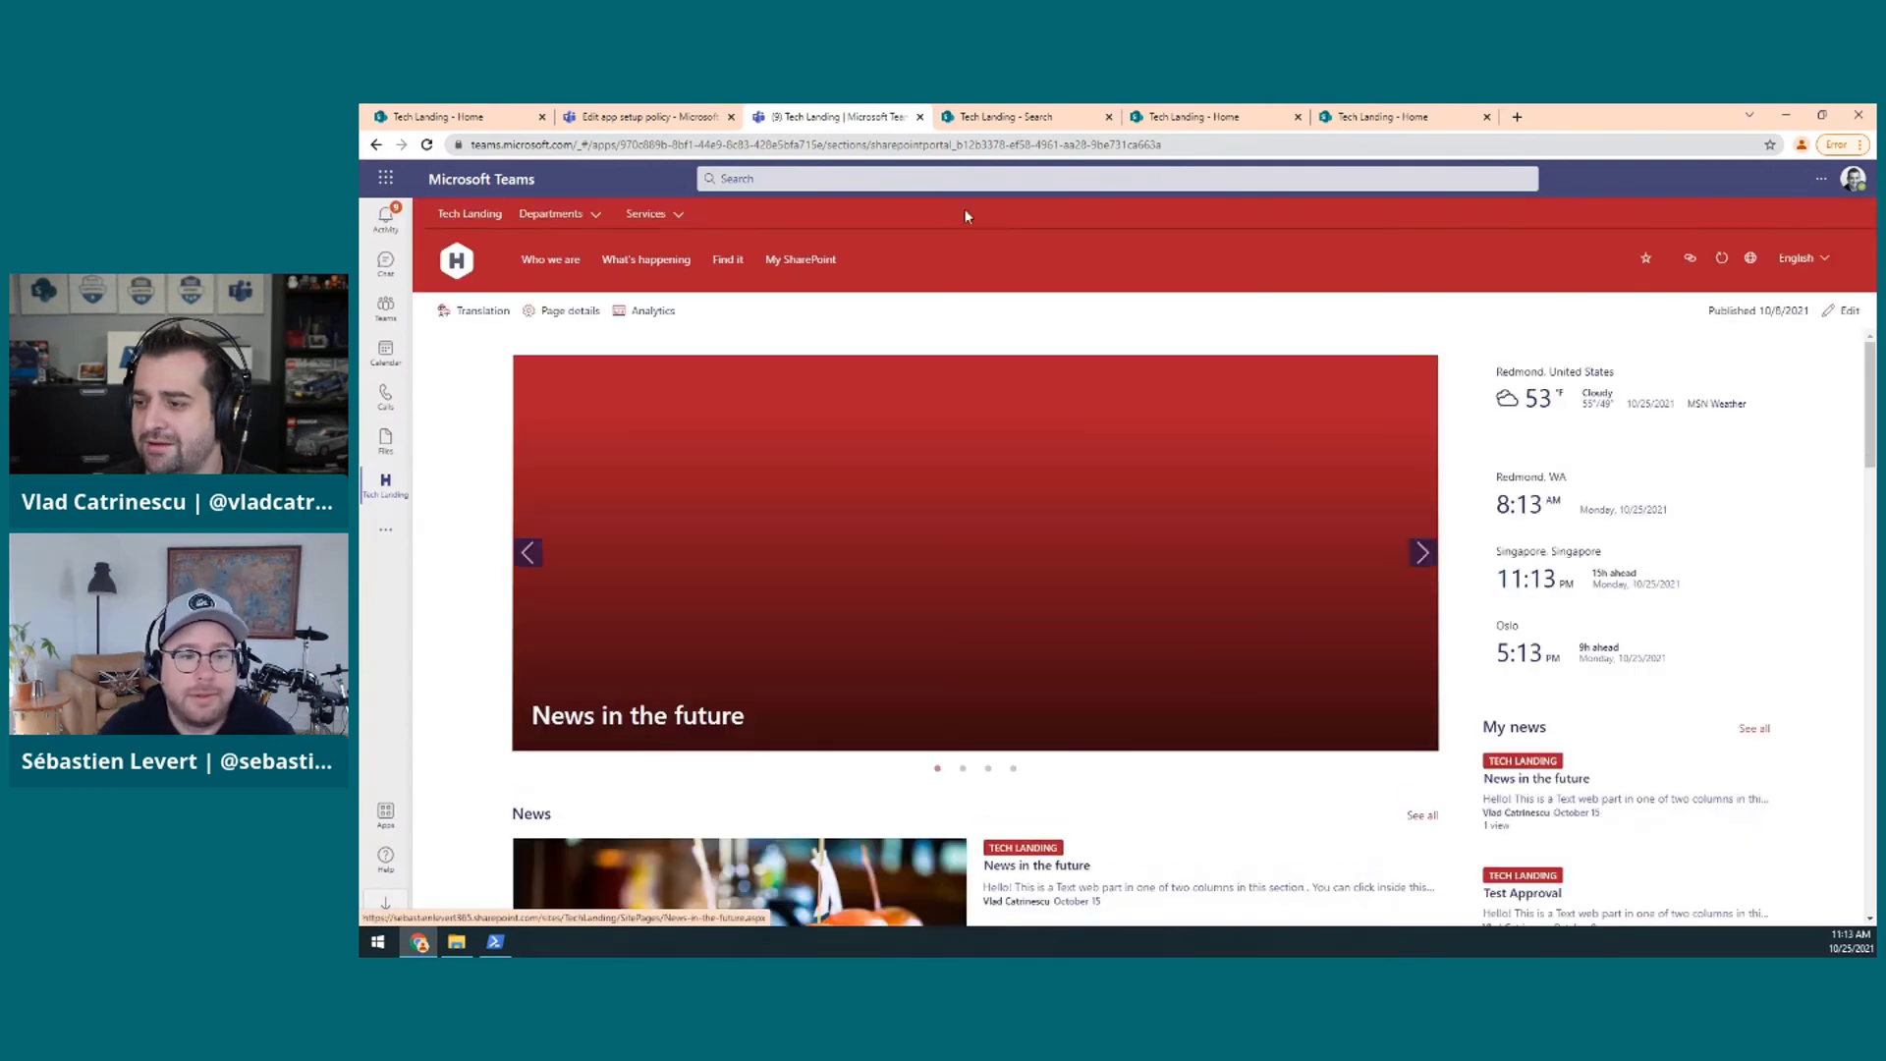
Type 'future' into the Teams search bar
{"action": "type", "text": "future"}
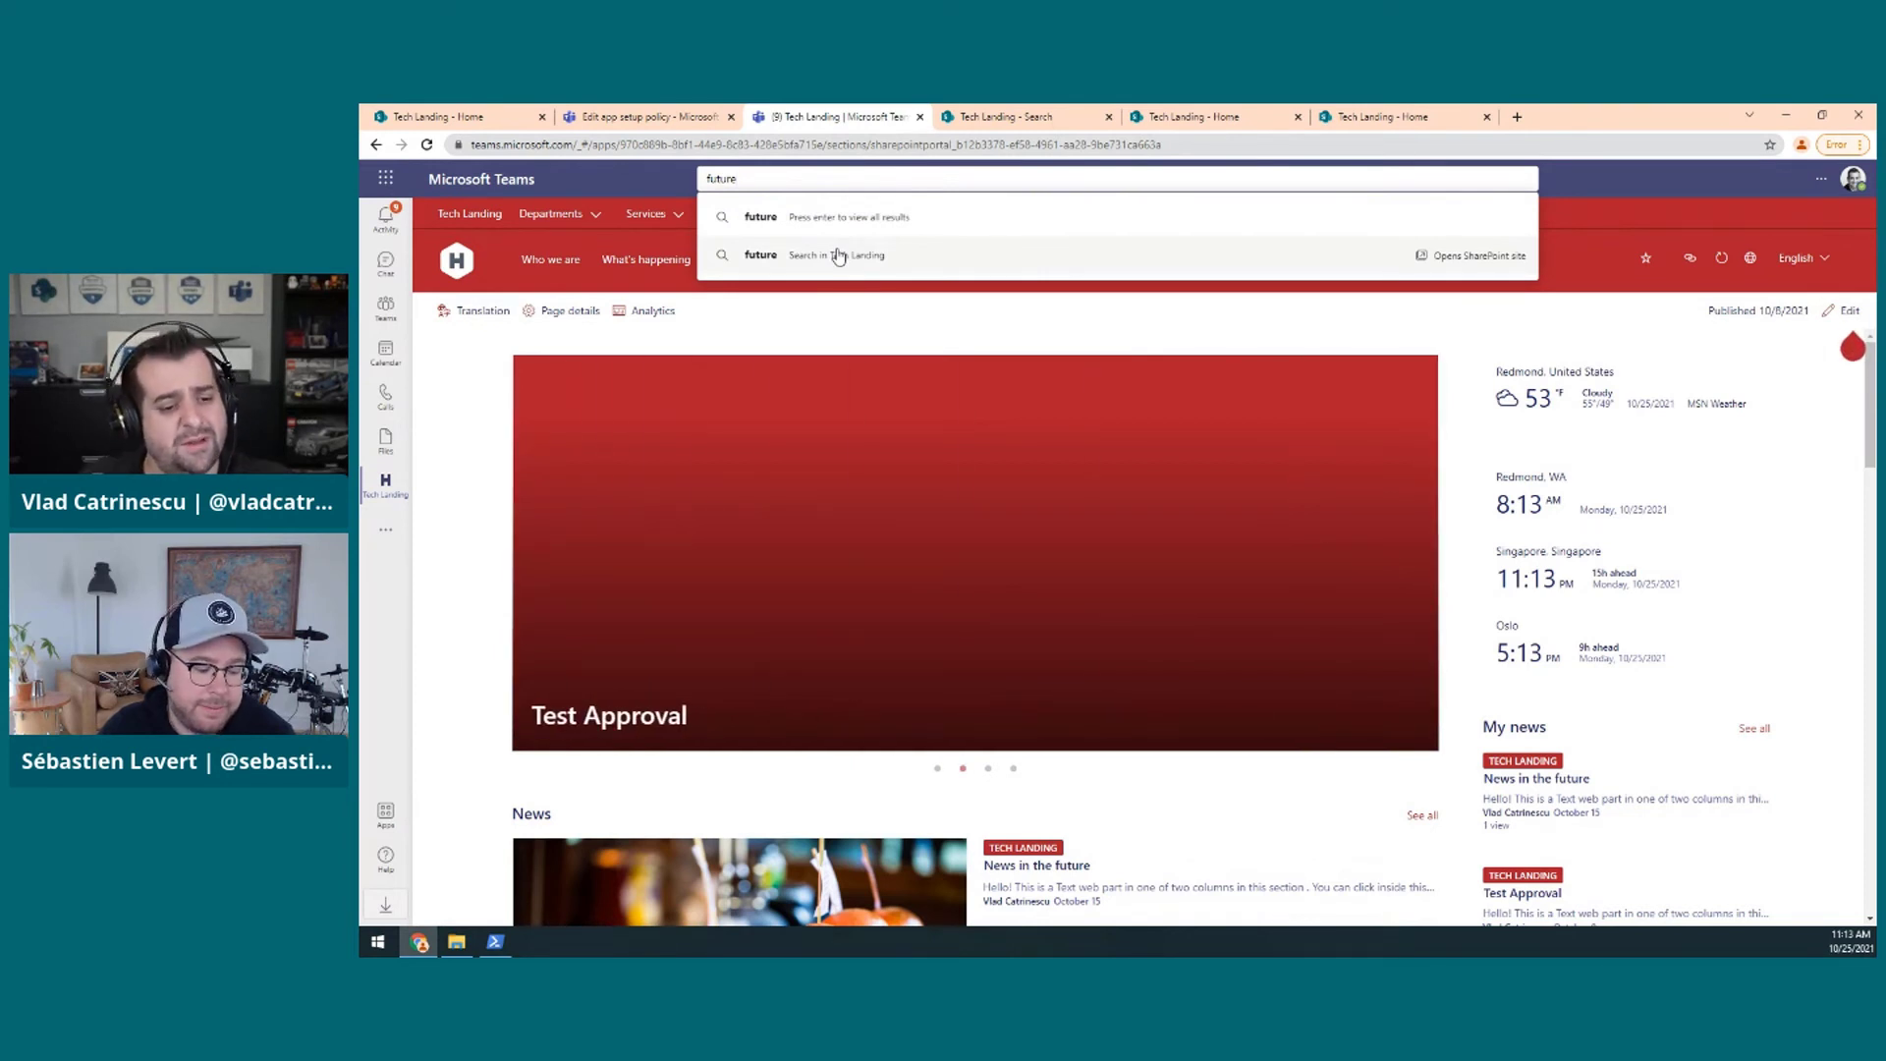
{"action": "mouse_move", "coordinate": [936, 253]}
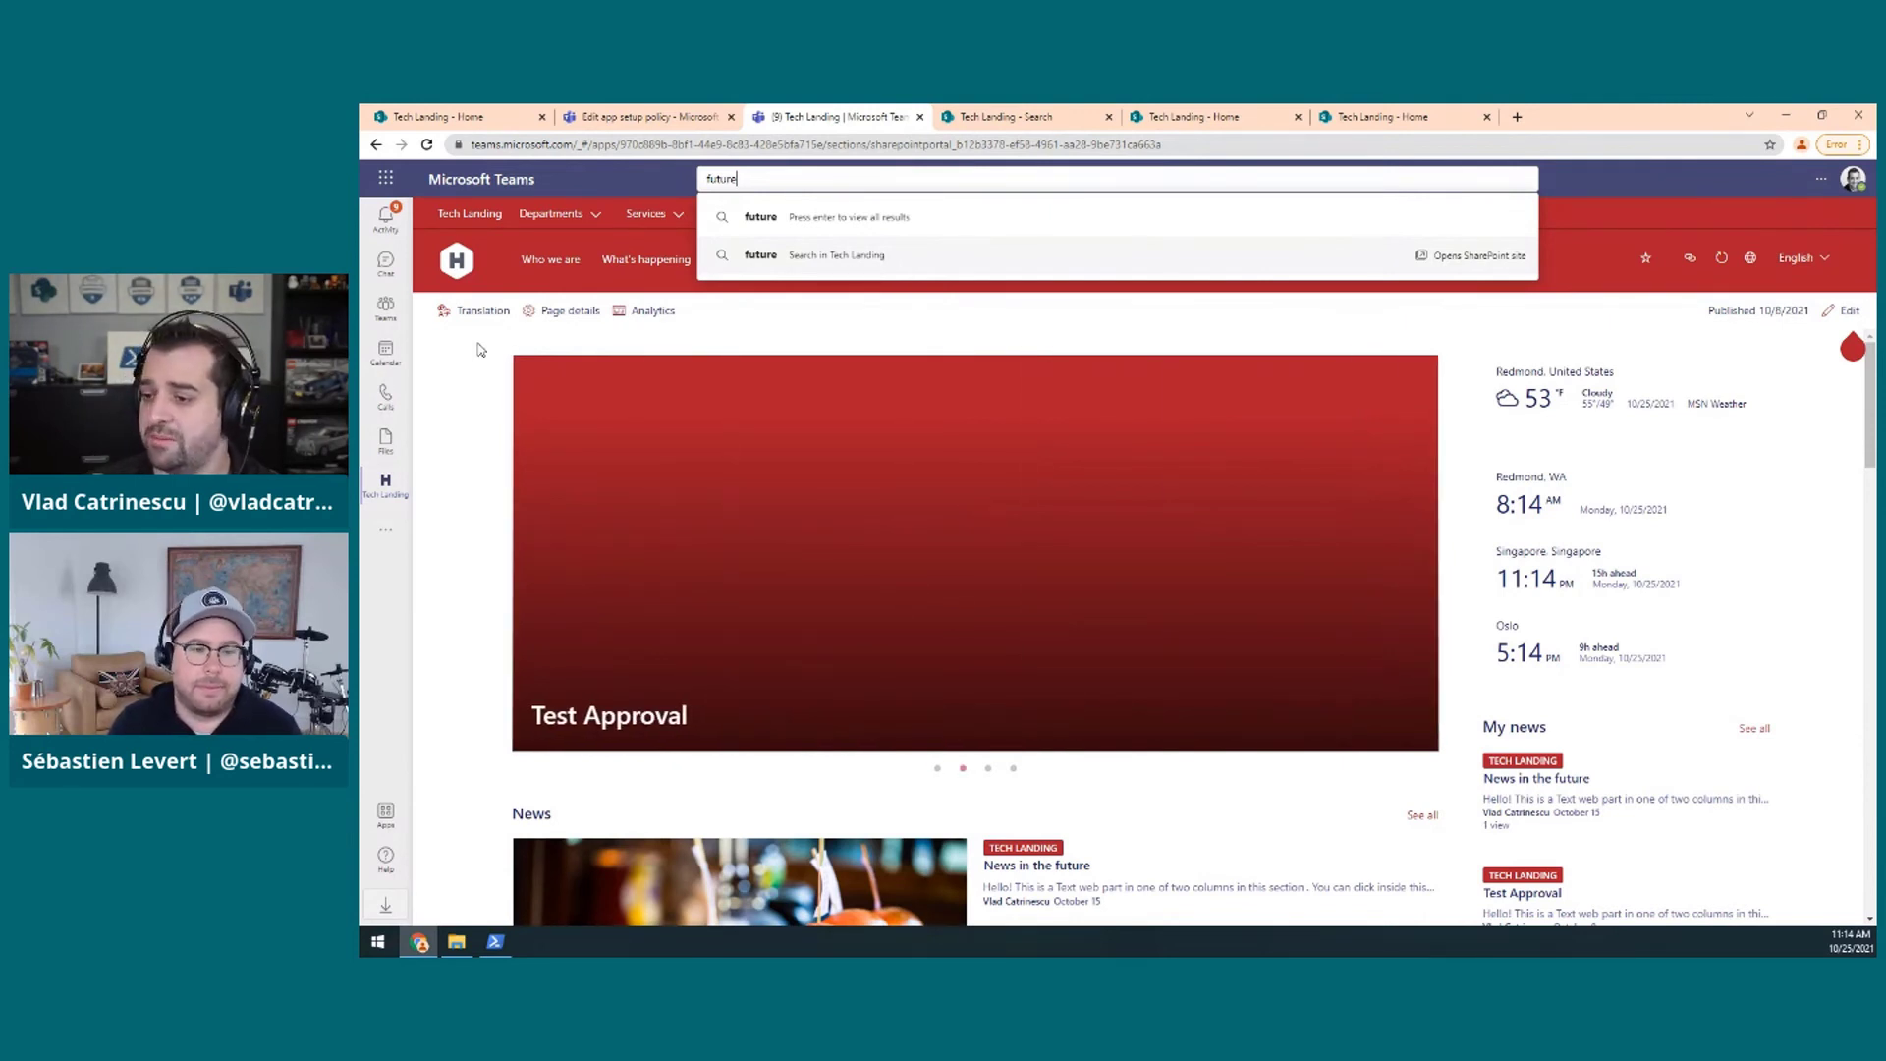
Close the search dropdown and return to the Tech Landing home page
{"action": "left_click", "coordinate": [553, 213]}
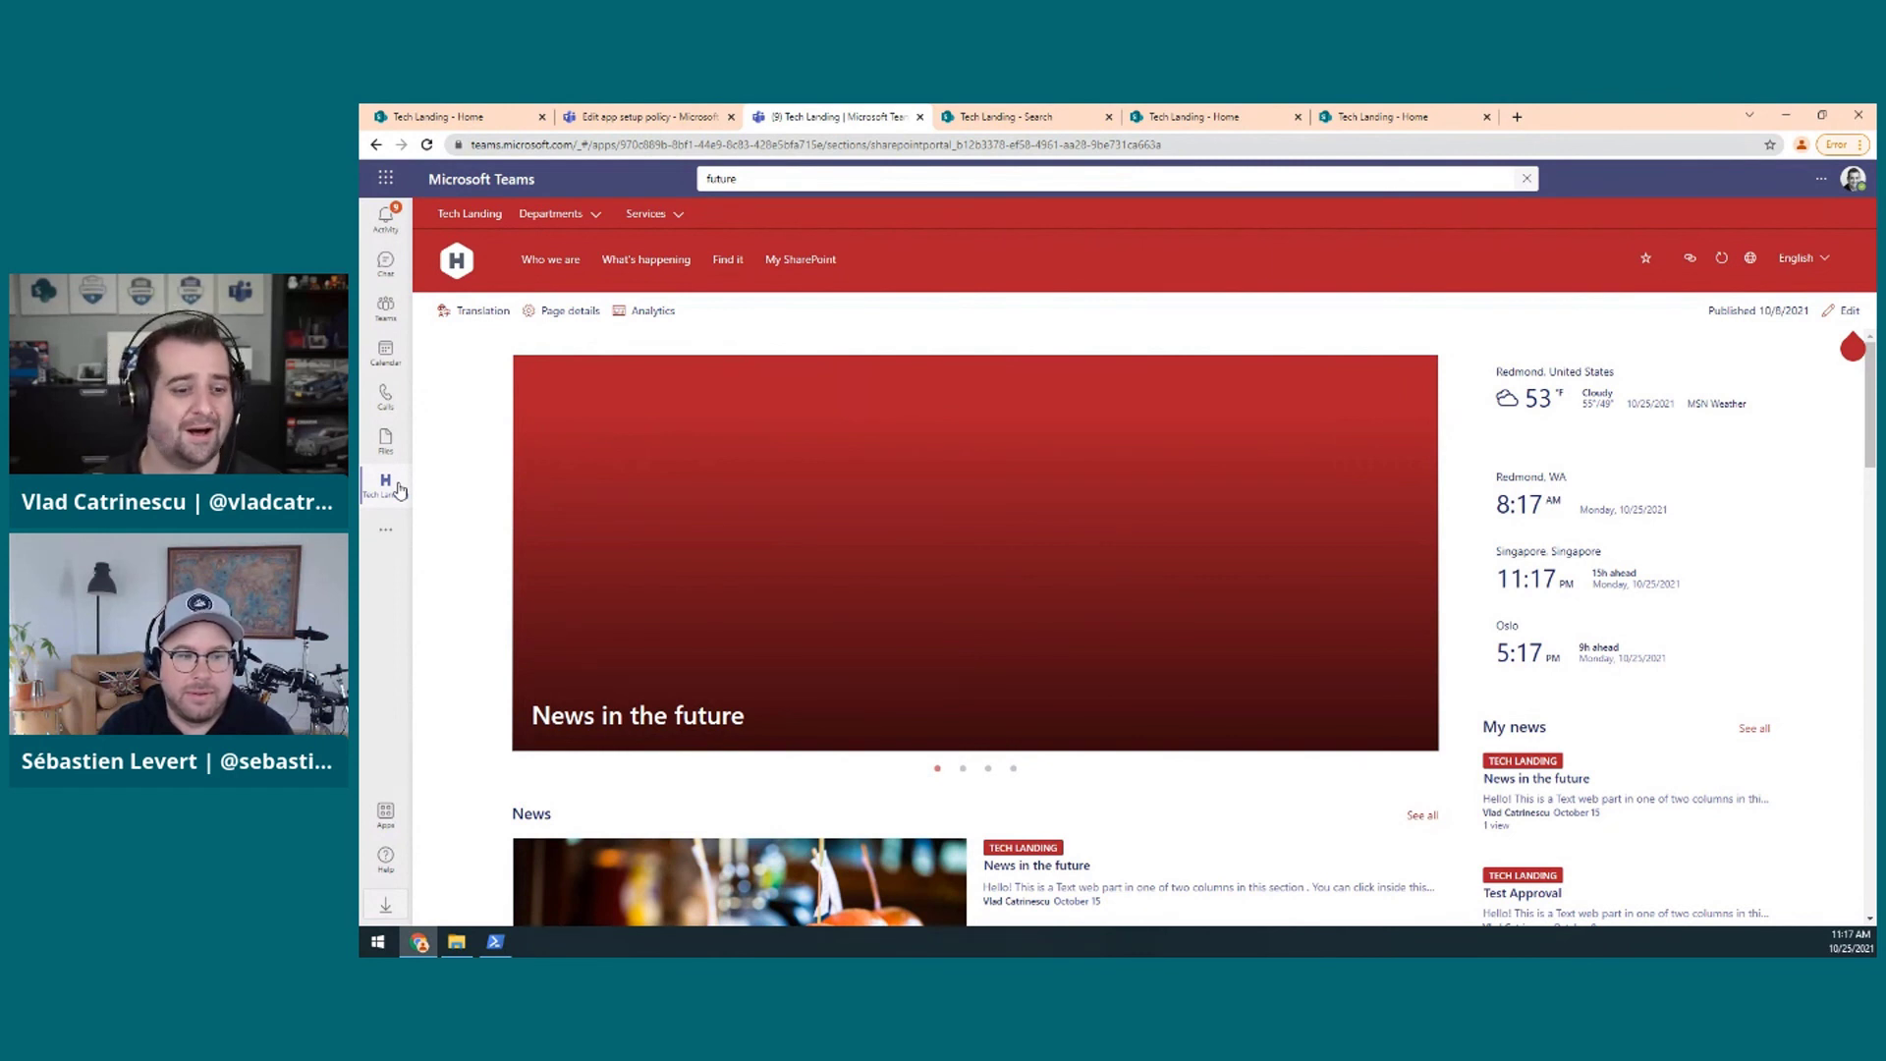
{"action": "left_click", "coordinate": [963, 769]}
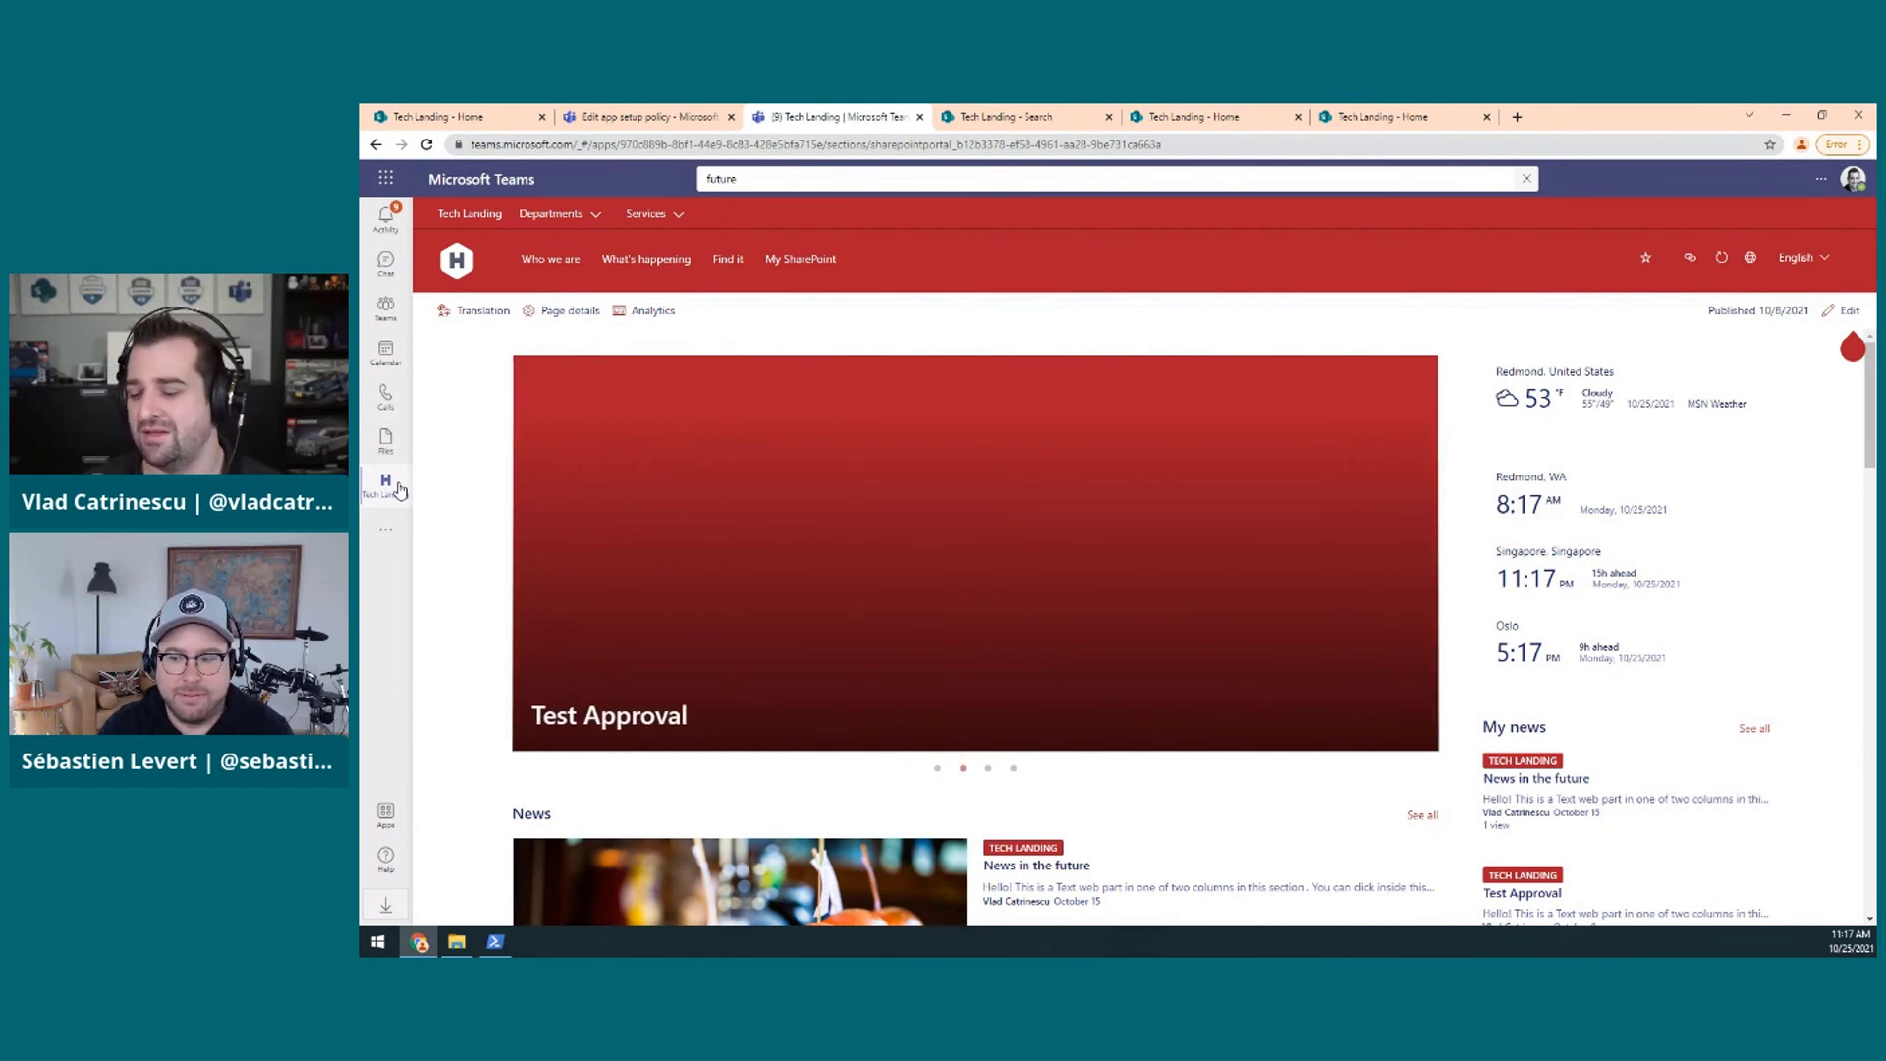